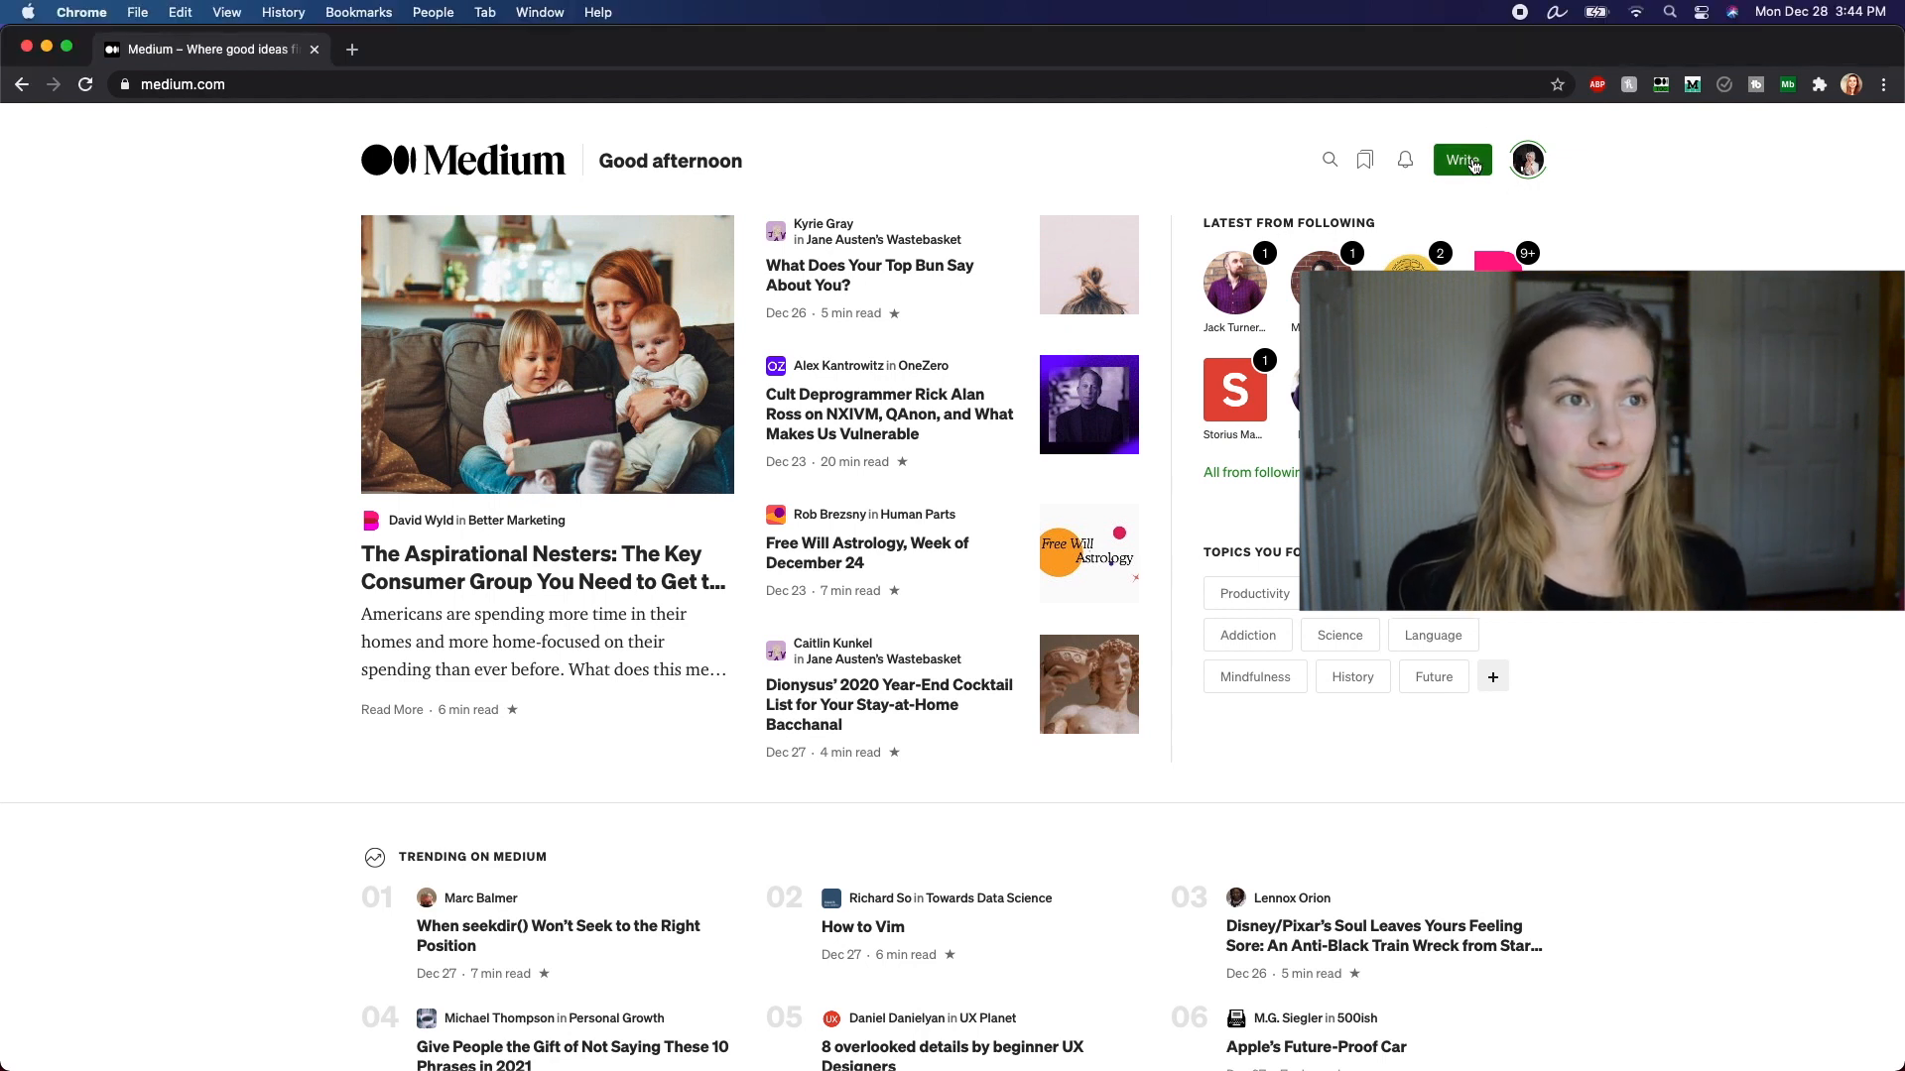
# Step: Create a new Medium draft titled 'Why Cats Are the Best'
pyautogui.click(1461, 159)
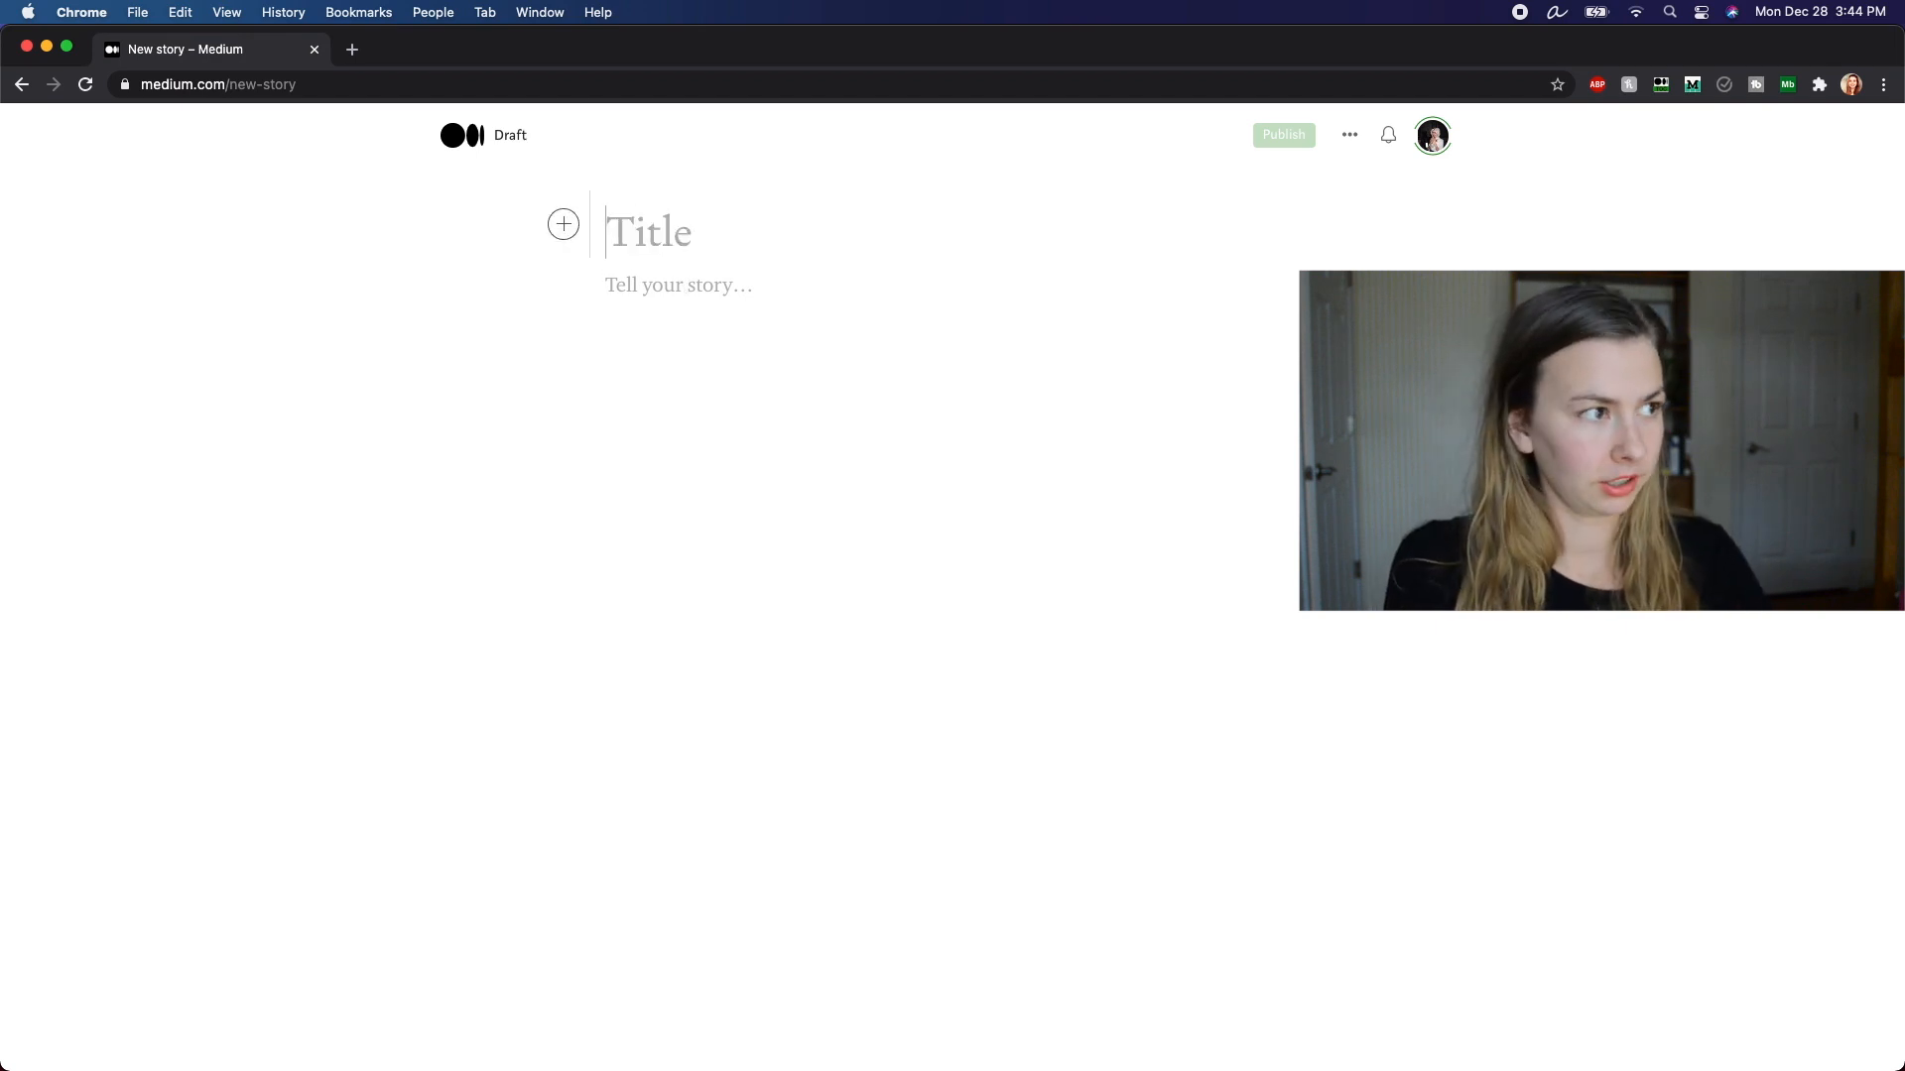
pyautogui.write('Why Cats Are the Best')
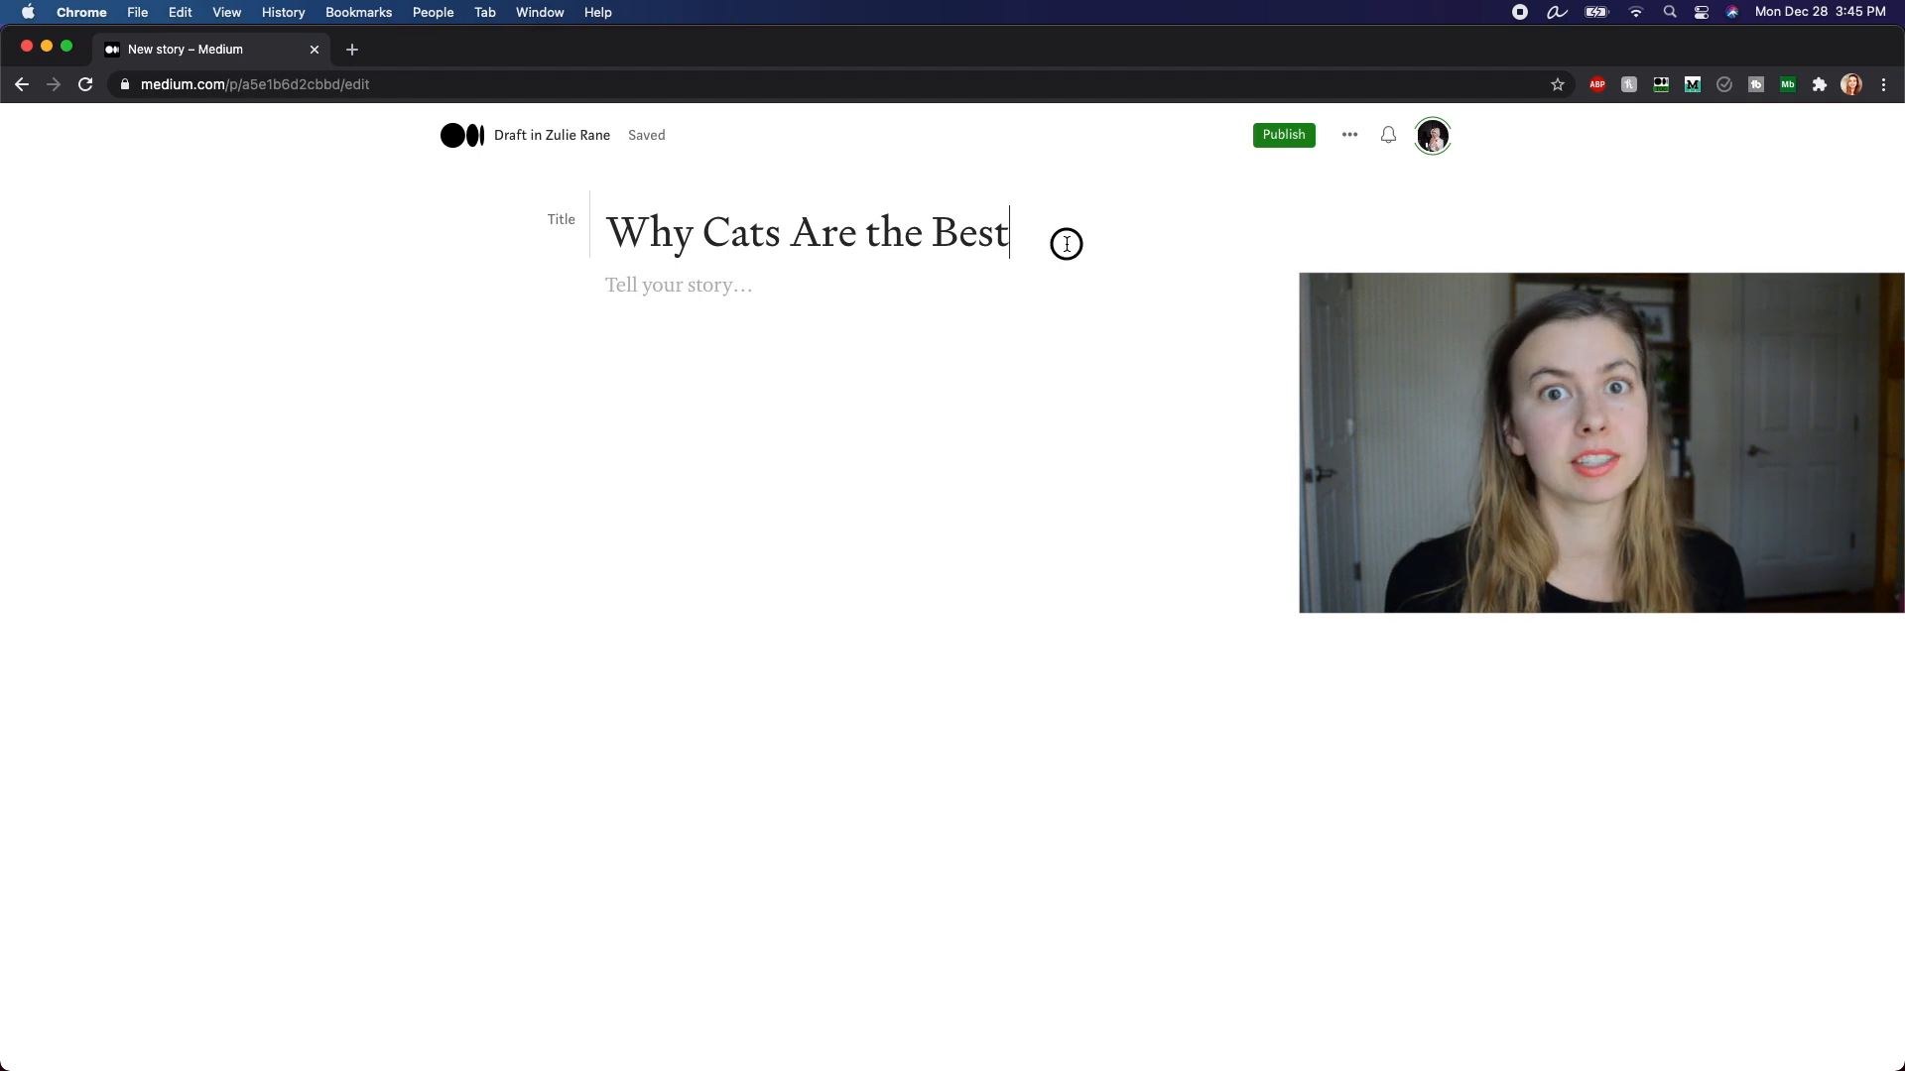
# Step: Type 'A subtitle about lovely and fun cats.' on the line below the title
pyautogui.doubleClick(806, 232)
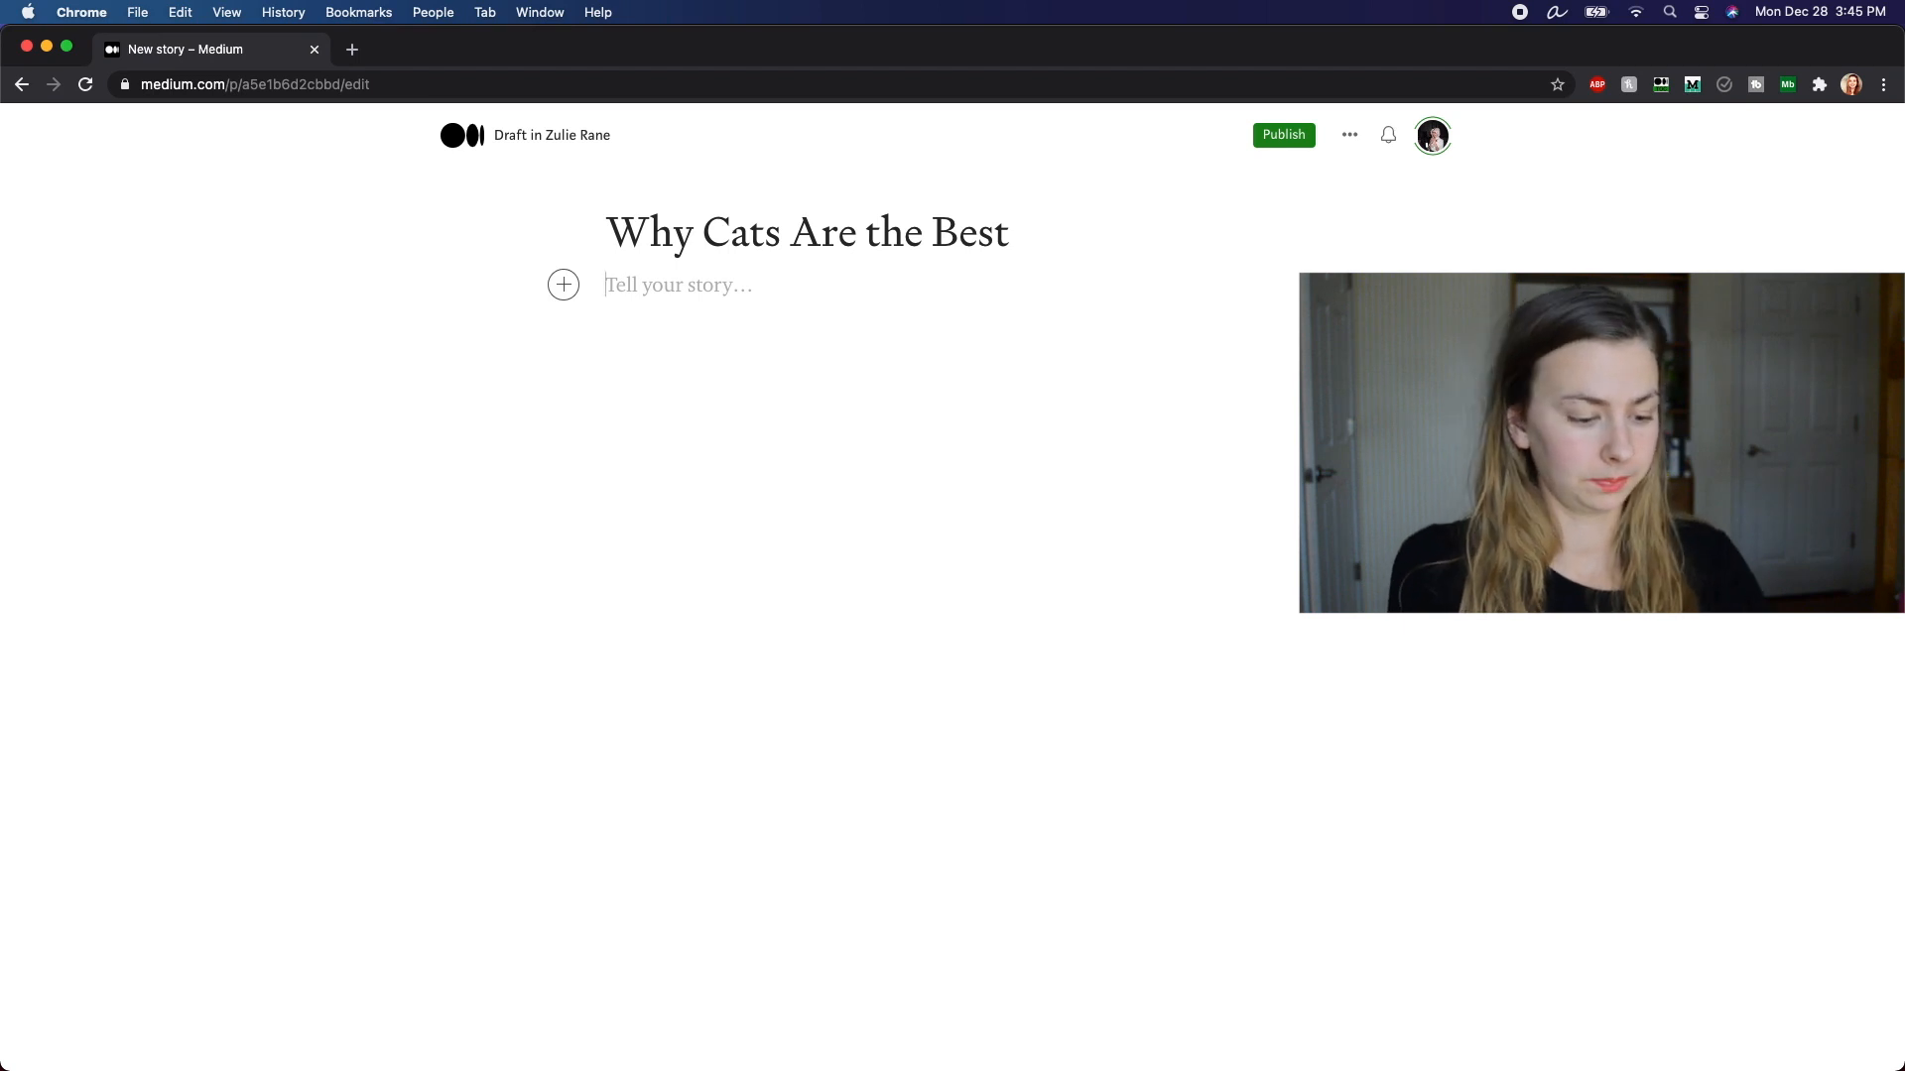
pyautogui.write('A subtitle about lovely')
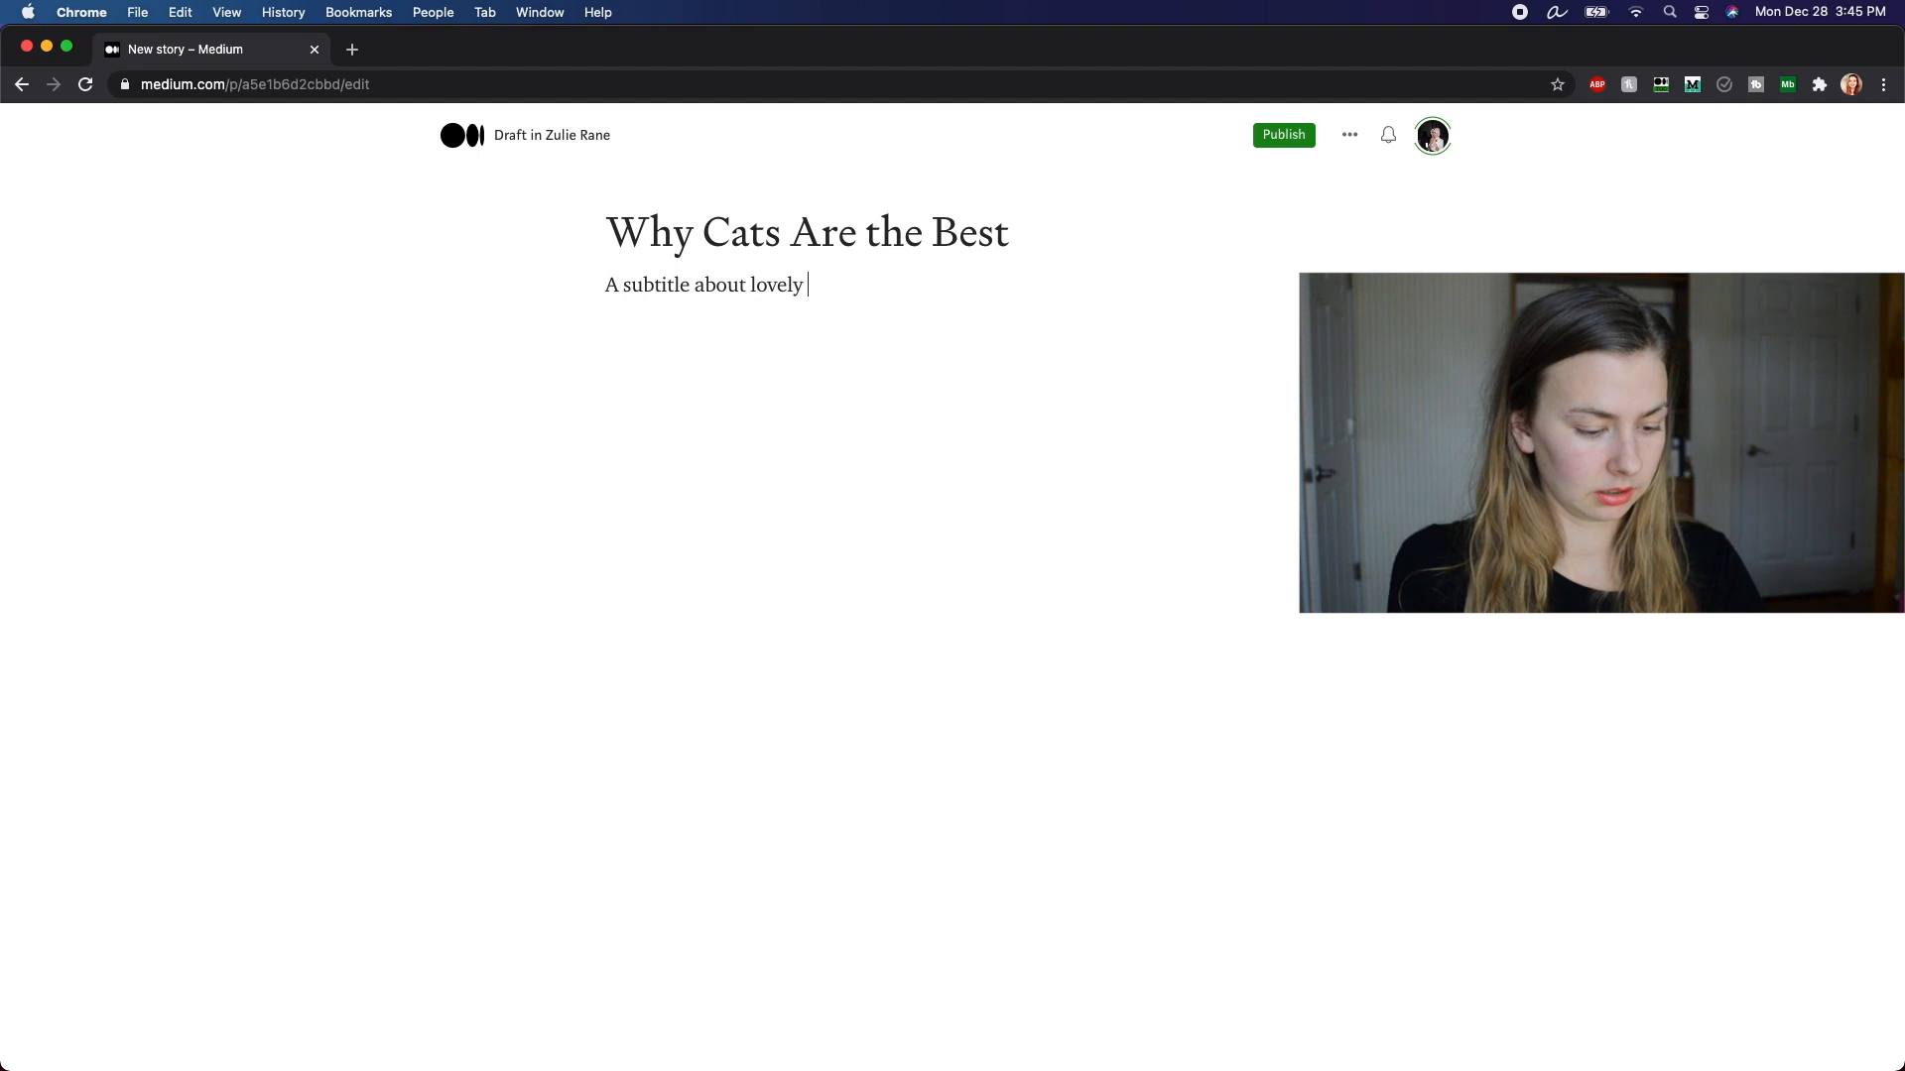
pyautogui.write('and fun cats.')
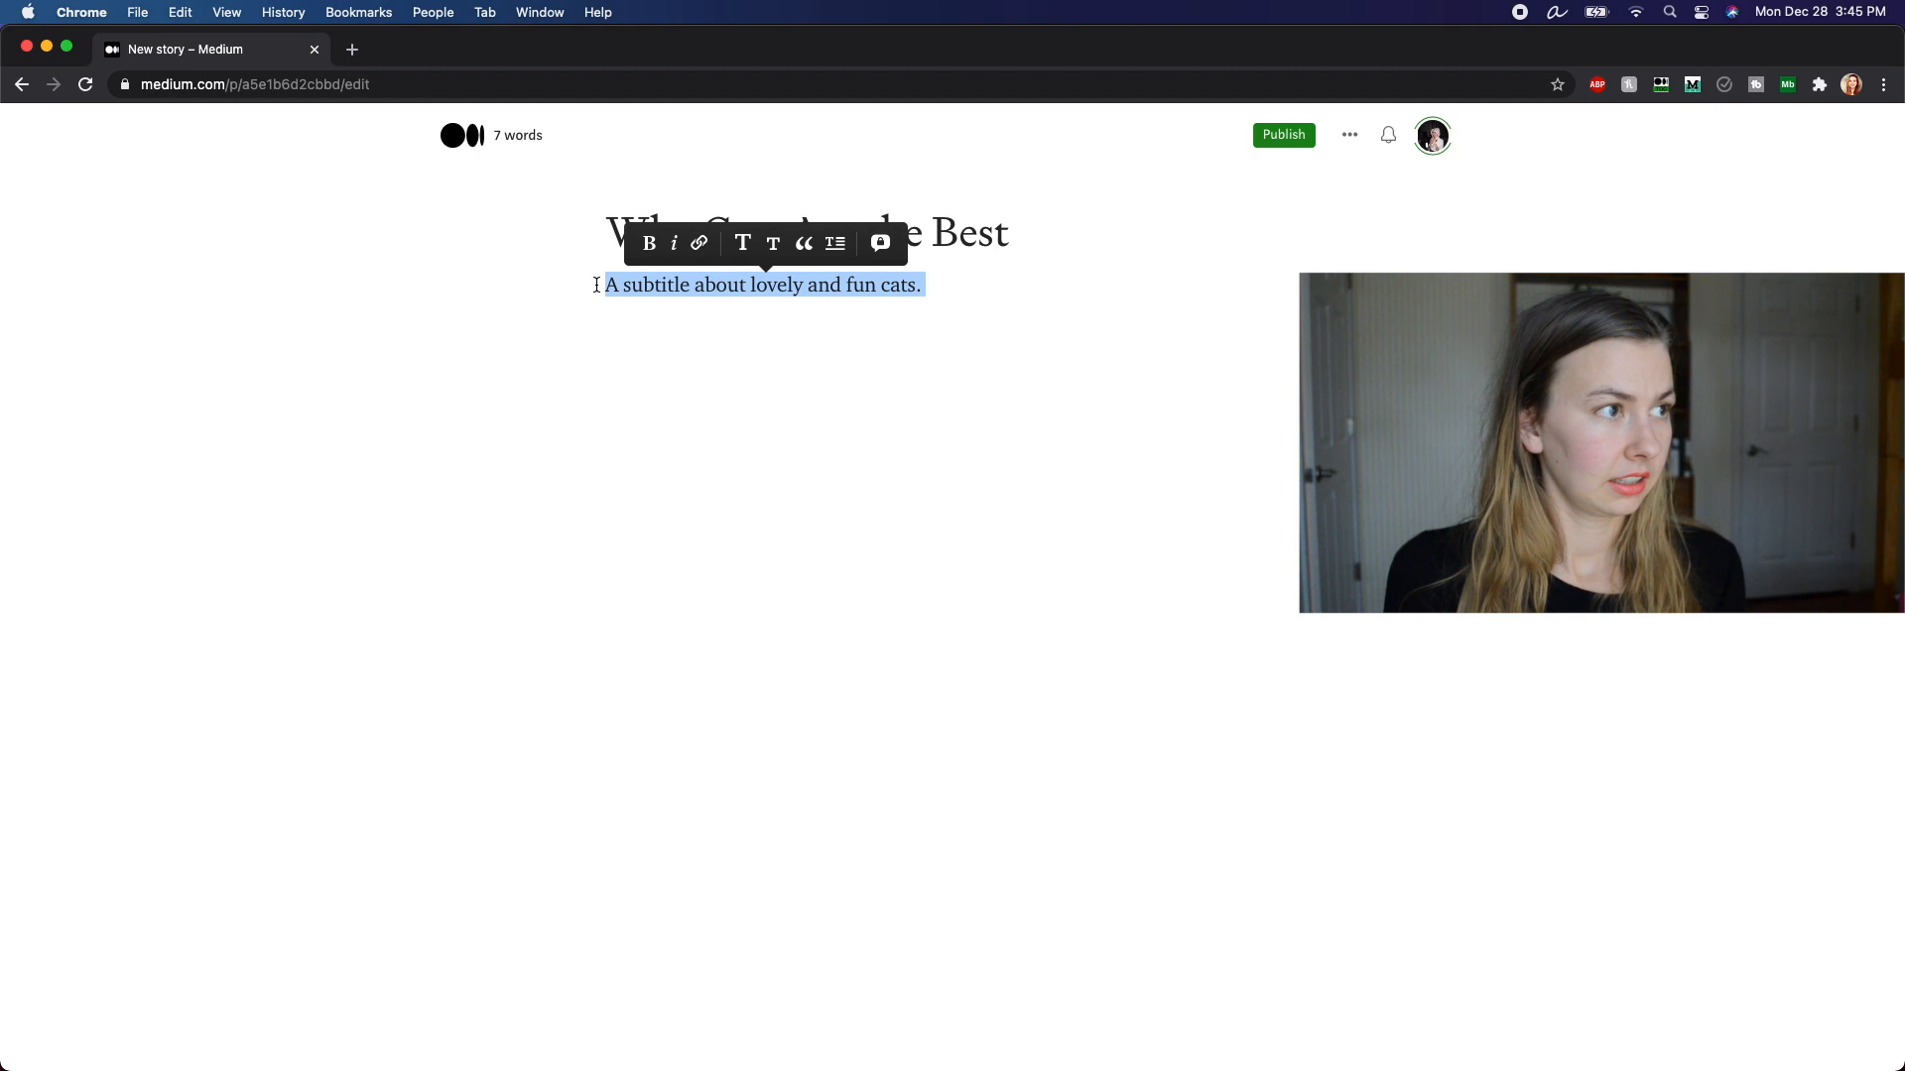
# Step: Check the subtitle in the publish preview, then select it for subtitle formatting
pyautogui.click(1221, 112)
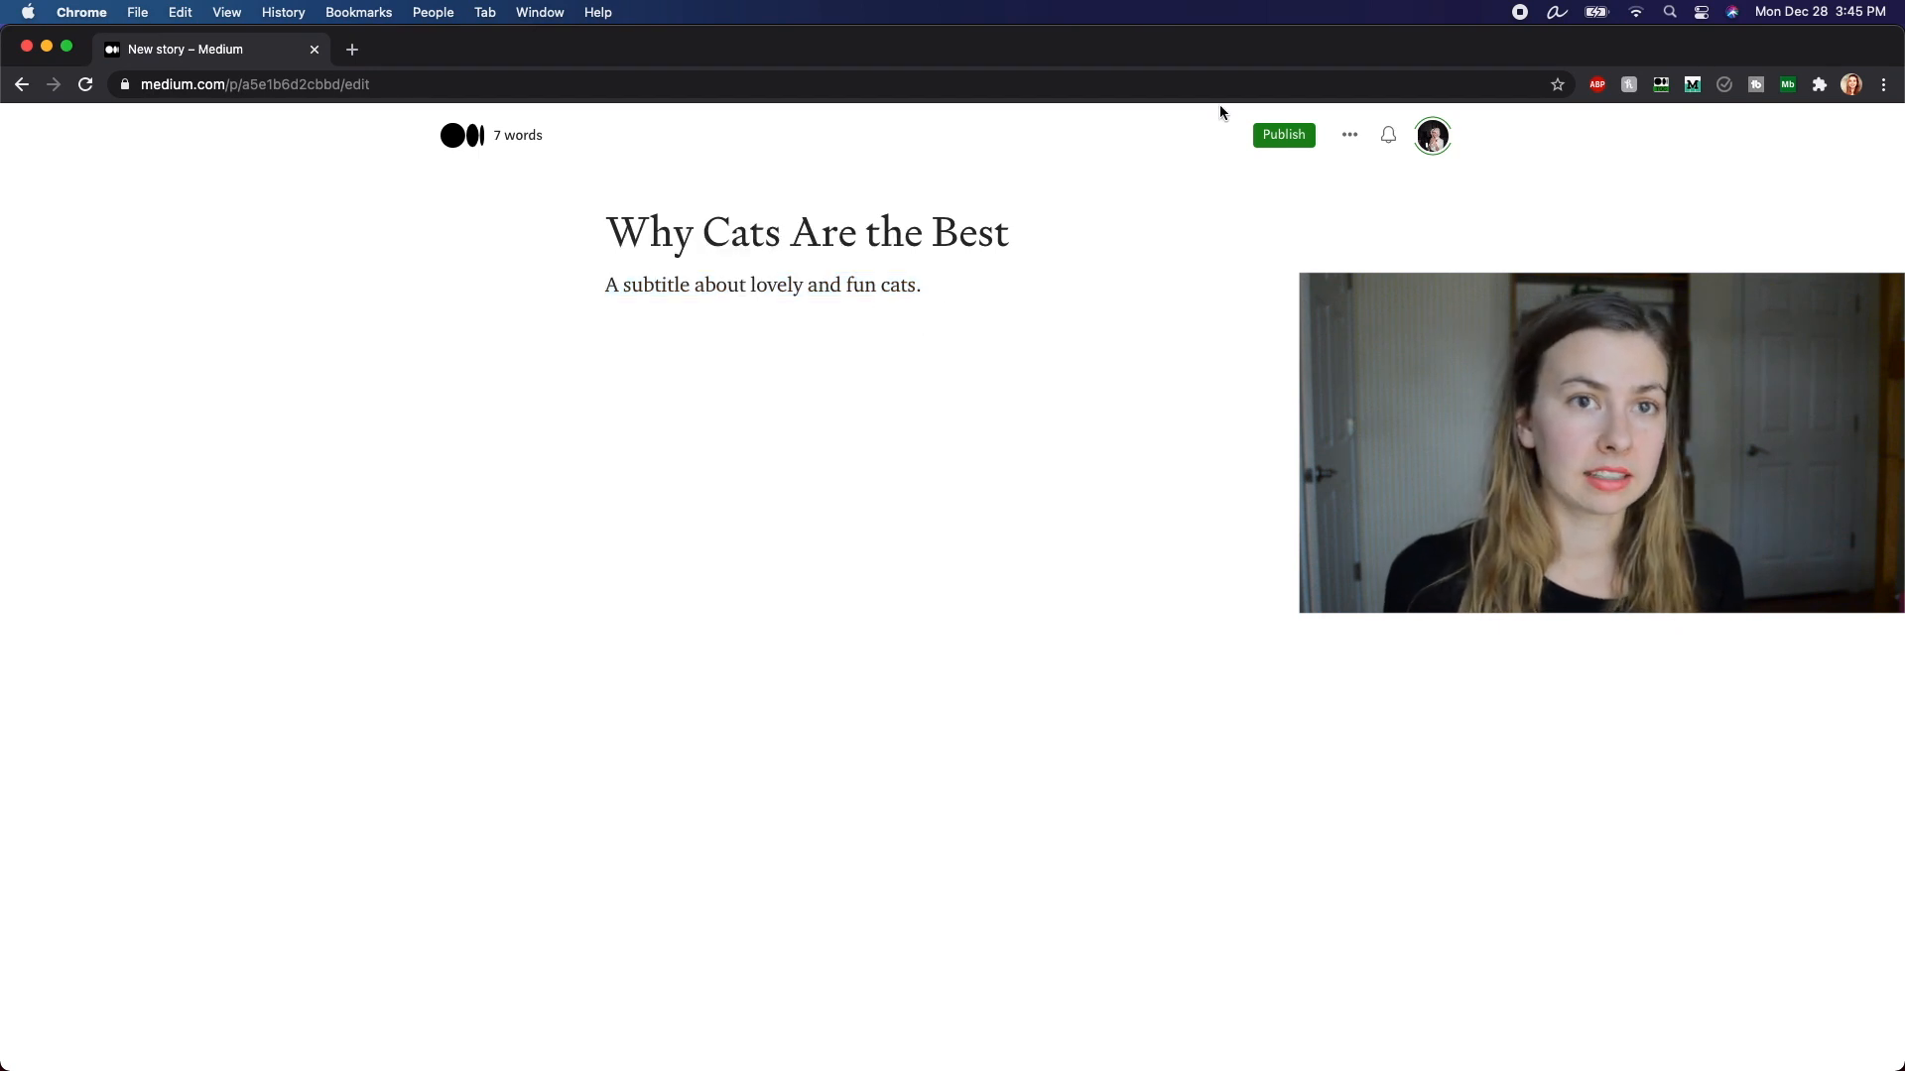
pyautogui.click(1281, 135)
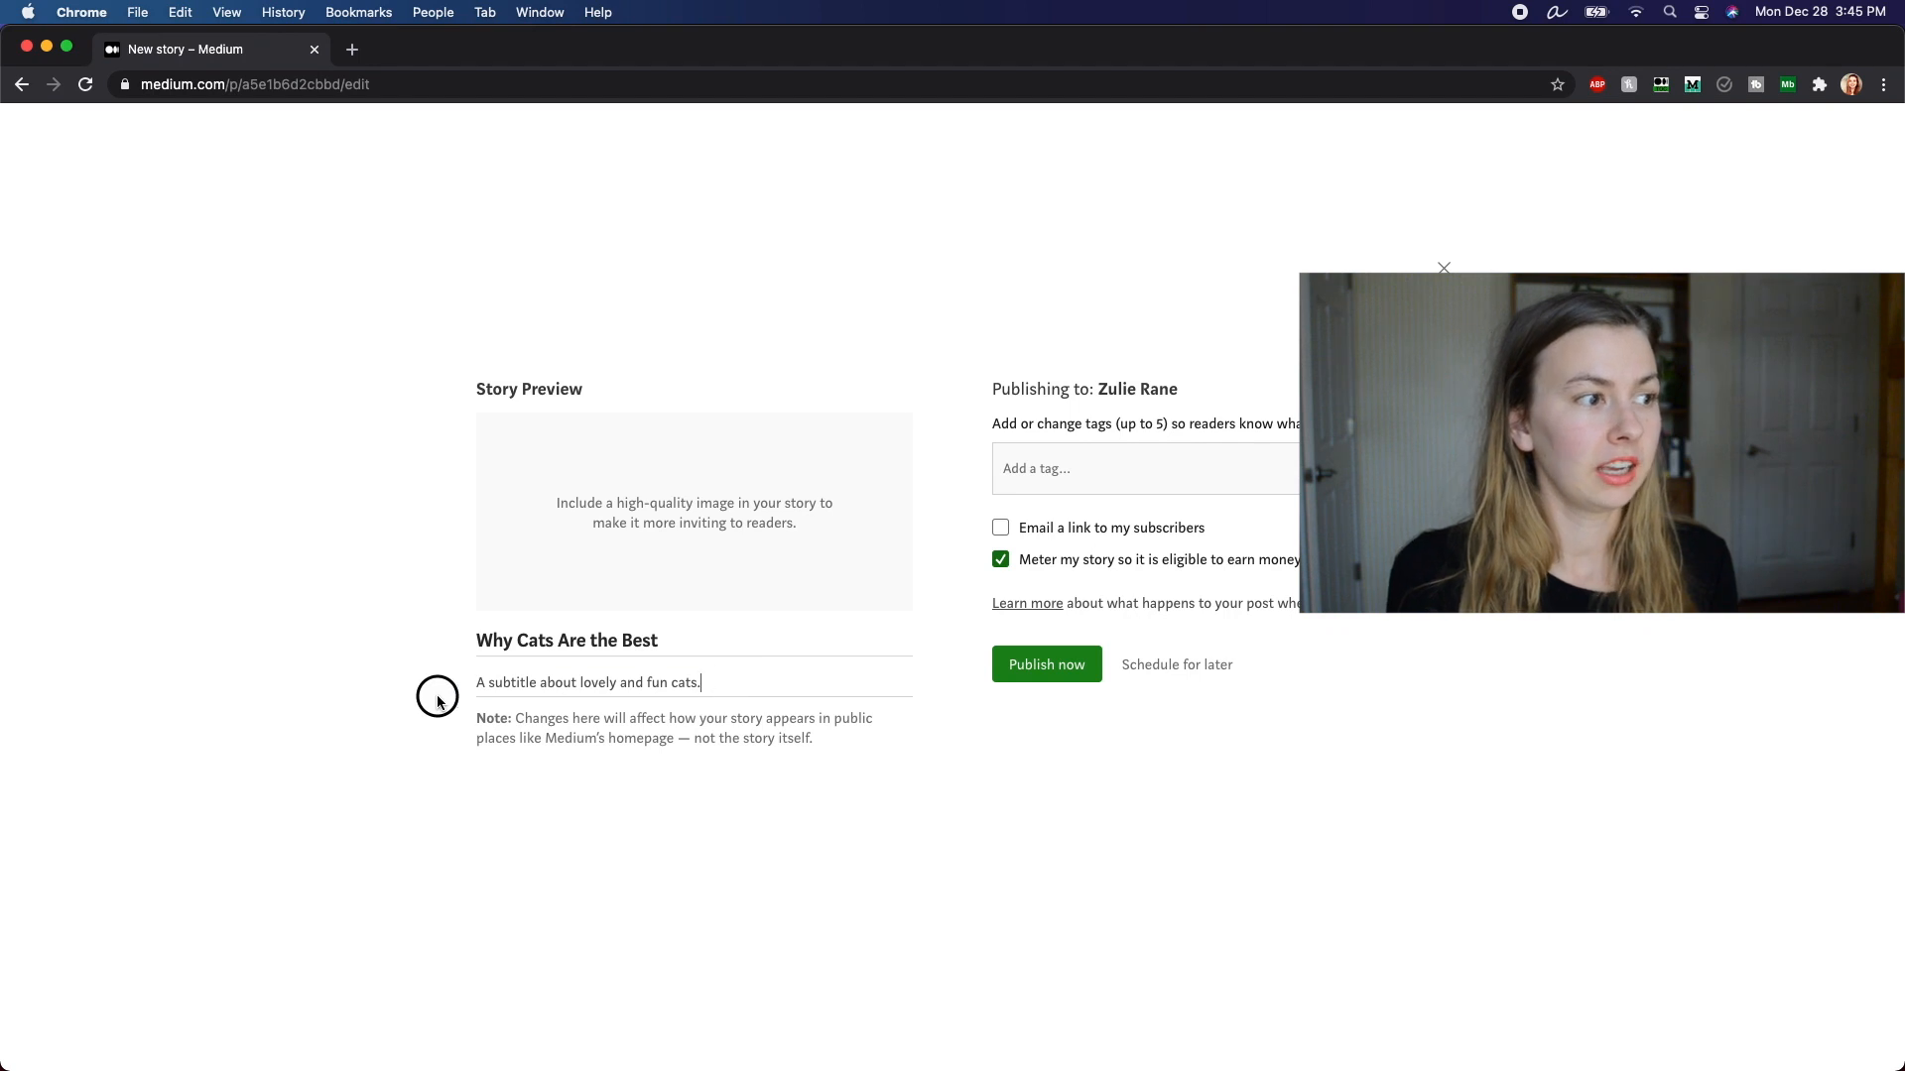
pyautogui.tripleClick(586, 682)
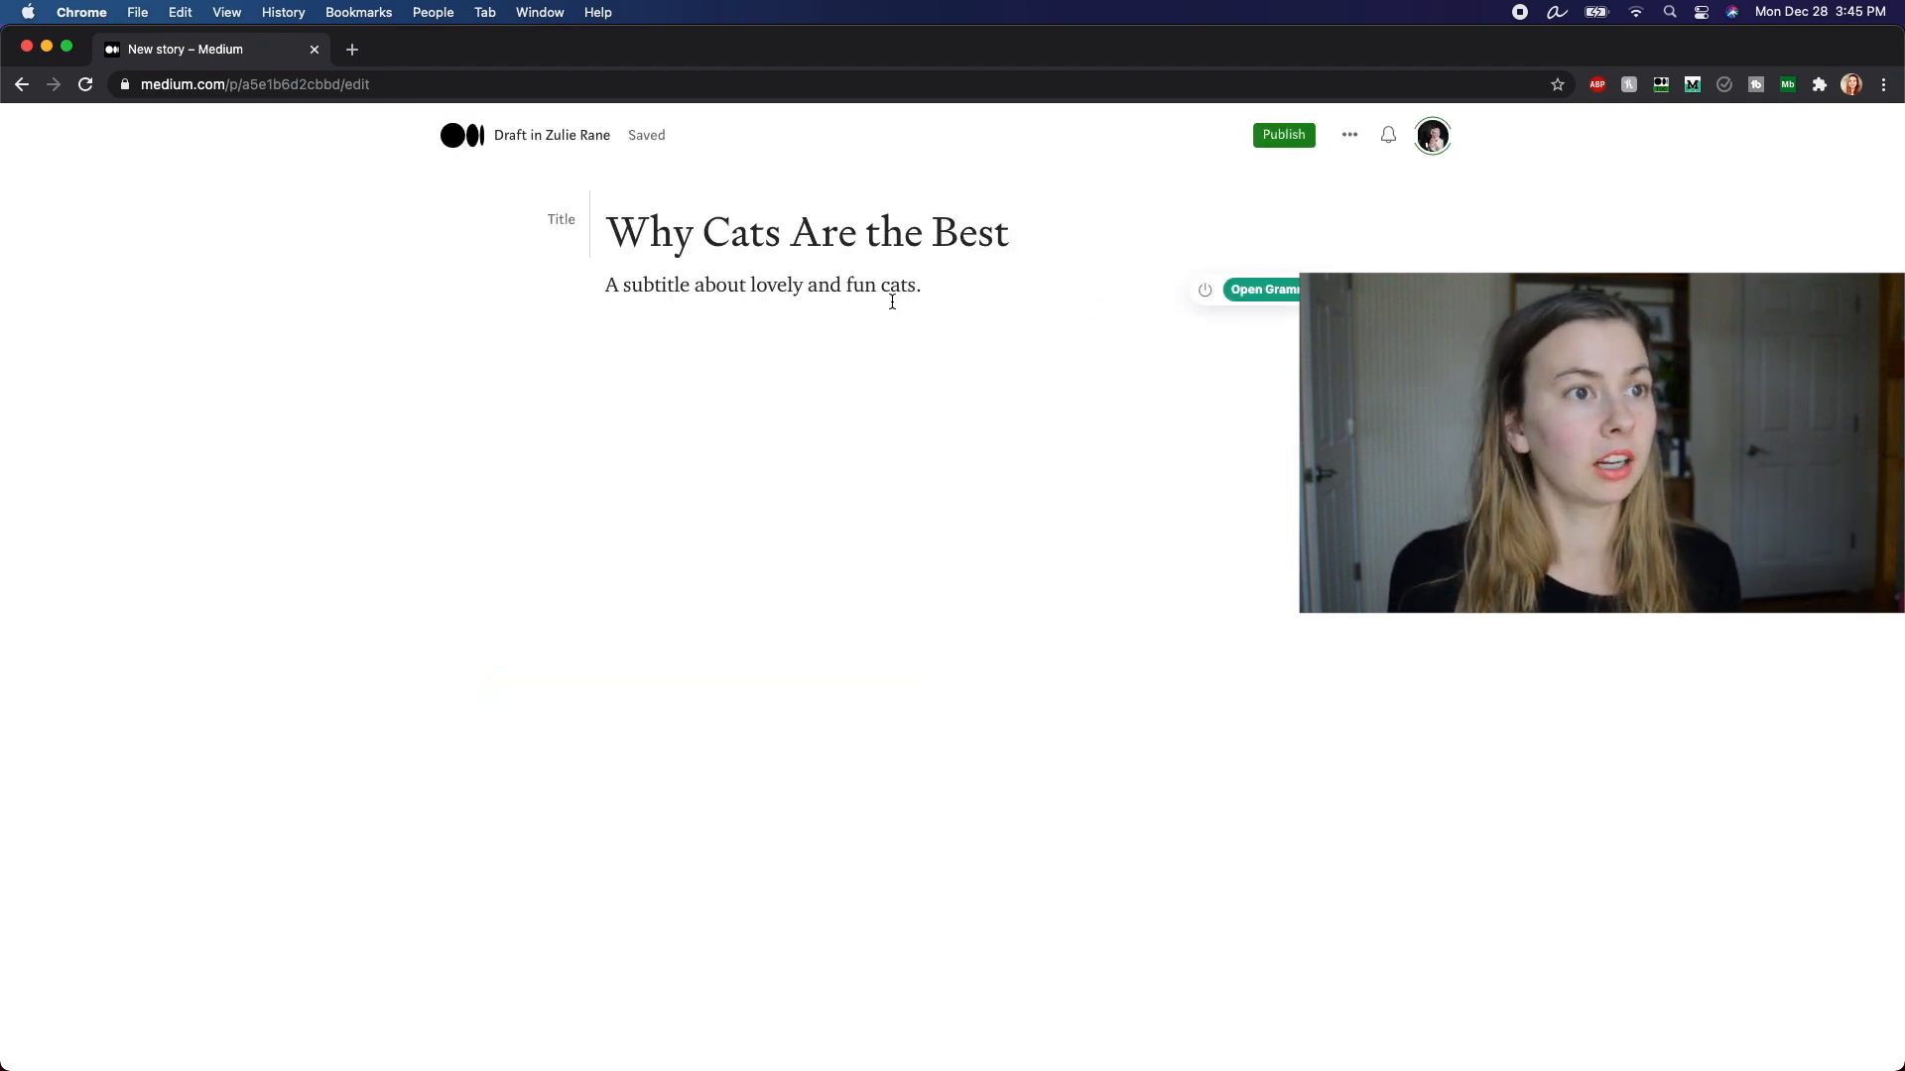
pyautogui.doubleClick(773, 284)
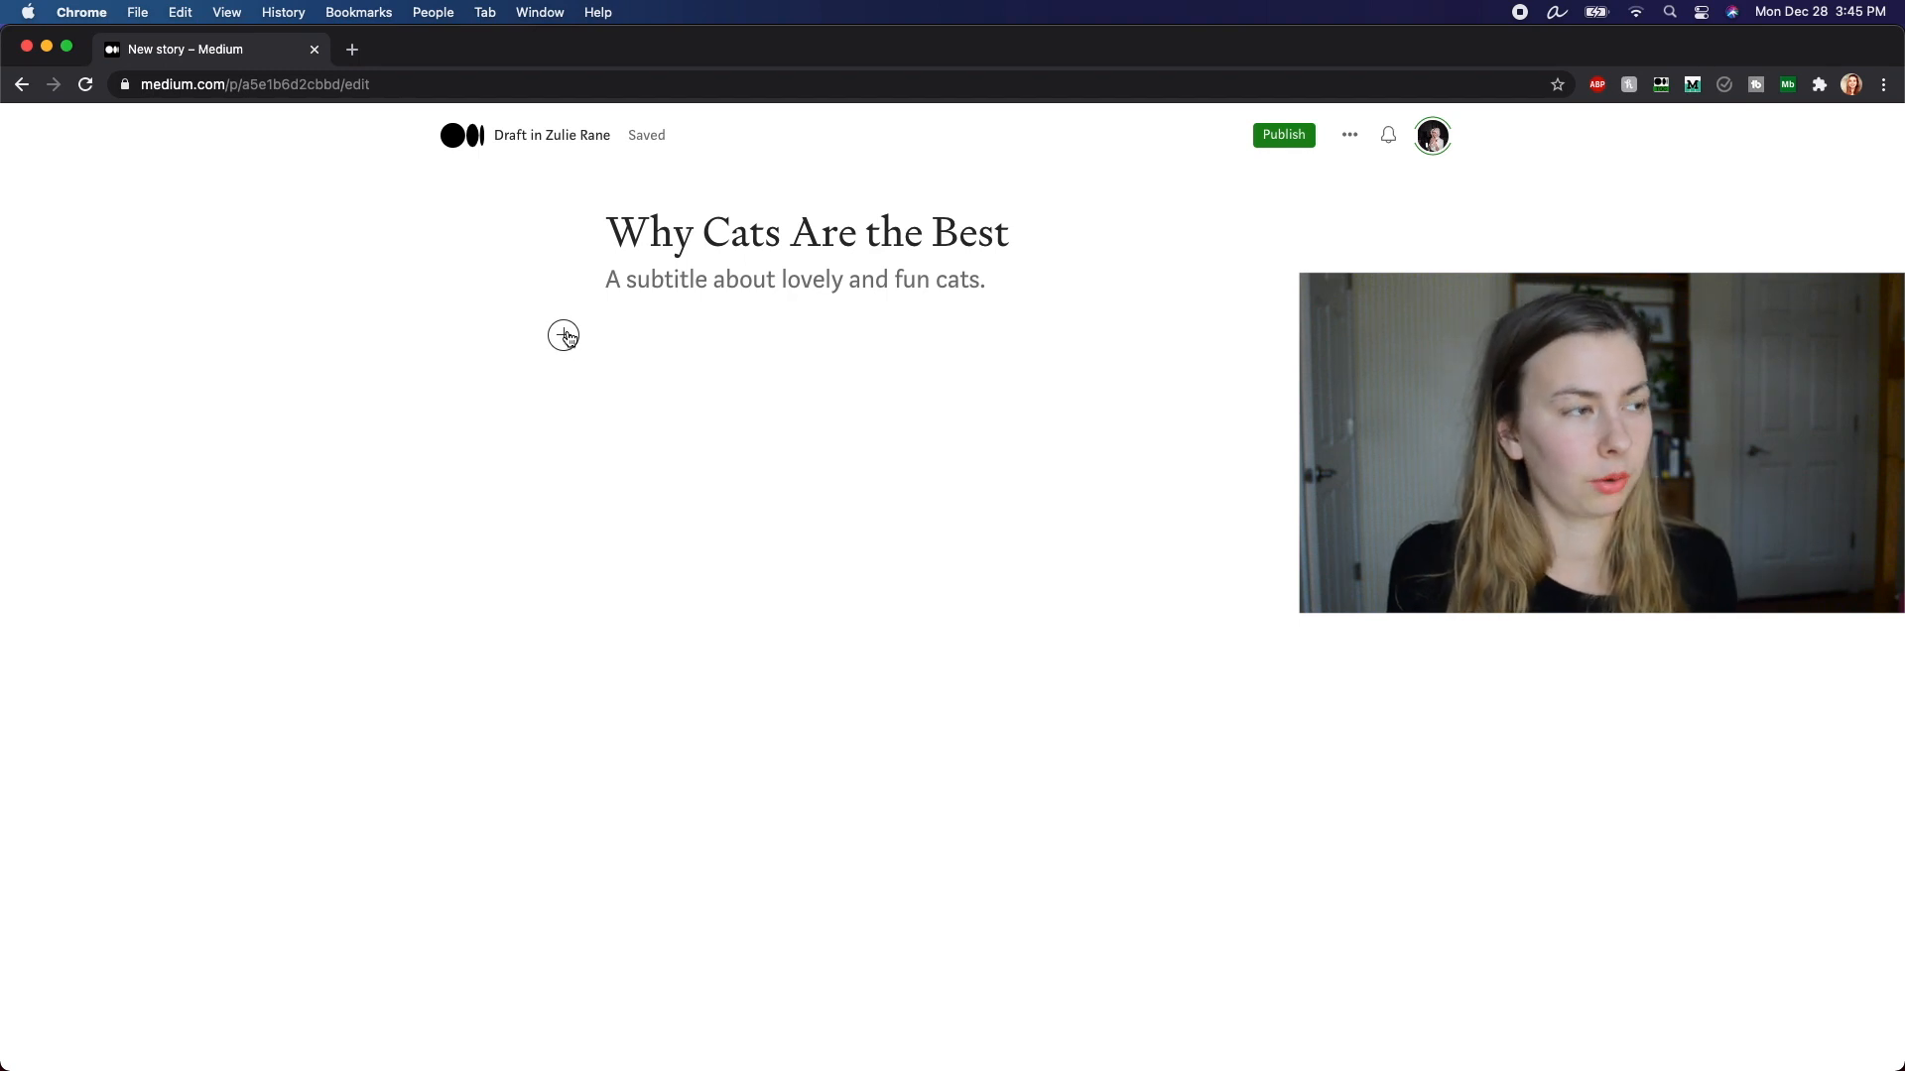
# Step: Search Unsplash for 'cats' and insert Tran Mau Tri Tam's wide-eyed kitten photo
pyautogui.click(563, 335)
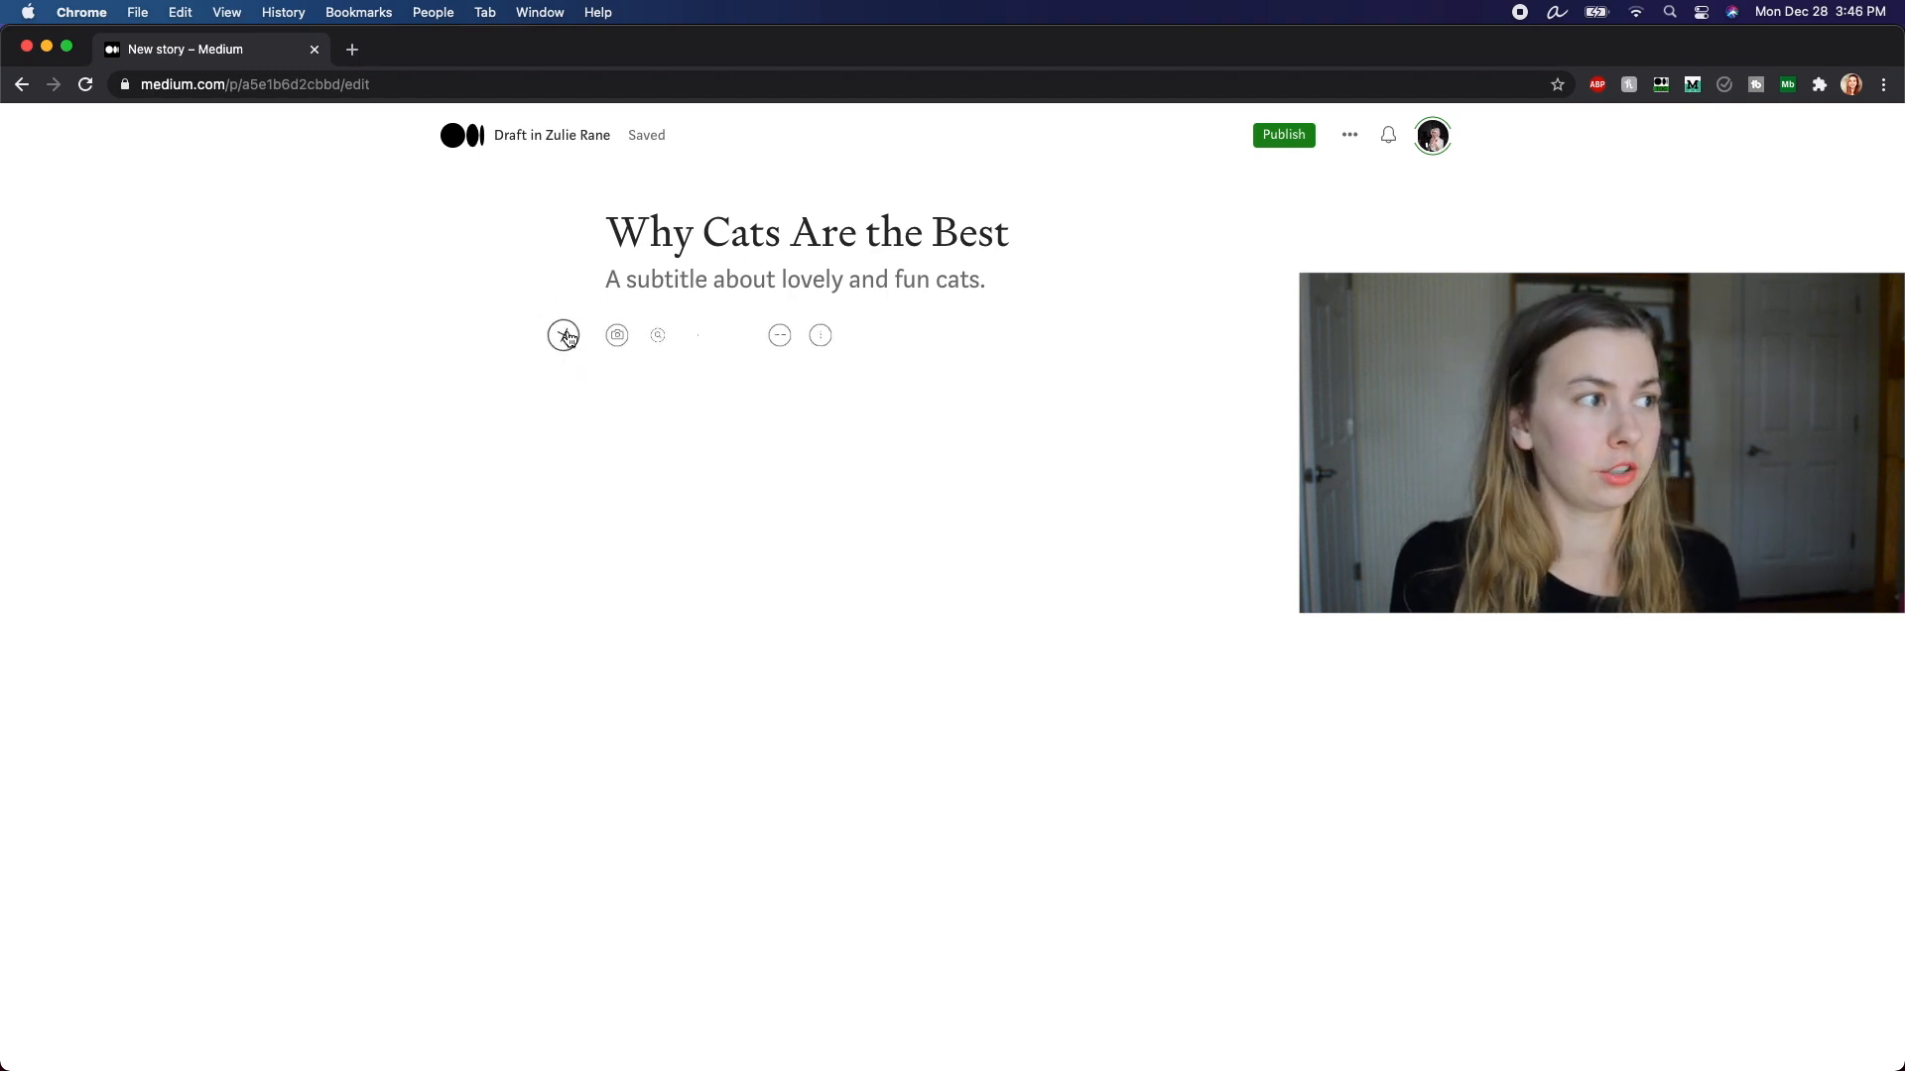
pyautogui.click(616, 336)
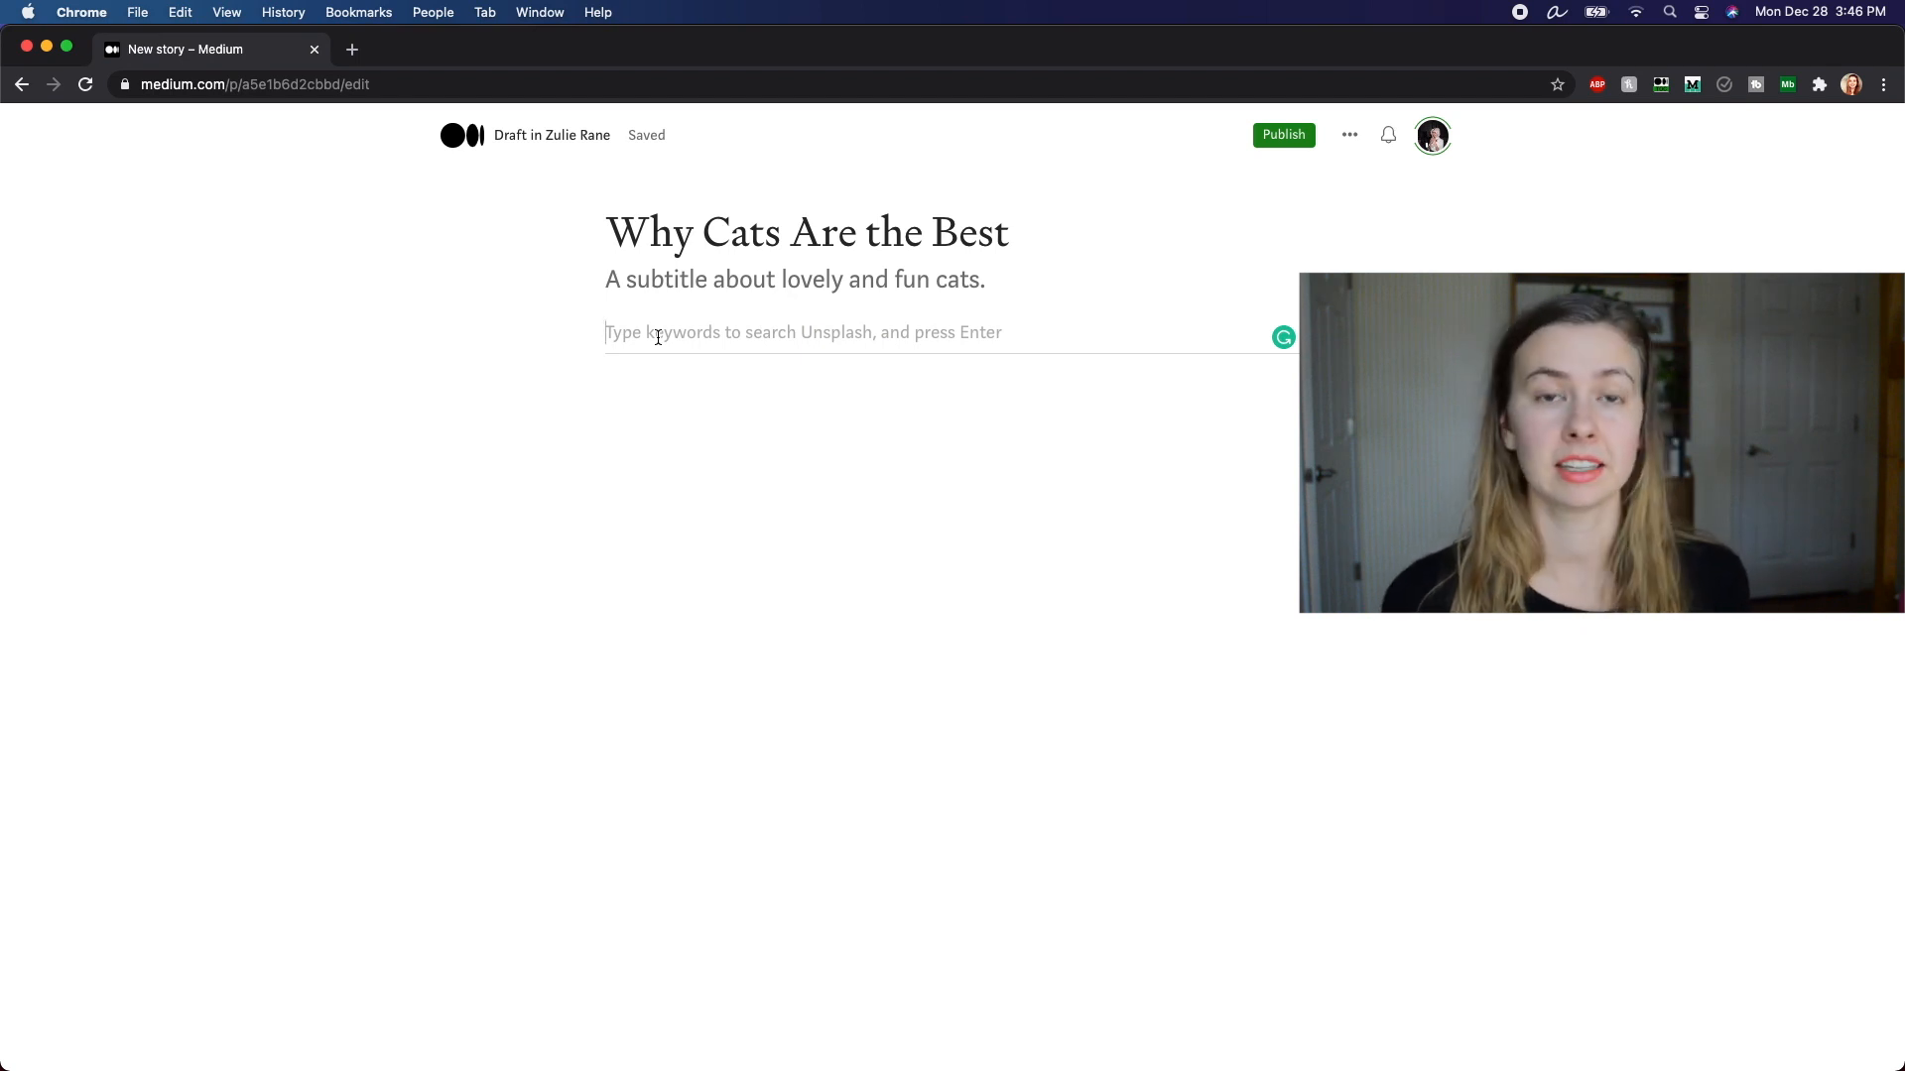
pyautogui.write('cats')
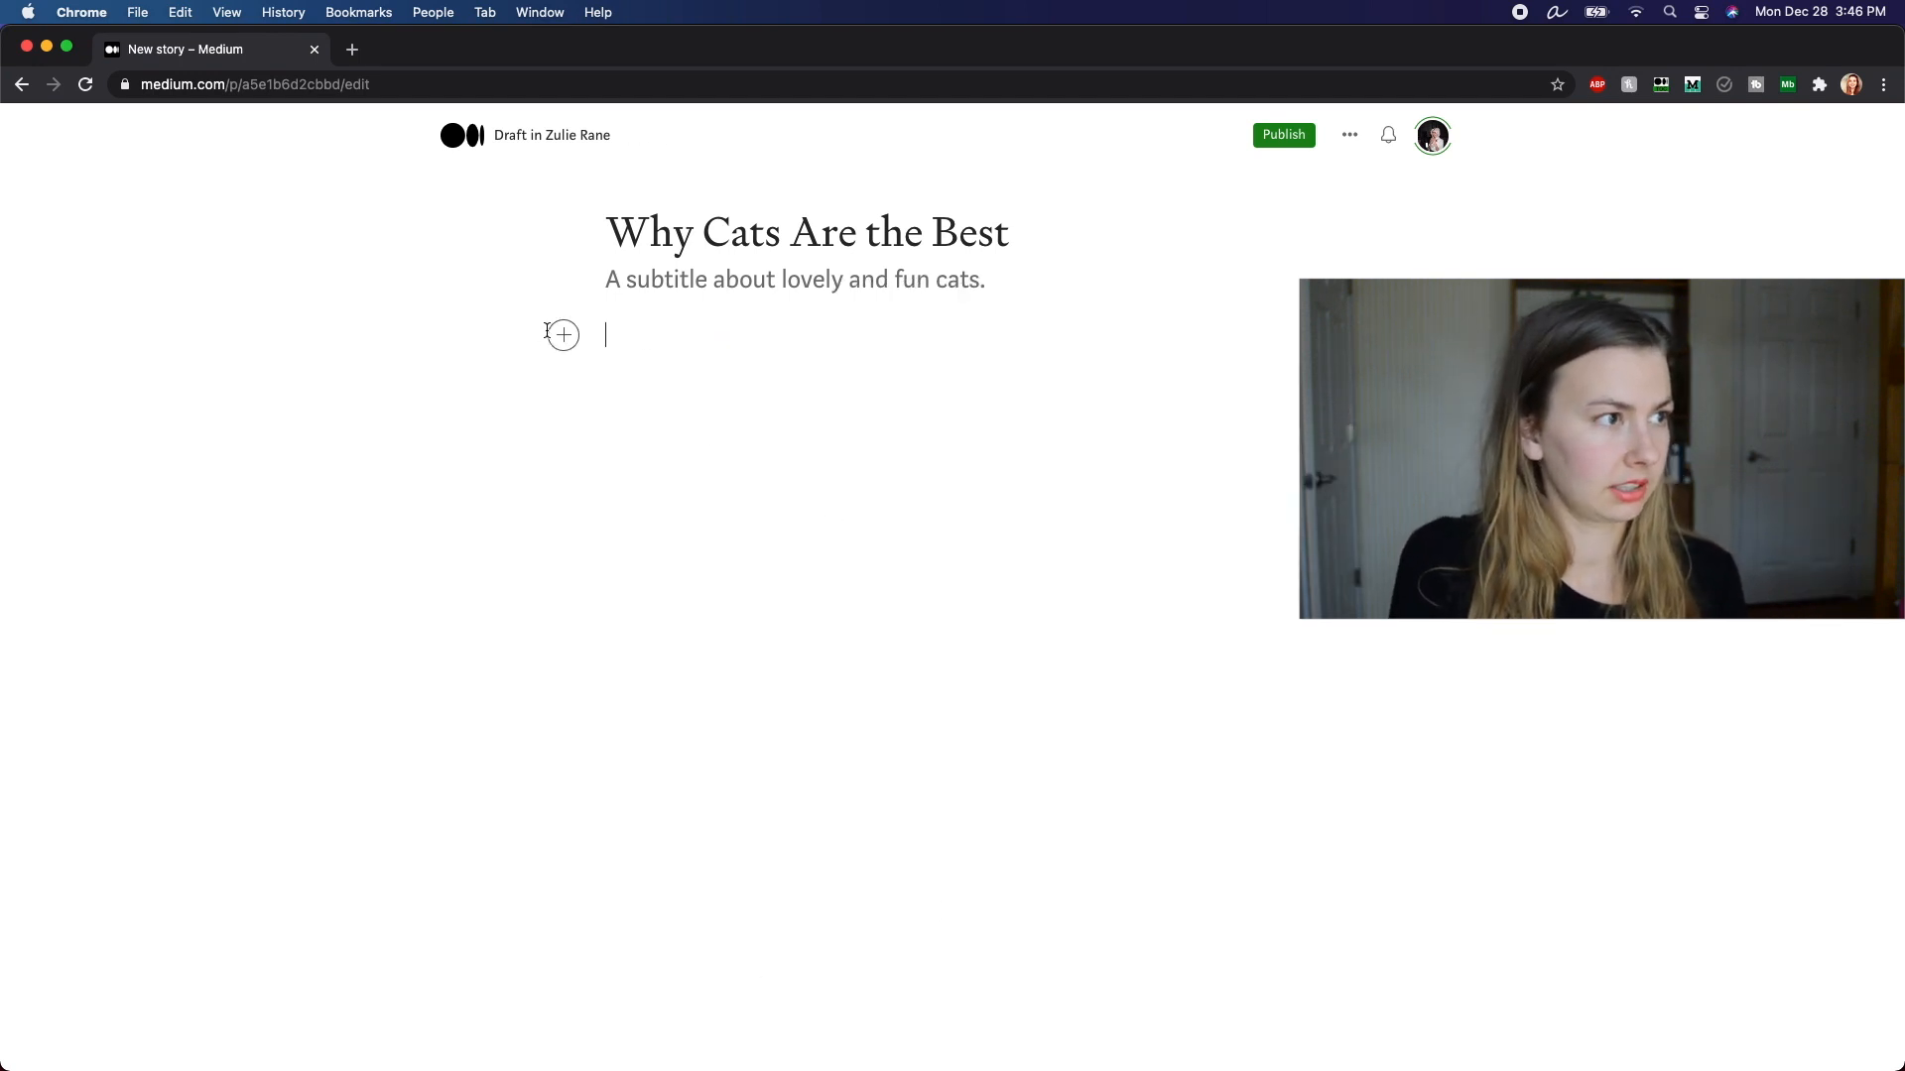
pyautogui.write('v')
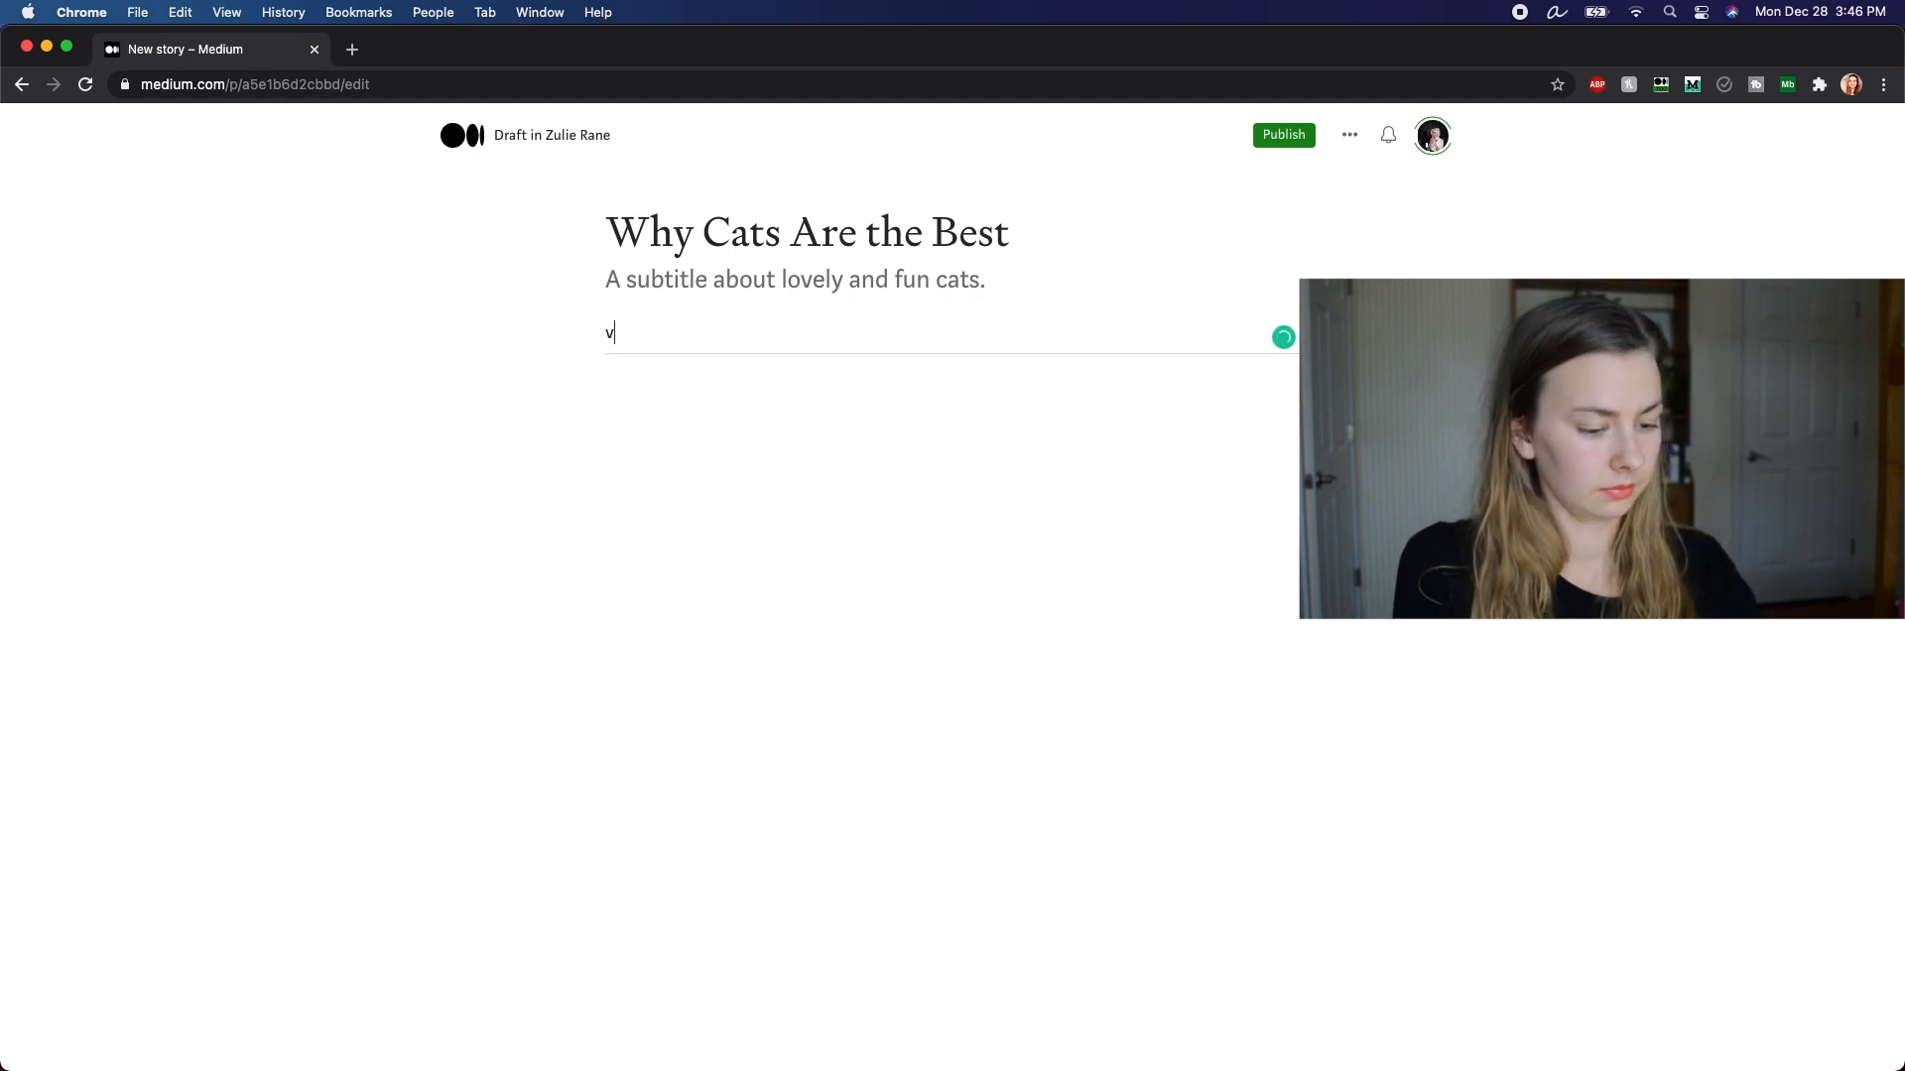
pyautogui.write('cats')
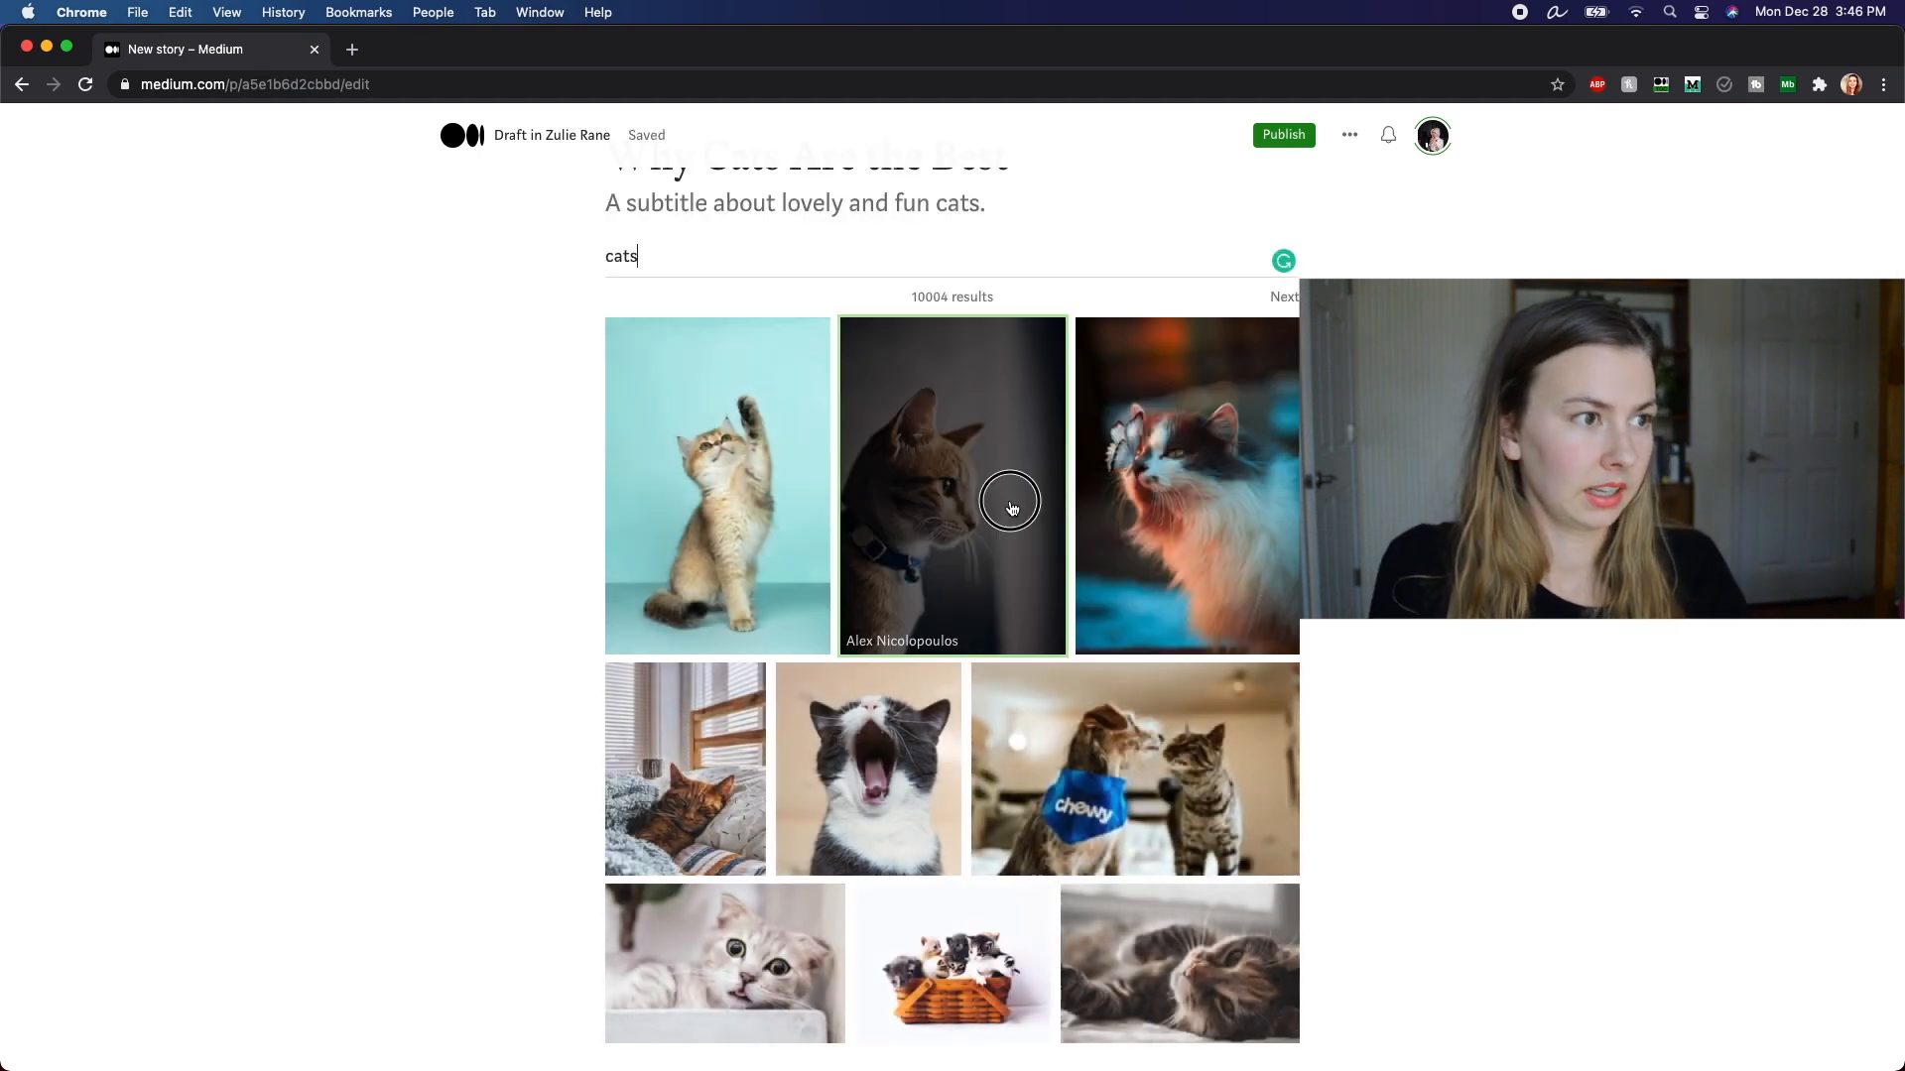
pyautogui.click(1008, 503)
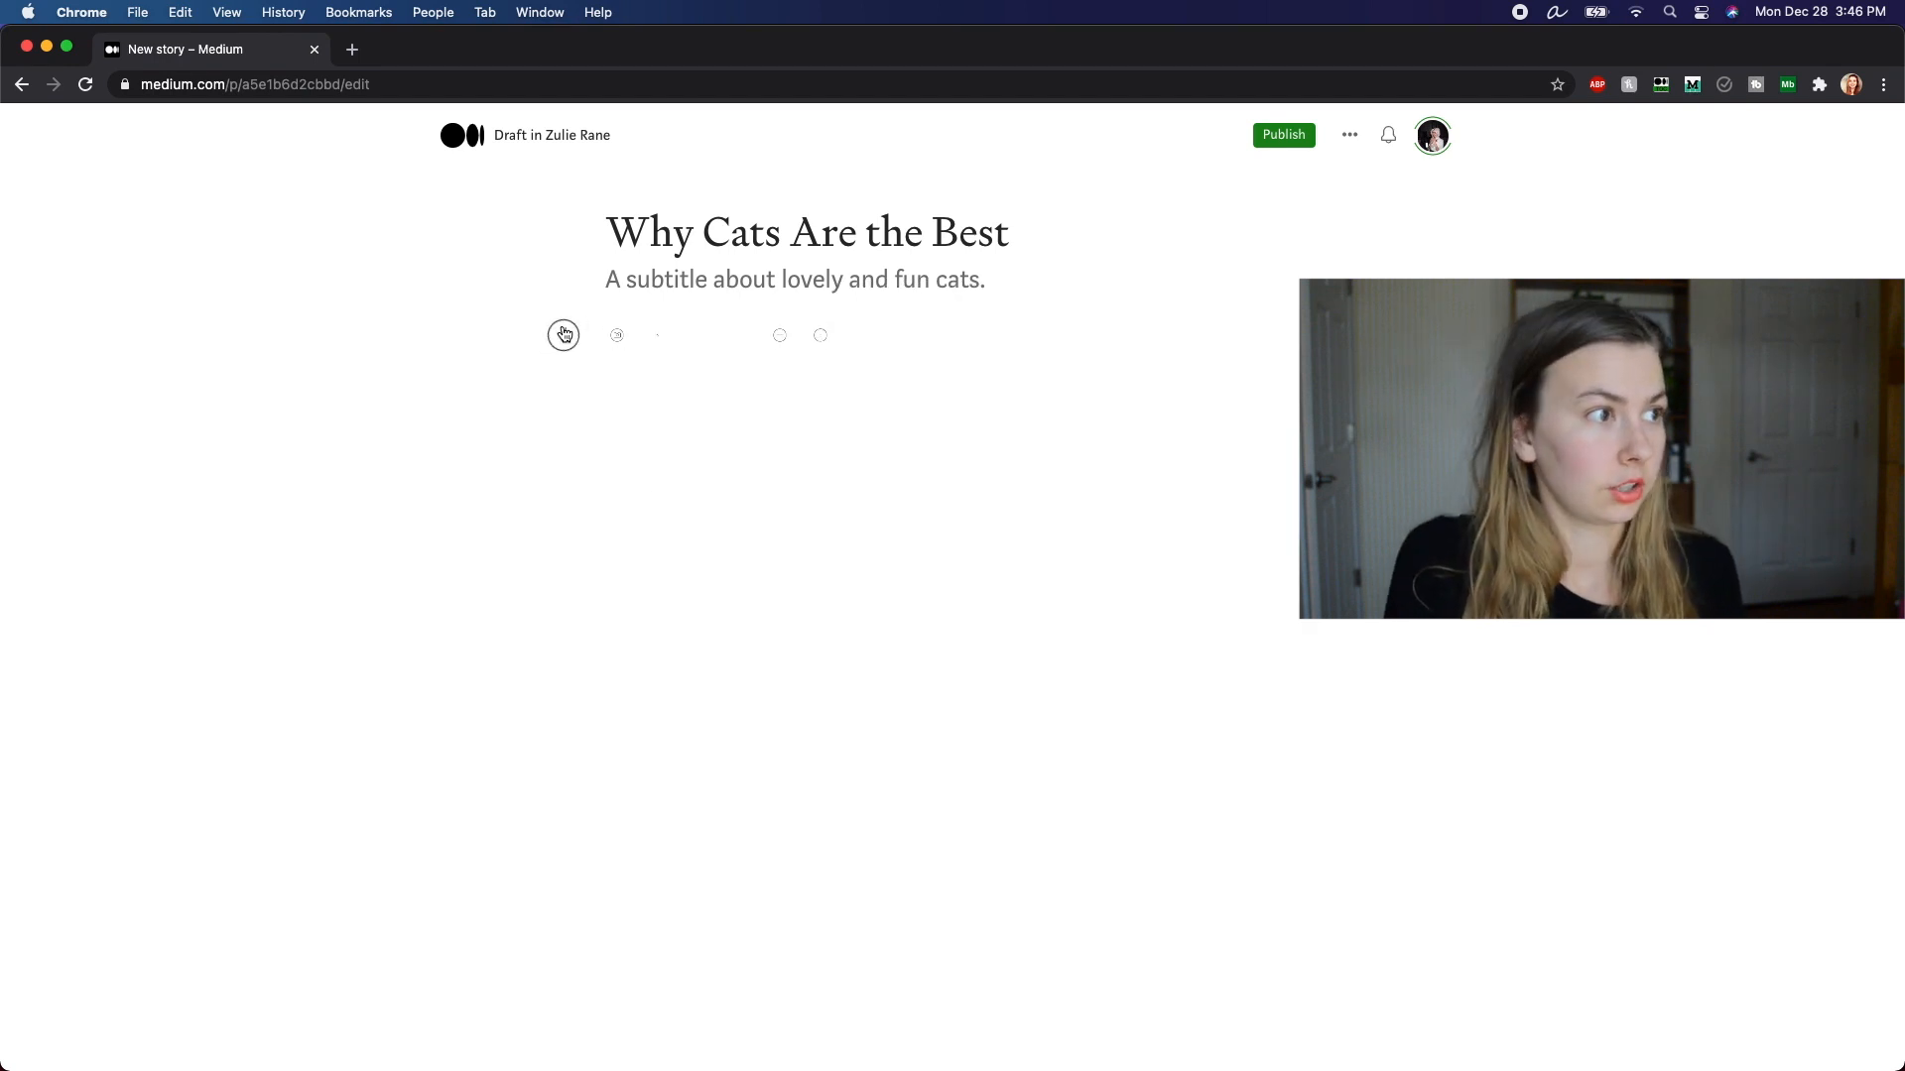
pyautogui.write('cats')
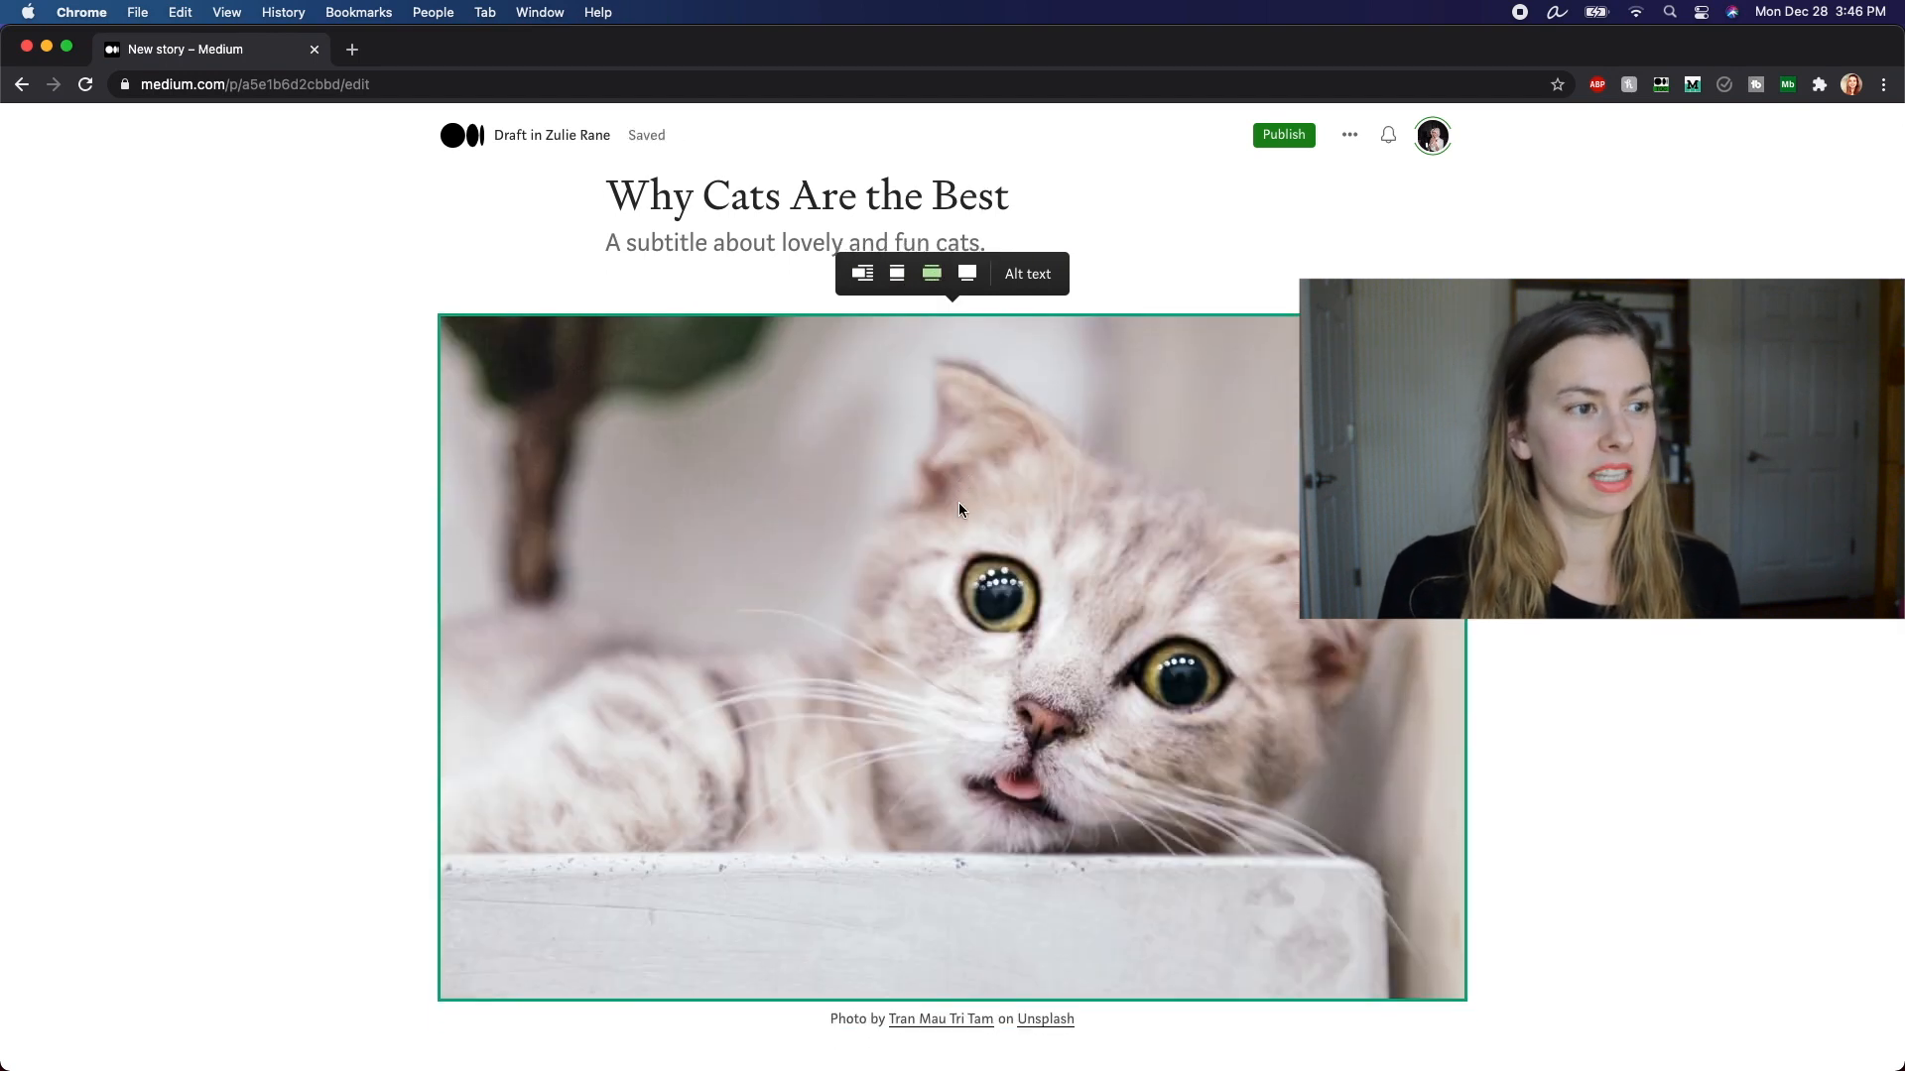
# Step: Try the full-width photo layout, then return the photo to normal column width
pyautogui.click(965, 272)
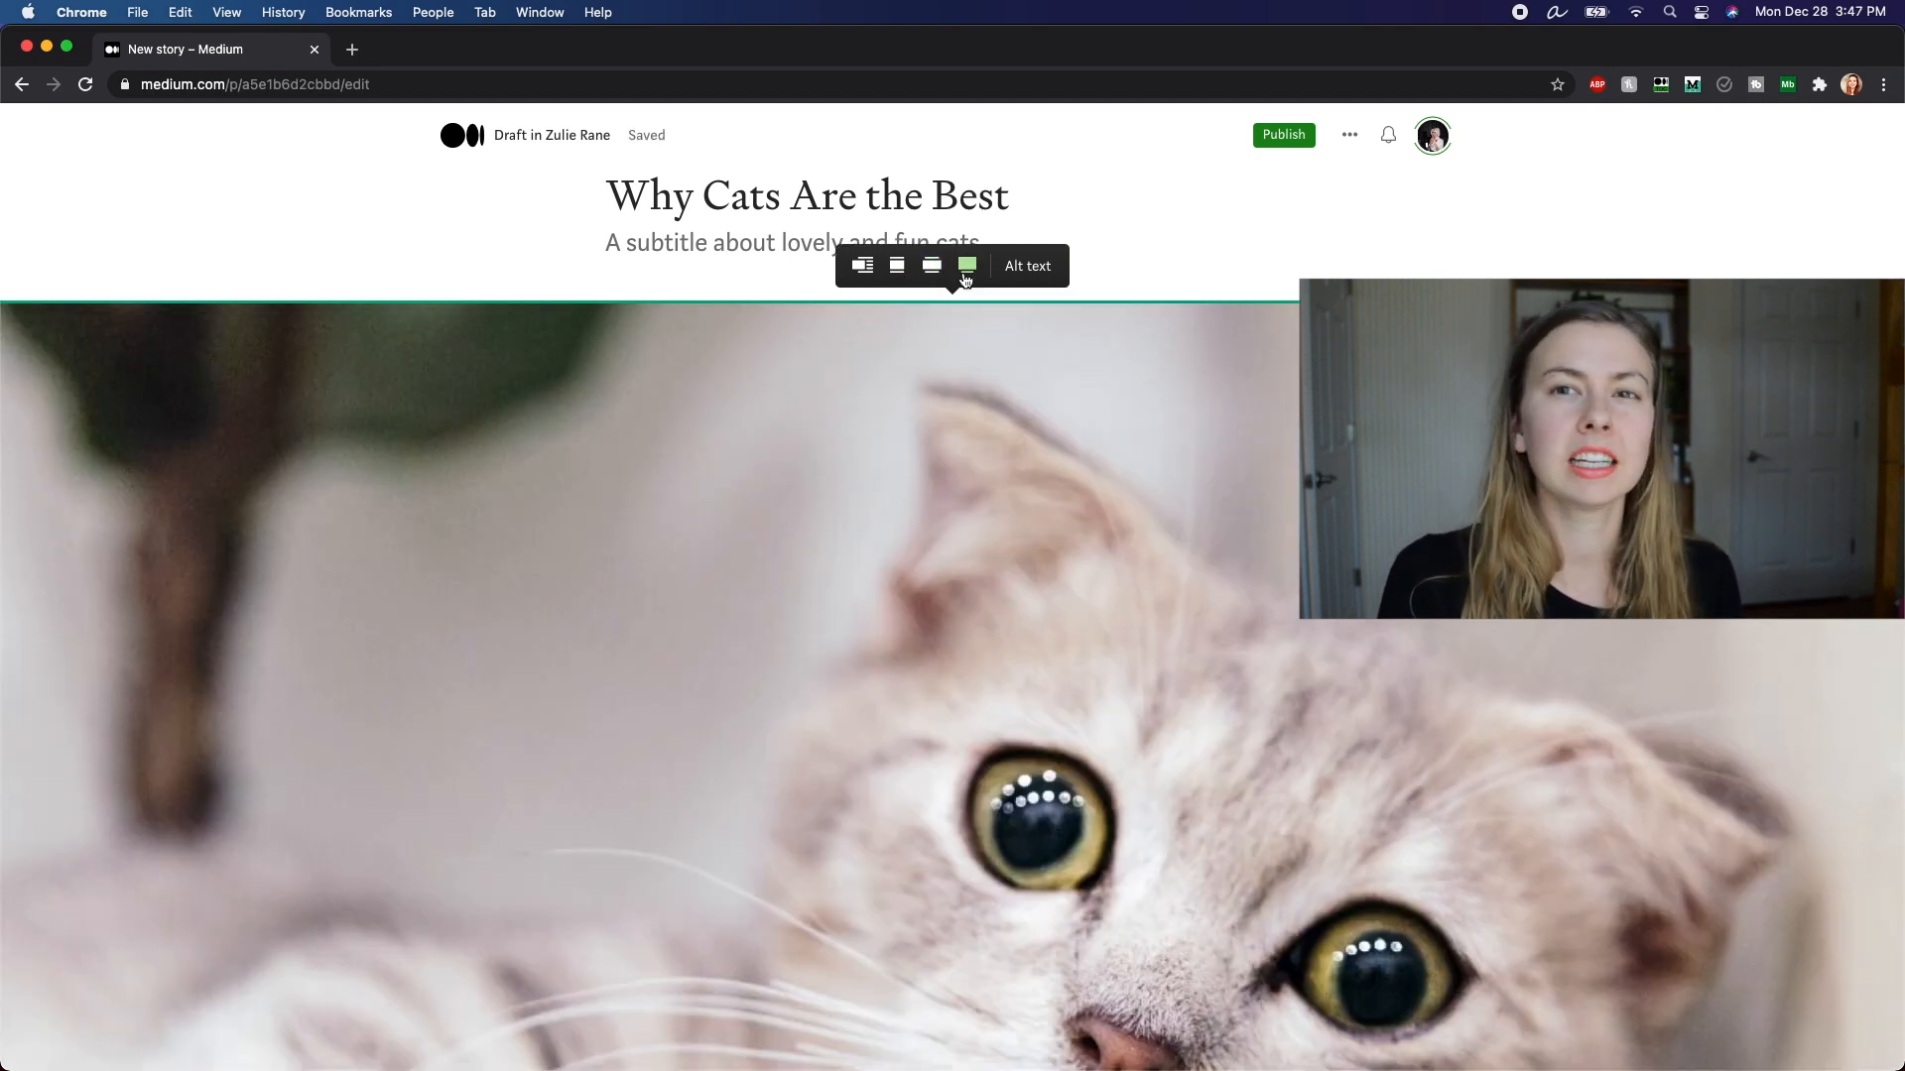
pyautogui.scroll(-3)
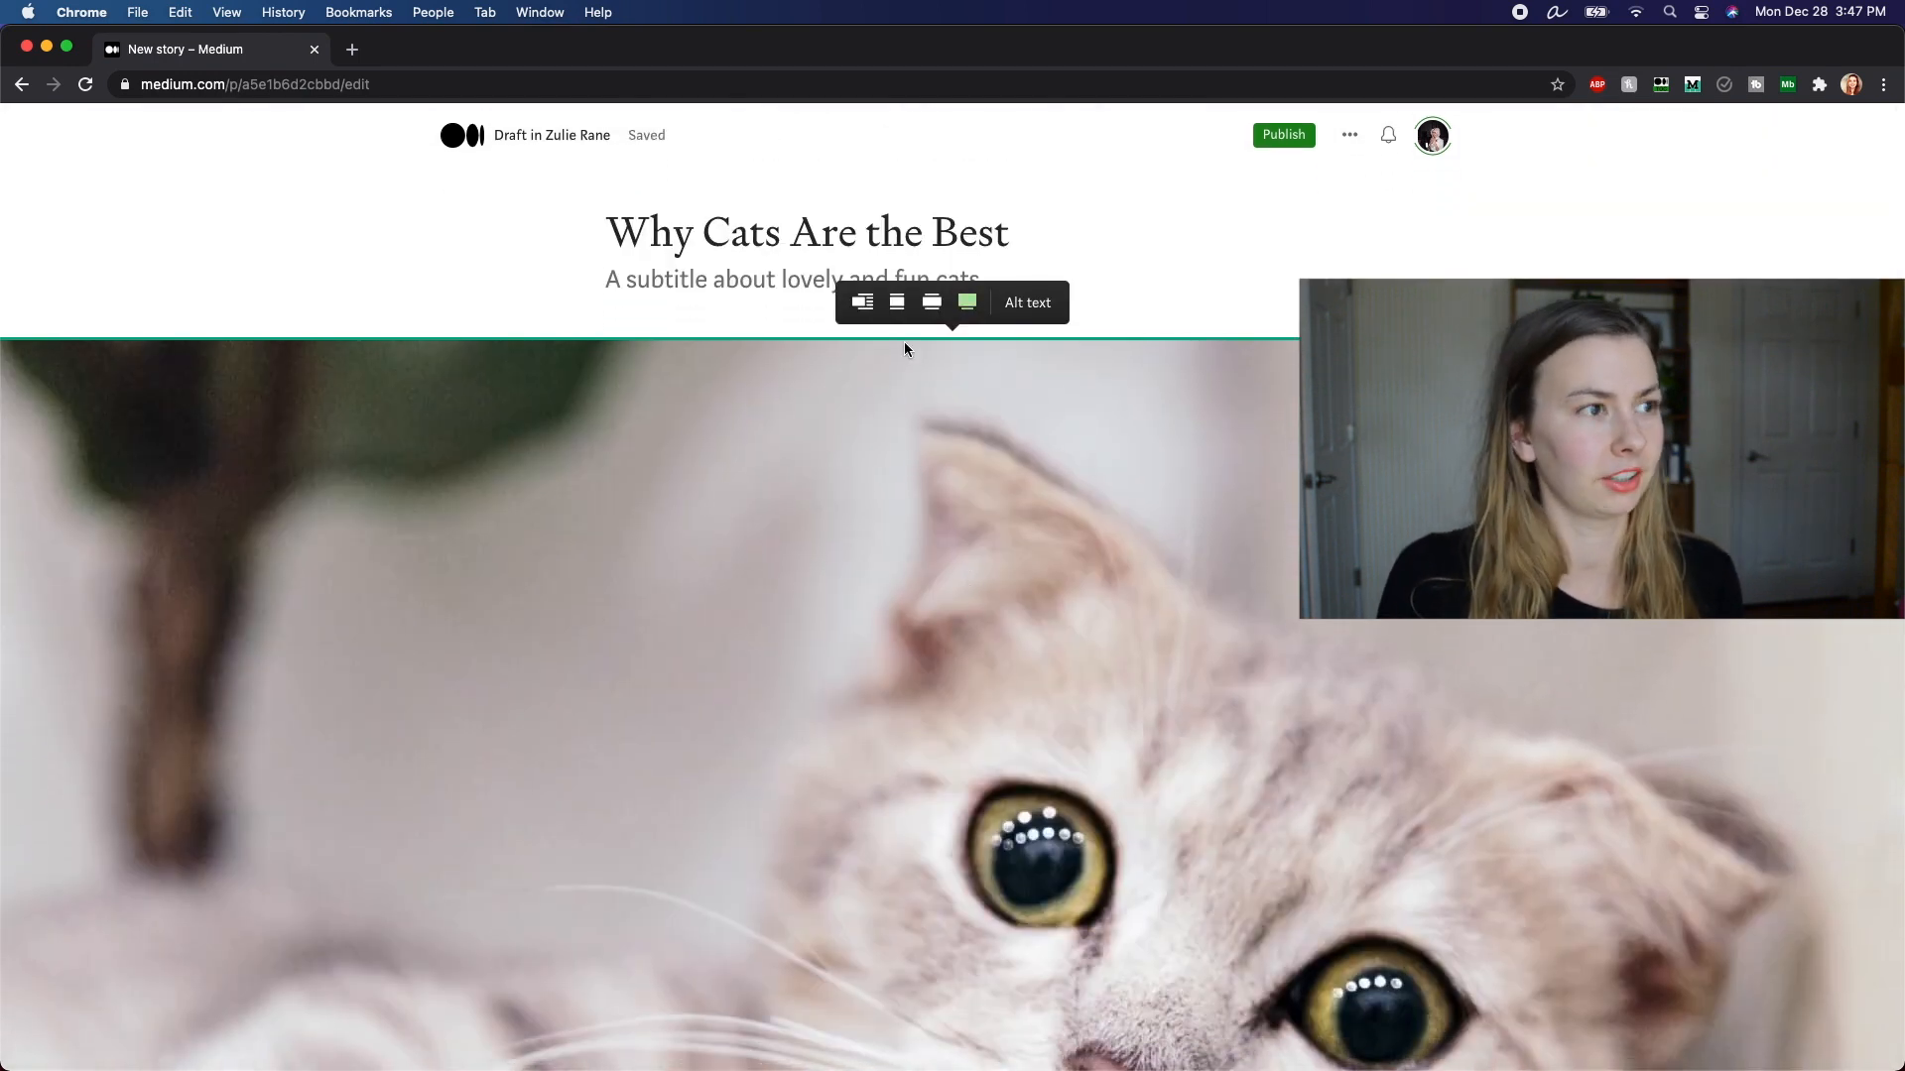
pyautogui.click(897, 301)
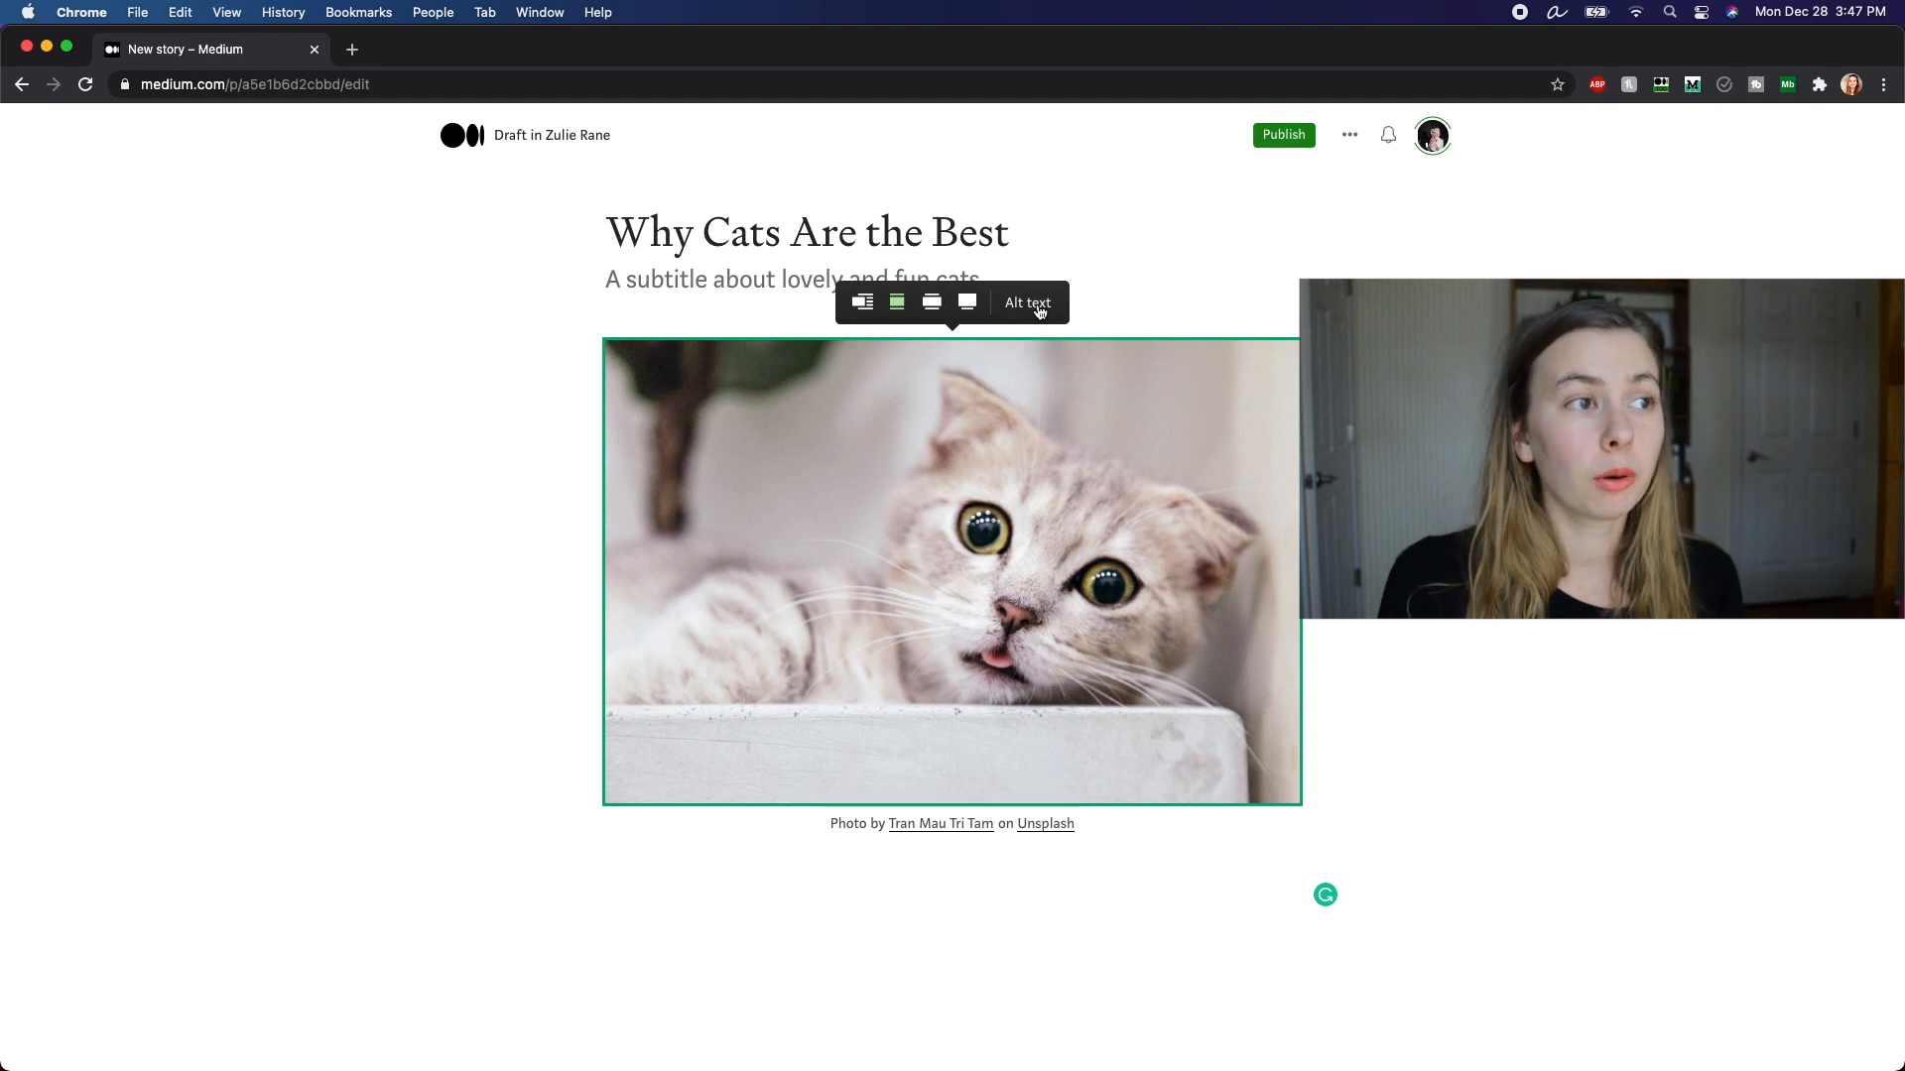
# Step: Save the alt text 'cat looks at camera with tongue out' for the photo
pyautogui.click(1027, 301)
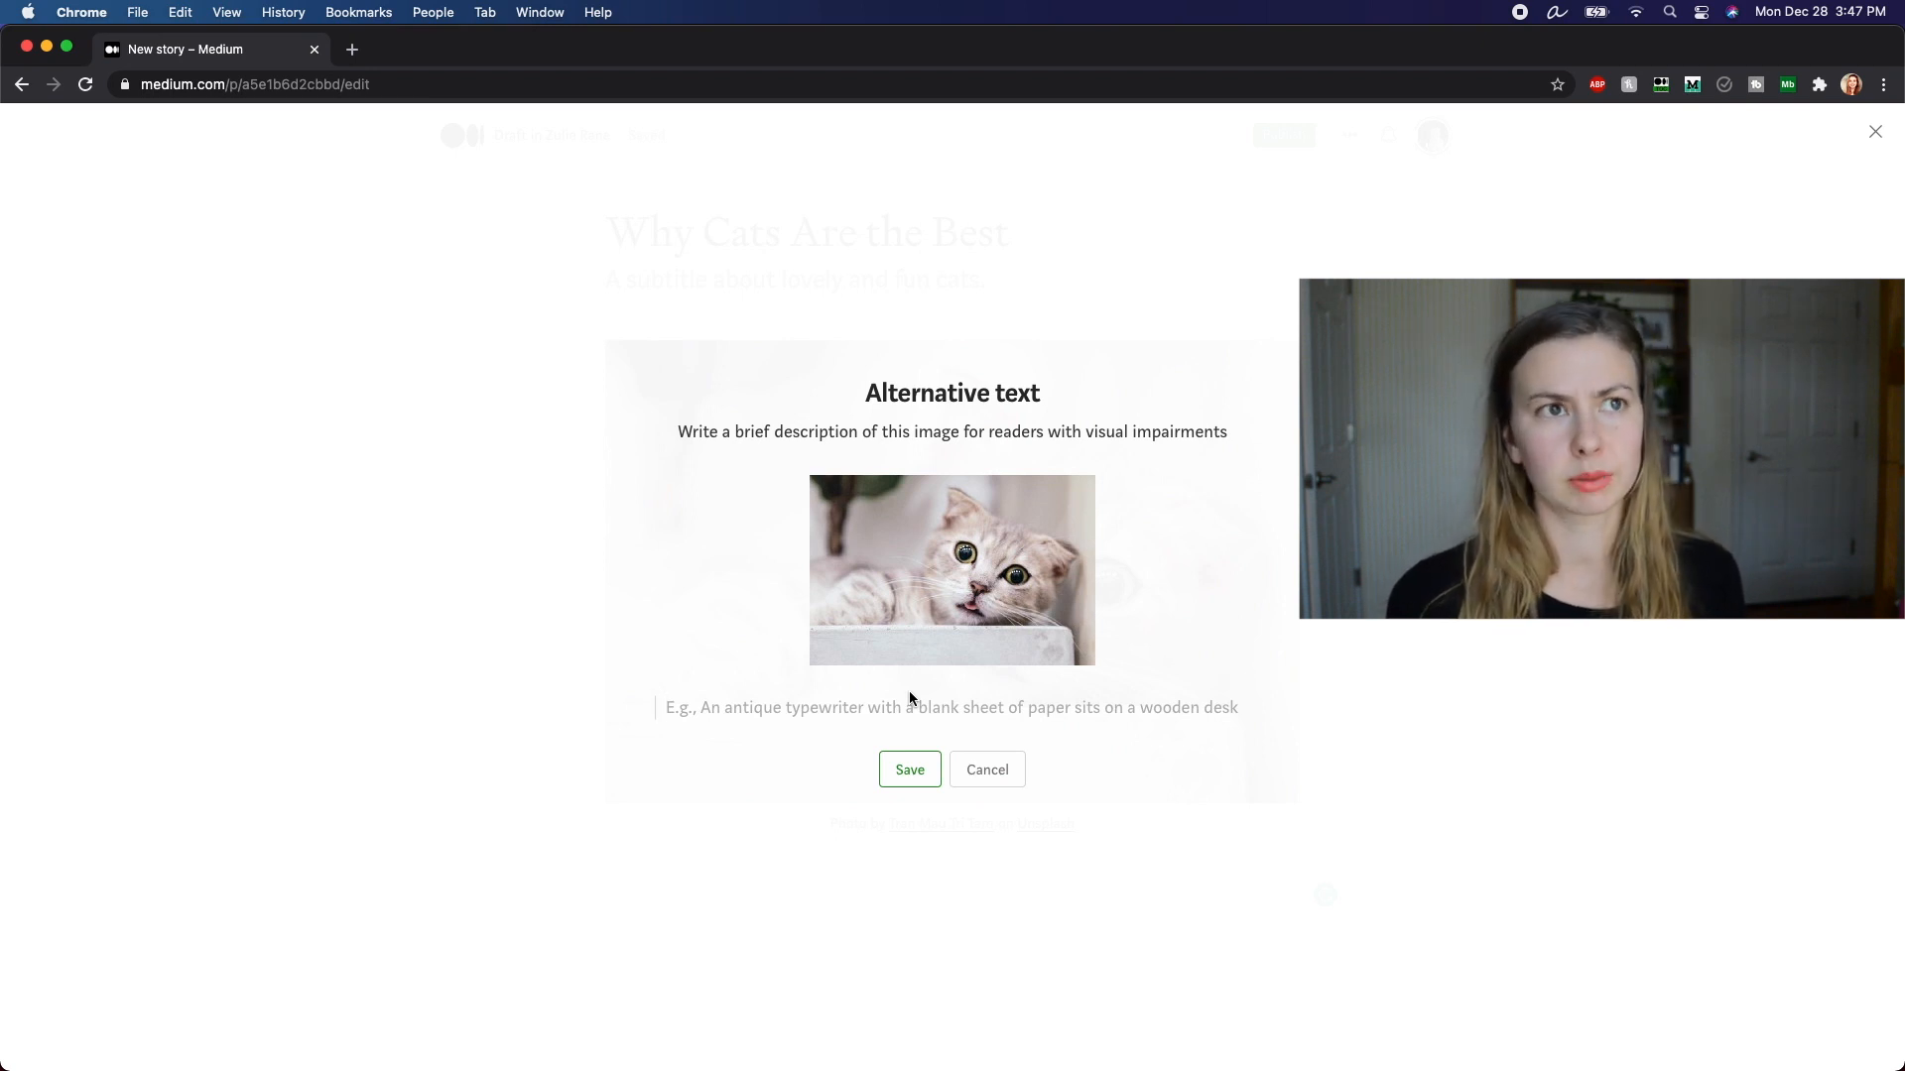
pyautogui.write('c')
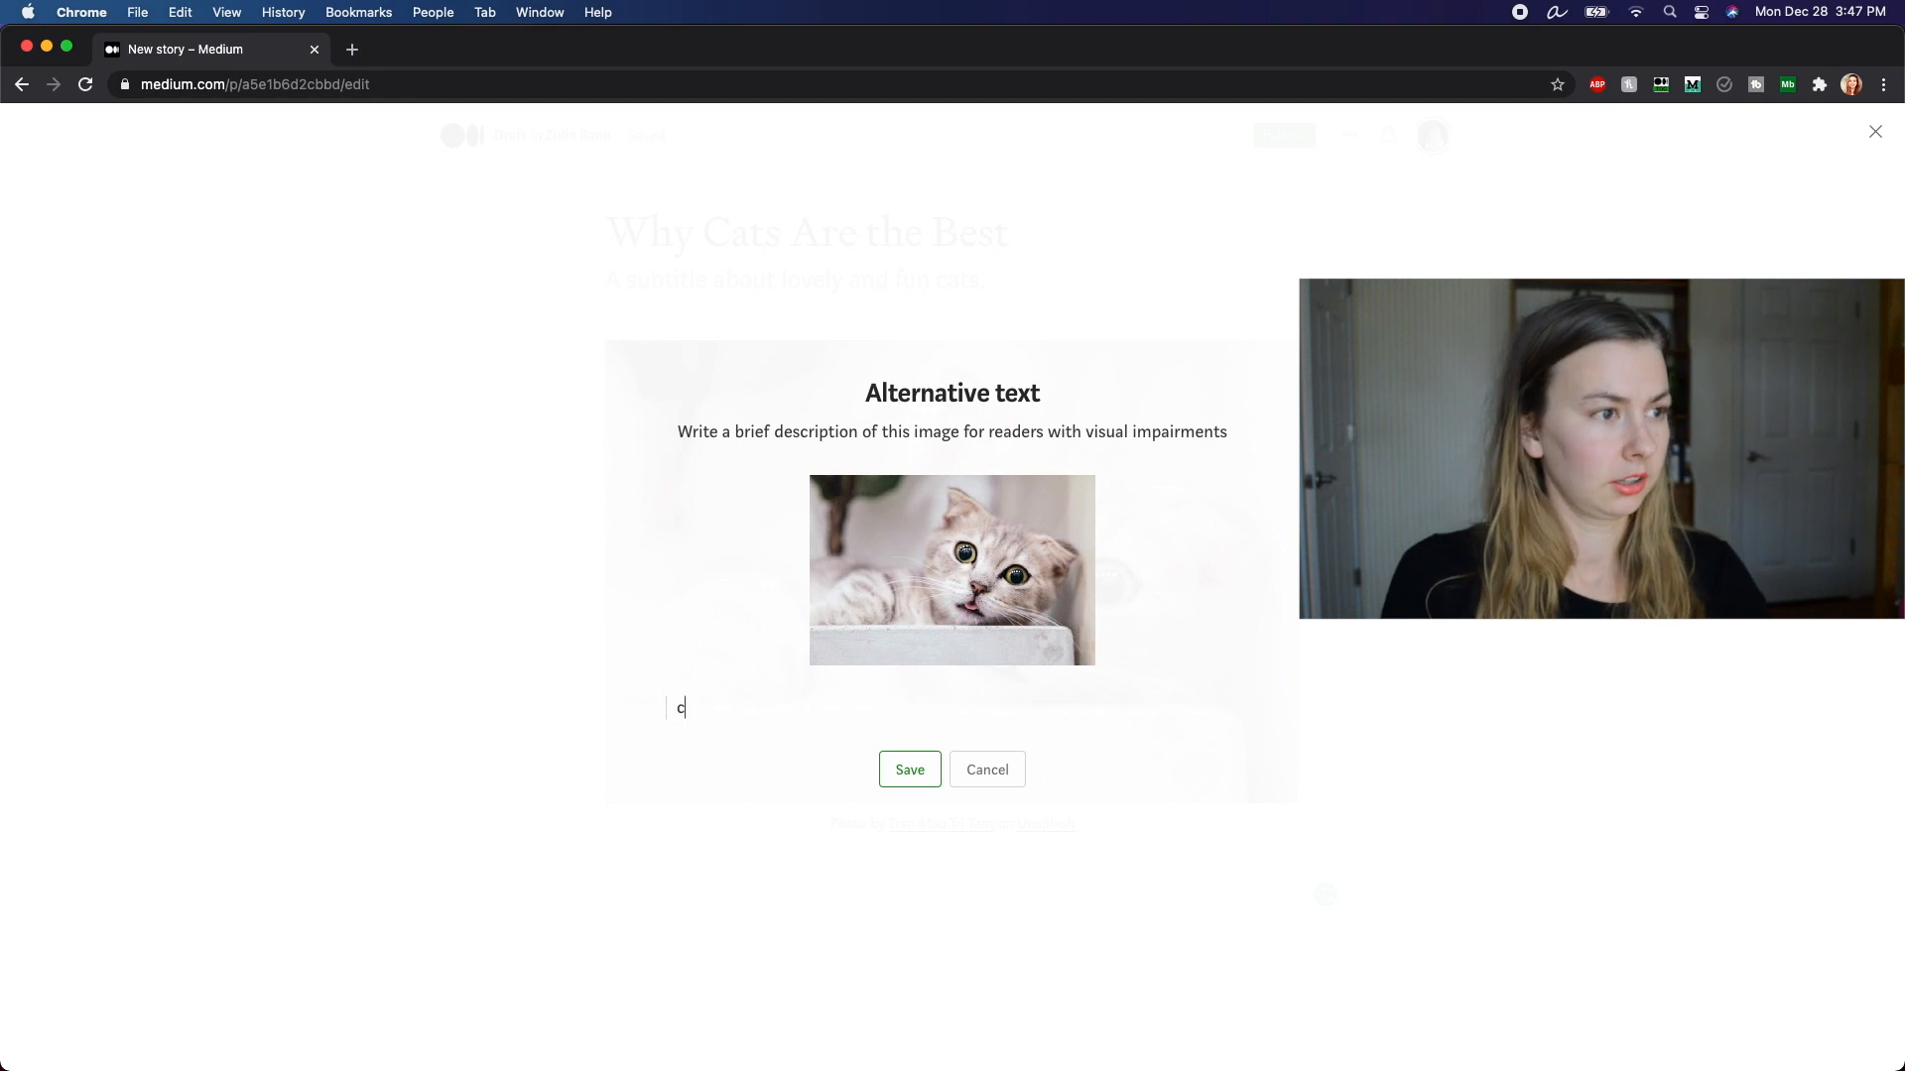
pyautogui.write('at looks at')
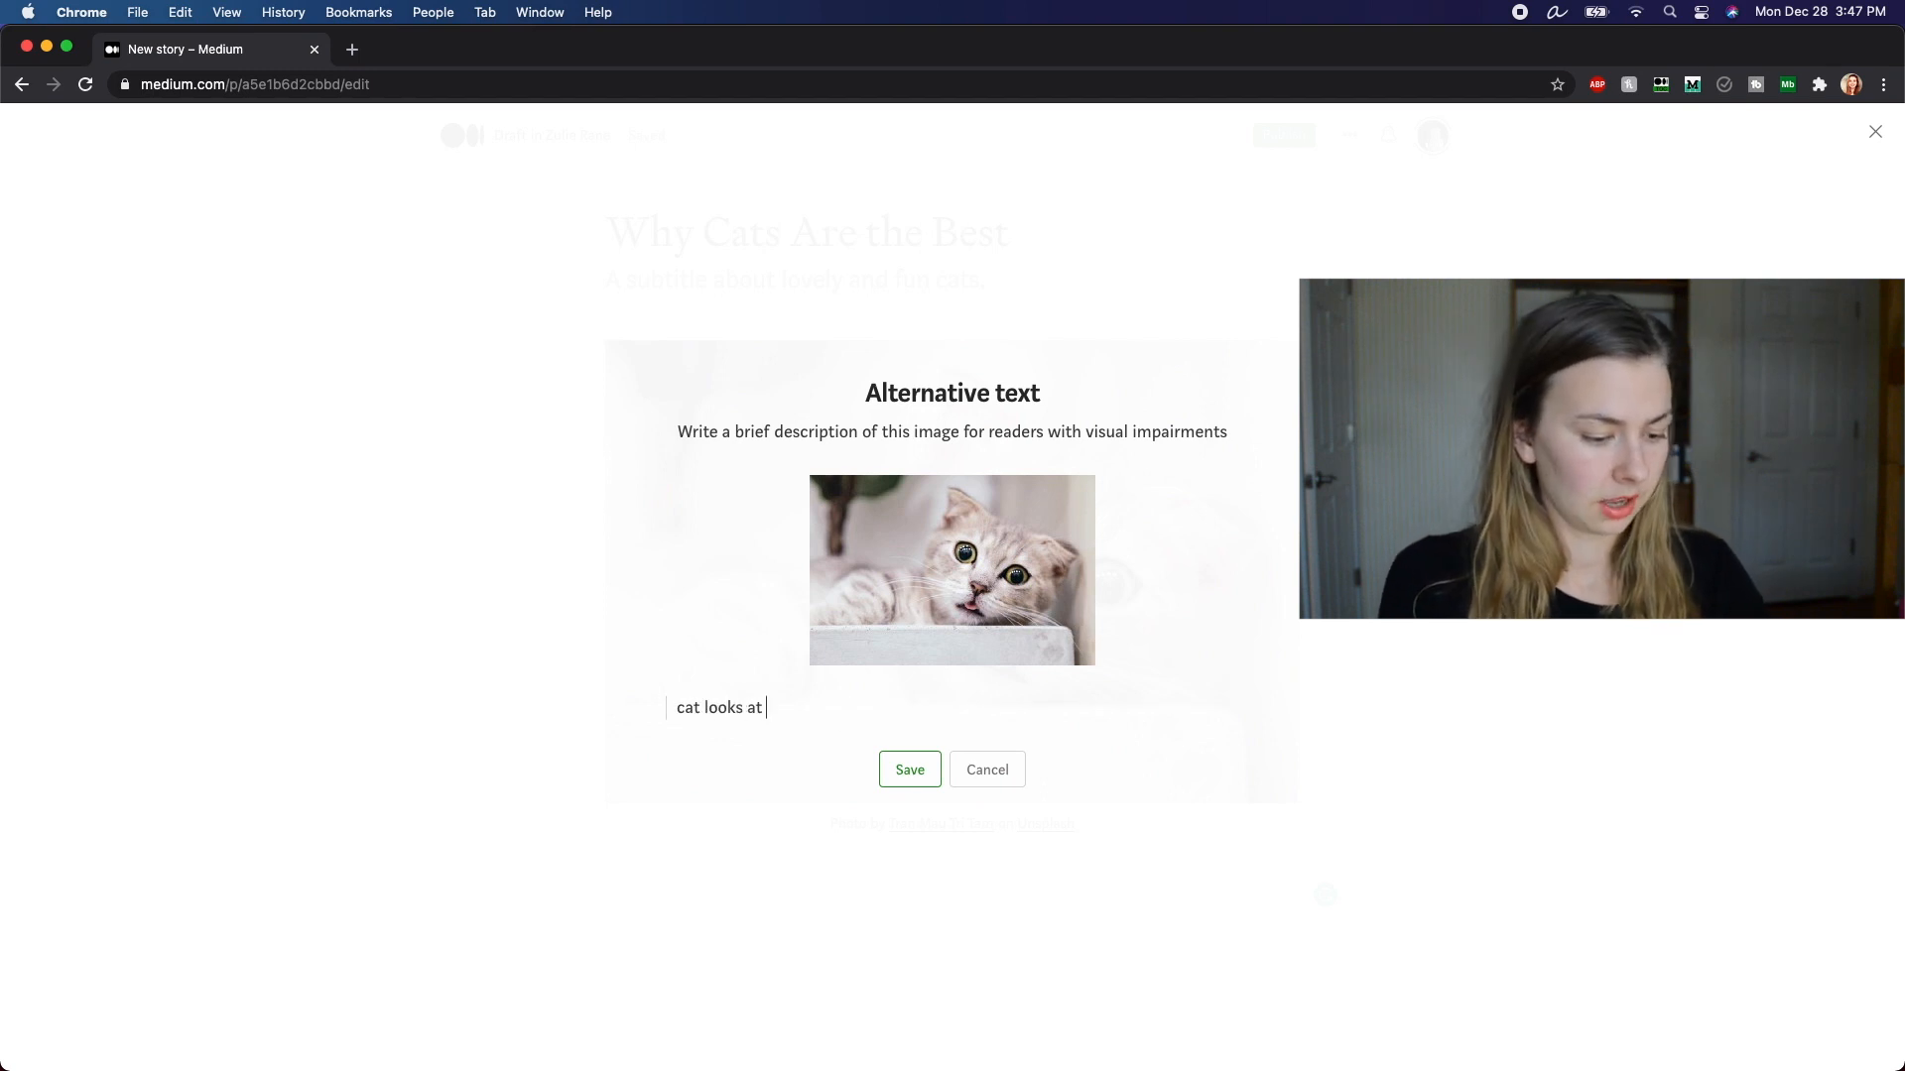
pyautogui.write('camera wit')
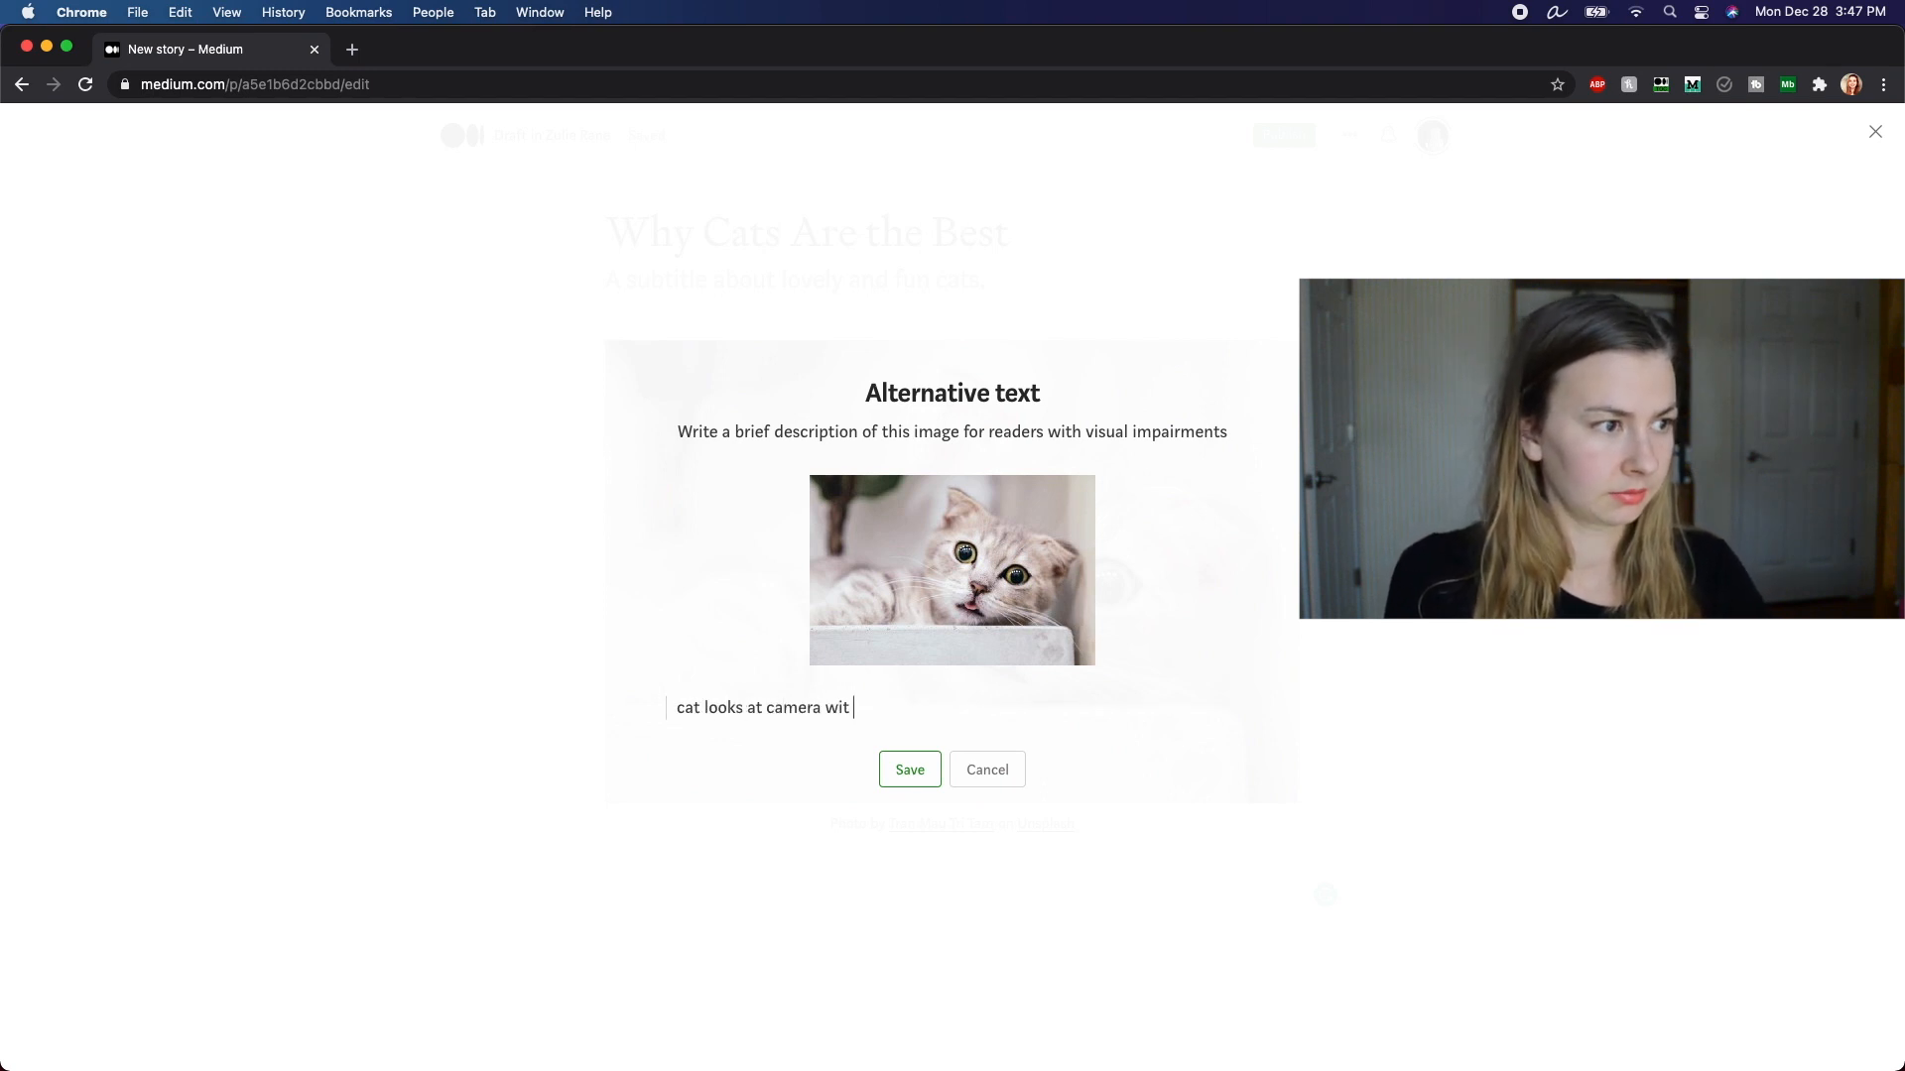
pyautogui.write('h tongue out')
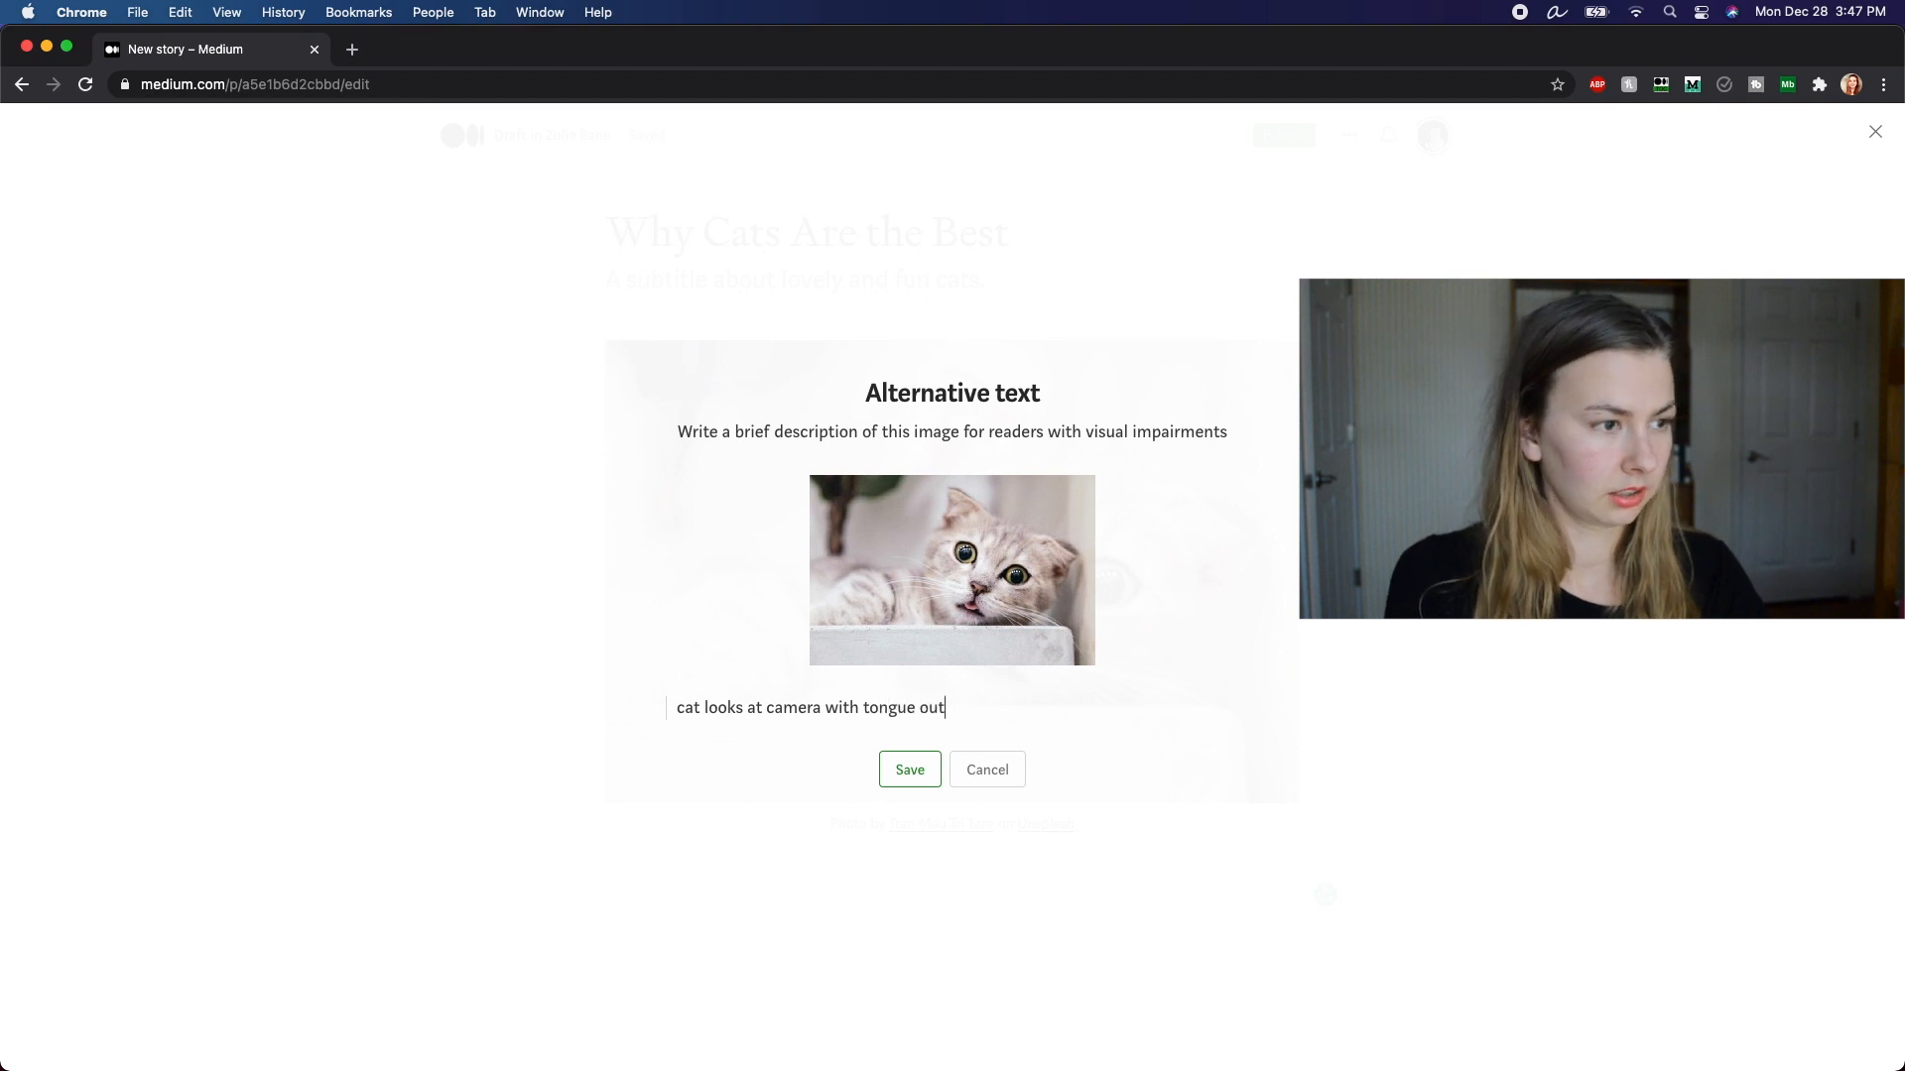
pyautogui.click(909, 769)
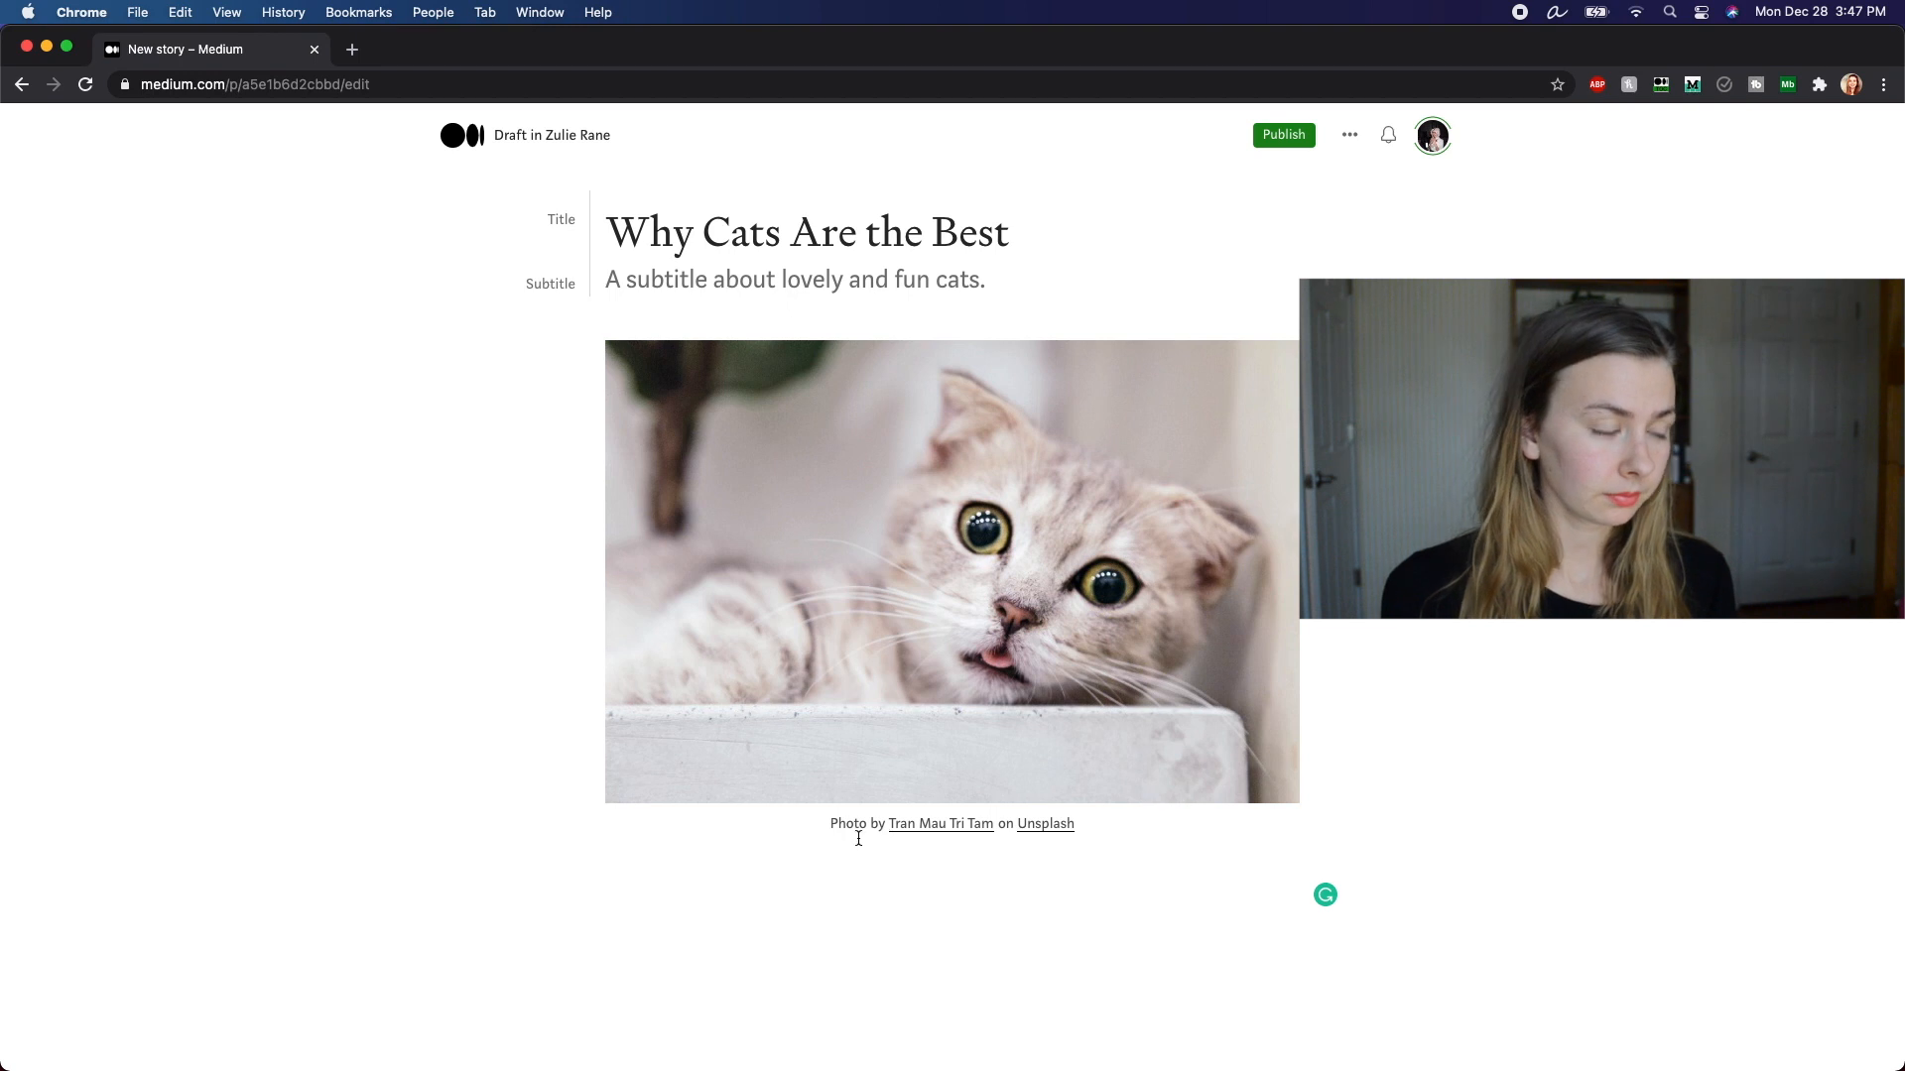
# Step: Select the Tran Mau Tri Tam credit caption and the kitten photo for removal
pyautogui.moveTo(829, 823); pyautogui.dragTo(1073, 824)
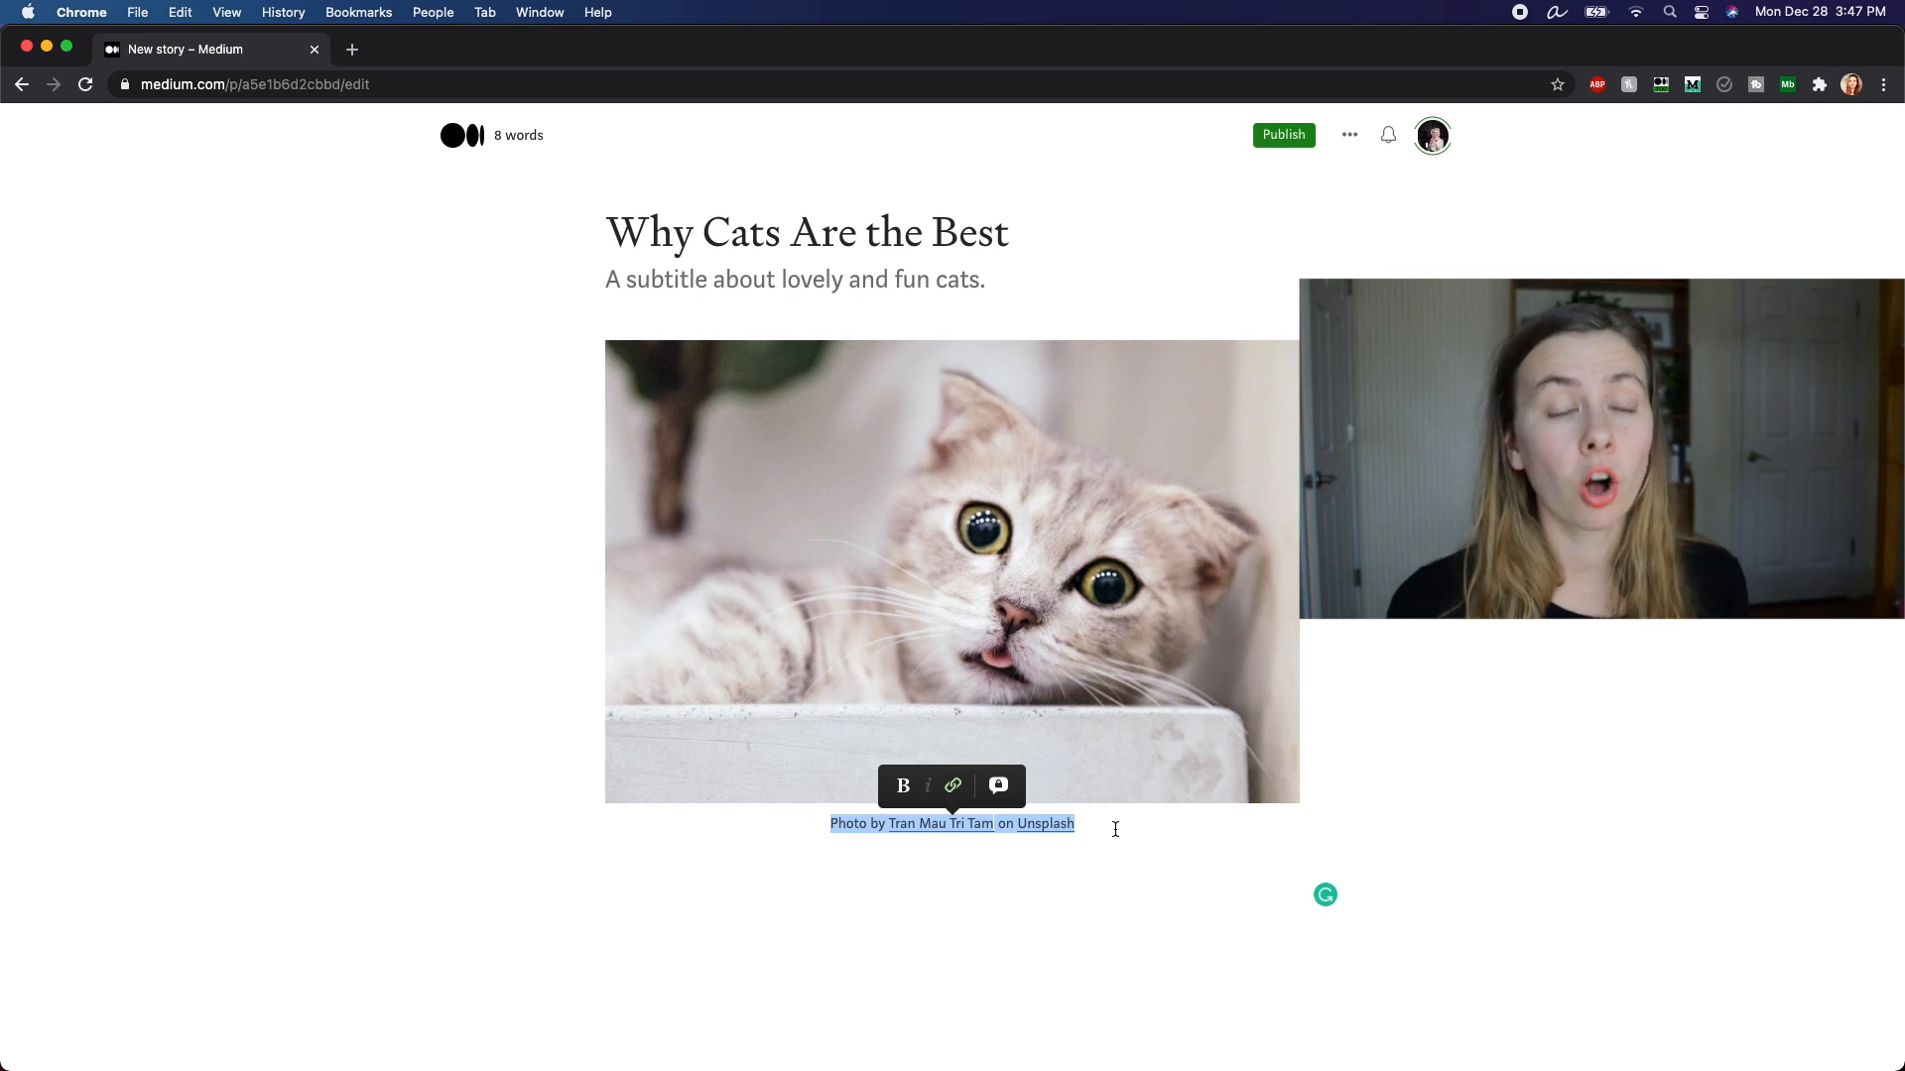
pyautogui.click(877, 930)
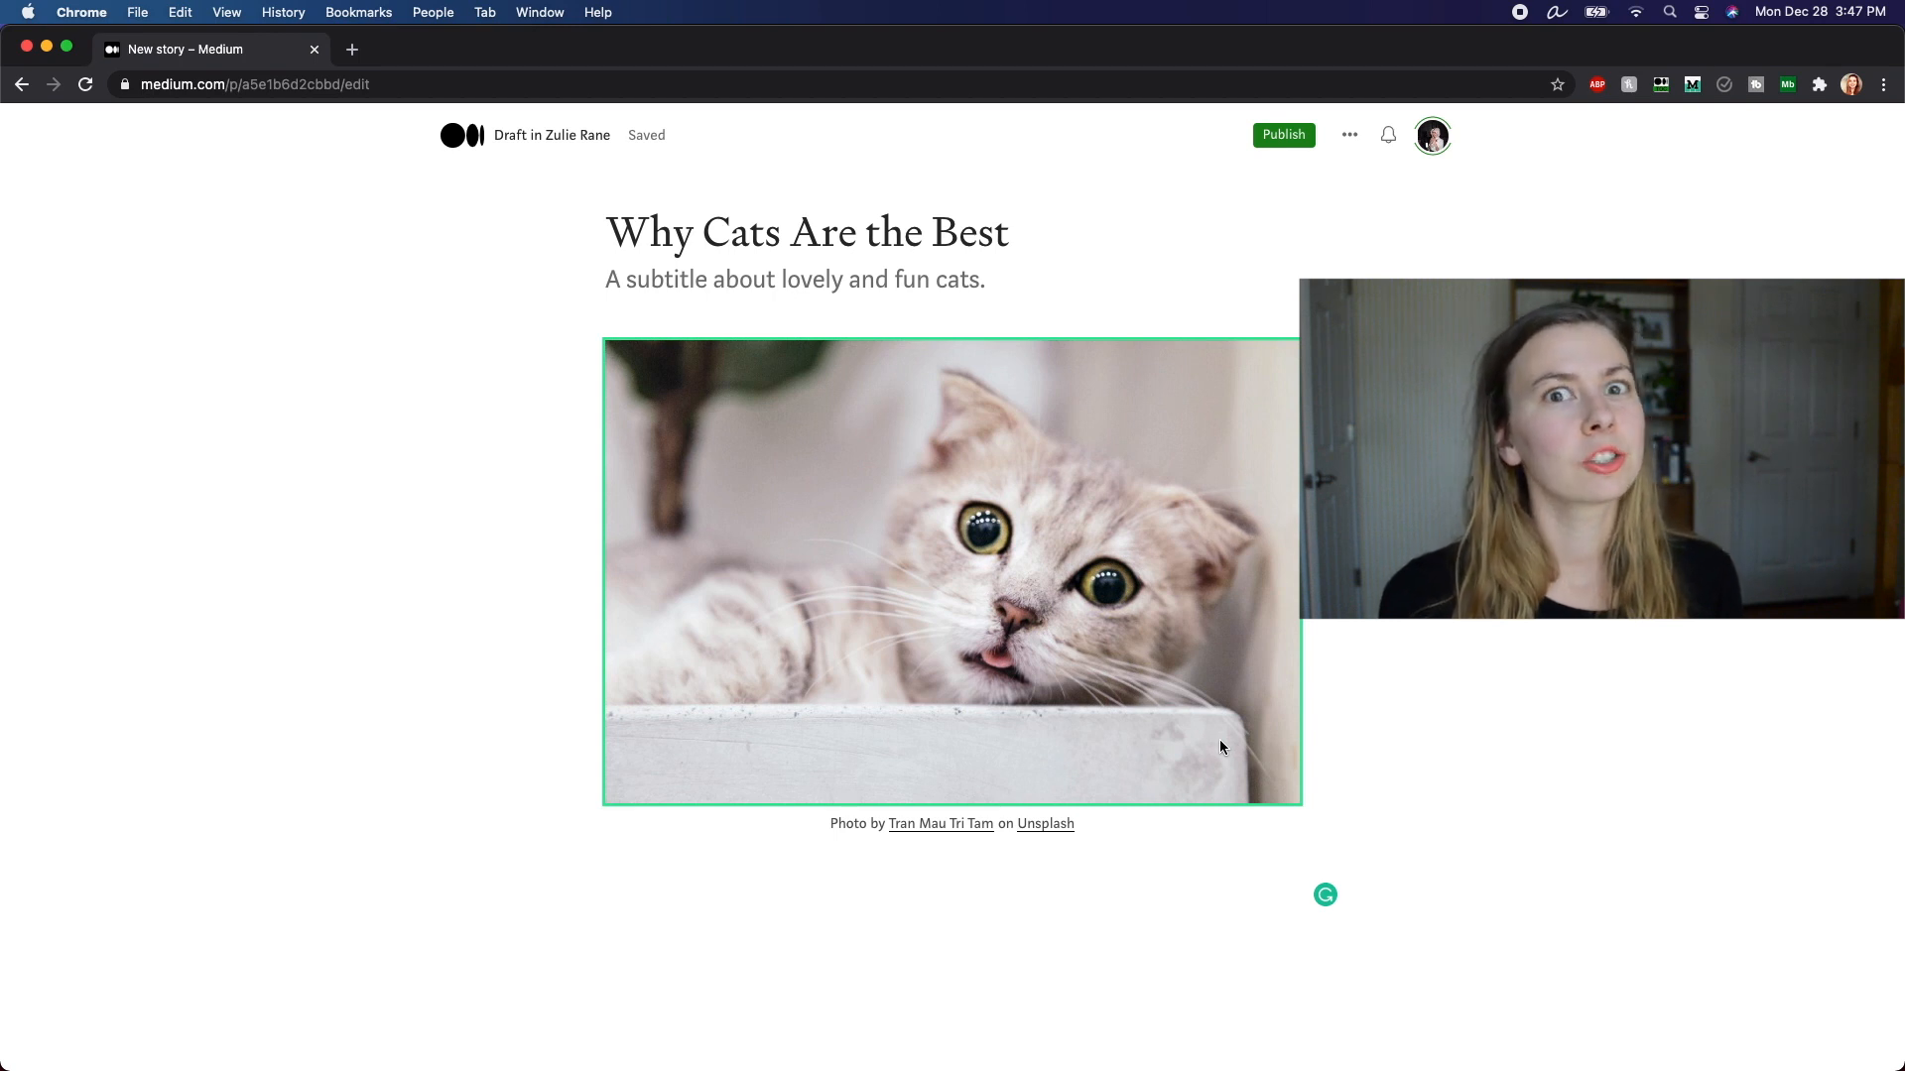
pyautogui.moveTo(1061, 717)
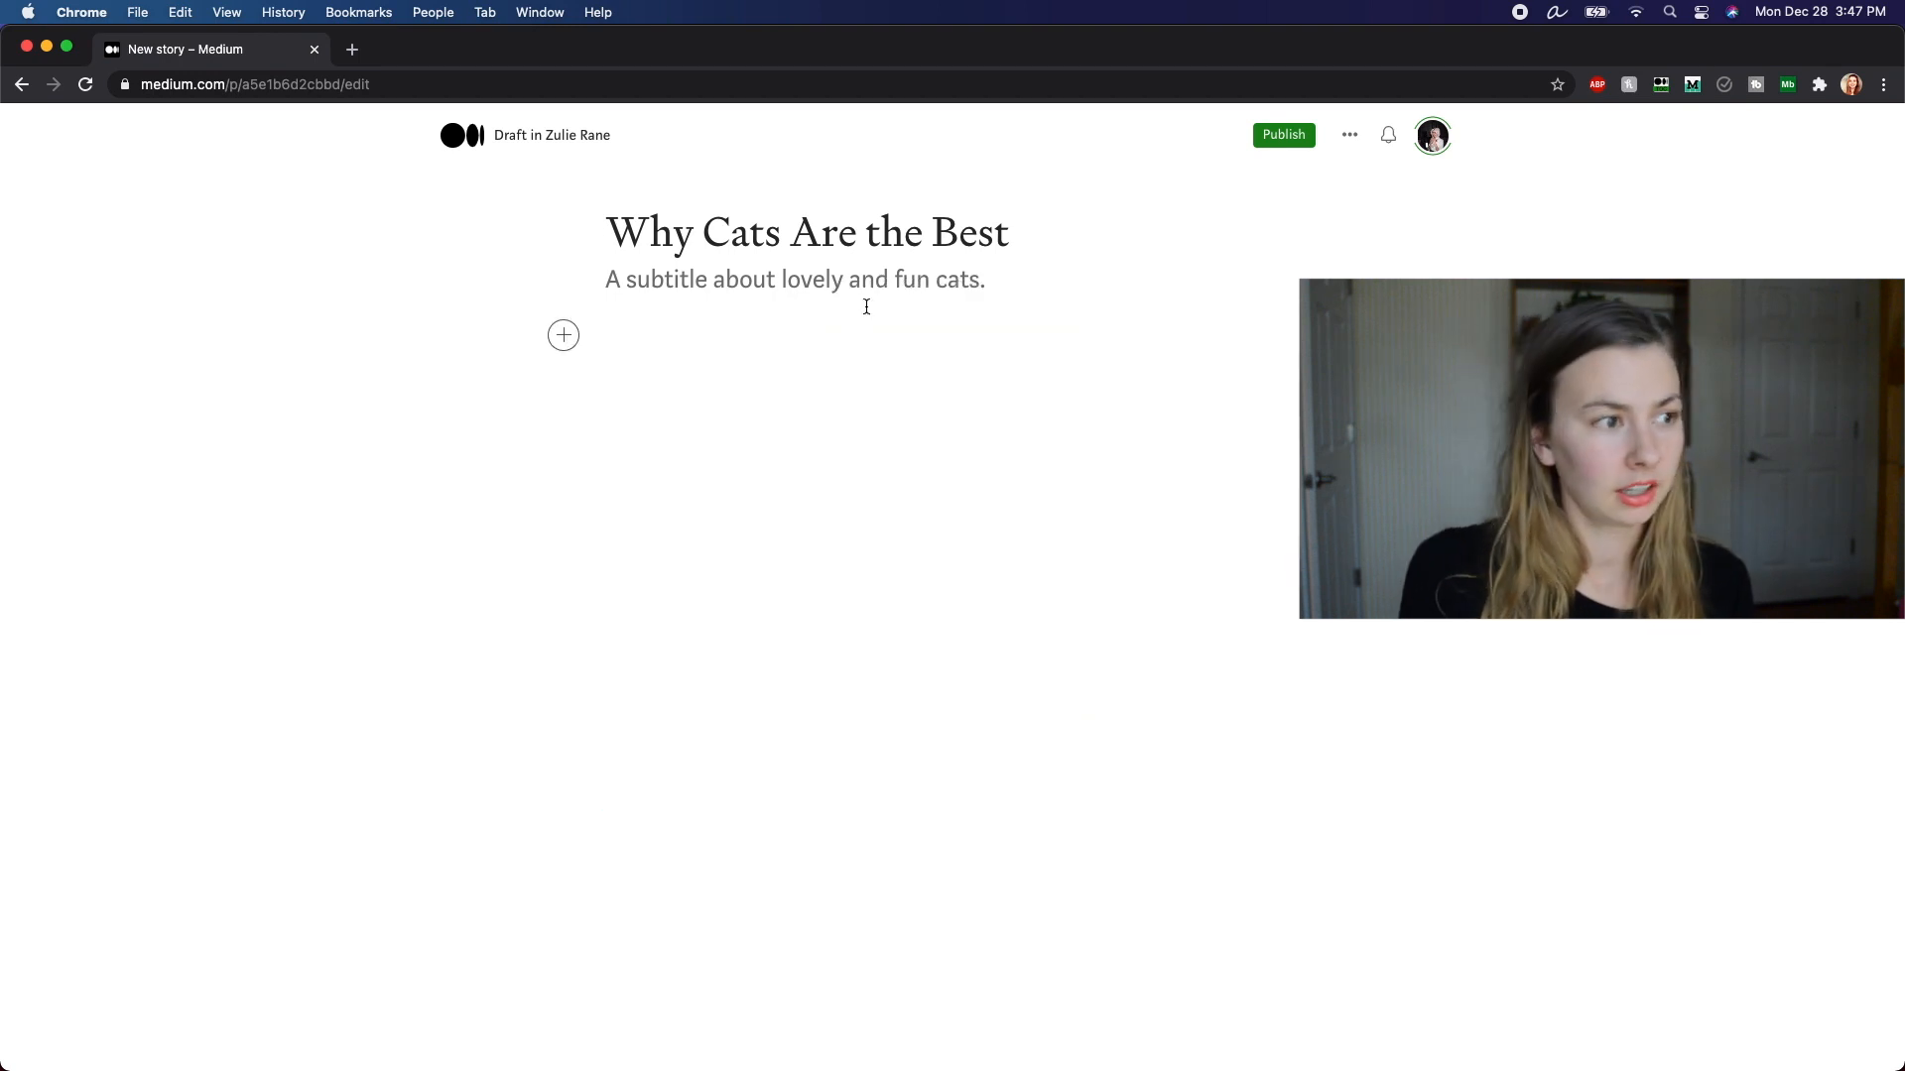
# Step: Search Pexels for 'cats' filtered to horizontal orientation
pyautogui.write('pexels.com')
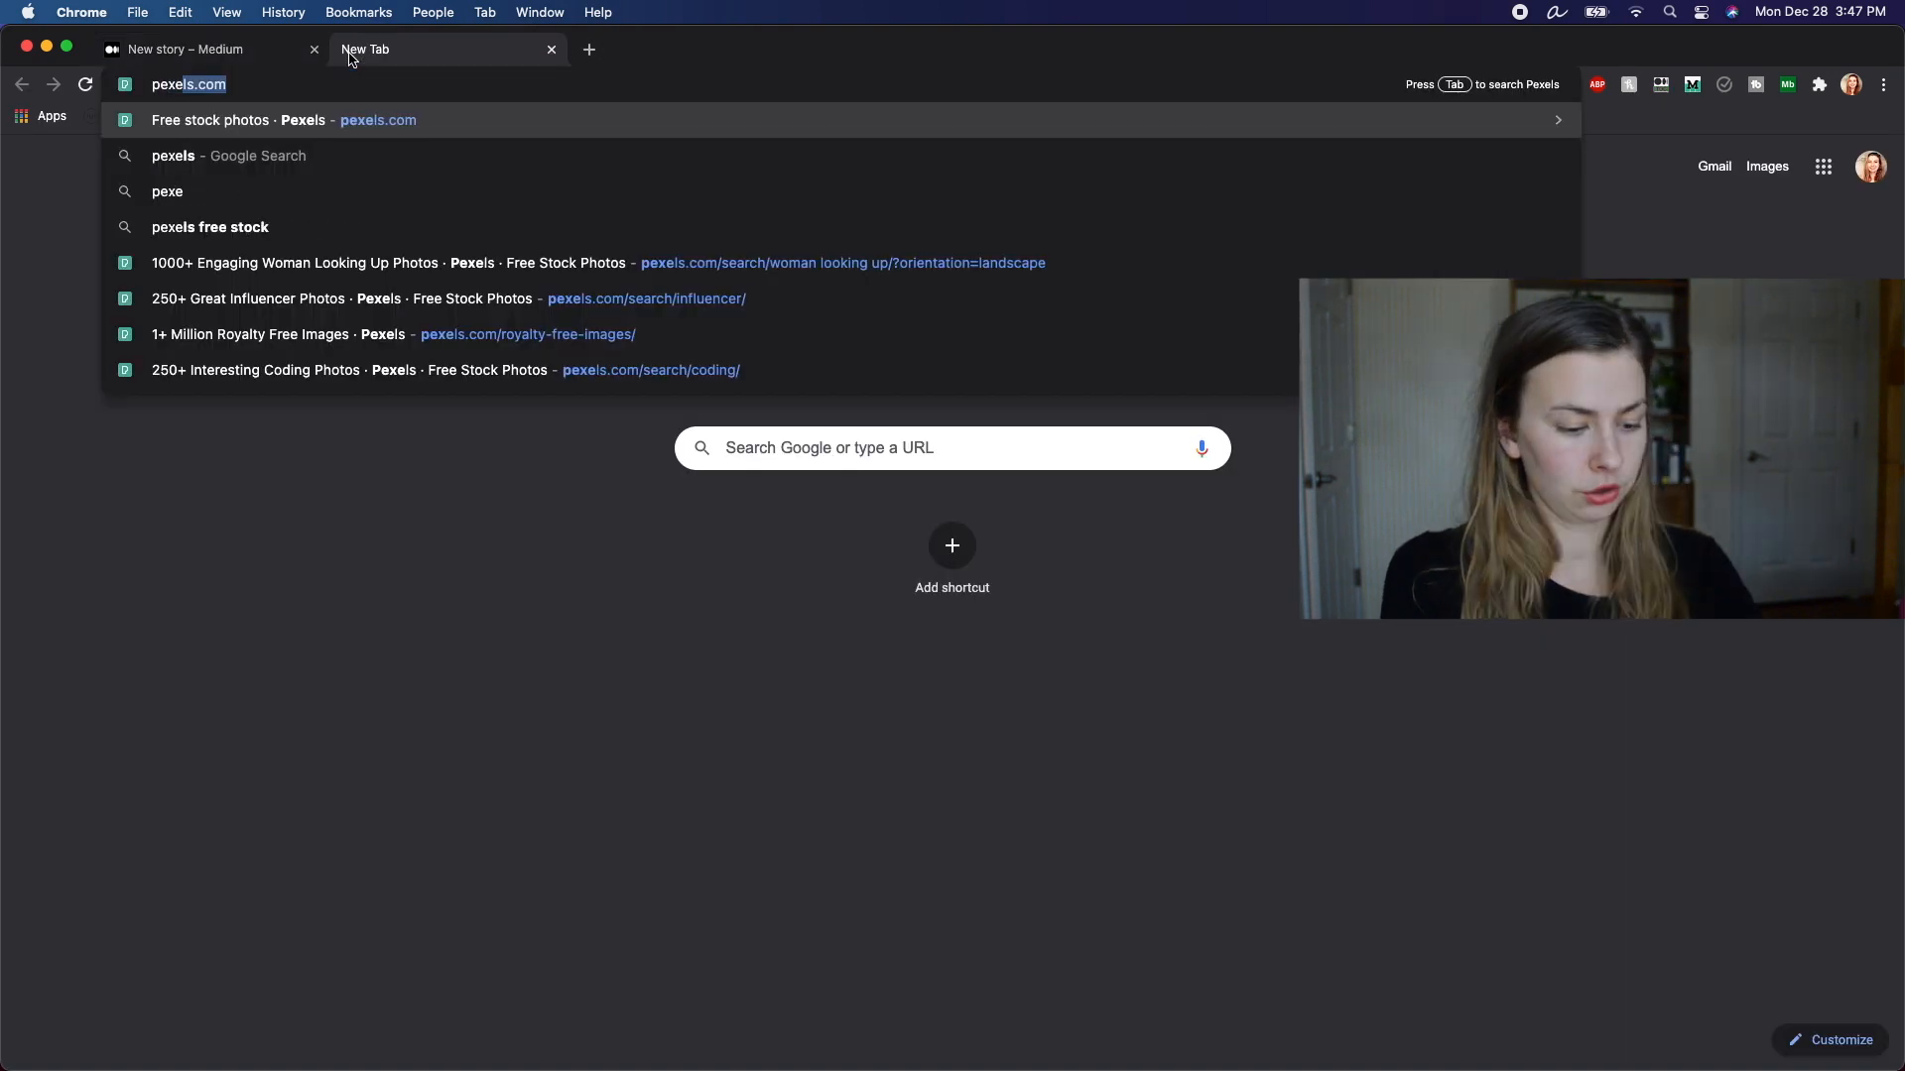
pyautogui.press('Enter')
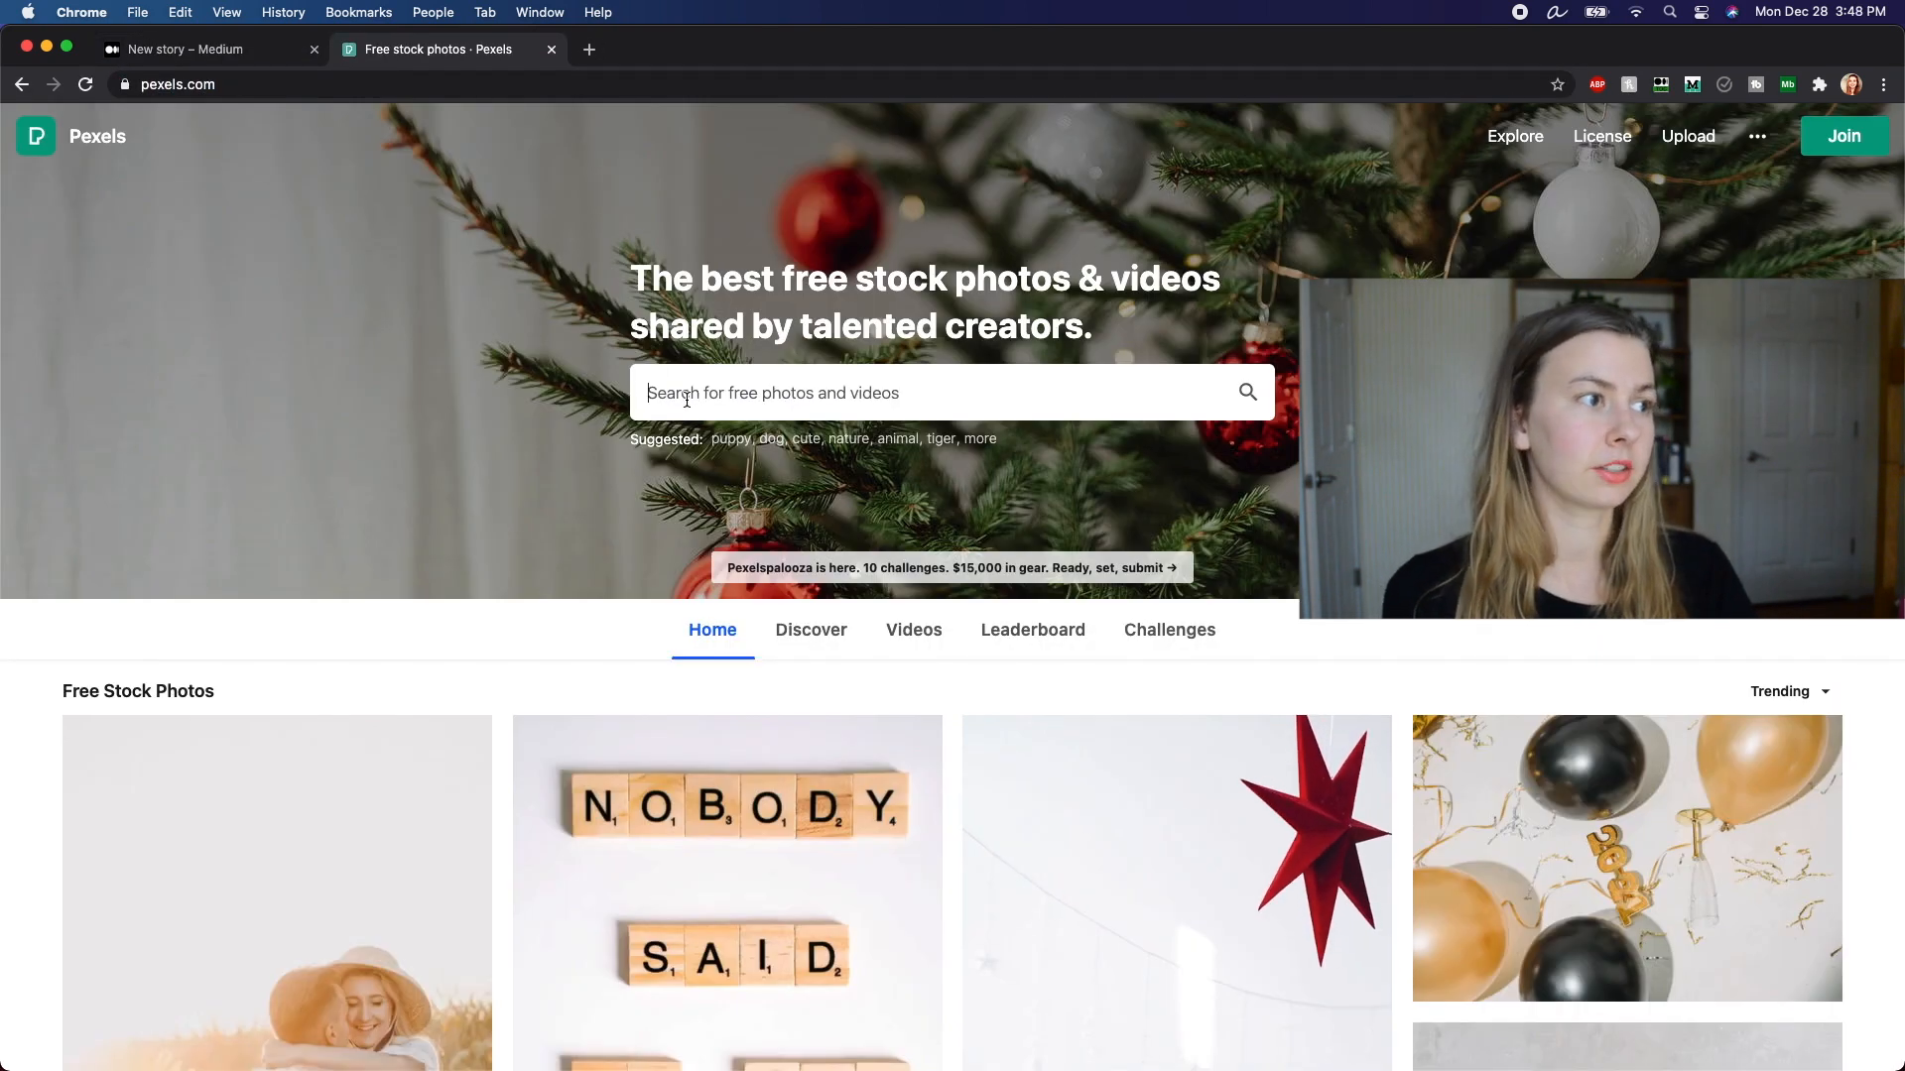
pyautogui.write('cats')
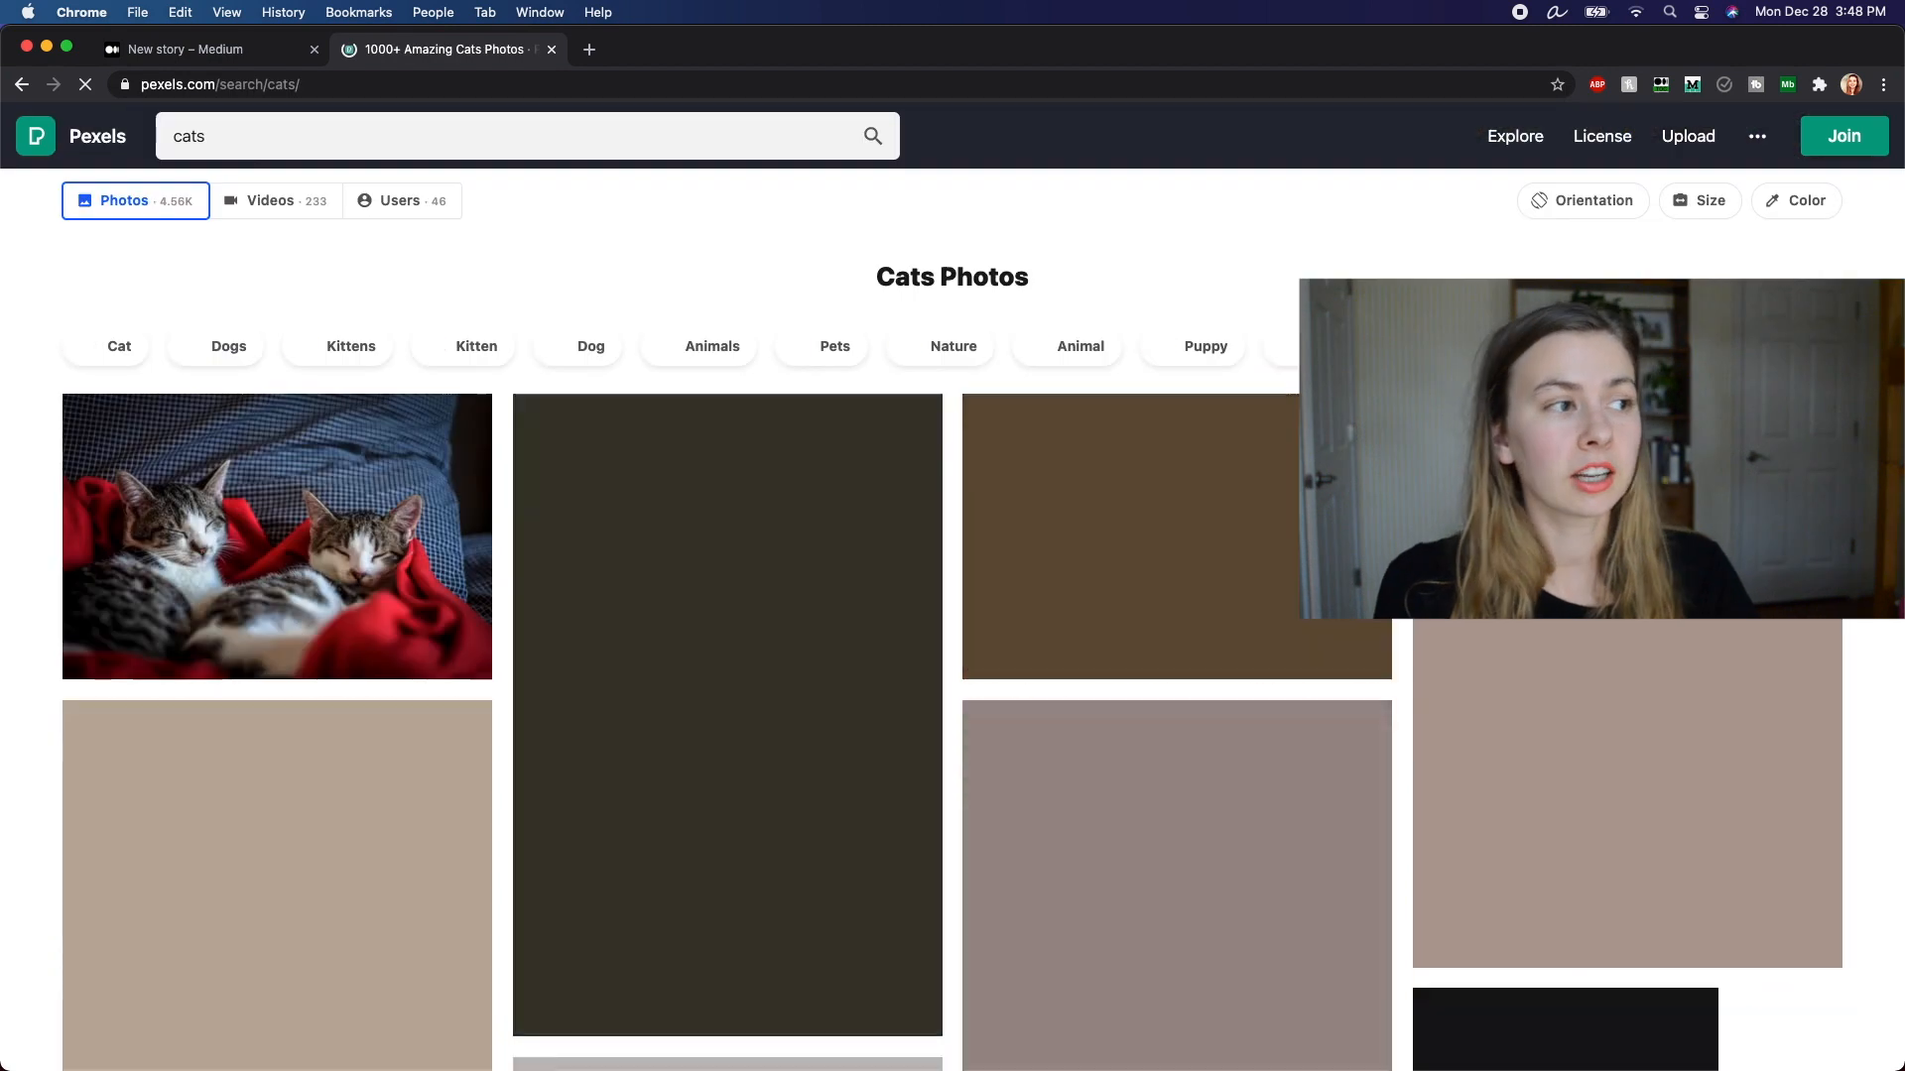
pyautogui.click(1581, 201)
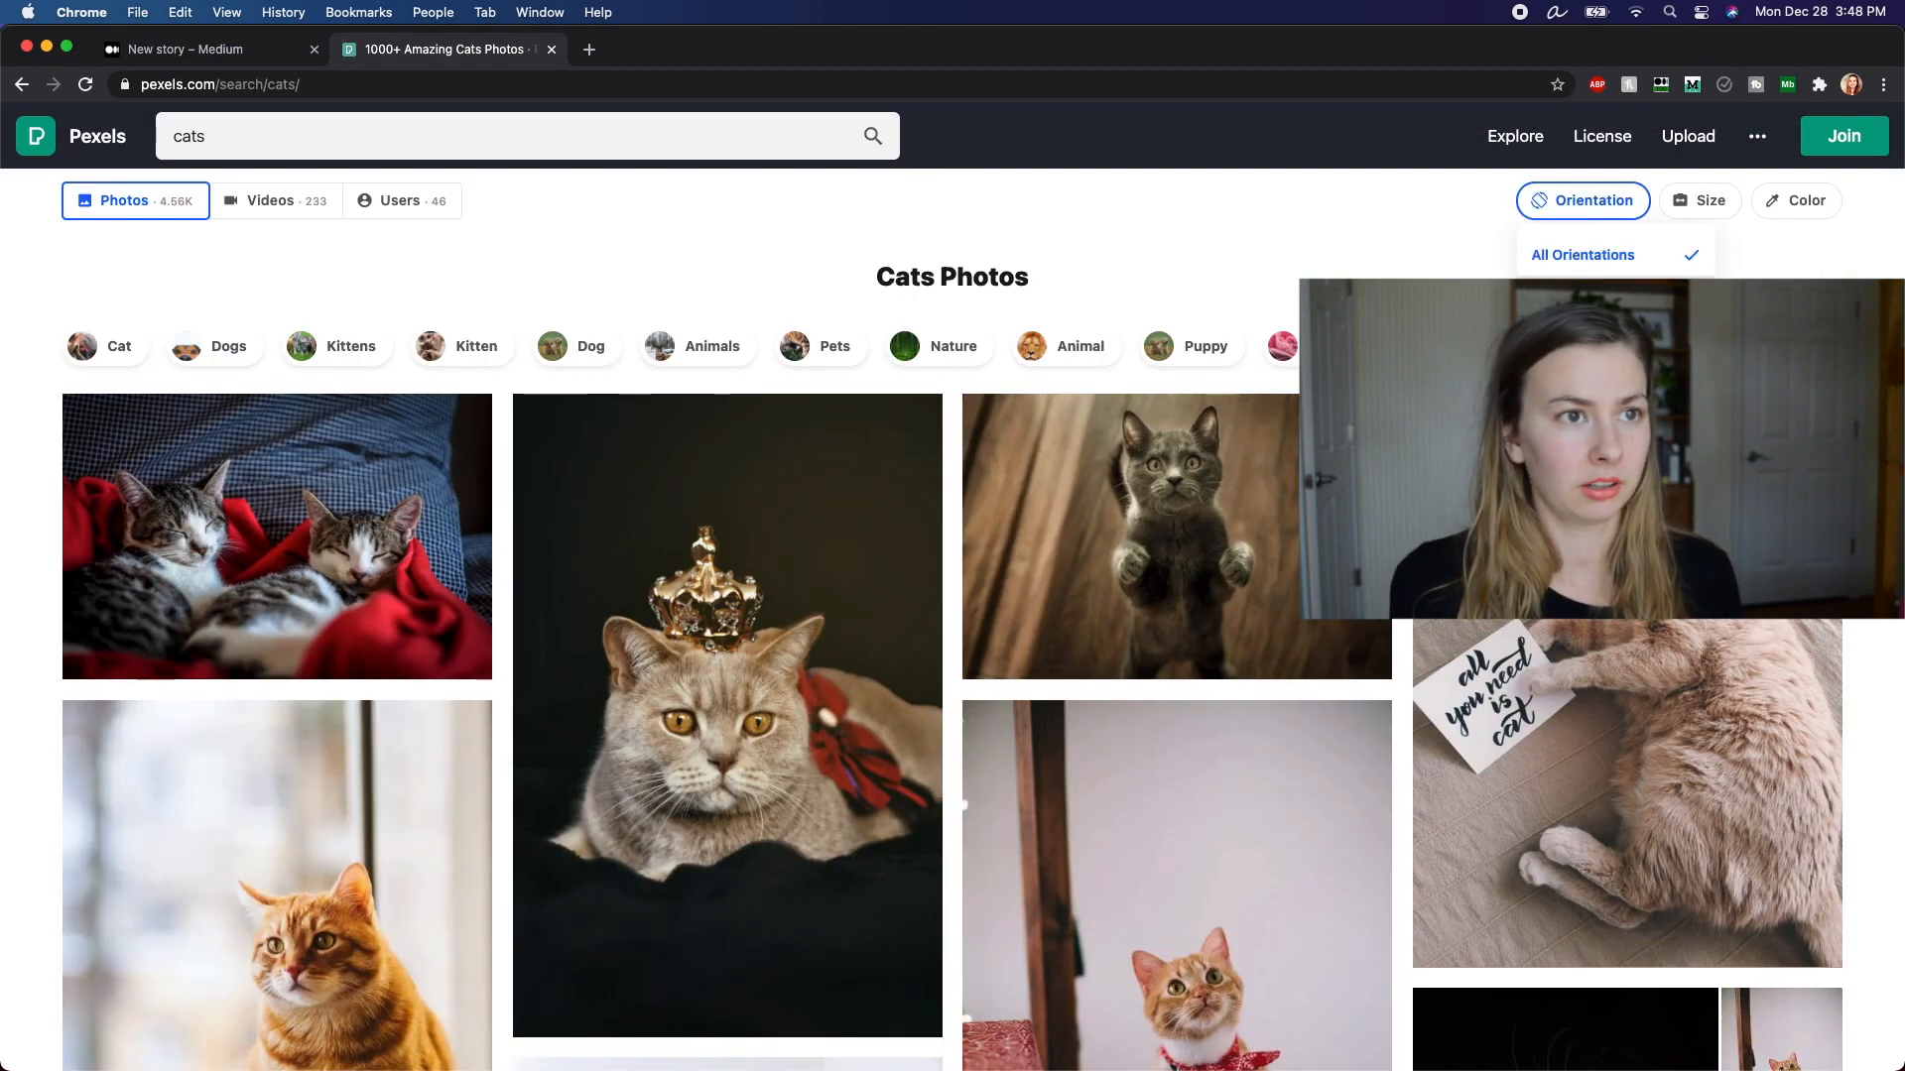
pyautogui.click(1582, 255)
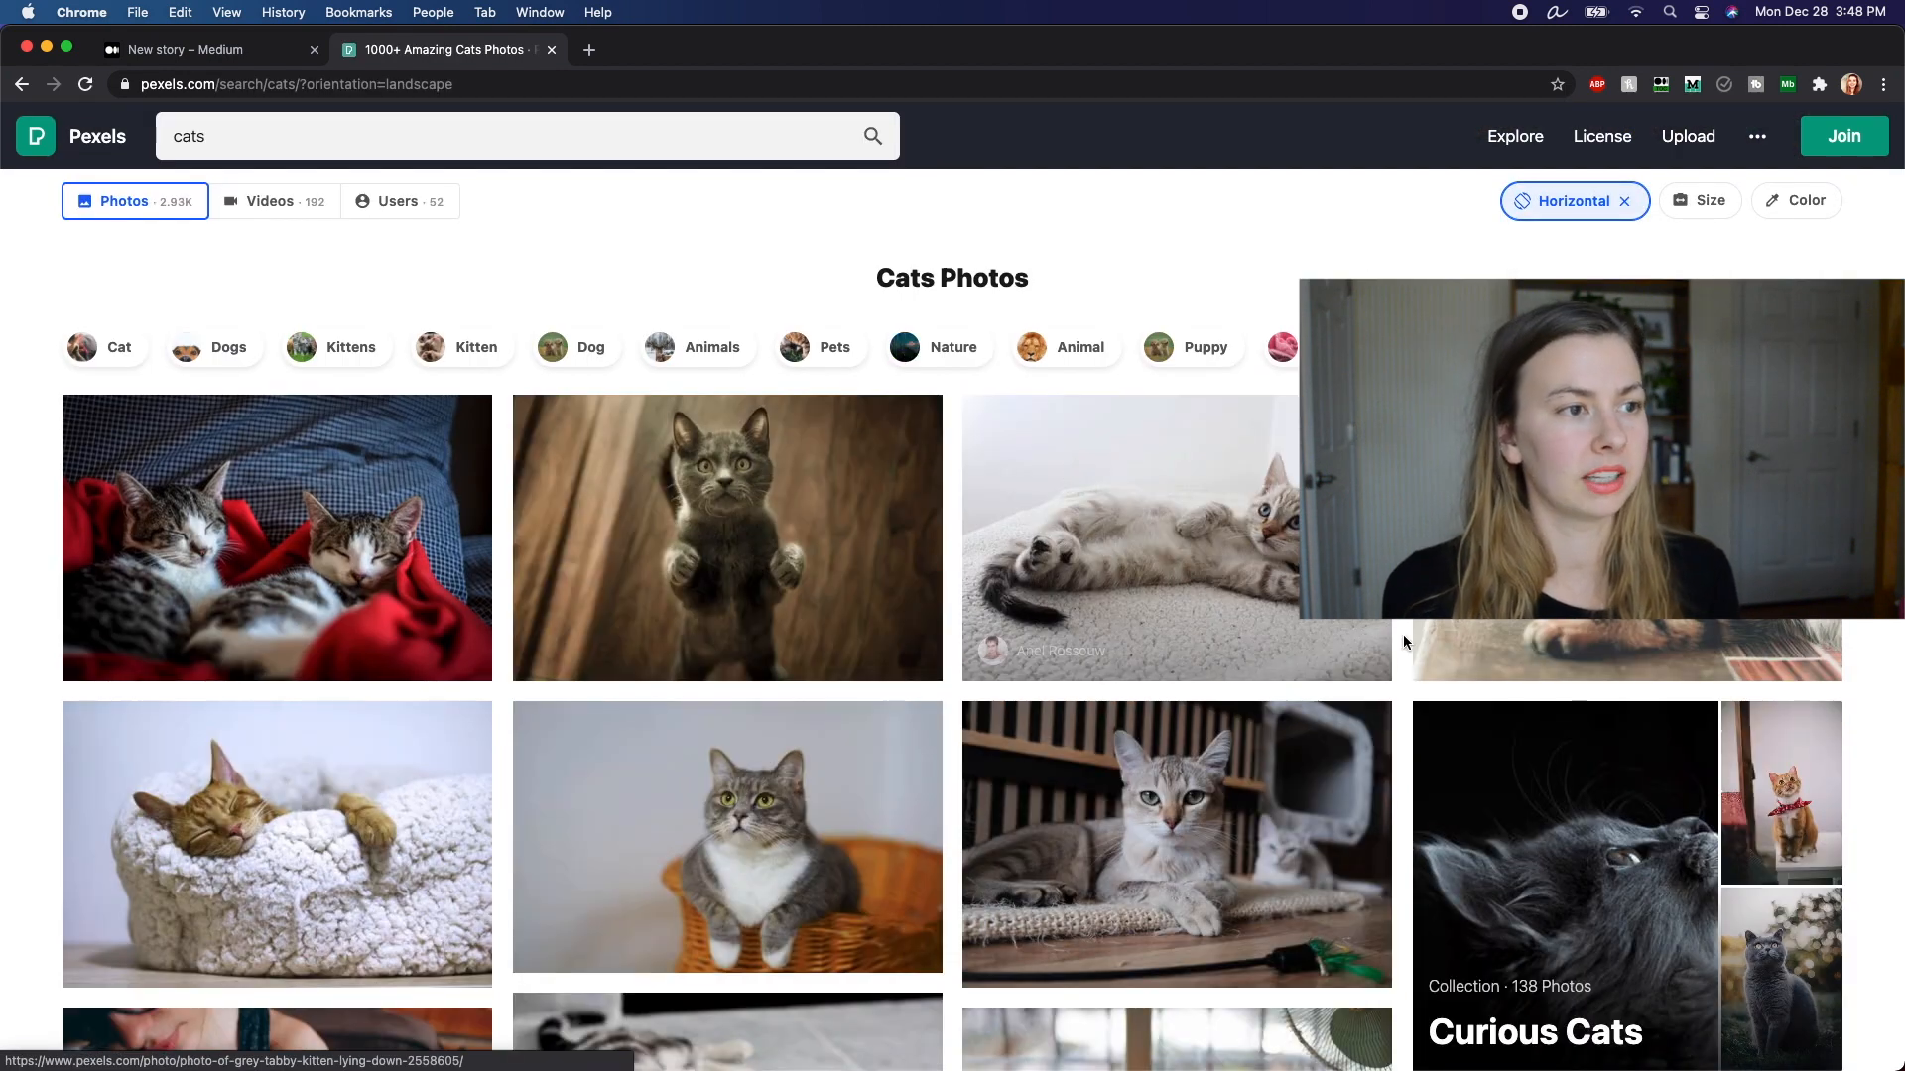
# Step: Download the orange kitten photo and select its credit line to copy
pyautogui.scroll(-3)
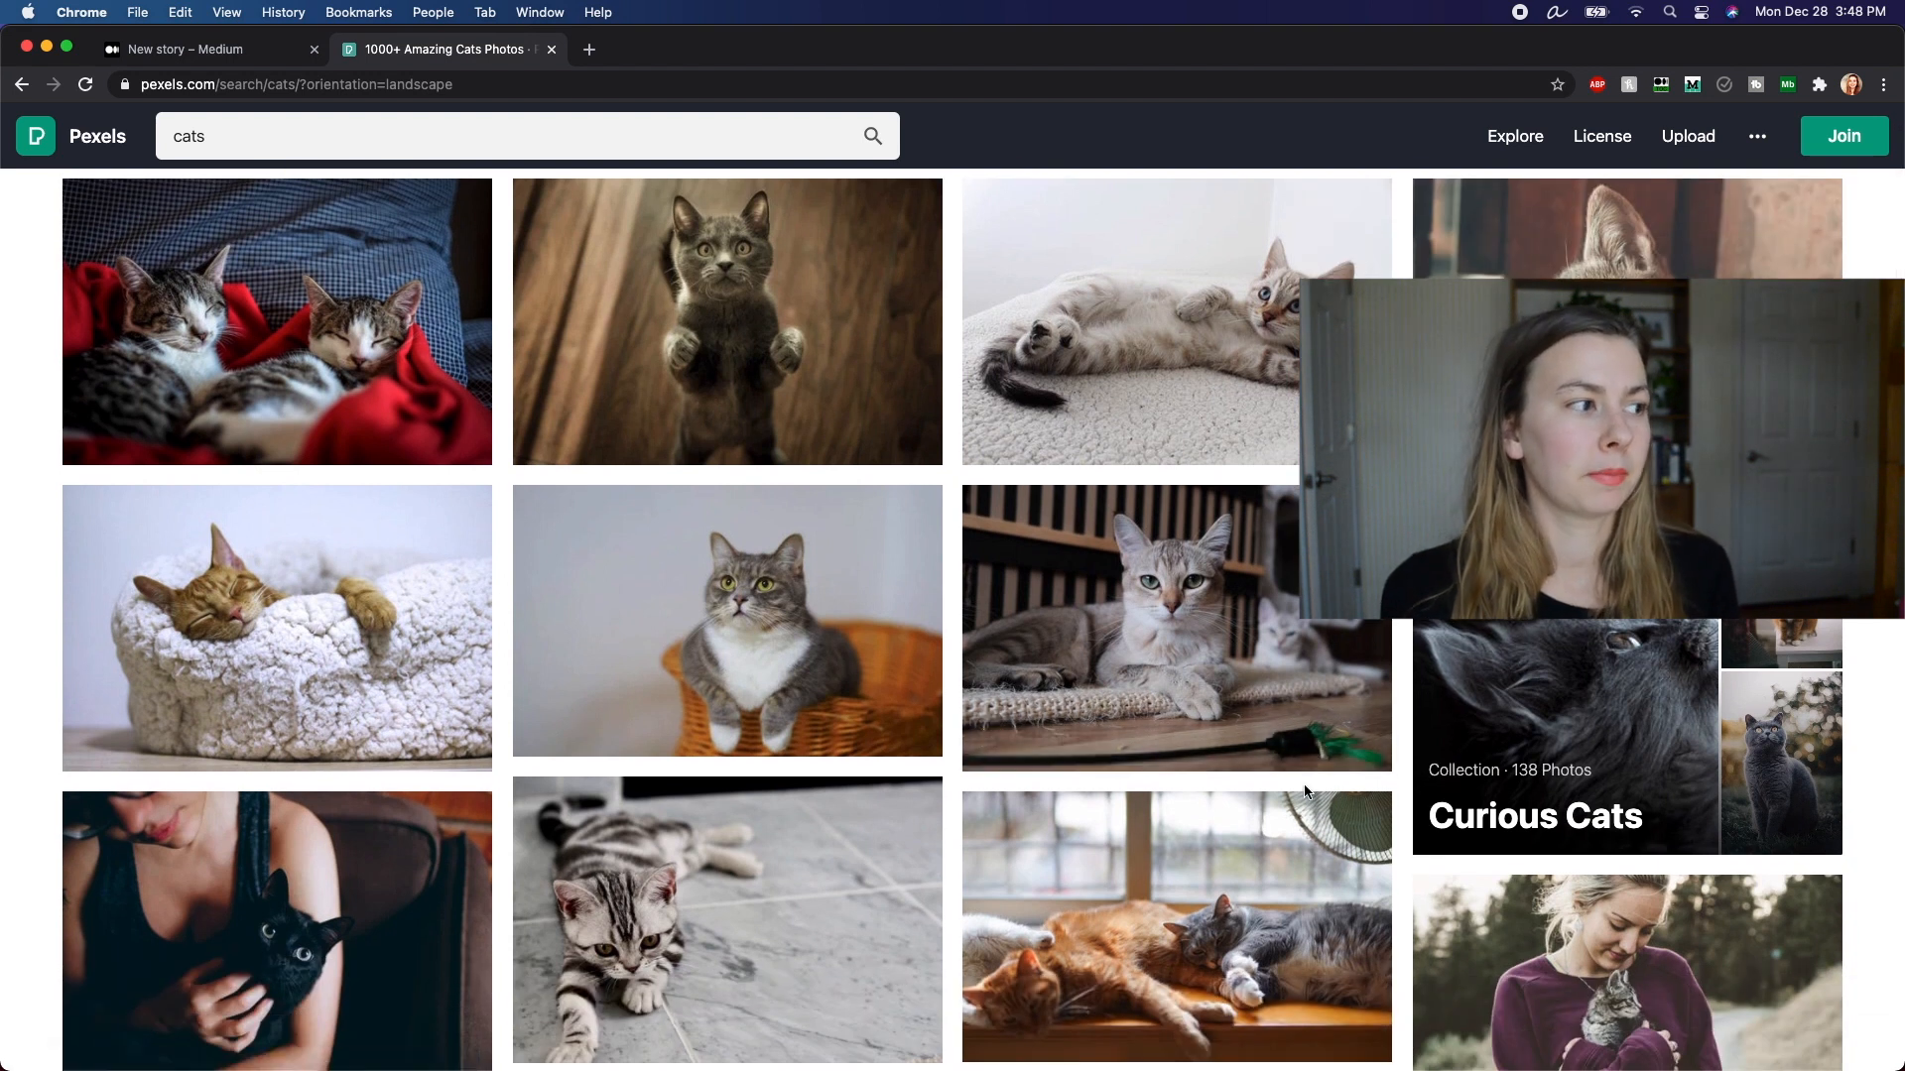
pyautogui.scroll(-3)
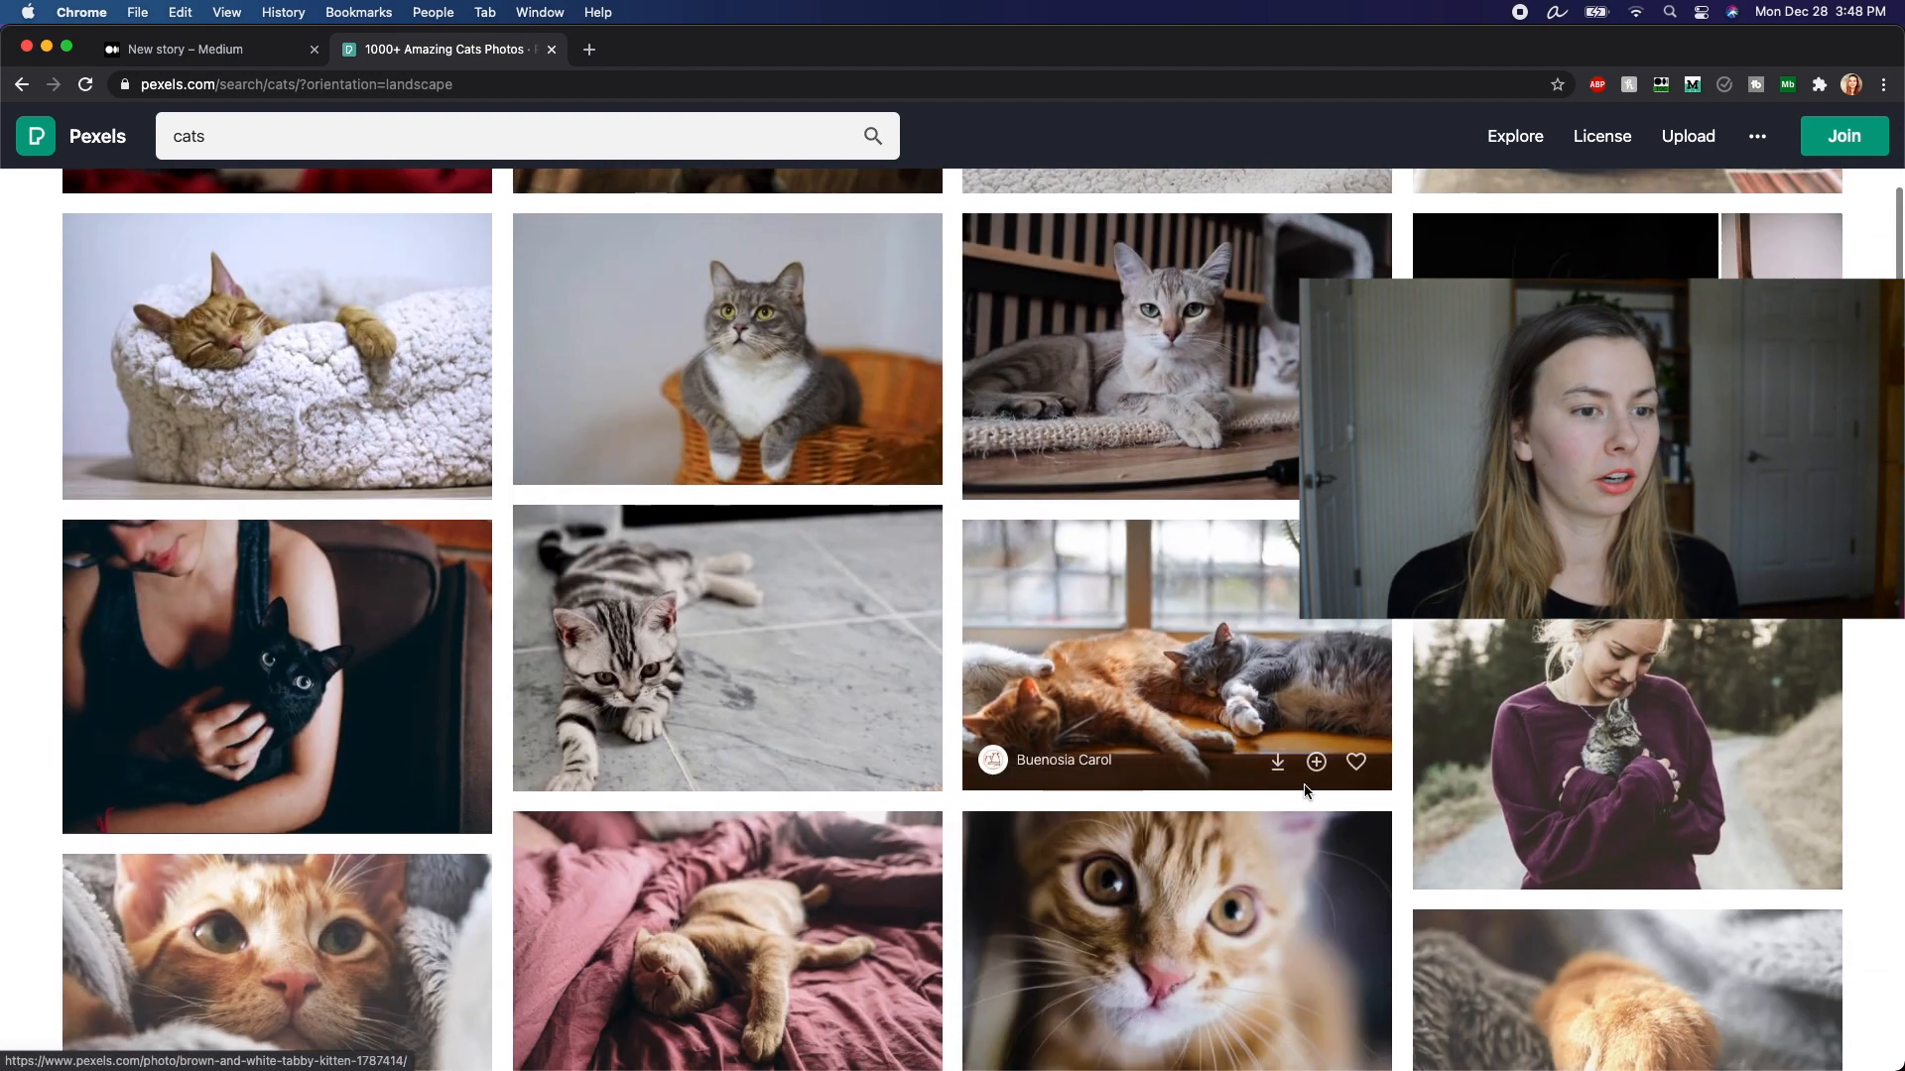
pyautogui.scroll(-3)
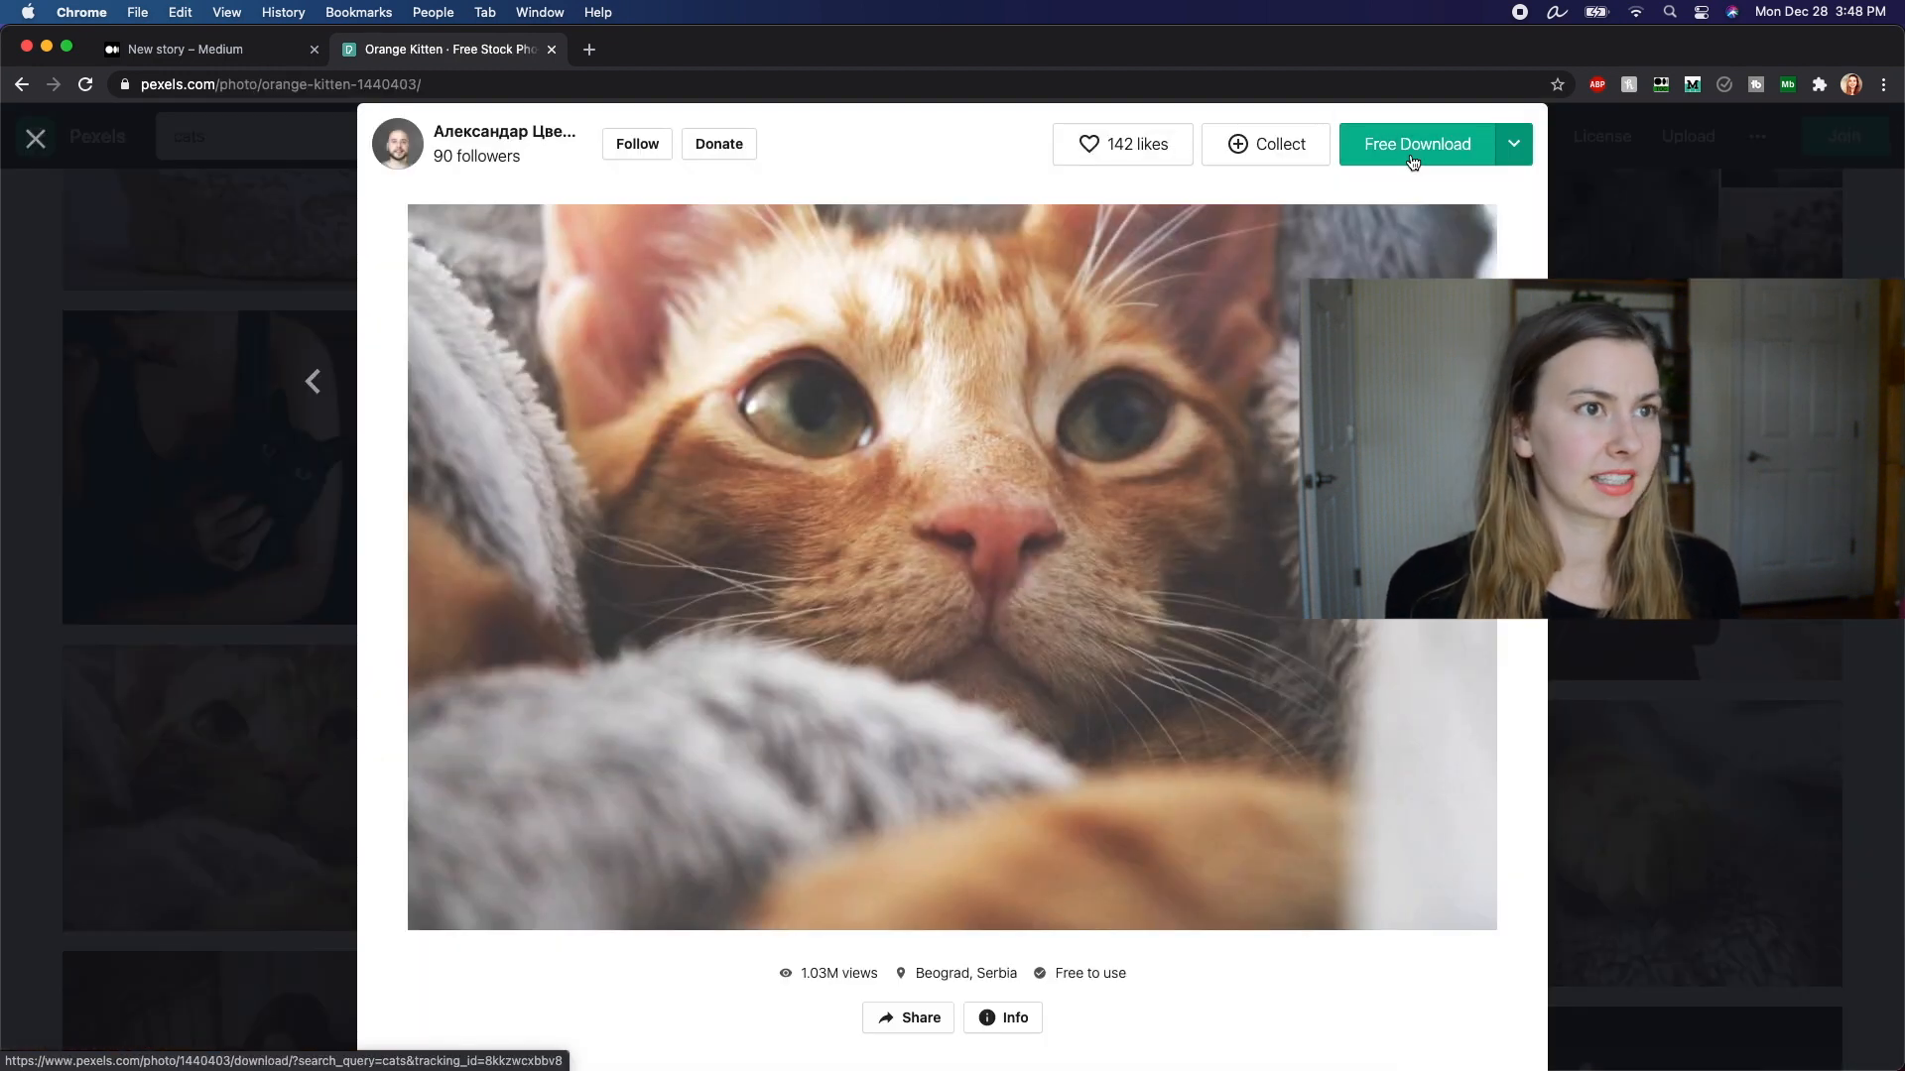
pyautogui.click(1416, 143)
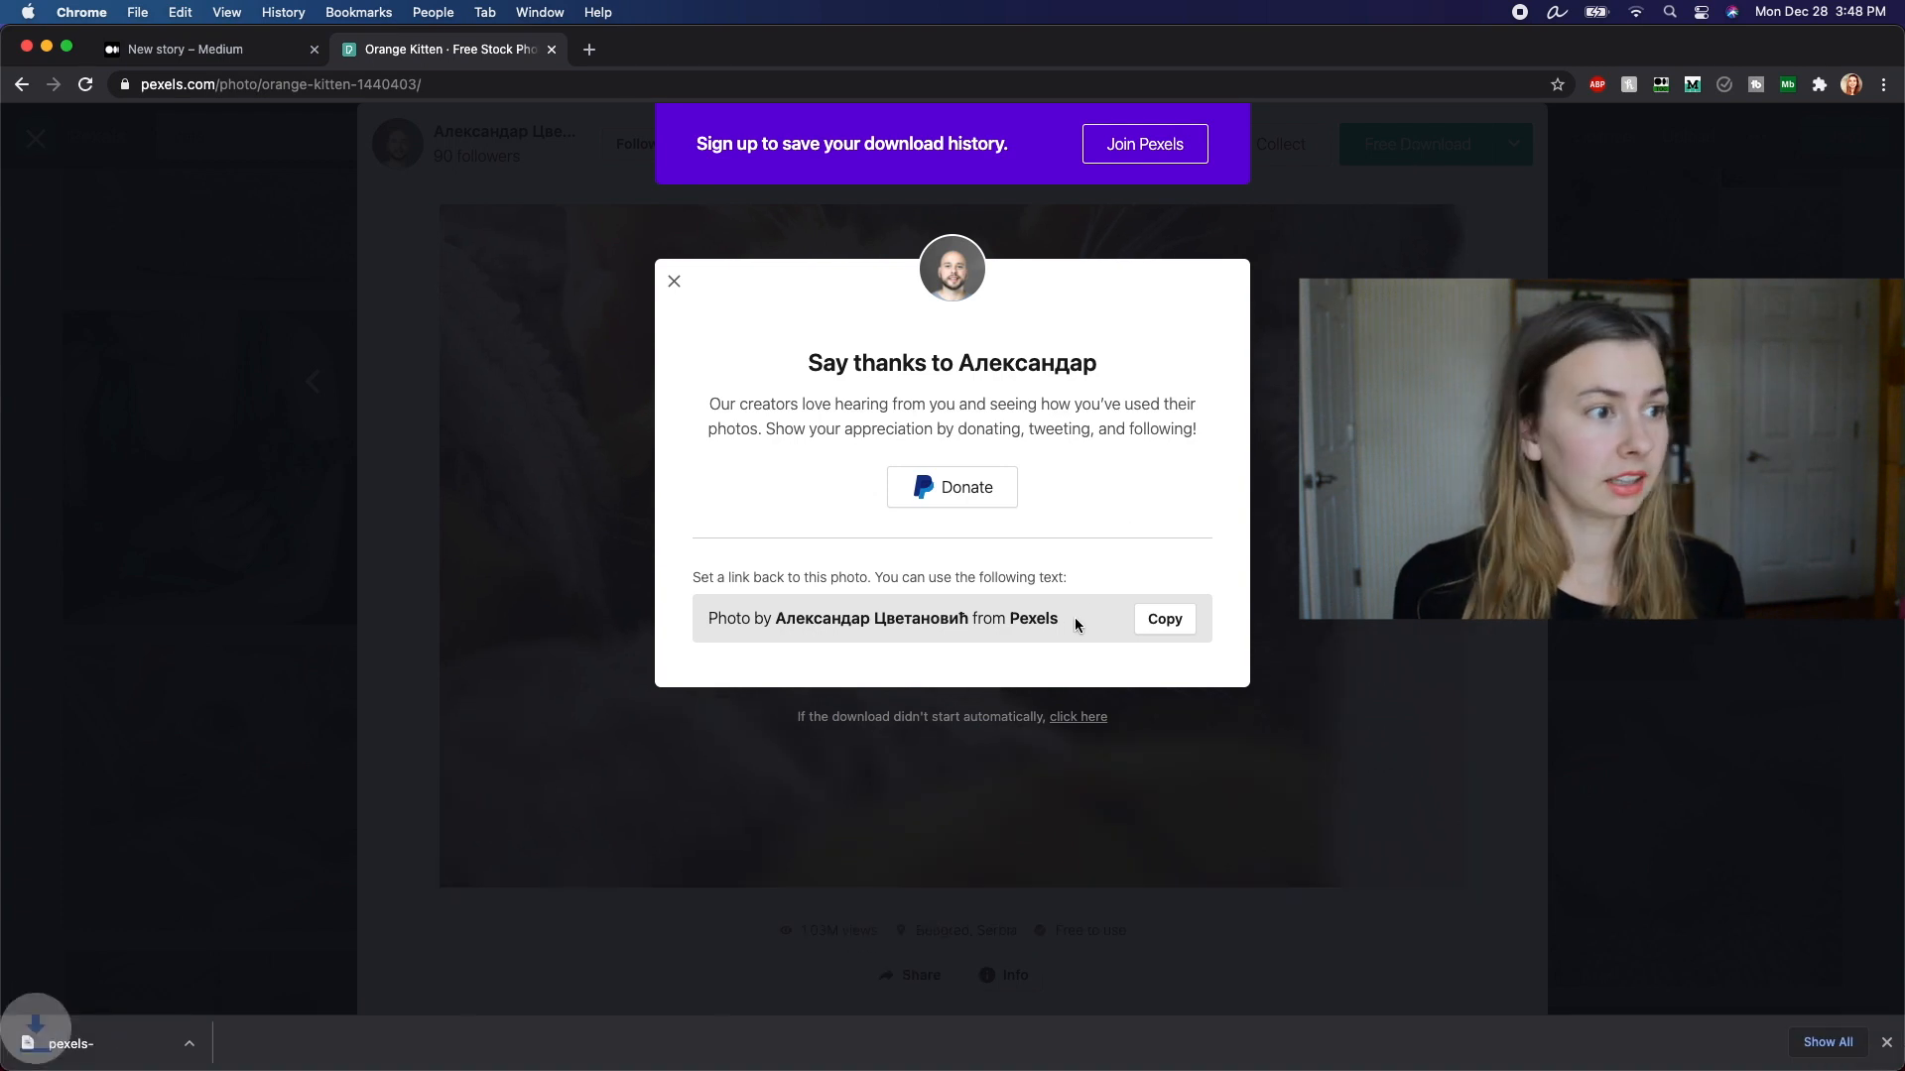
pyautogui.tripleClick(880, 618)
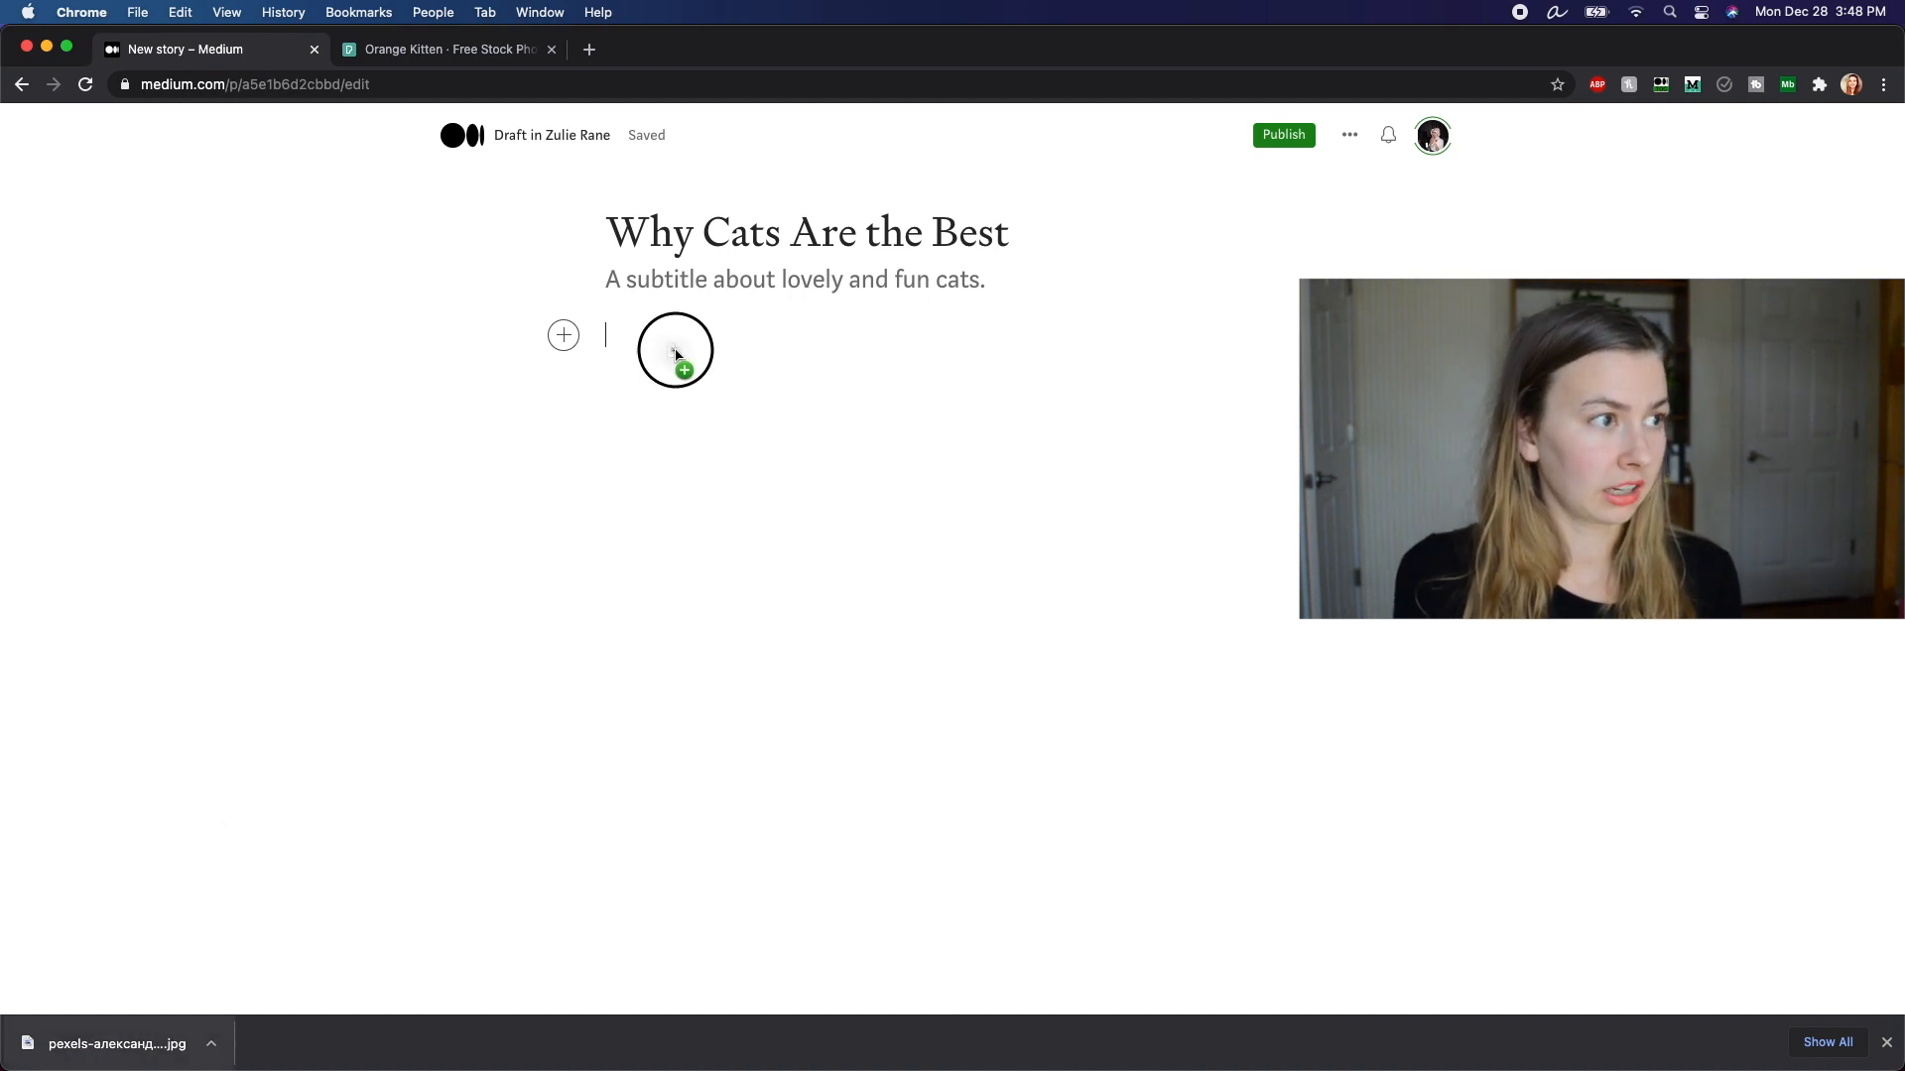
# Step: Place the orange kitten photo below the subtitle with alt text 'orange cat s…'
pyautogui.click(675, 351)
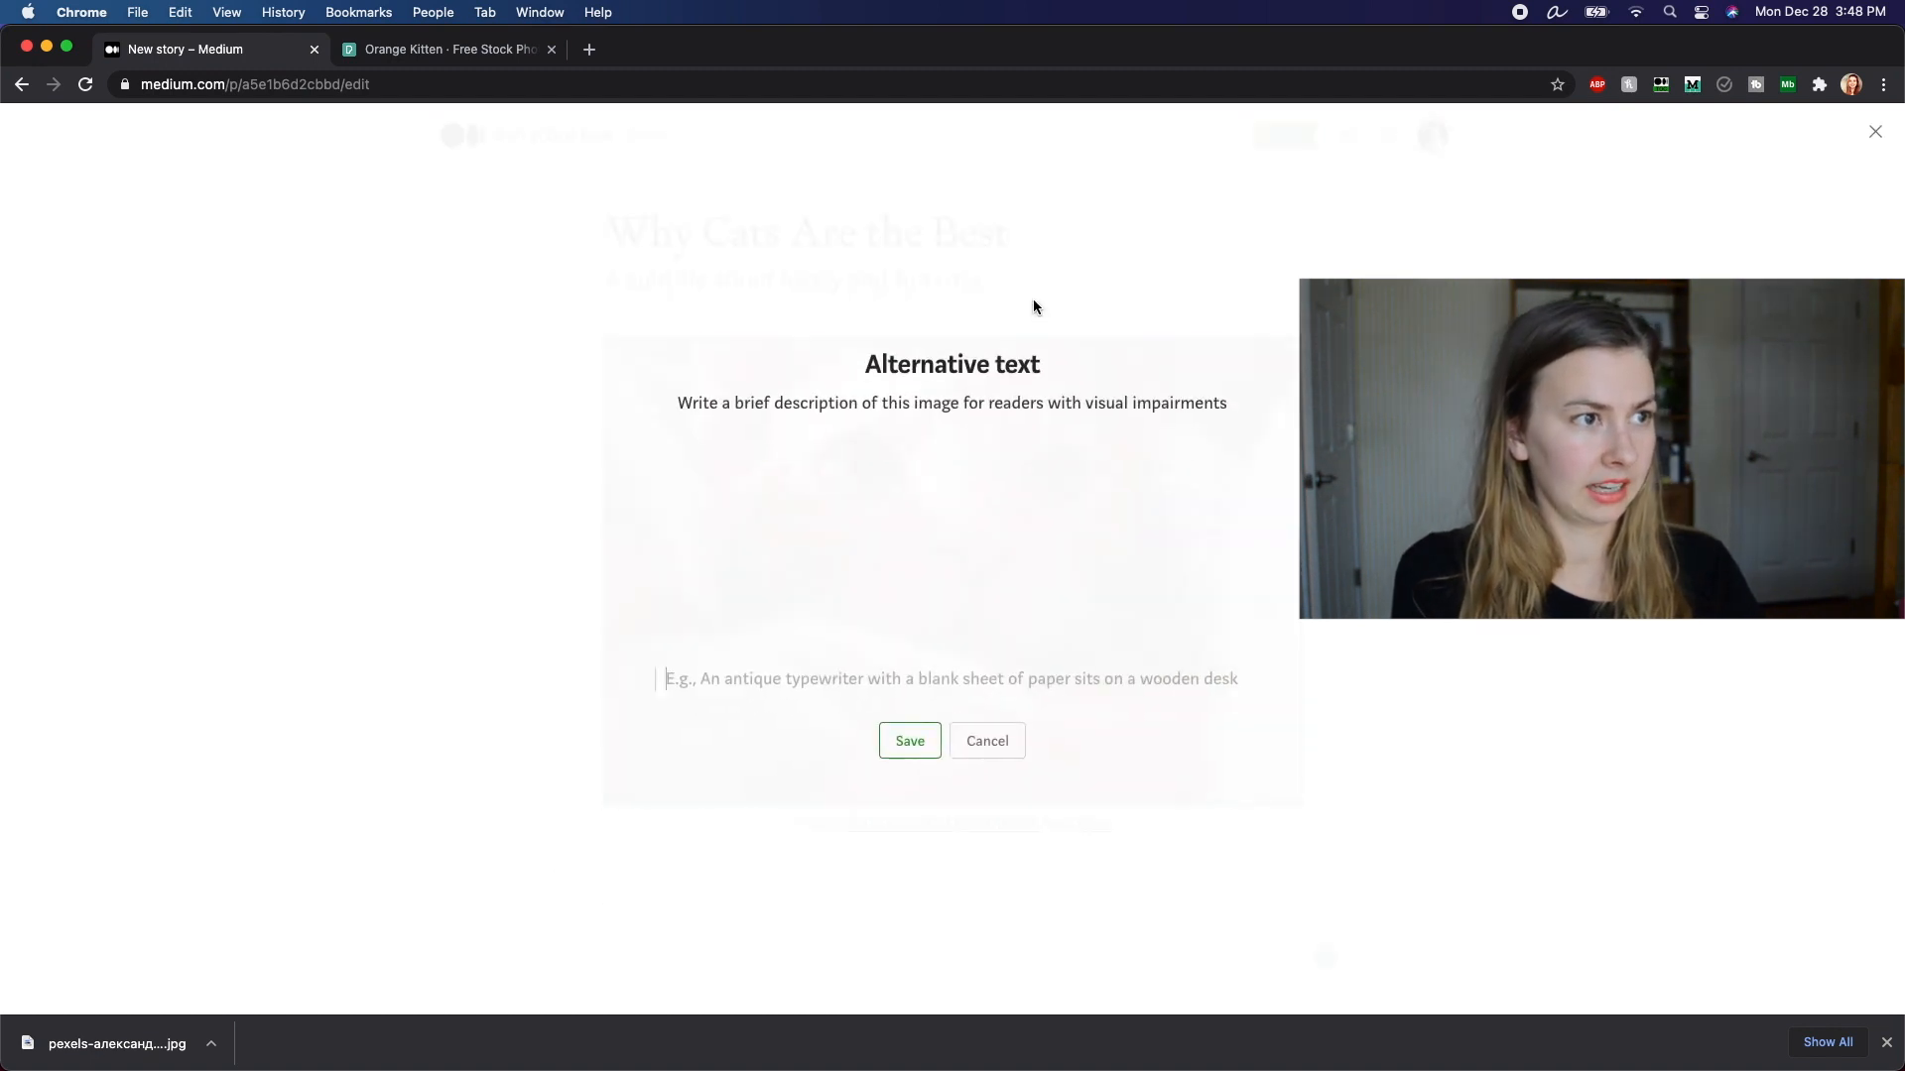
pyautogui.write('orange cat snuggling in blanket')
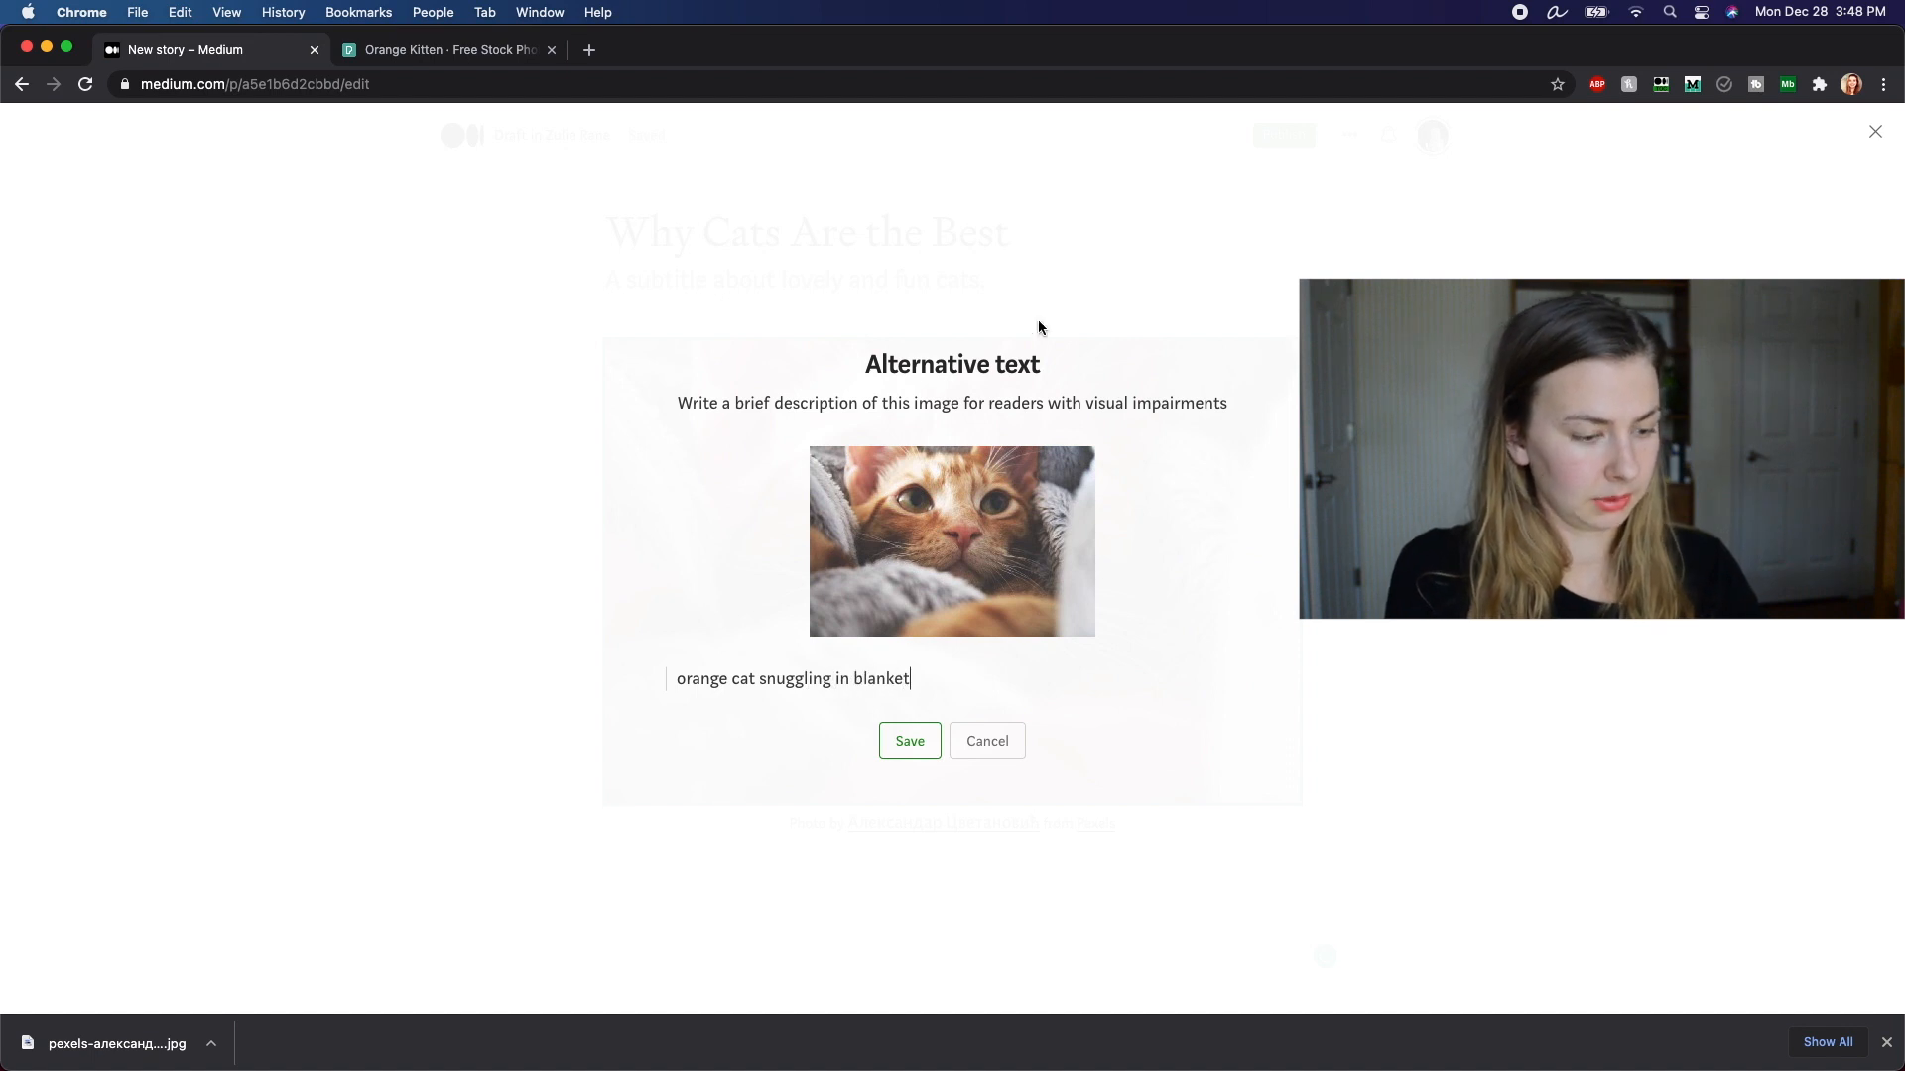
pyautogui.click(909, 741)
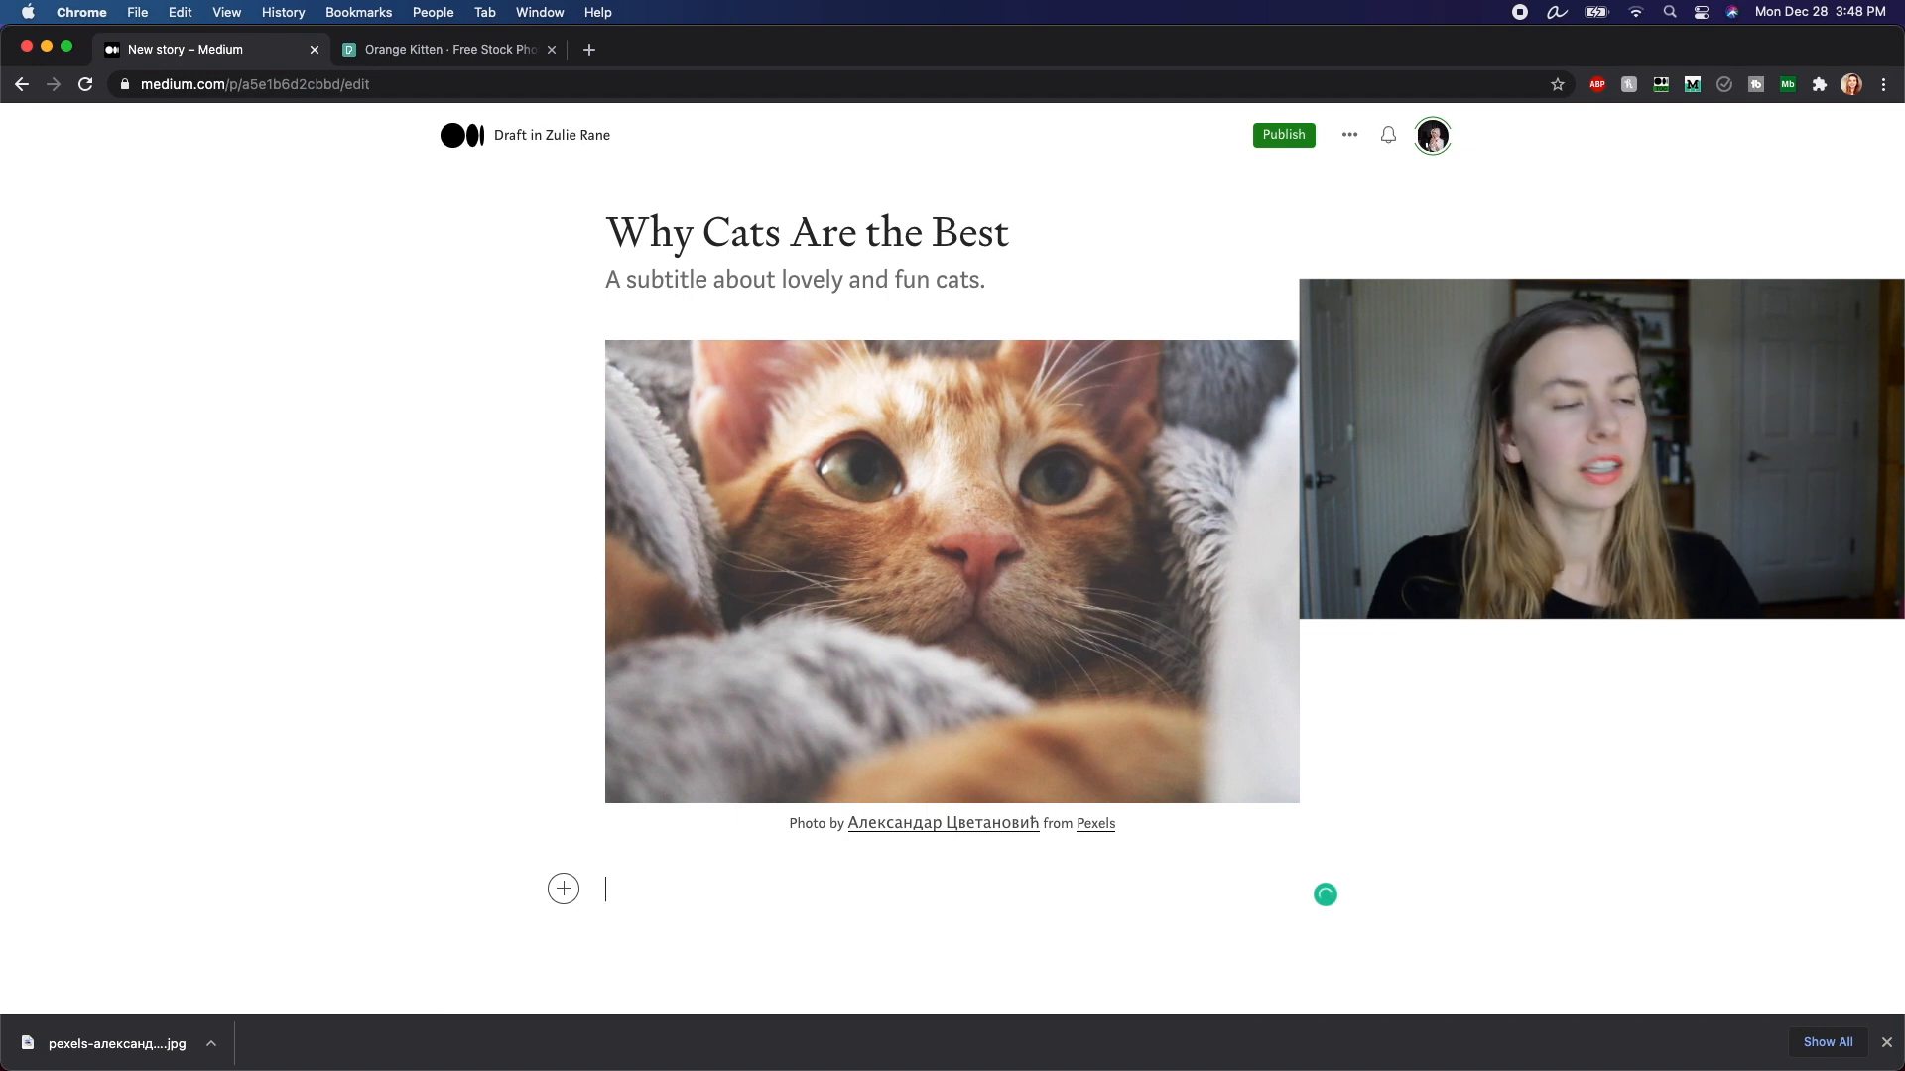
# Step: Write intro paragraphs 'The story itself goes here.' and 'This is a paragraph…'
pyautogui.write('The story')
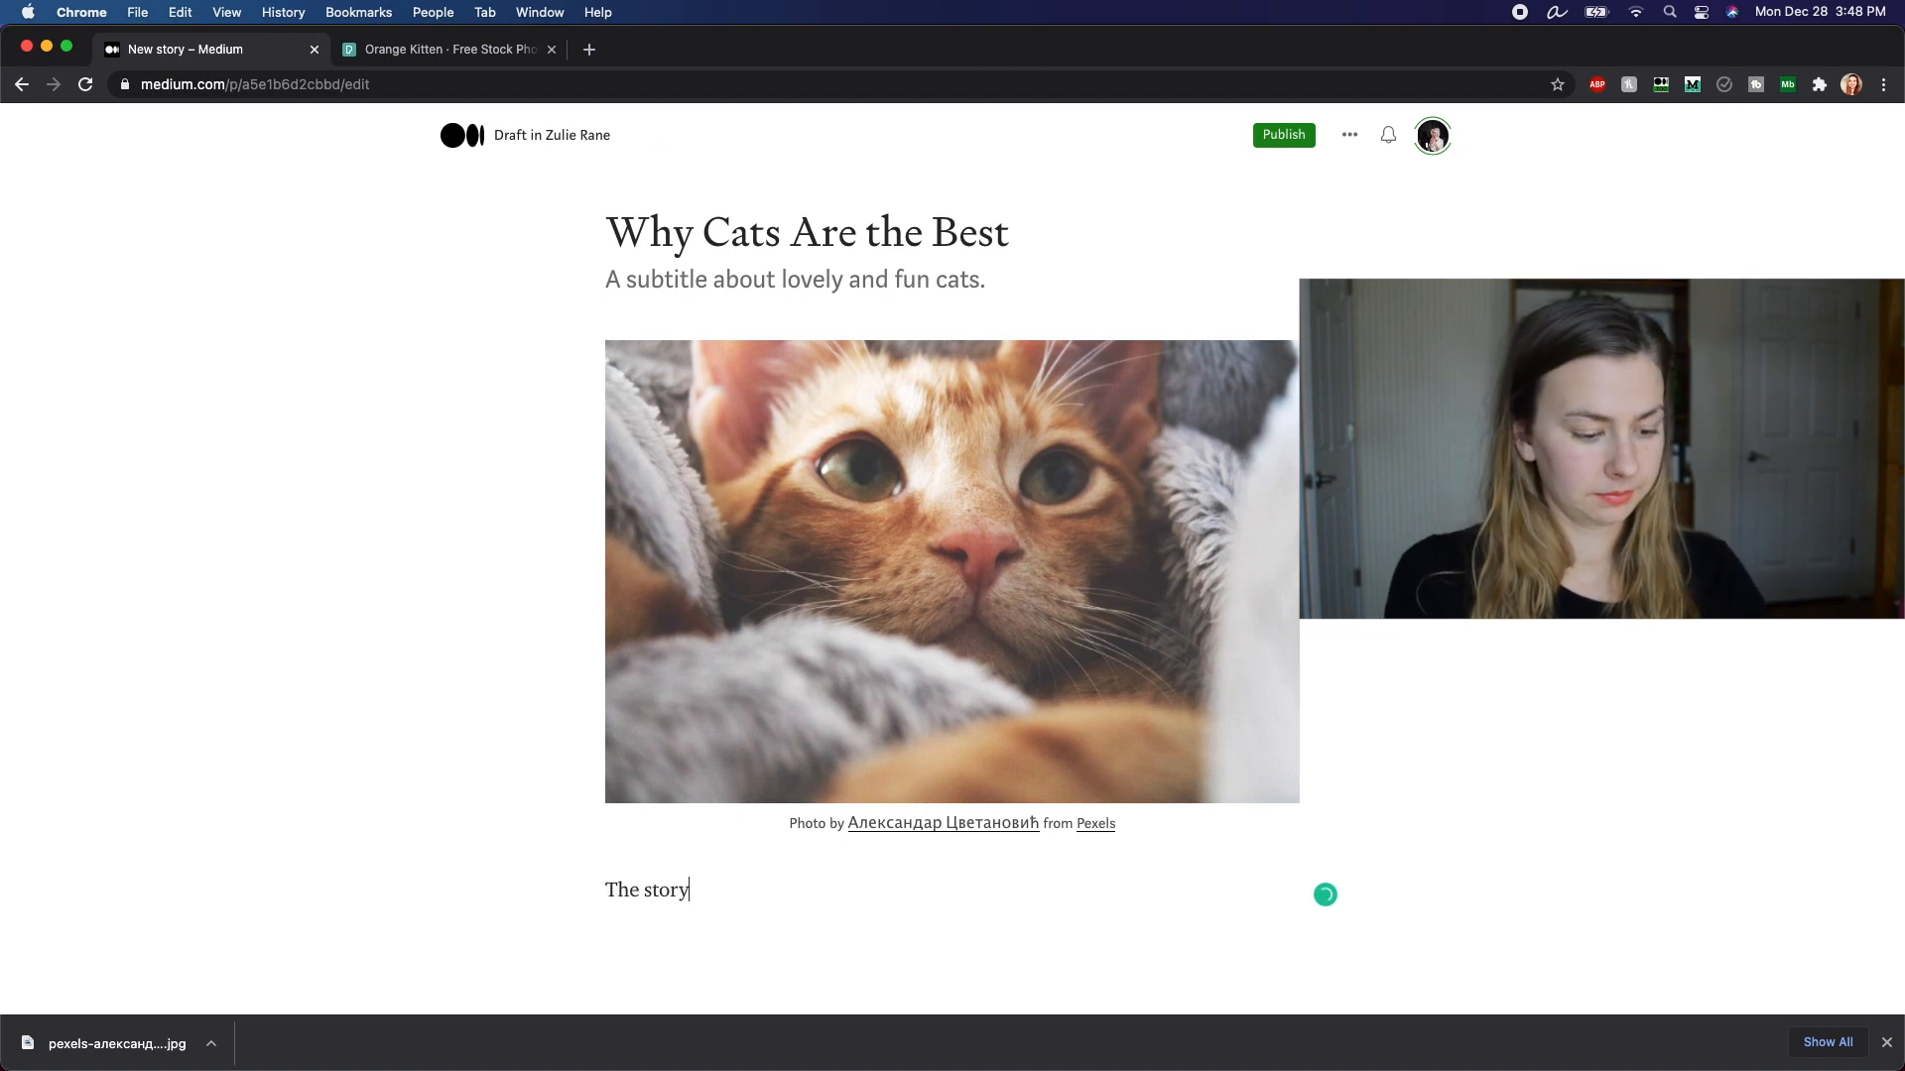
pyautogui.write('itself goes here.')
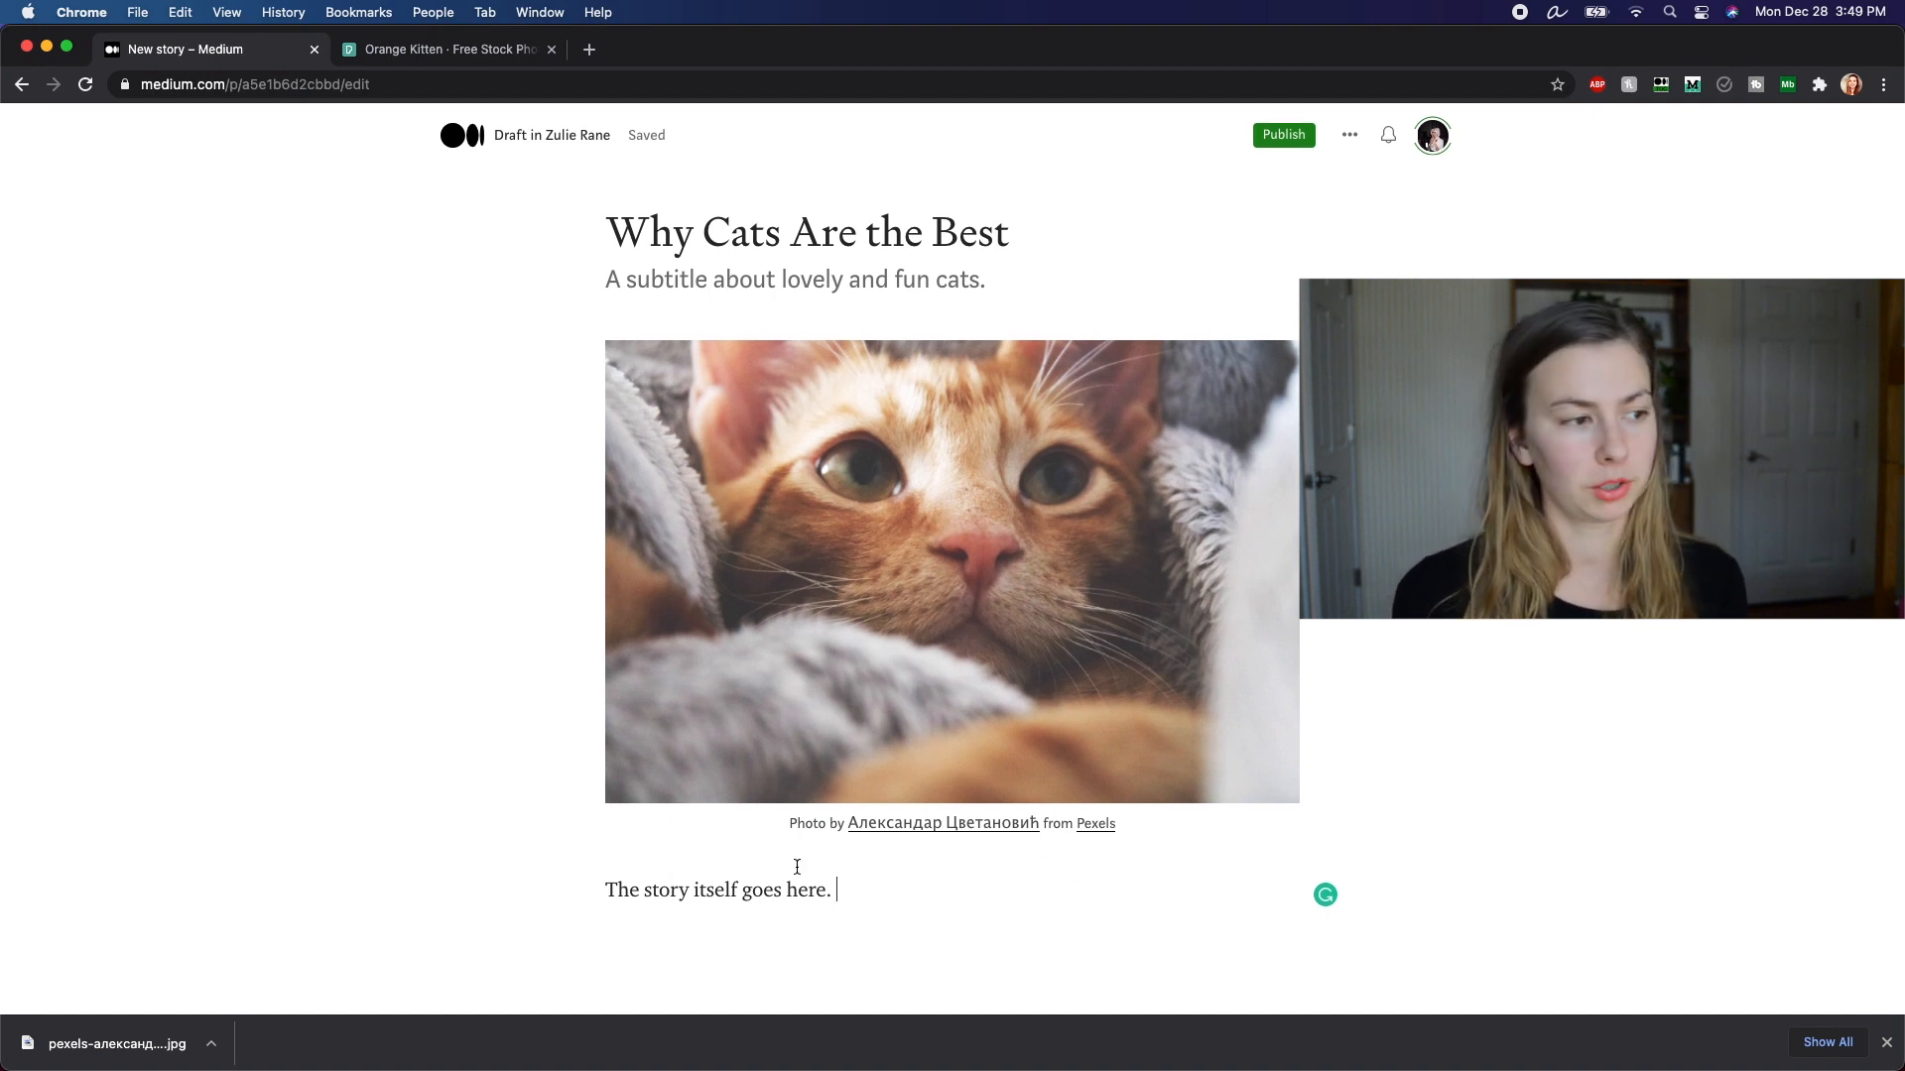
pyautogui.write("This is a paragraph. We'll complete this idea and then finish the introduction.")
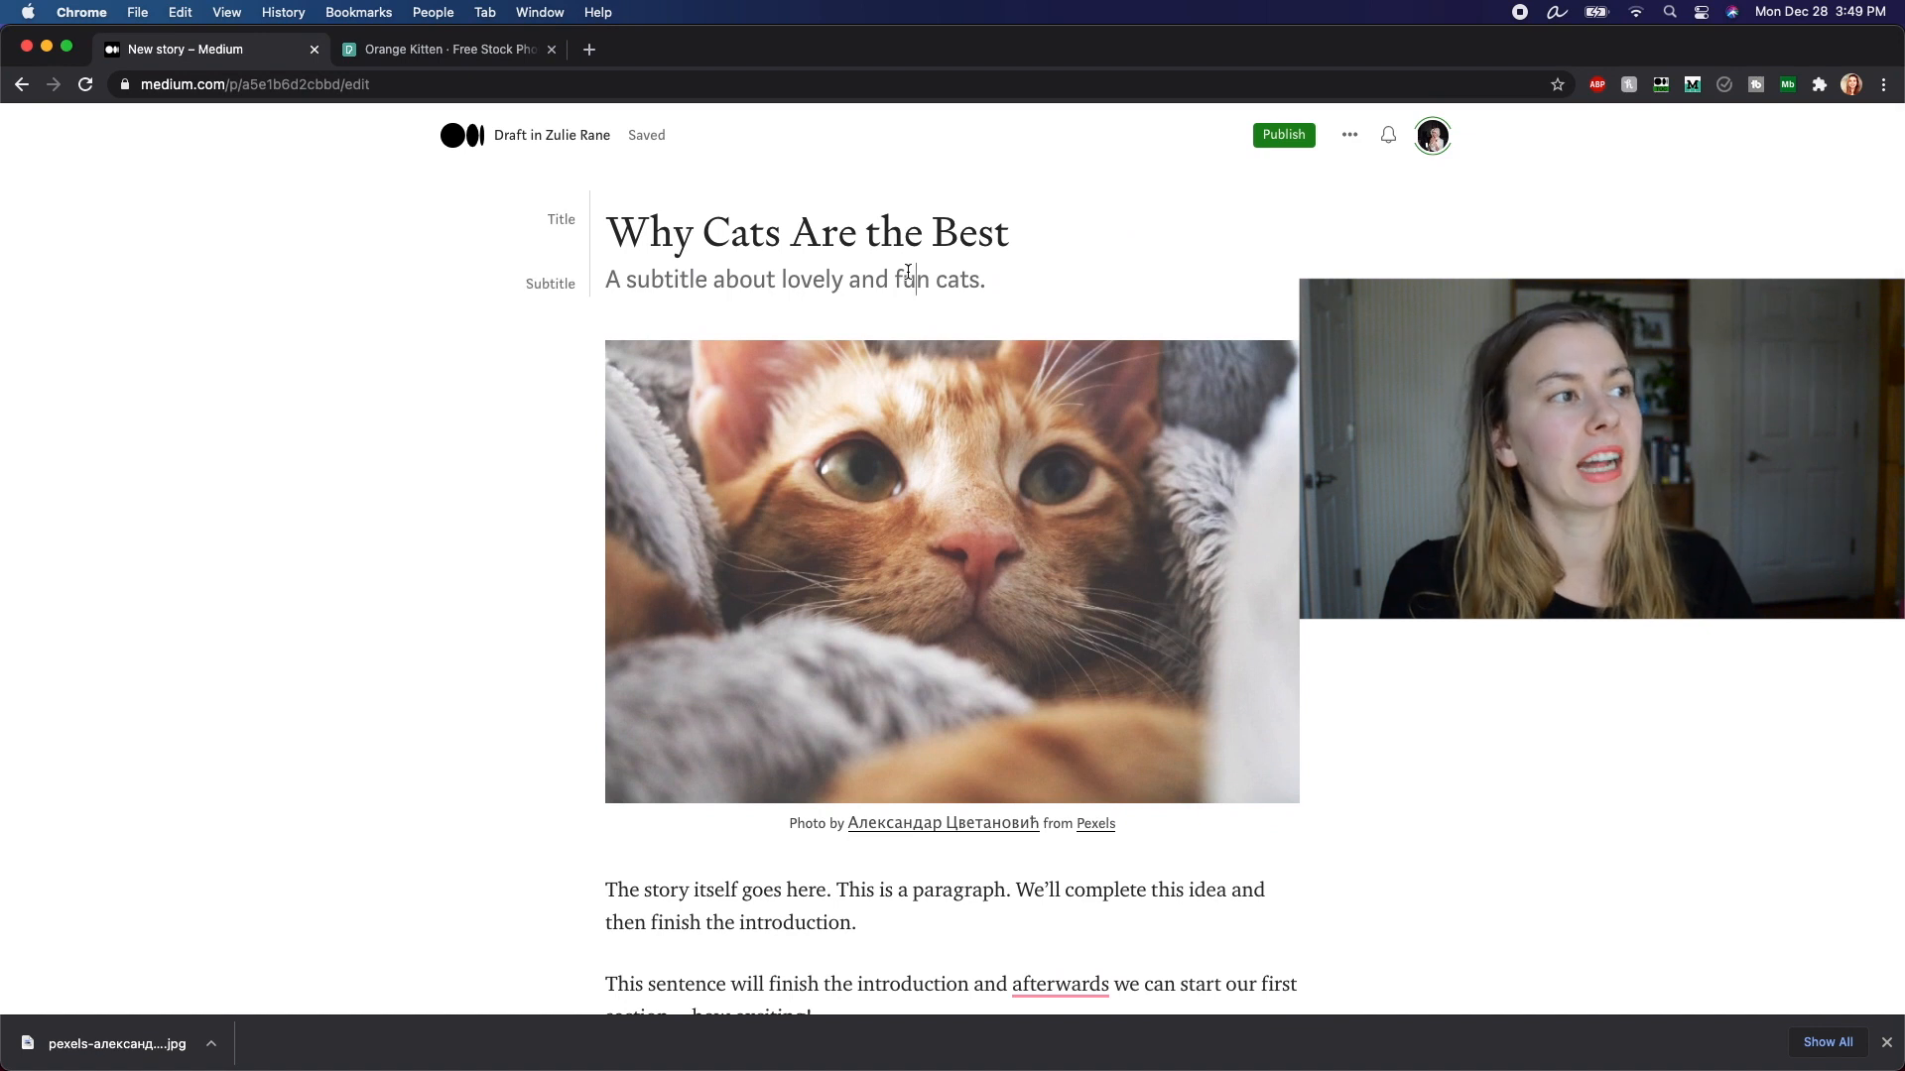
# Step: Add the heading 'They really love you, too.' and a paragraph on how cats show love
pyautogui.scroll(-3)
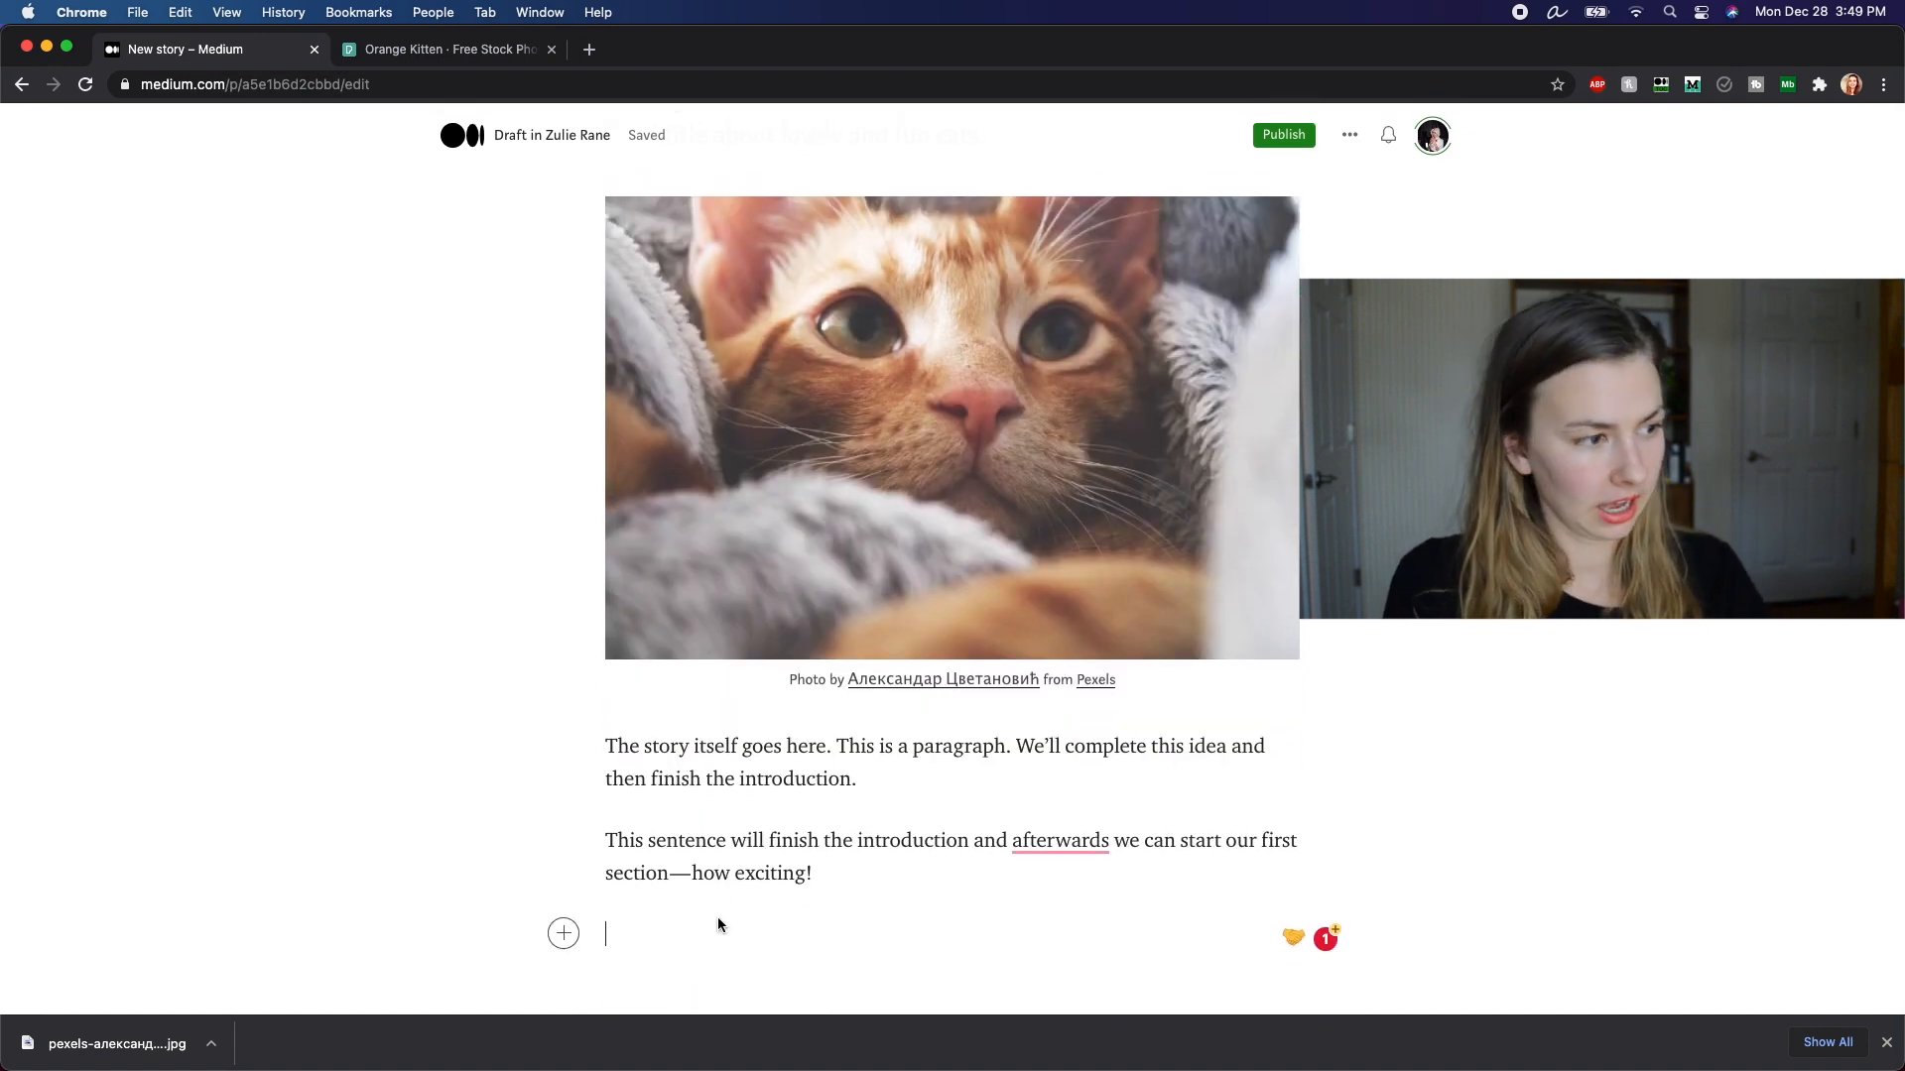
pyautogui.write('They really love you, too.')
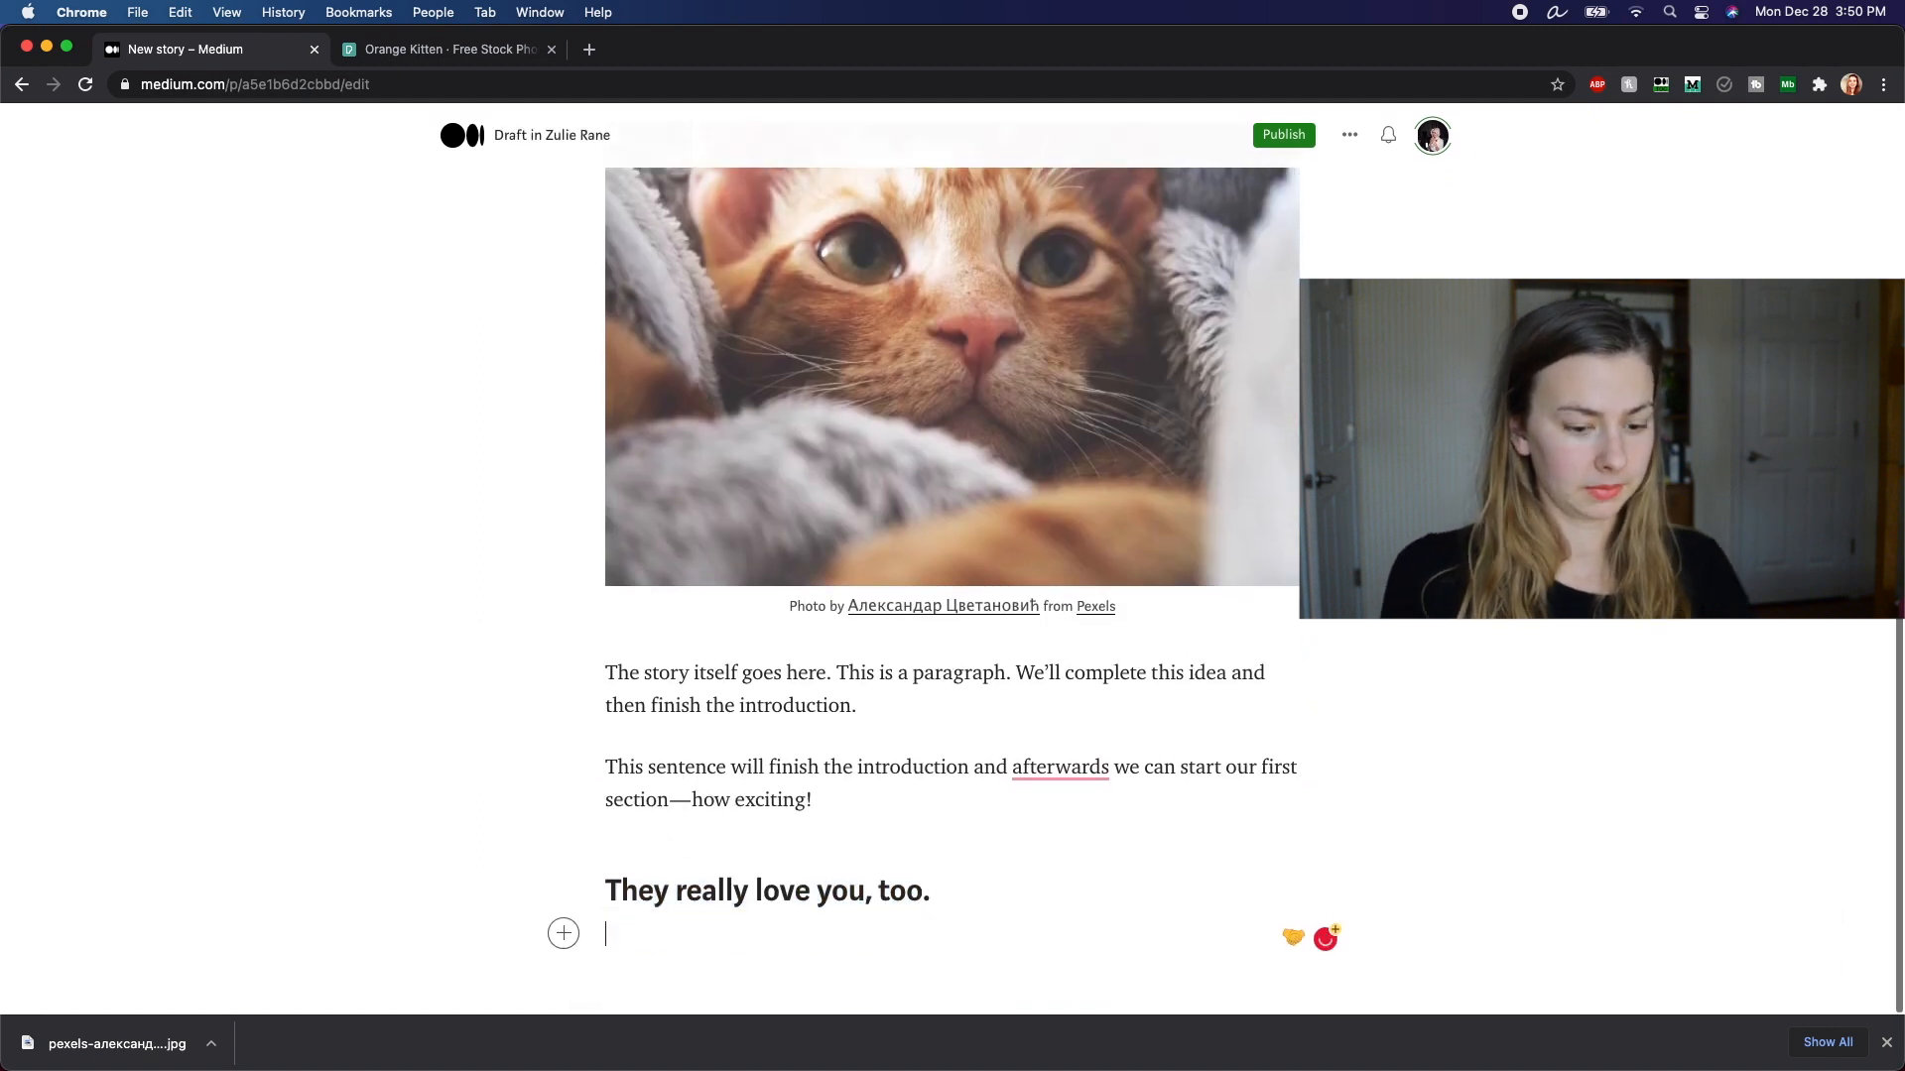
pyautogui.write('There are so many reasons')
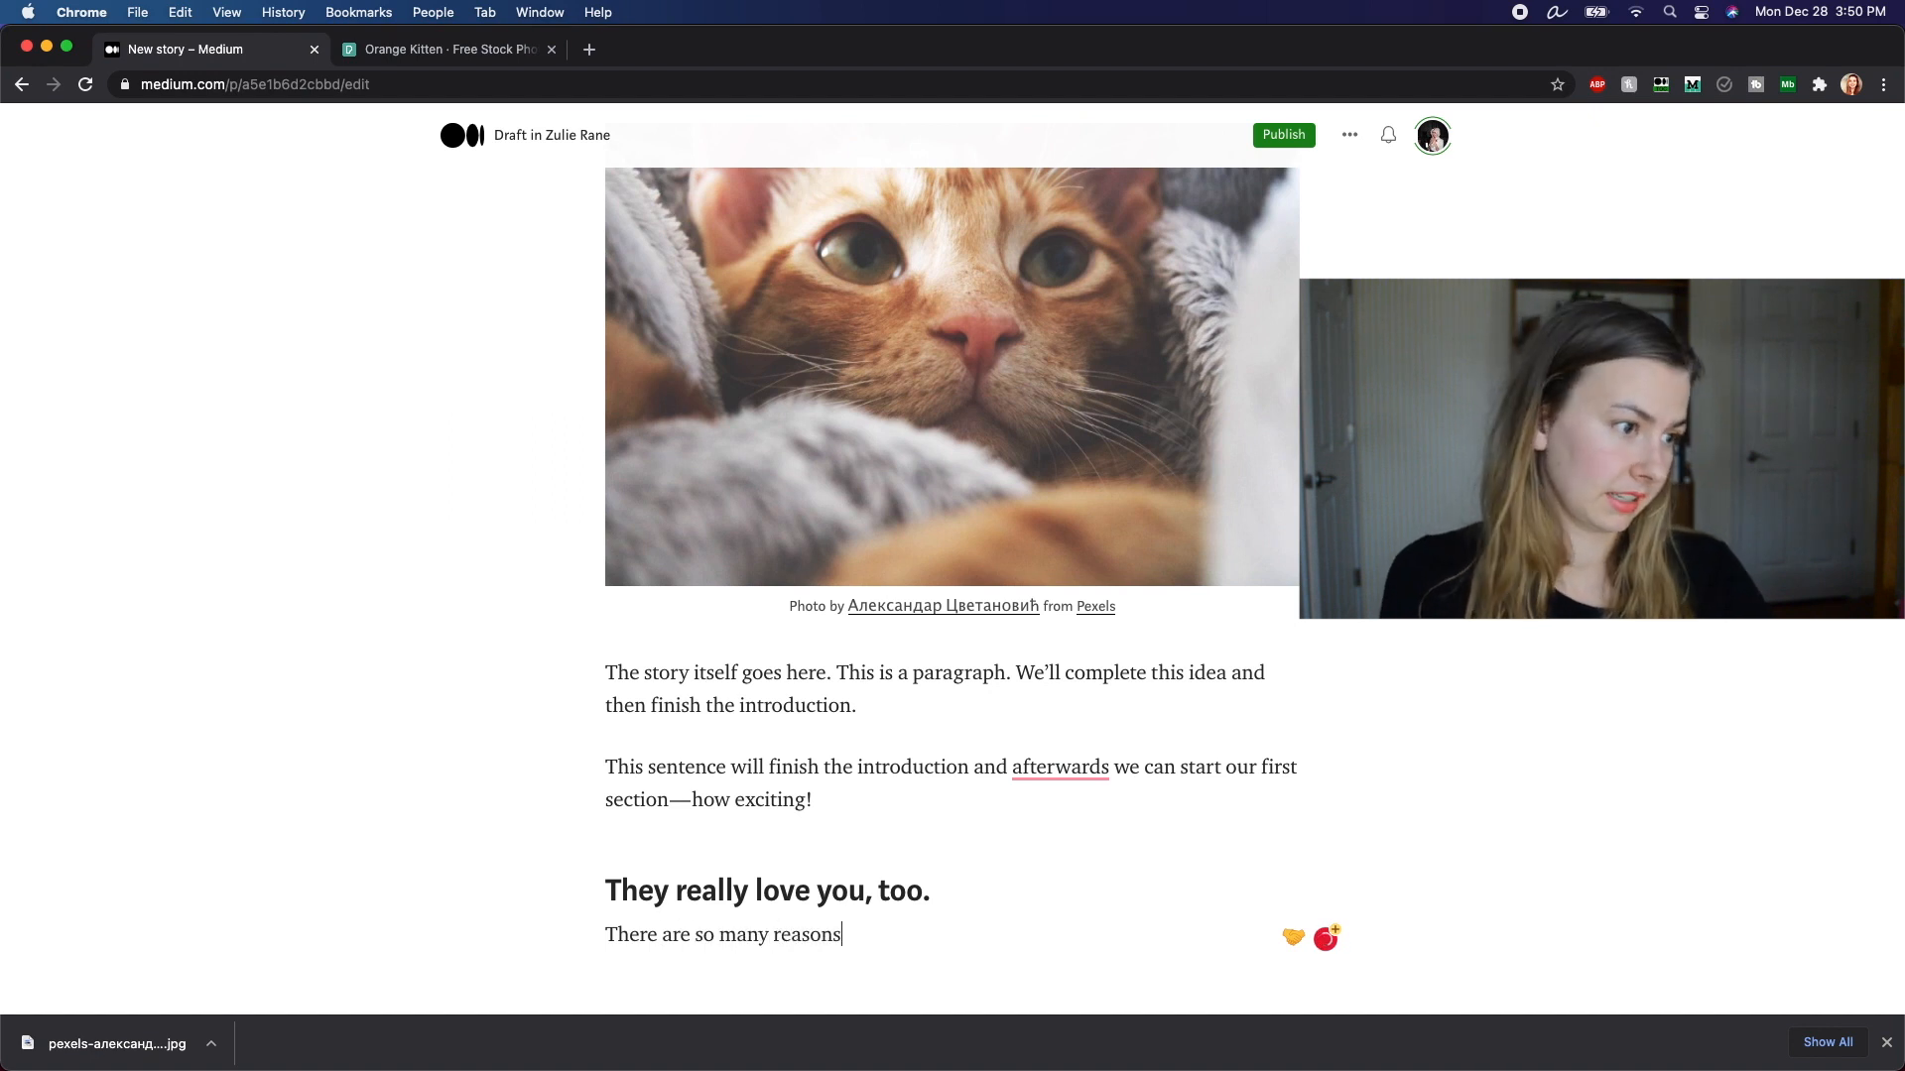
pyautogui.write('cats l')
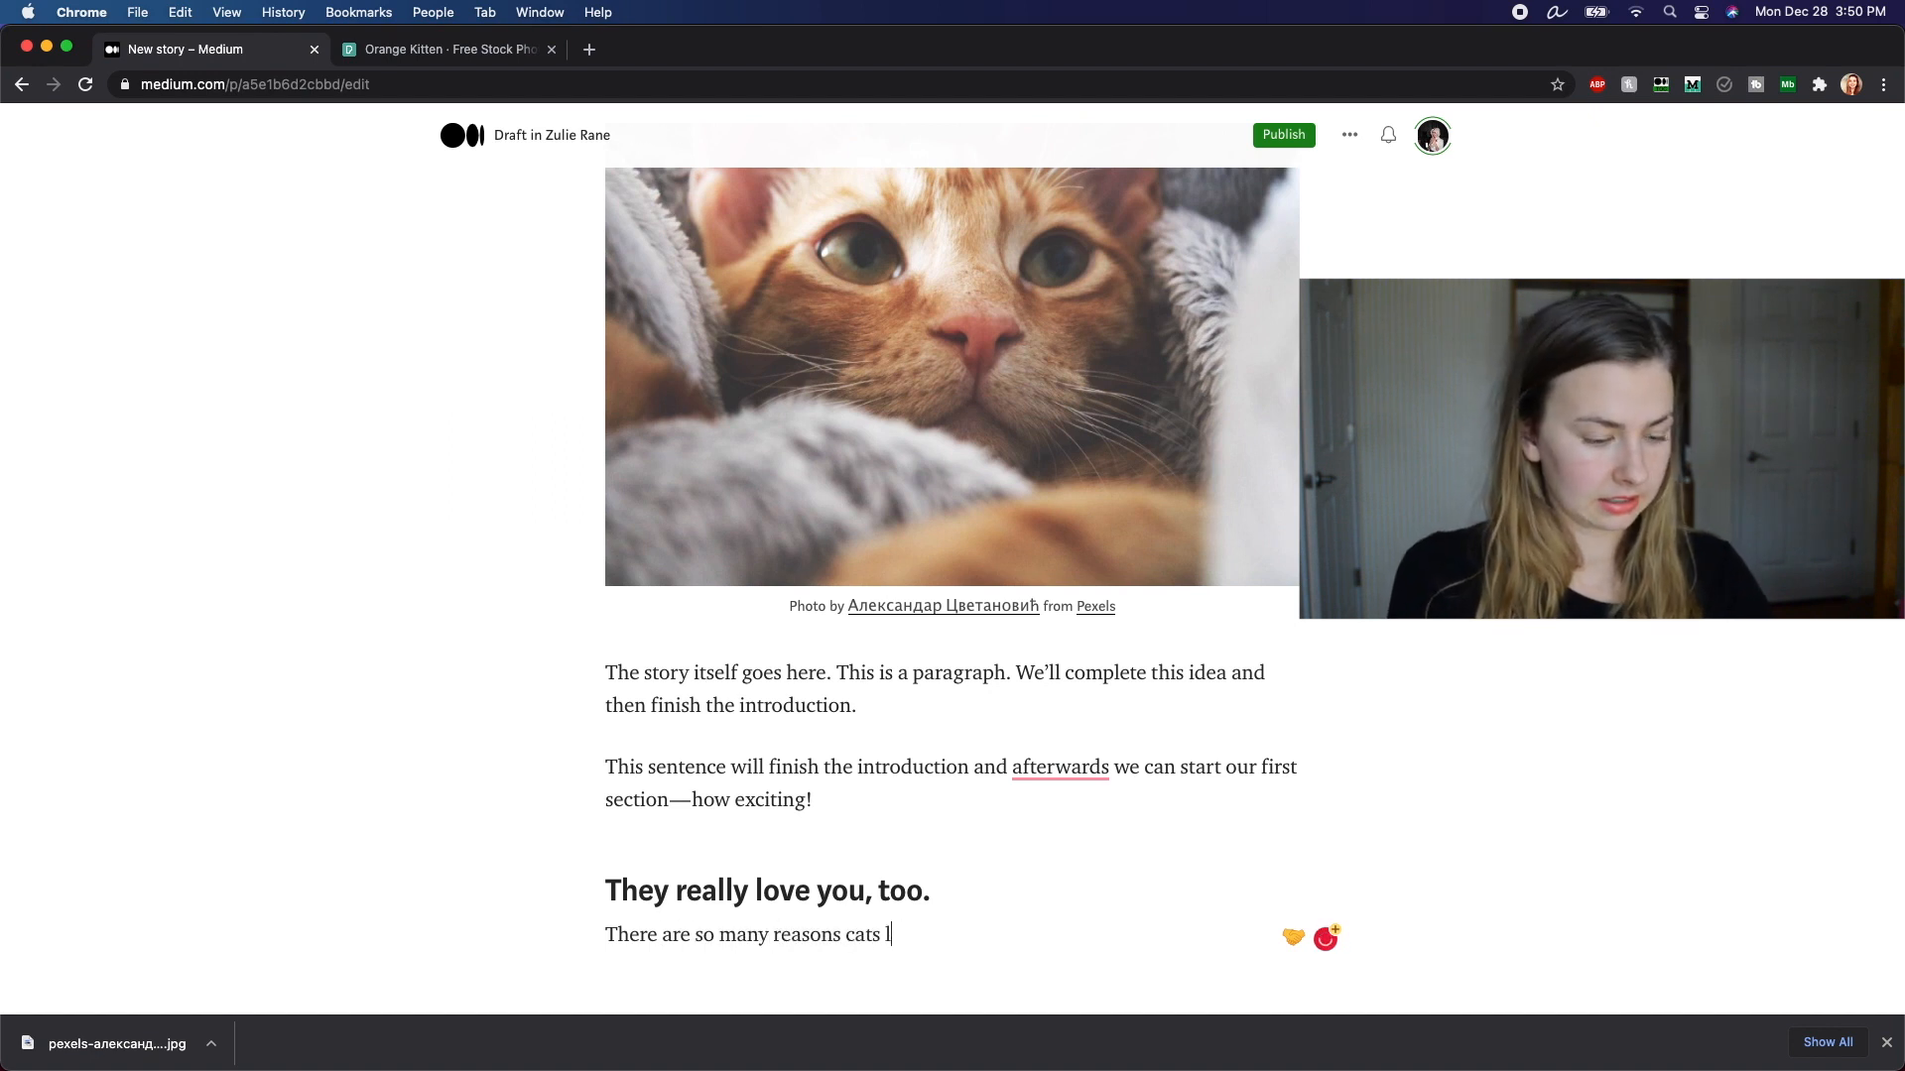
pyautogui.write('show their love—')
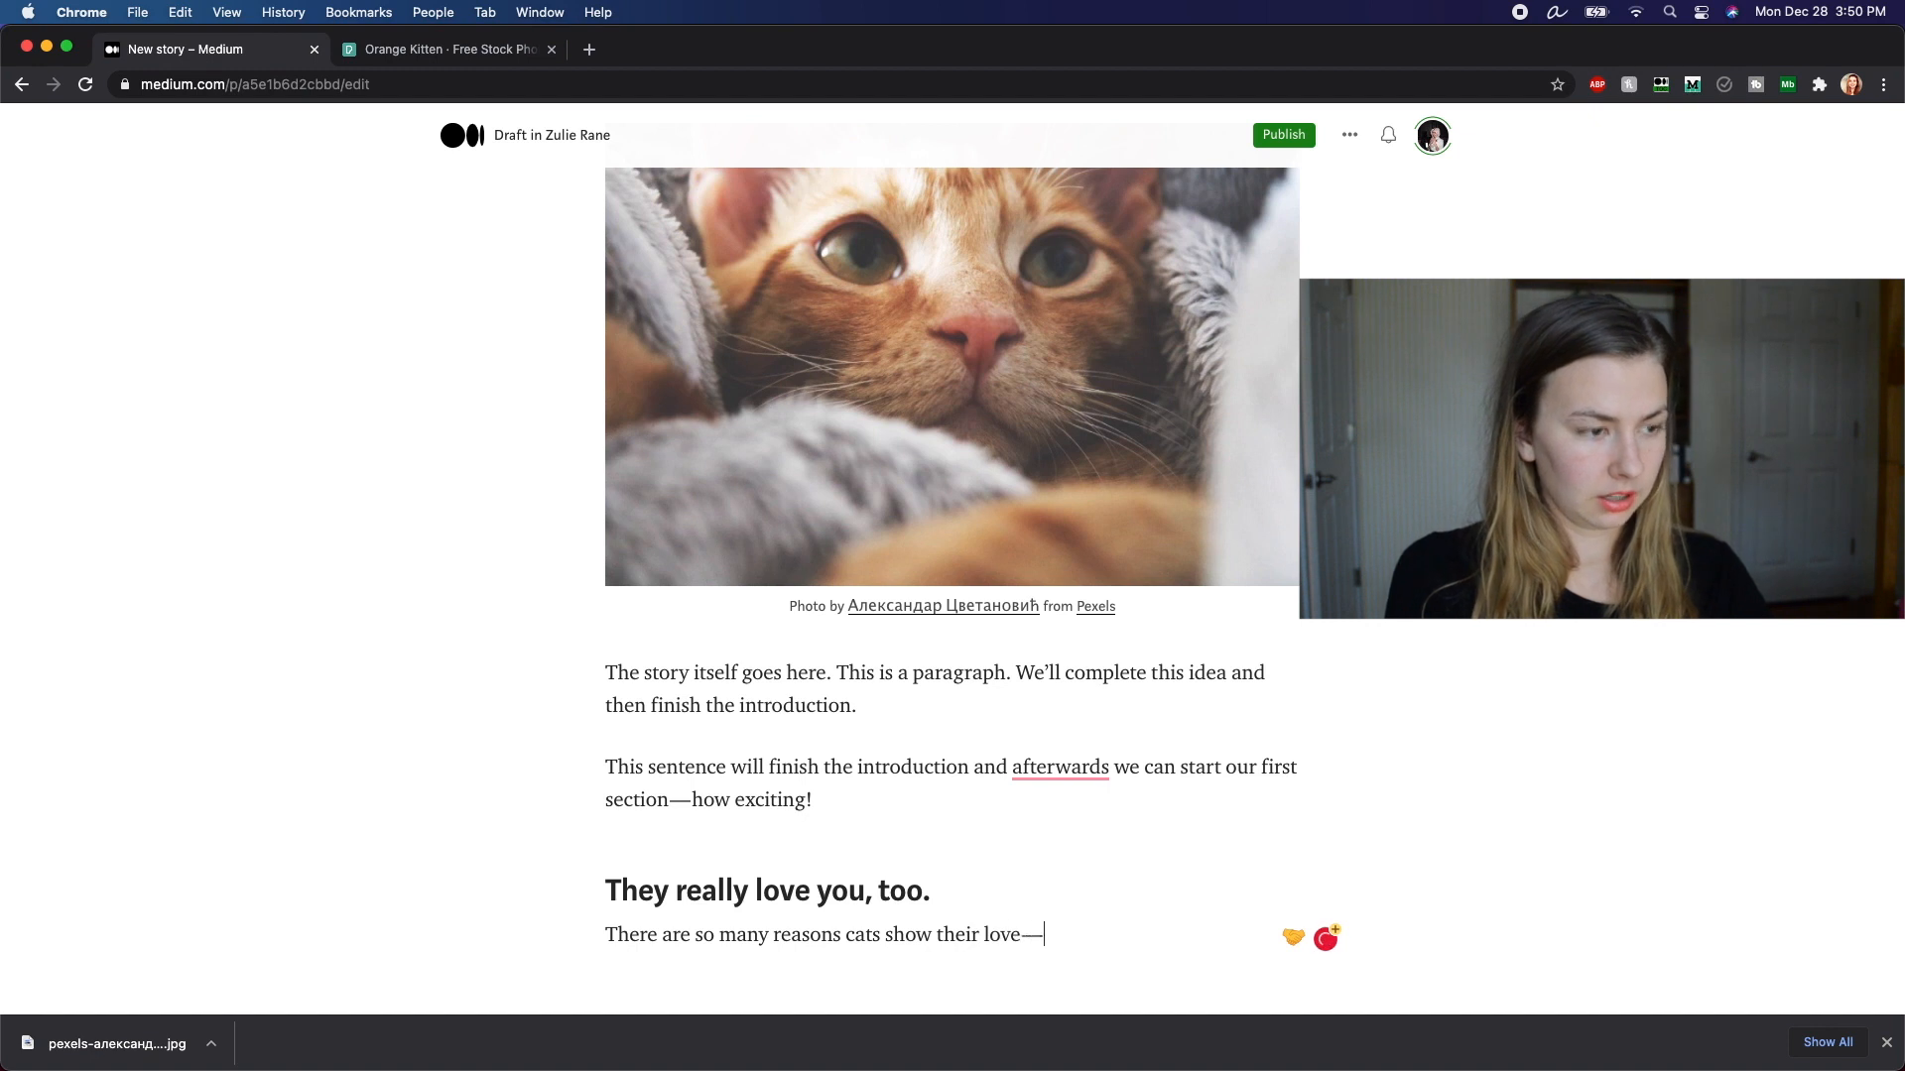
pyautogui.write('they do slow blinks, they rub up')
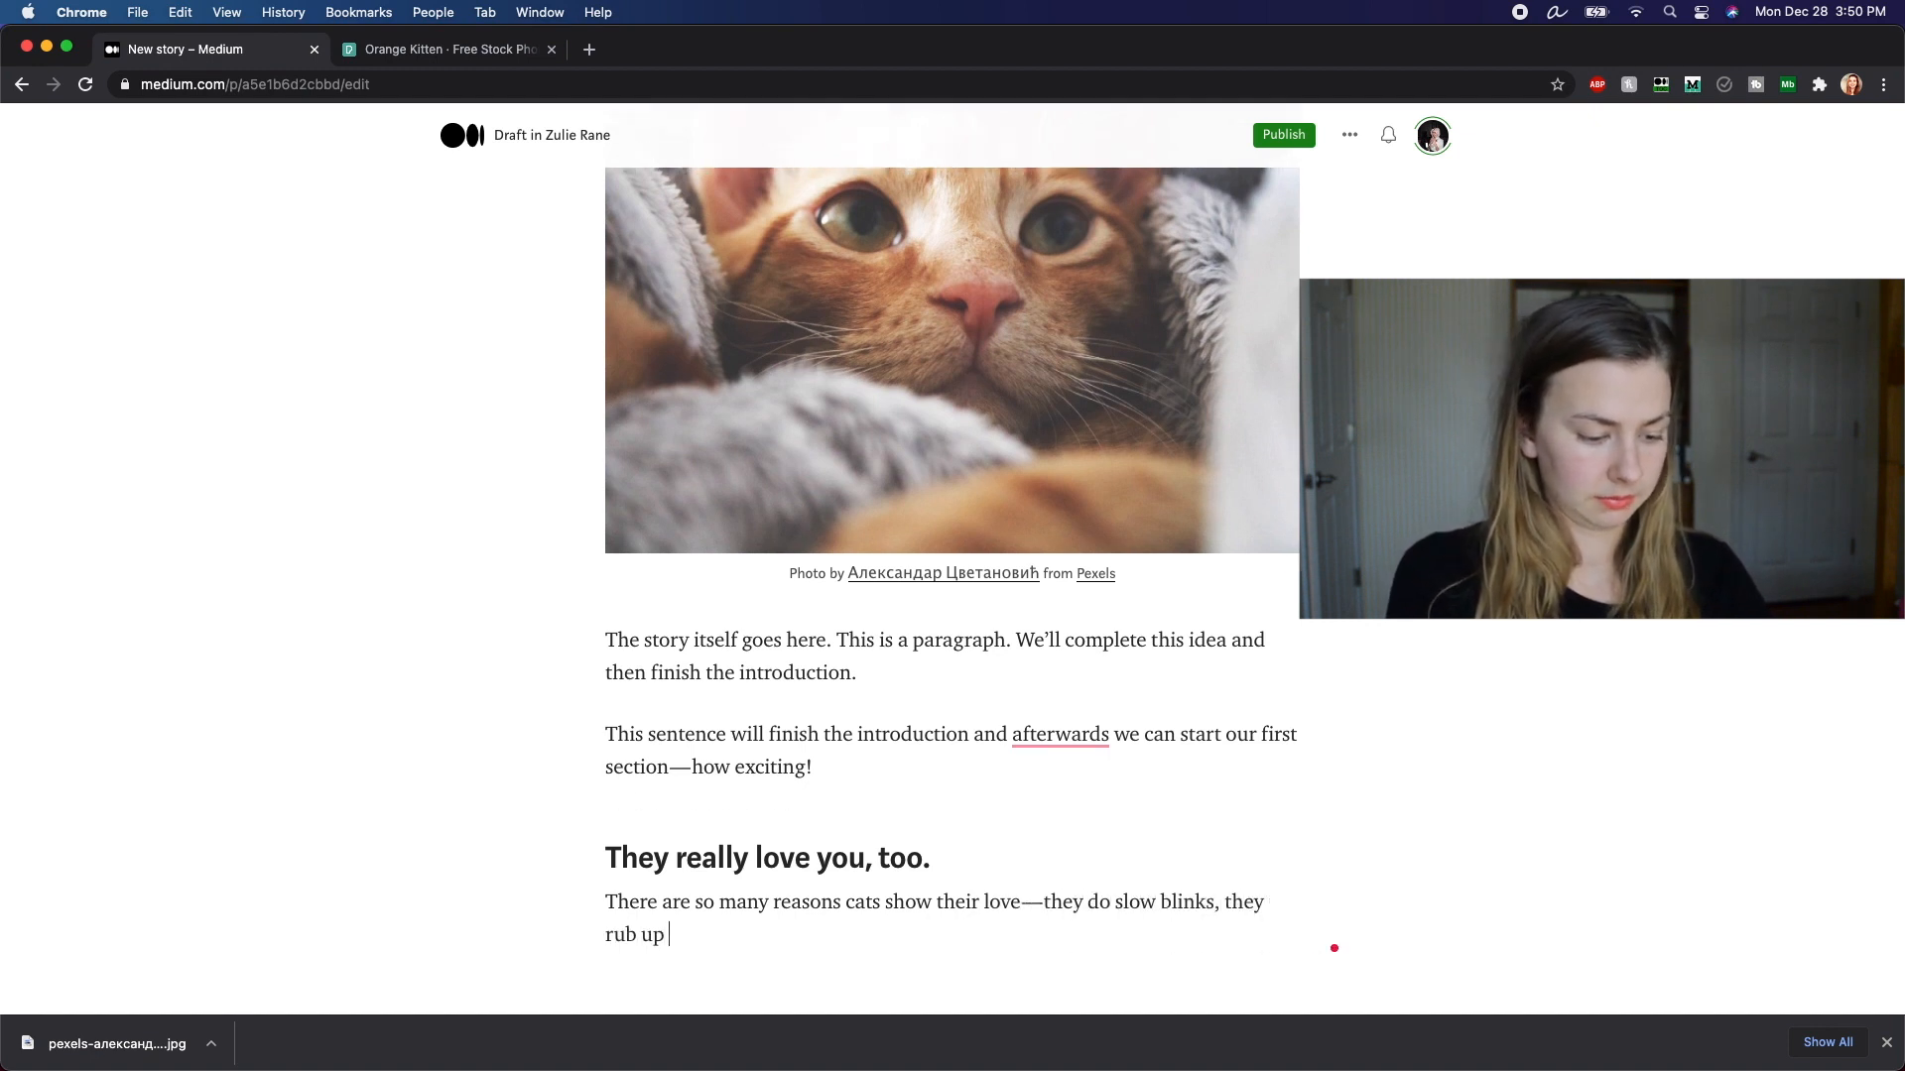
pyautogui.write('against you, th')
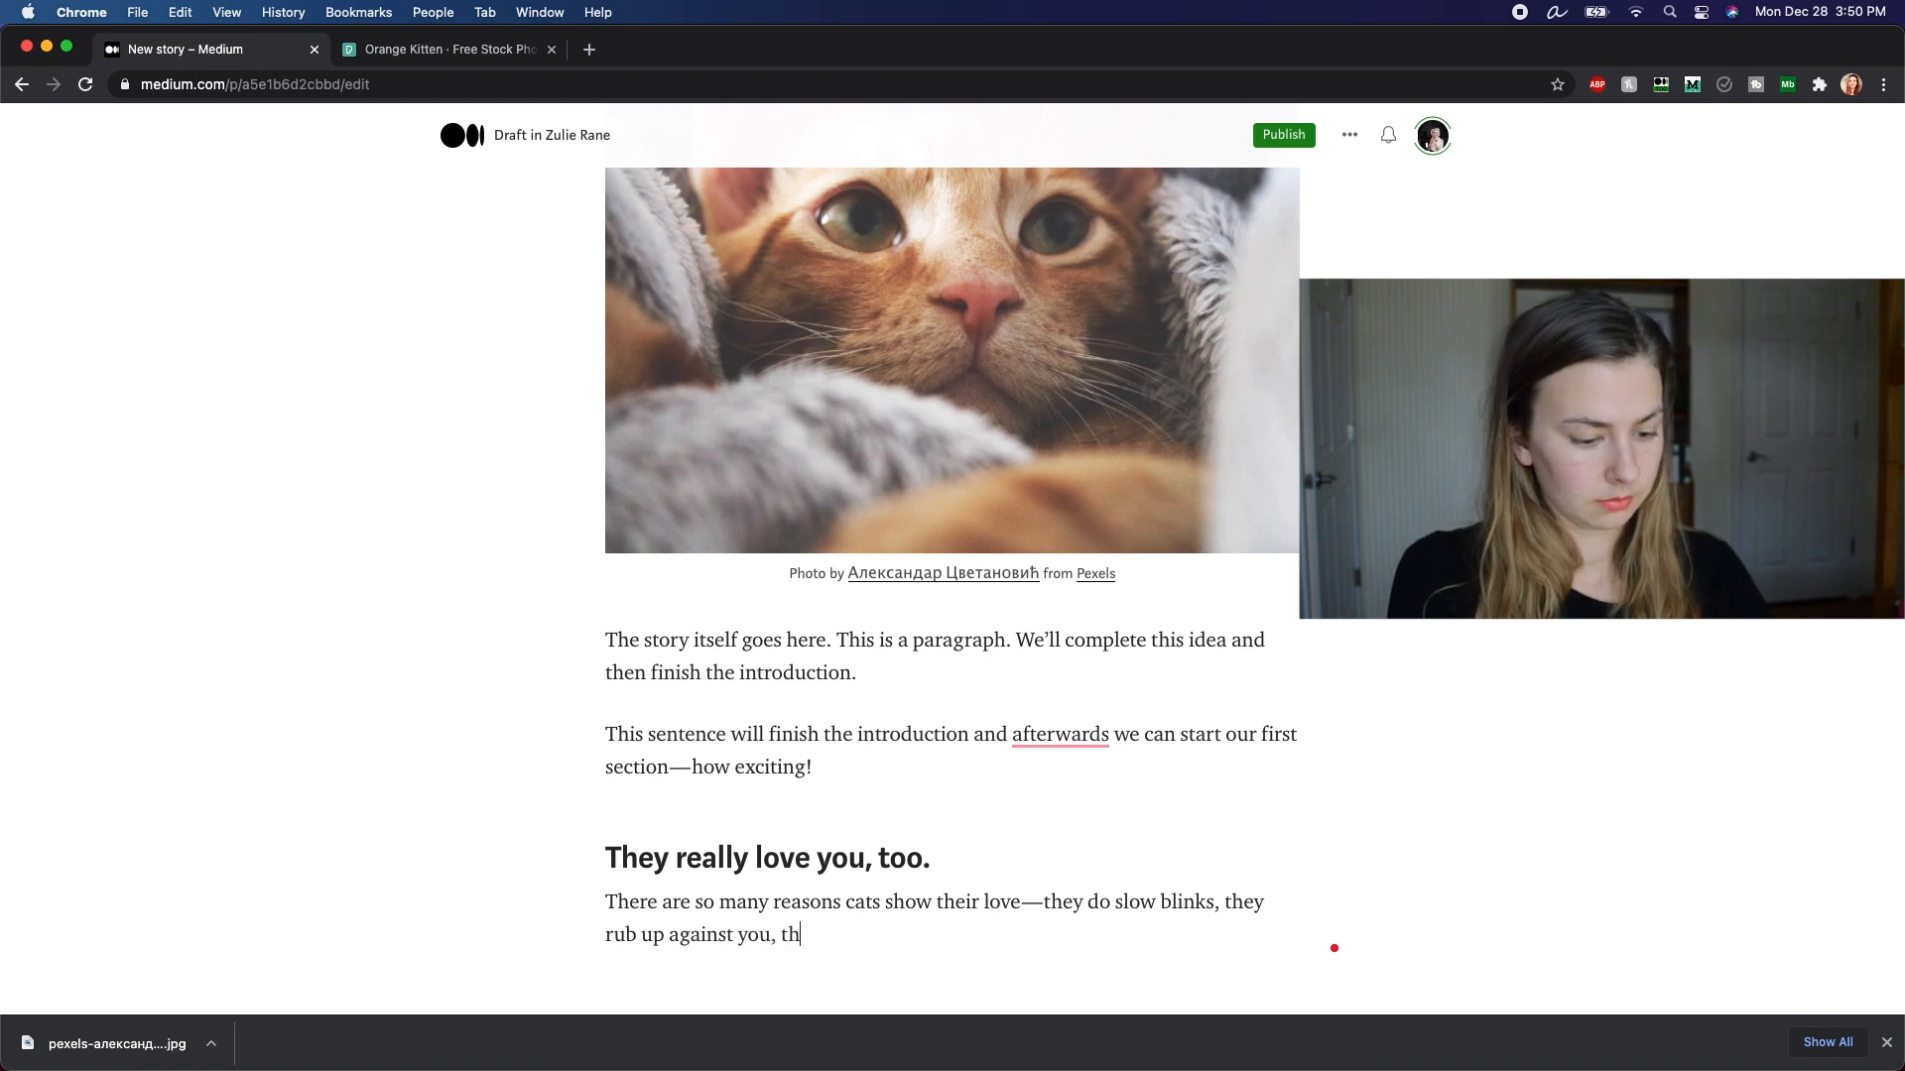
pyautogui.write('ey meow softl')
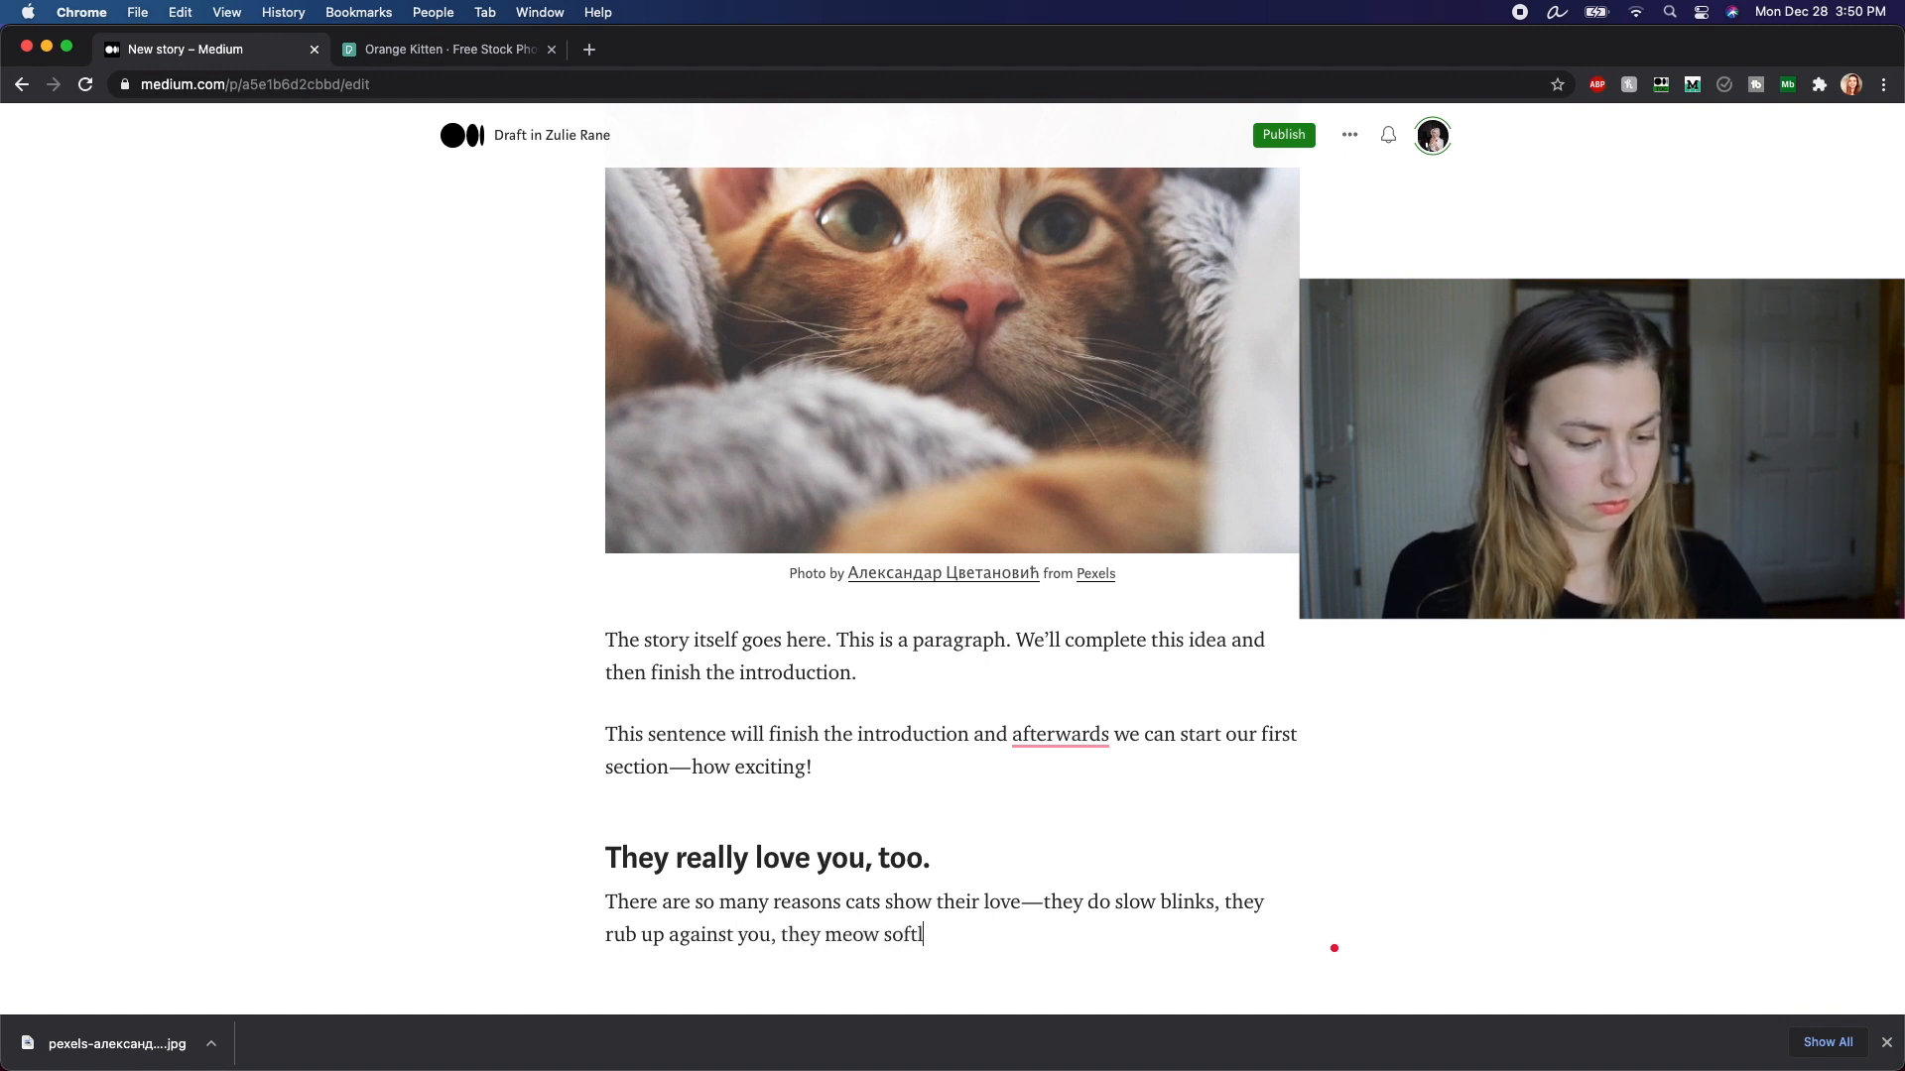
pyautogui.write('y into your face when you’re')
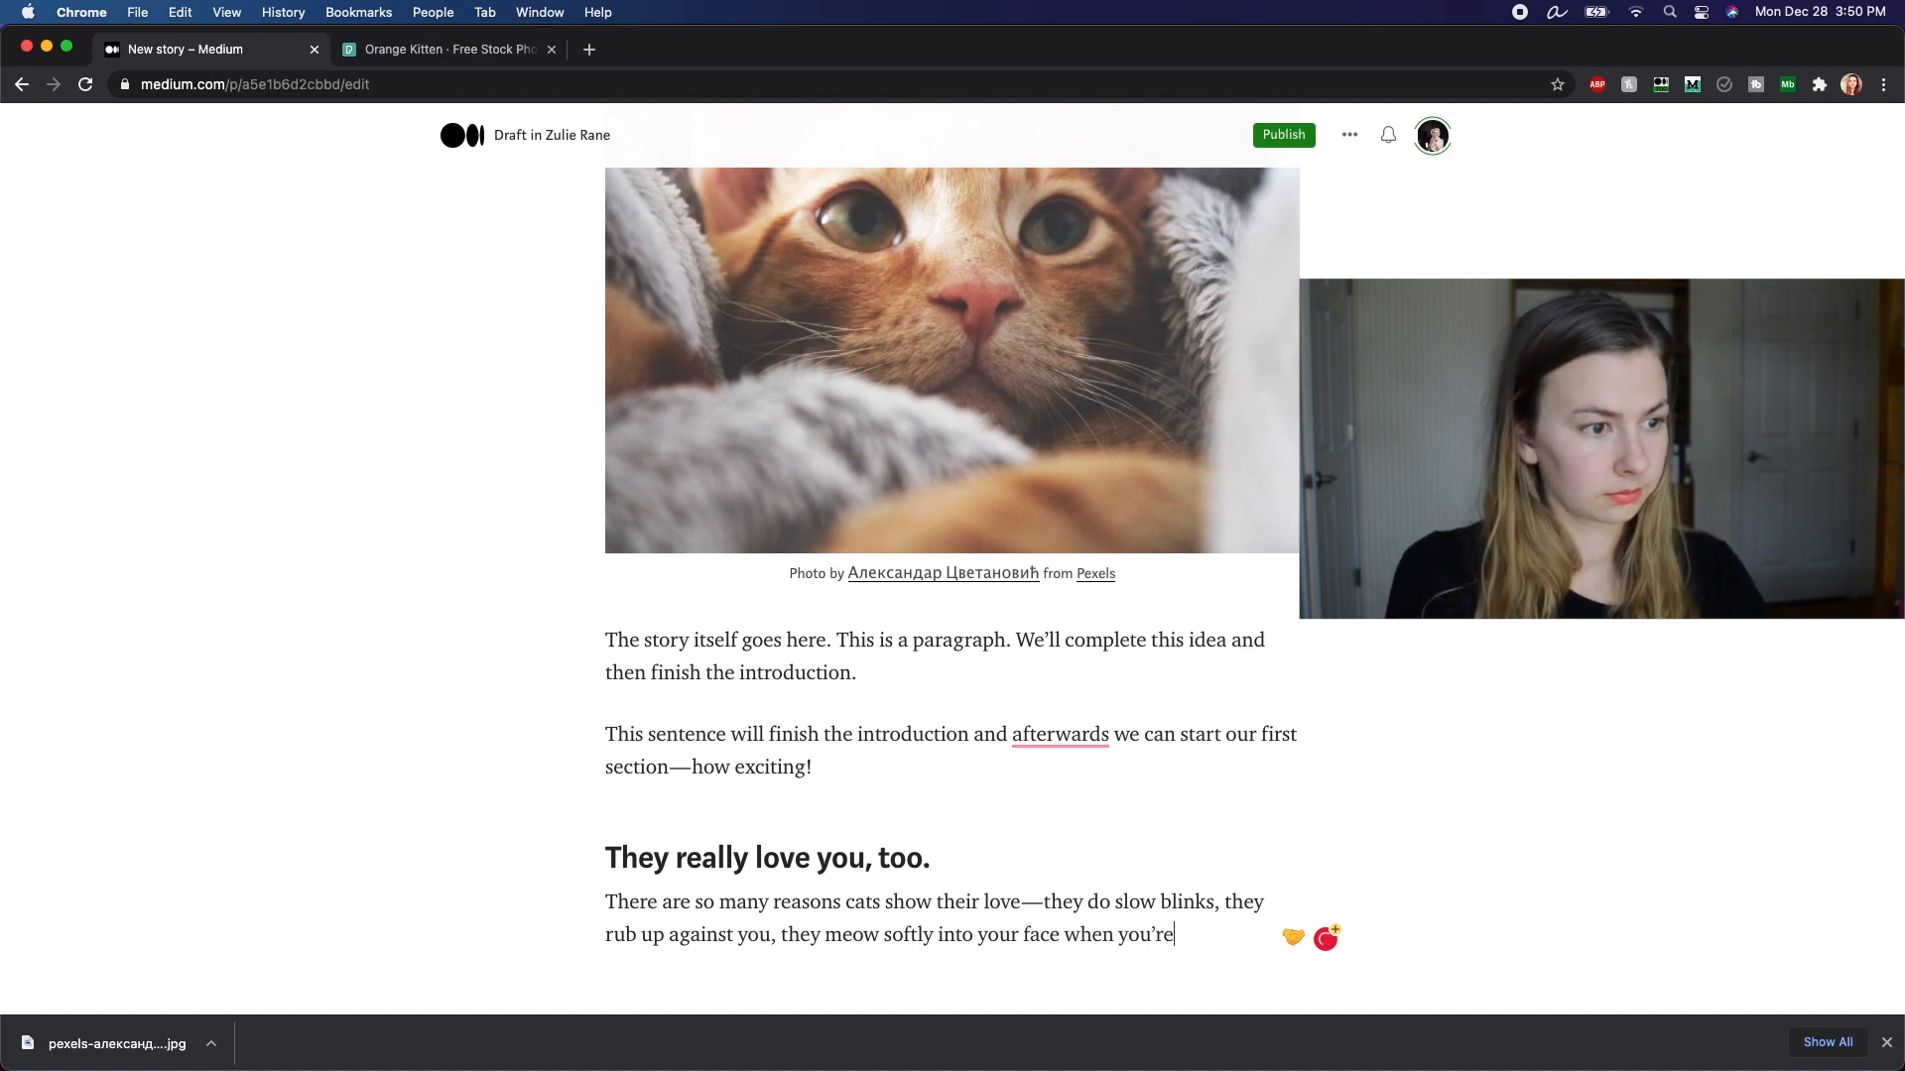
pyautogui.write('trying to sleep at')
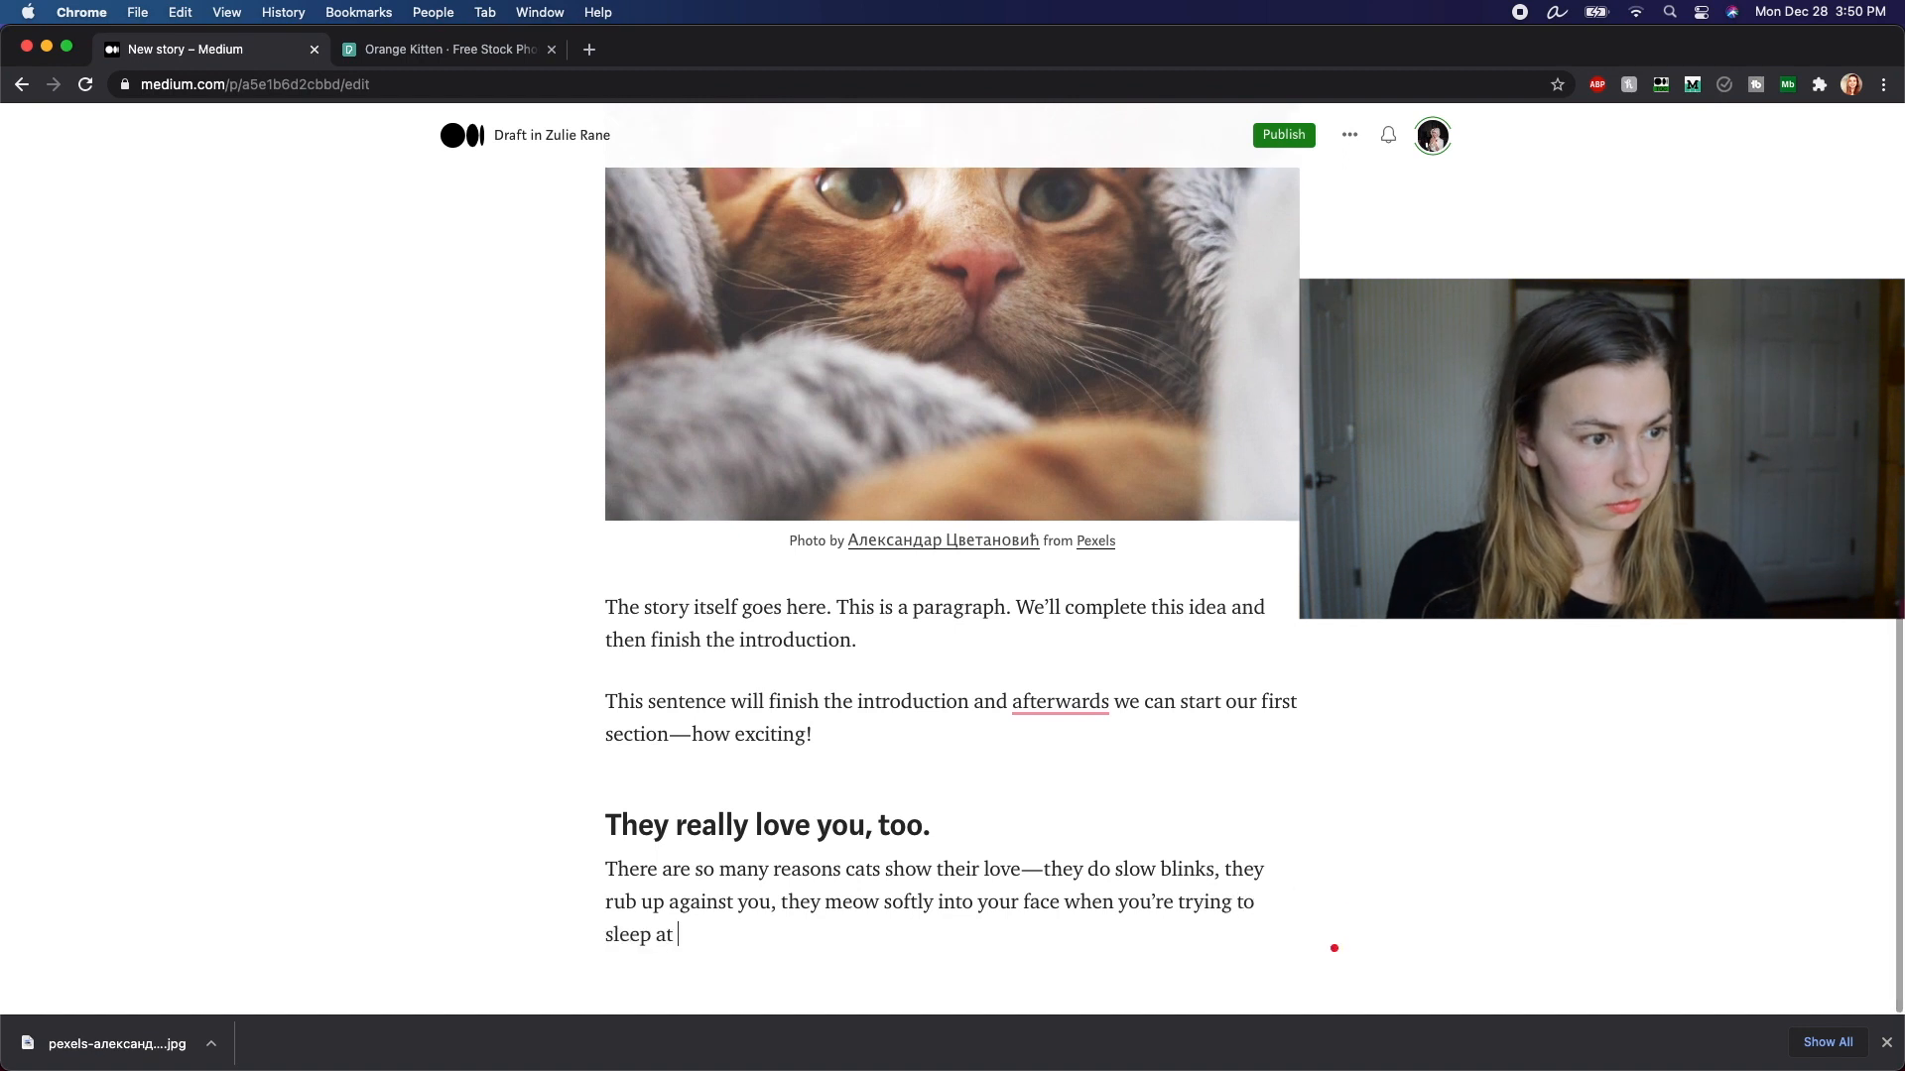
pyautogui.write('night.')
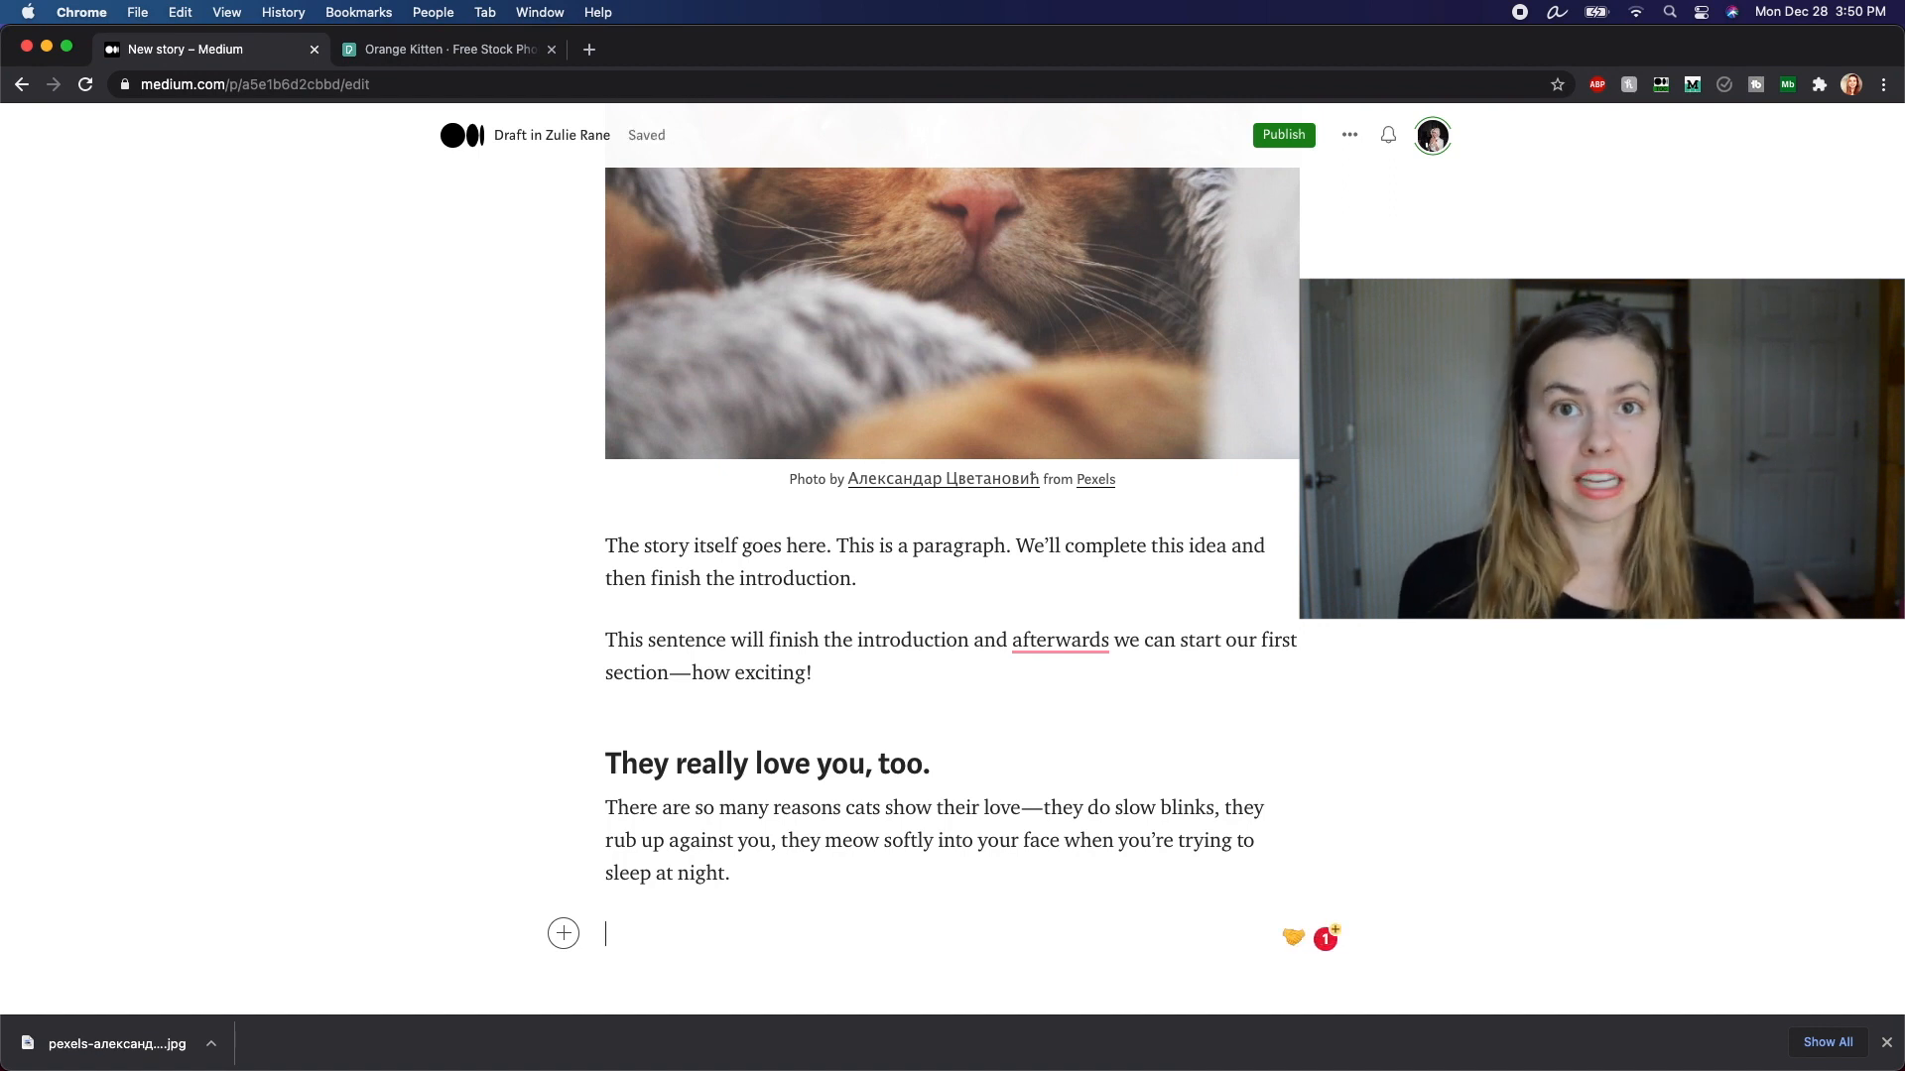
# Step: Add a 'Slow blinking' subheading followed by a sentence ending 'Here's the science behind it:'
pyautogui.write('Slow')
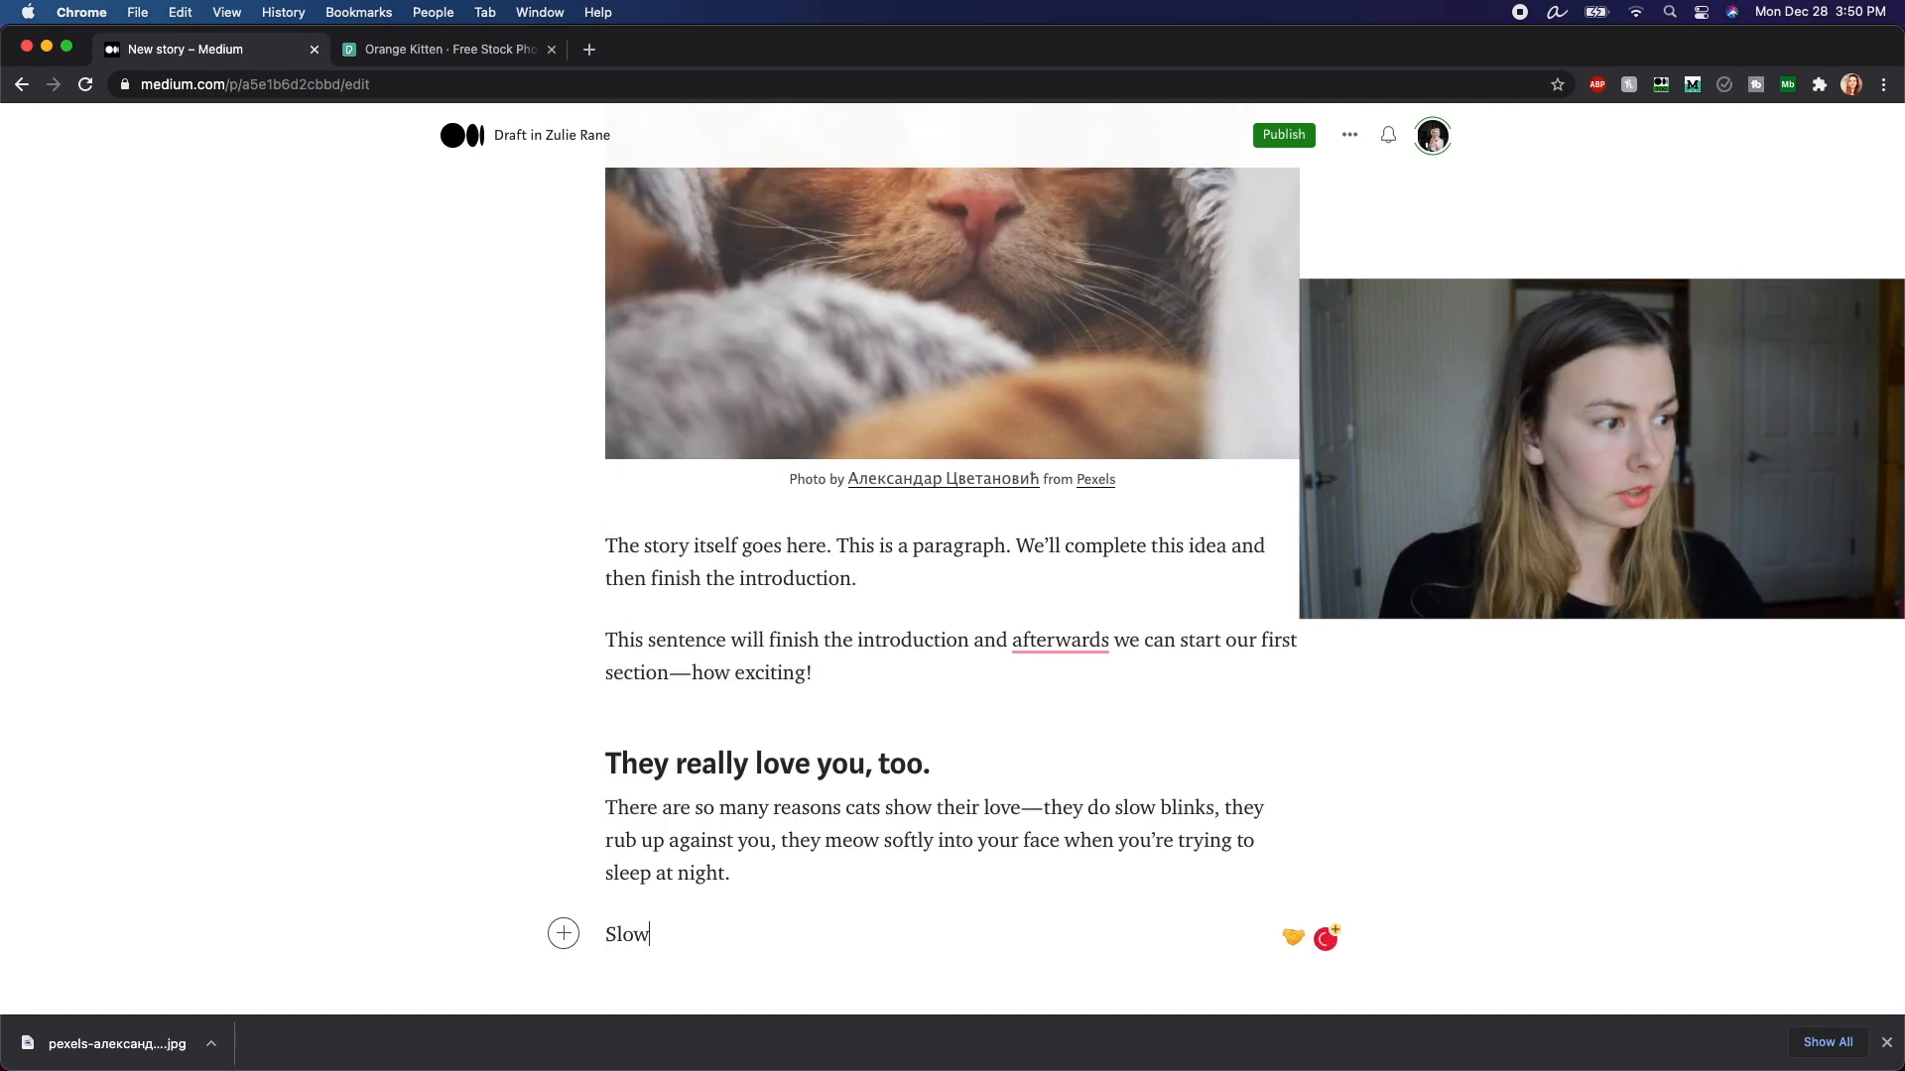
pyautogui.write('blinking')
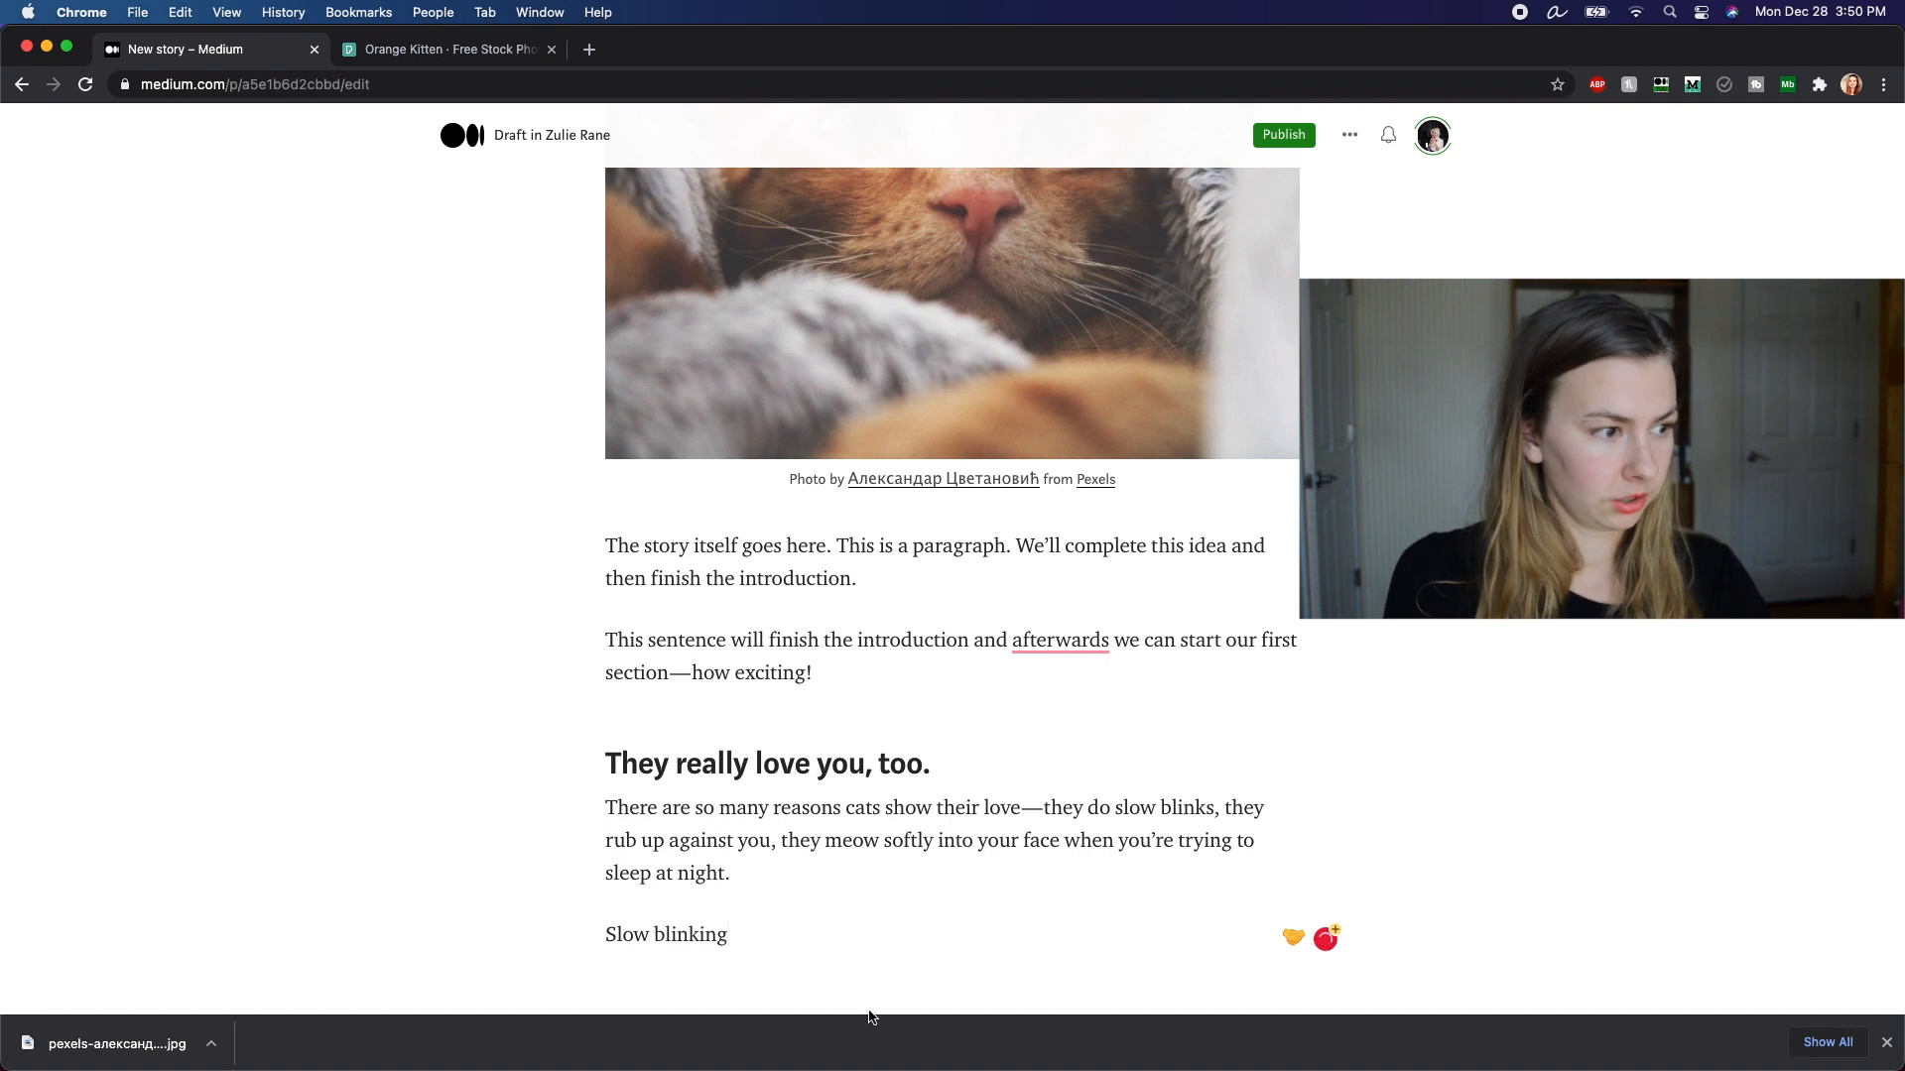
pyautogui.doubleClick(689, 935)
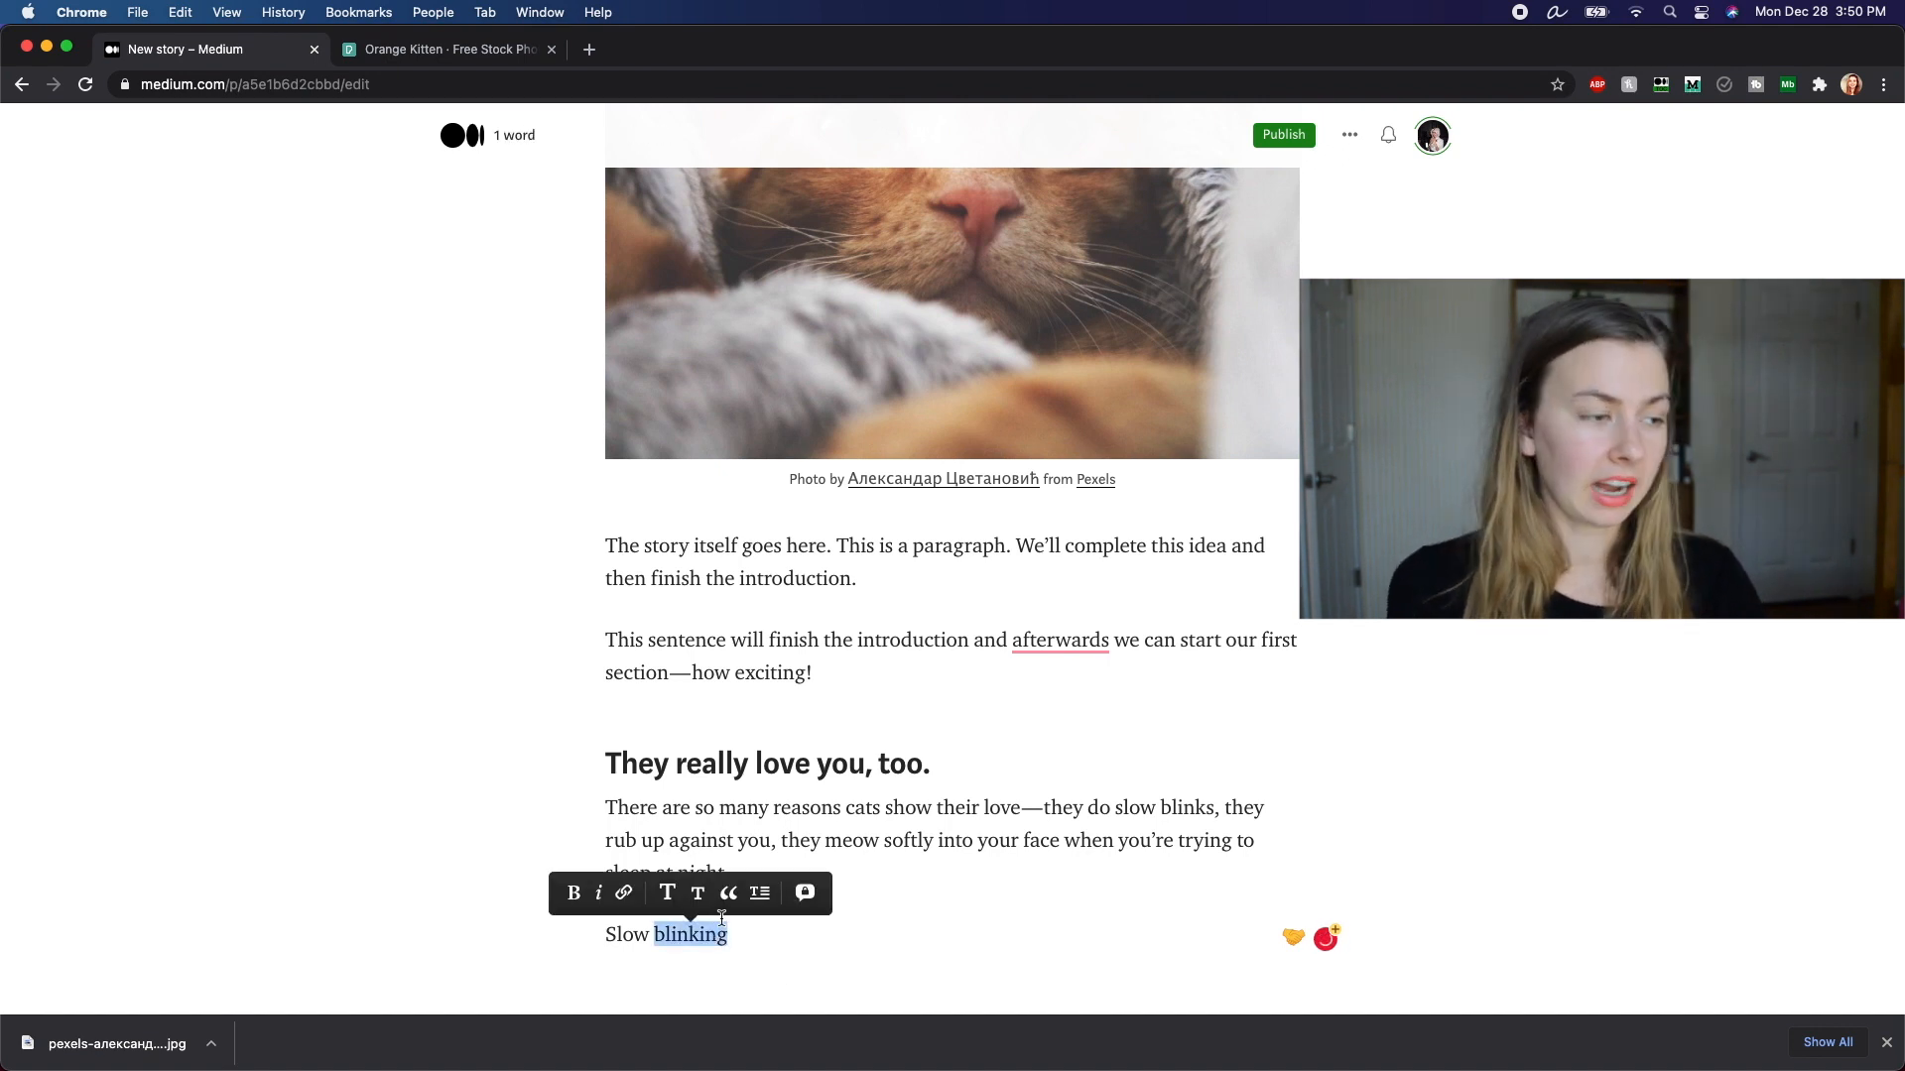
pyautogui.click(575, 893)
pyautogui.write('Slow blinking is a si')
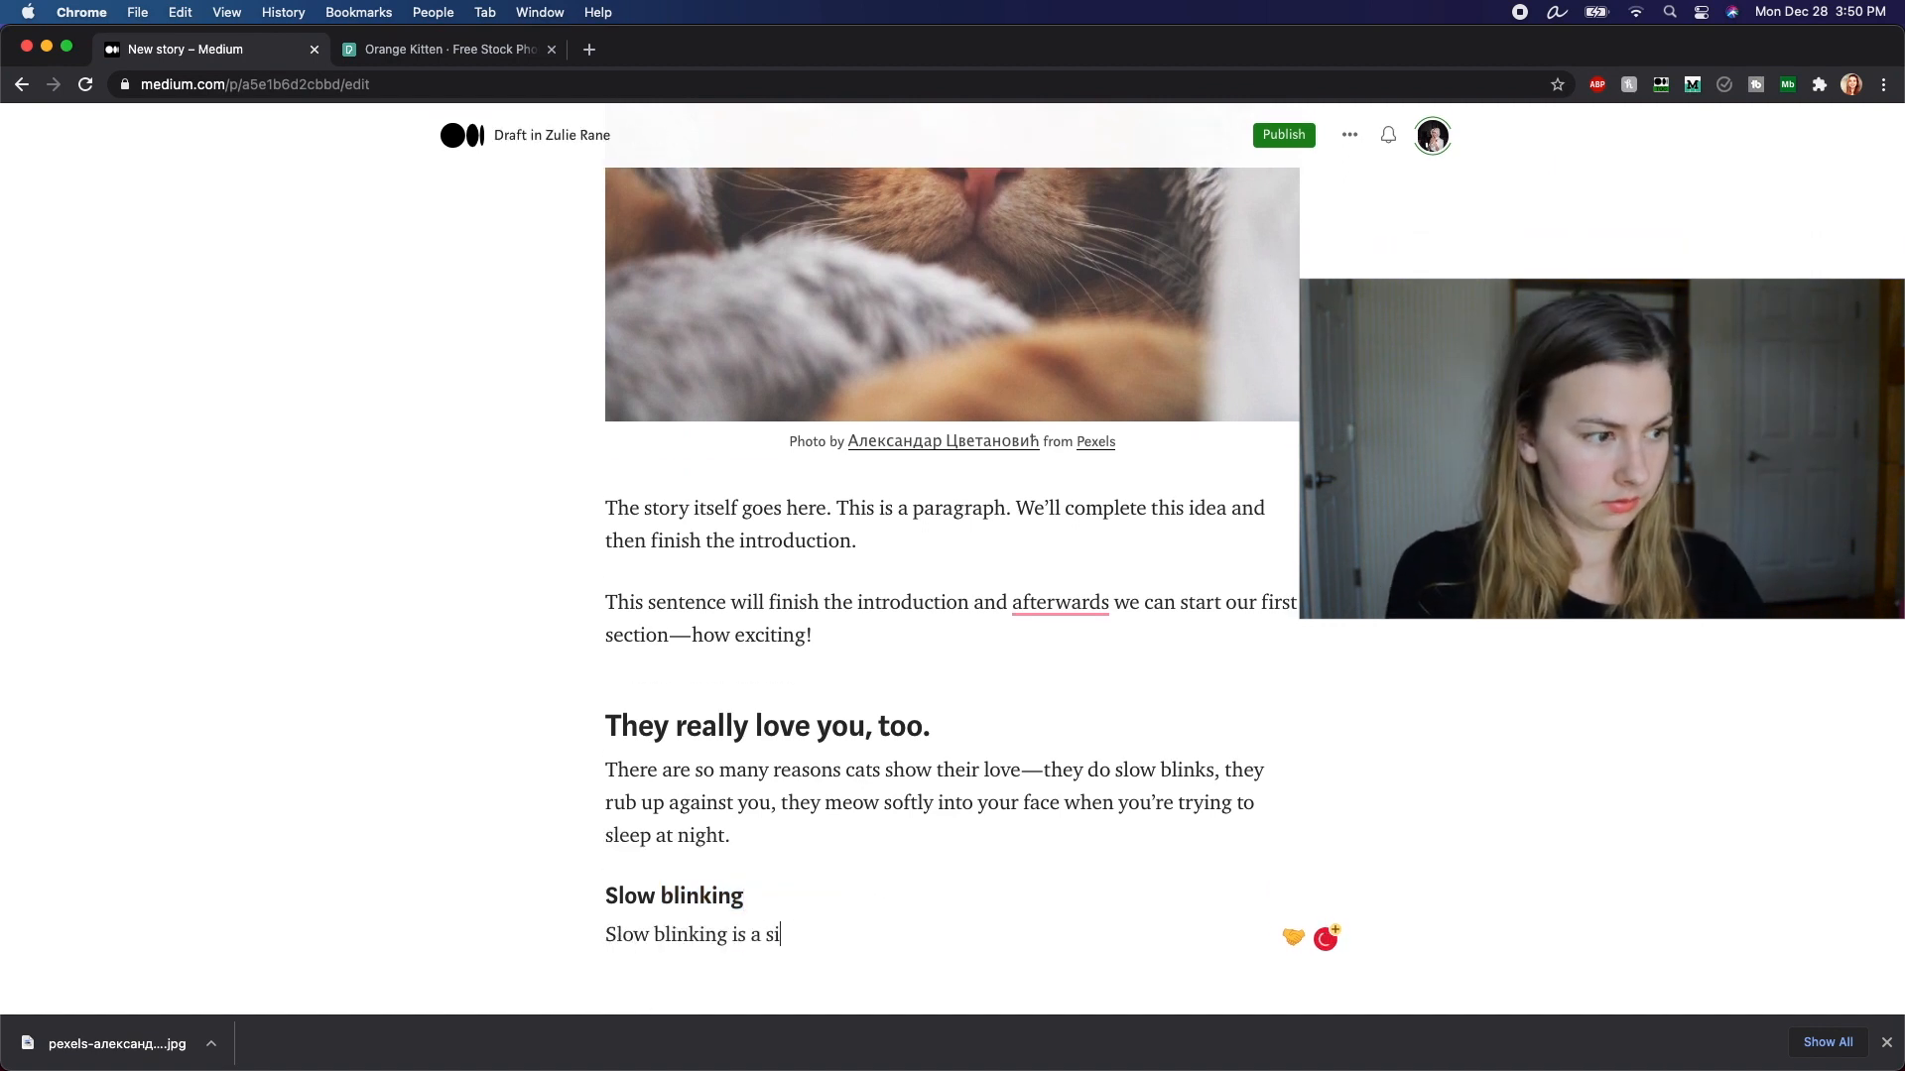
pyautogui.write("gn of kitty love. Here's the science behind it:")
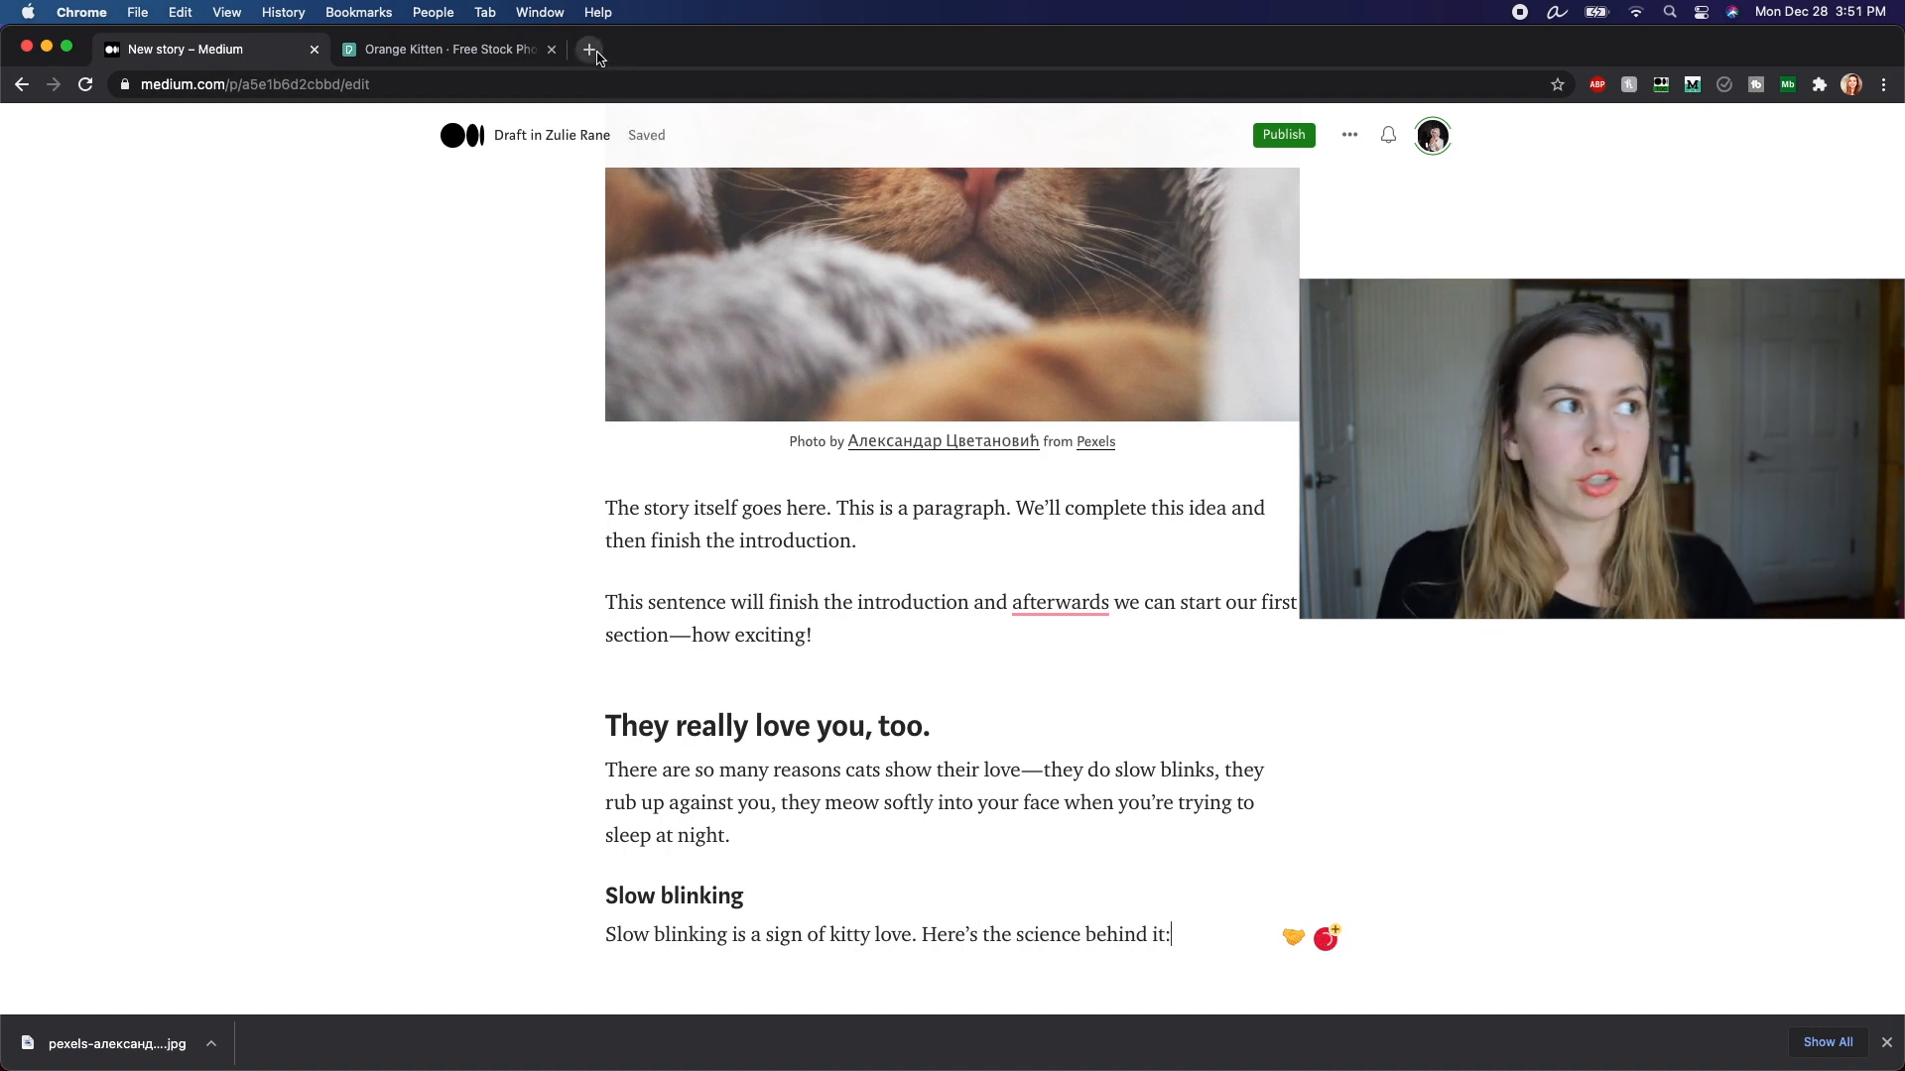
# Step: Find the 'cat slow blink' shelter-cat adoption study in PubMed Central and copy its URL
pyautogui.click(589, 50)
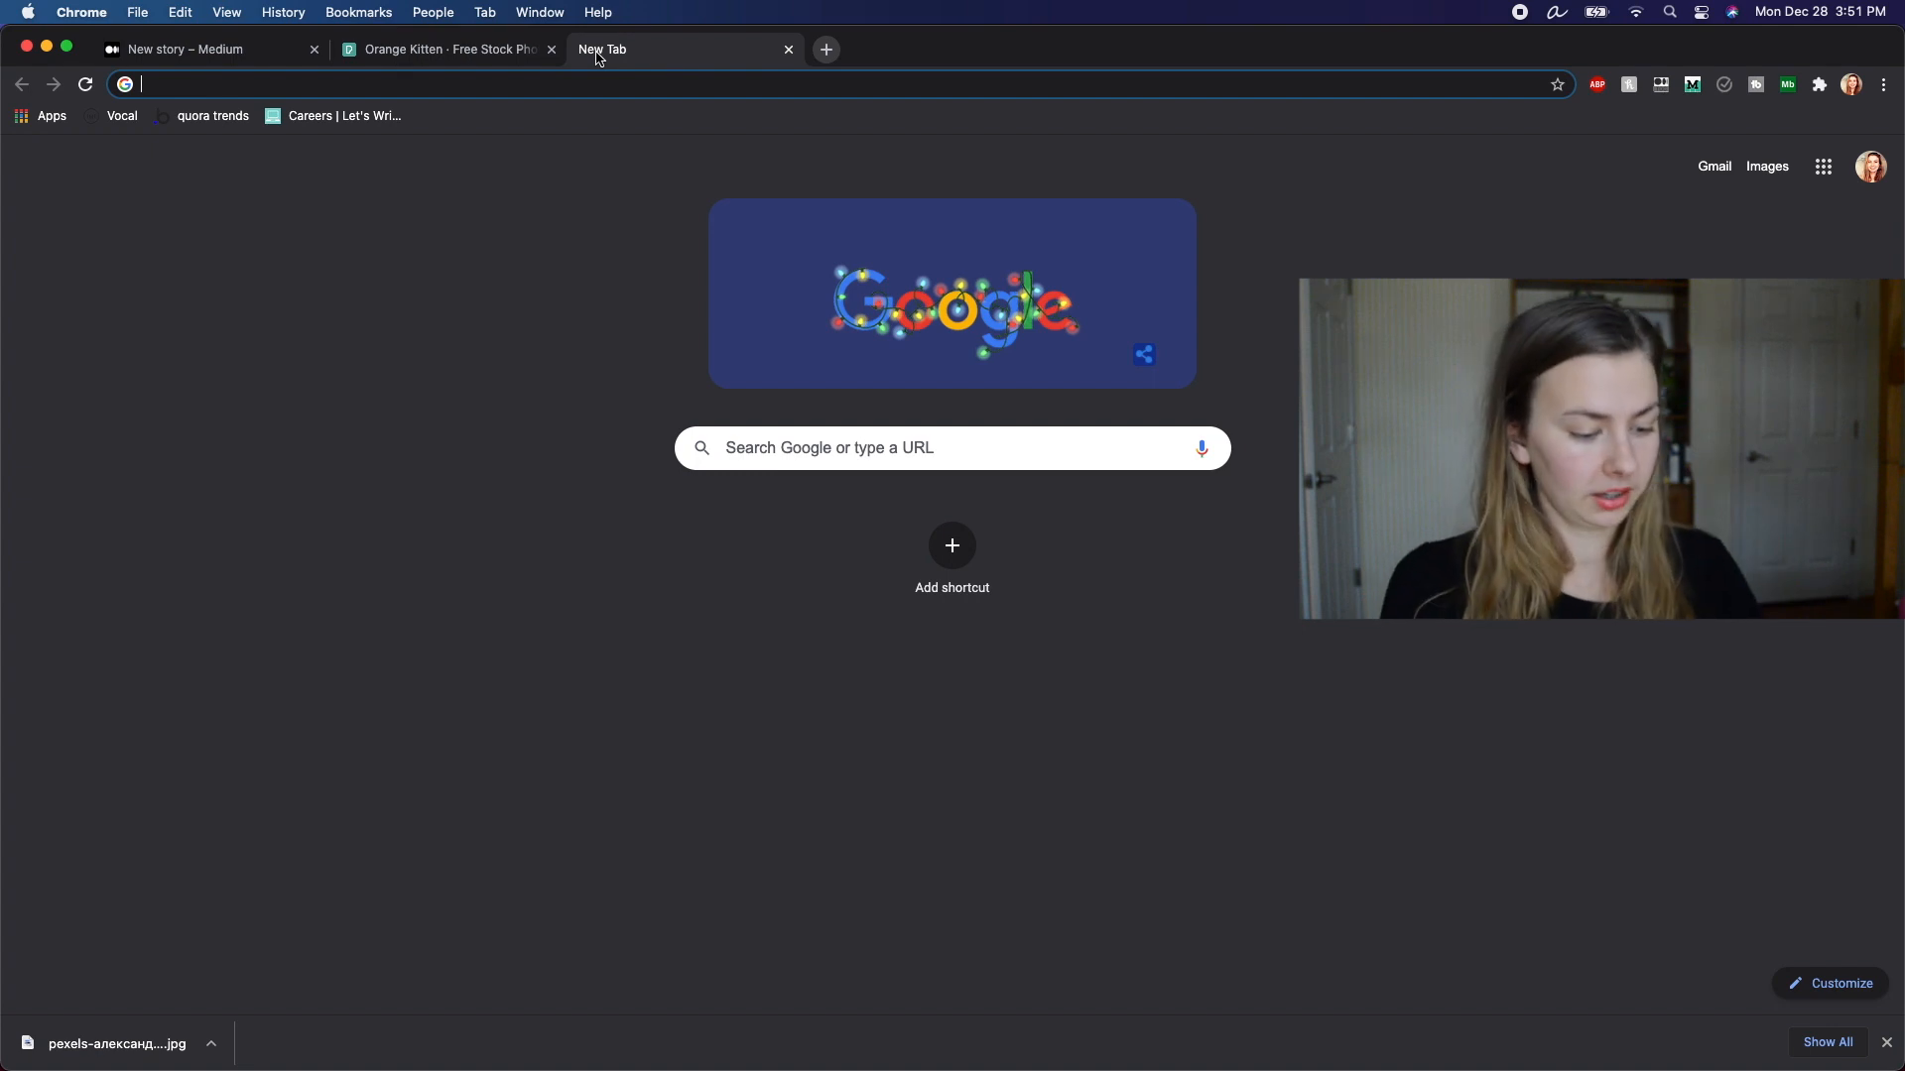
pyautogui.write('ncbi.nlm.nih.gov')
pyautogui.write('cat slow blink')
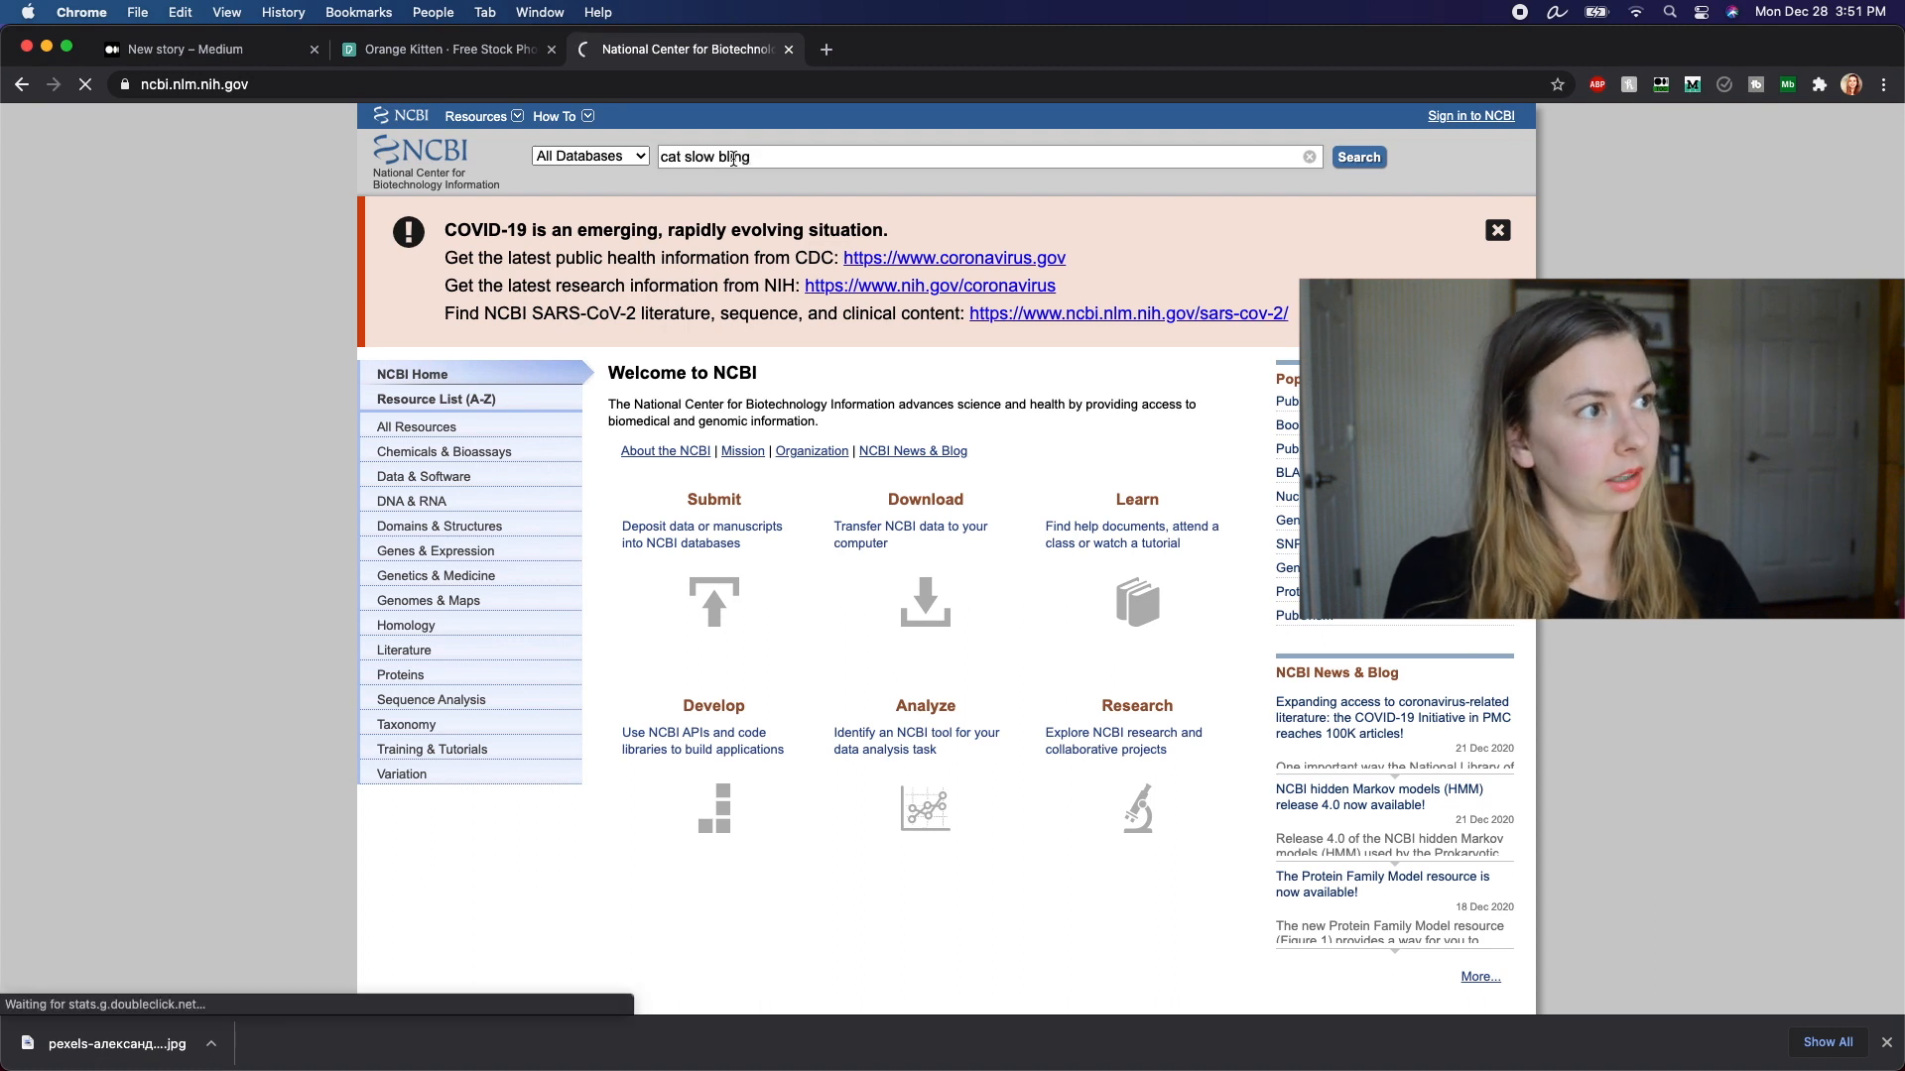
pyautogui.click(1357, 157)
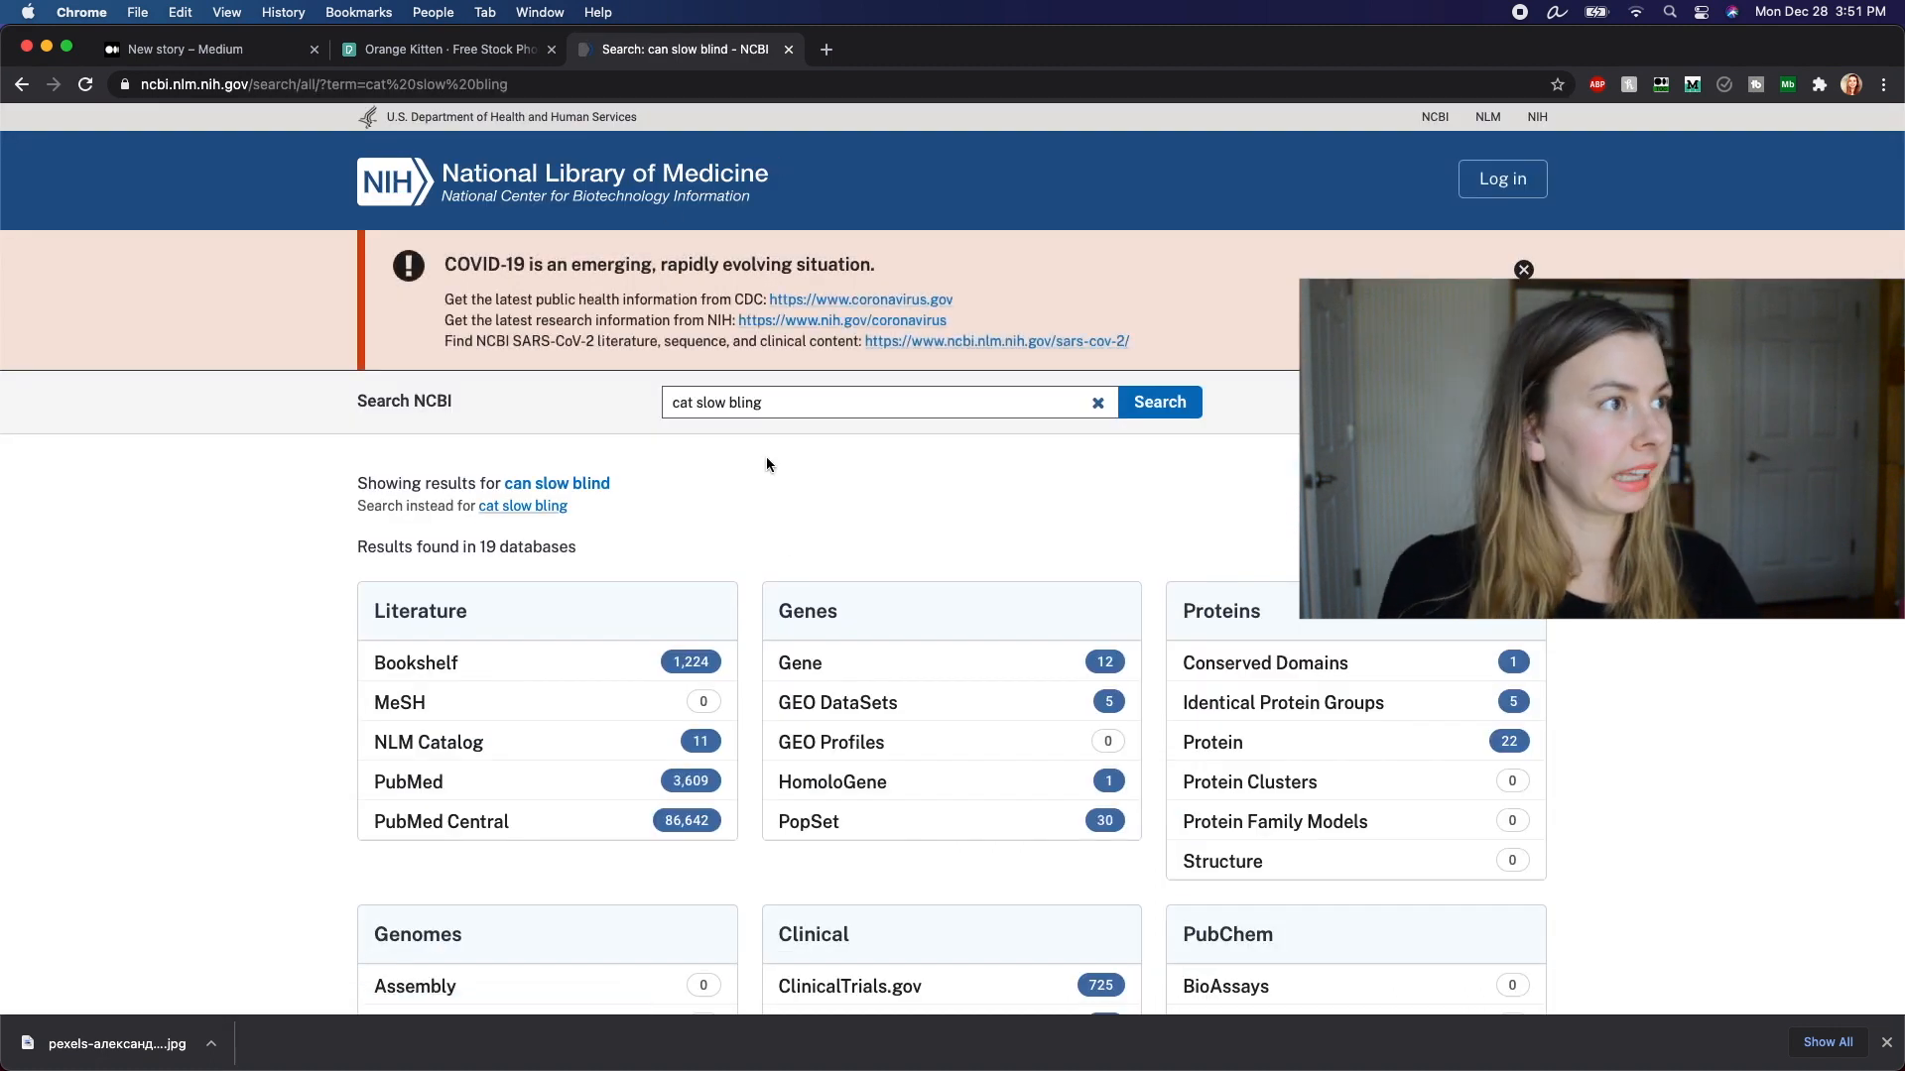
pyautogui.write('blink')
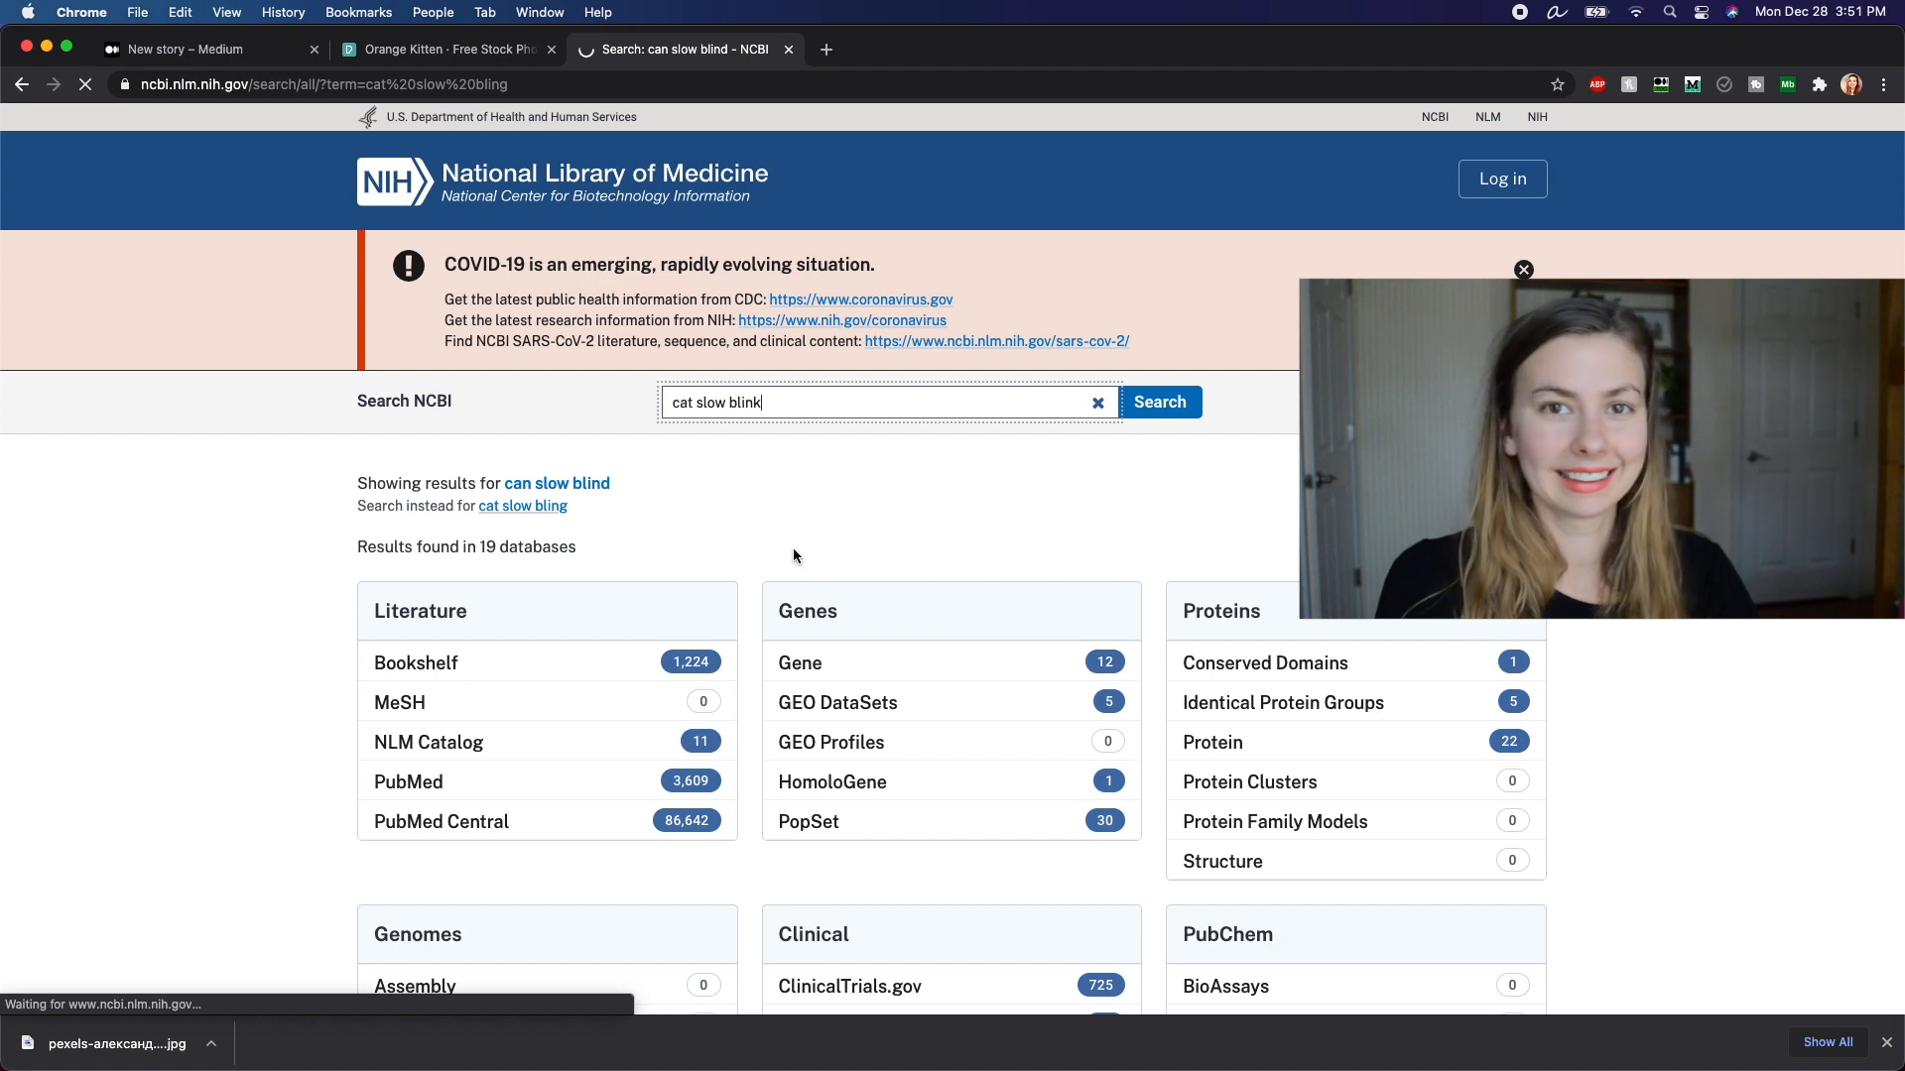
pyautogui.click(1157, 402)
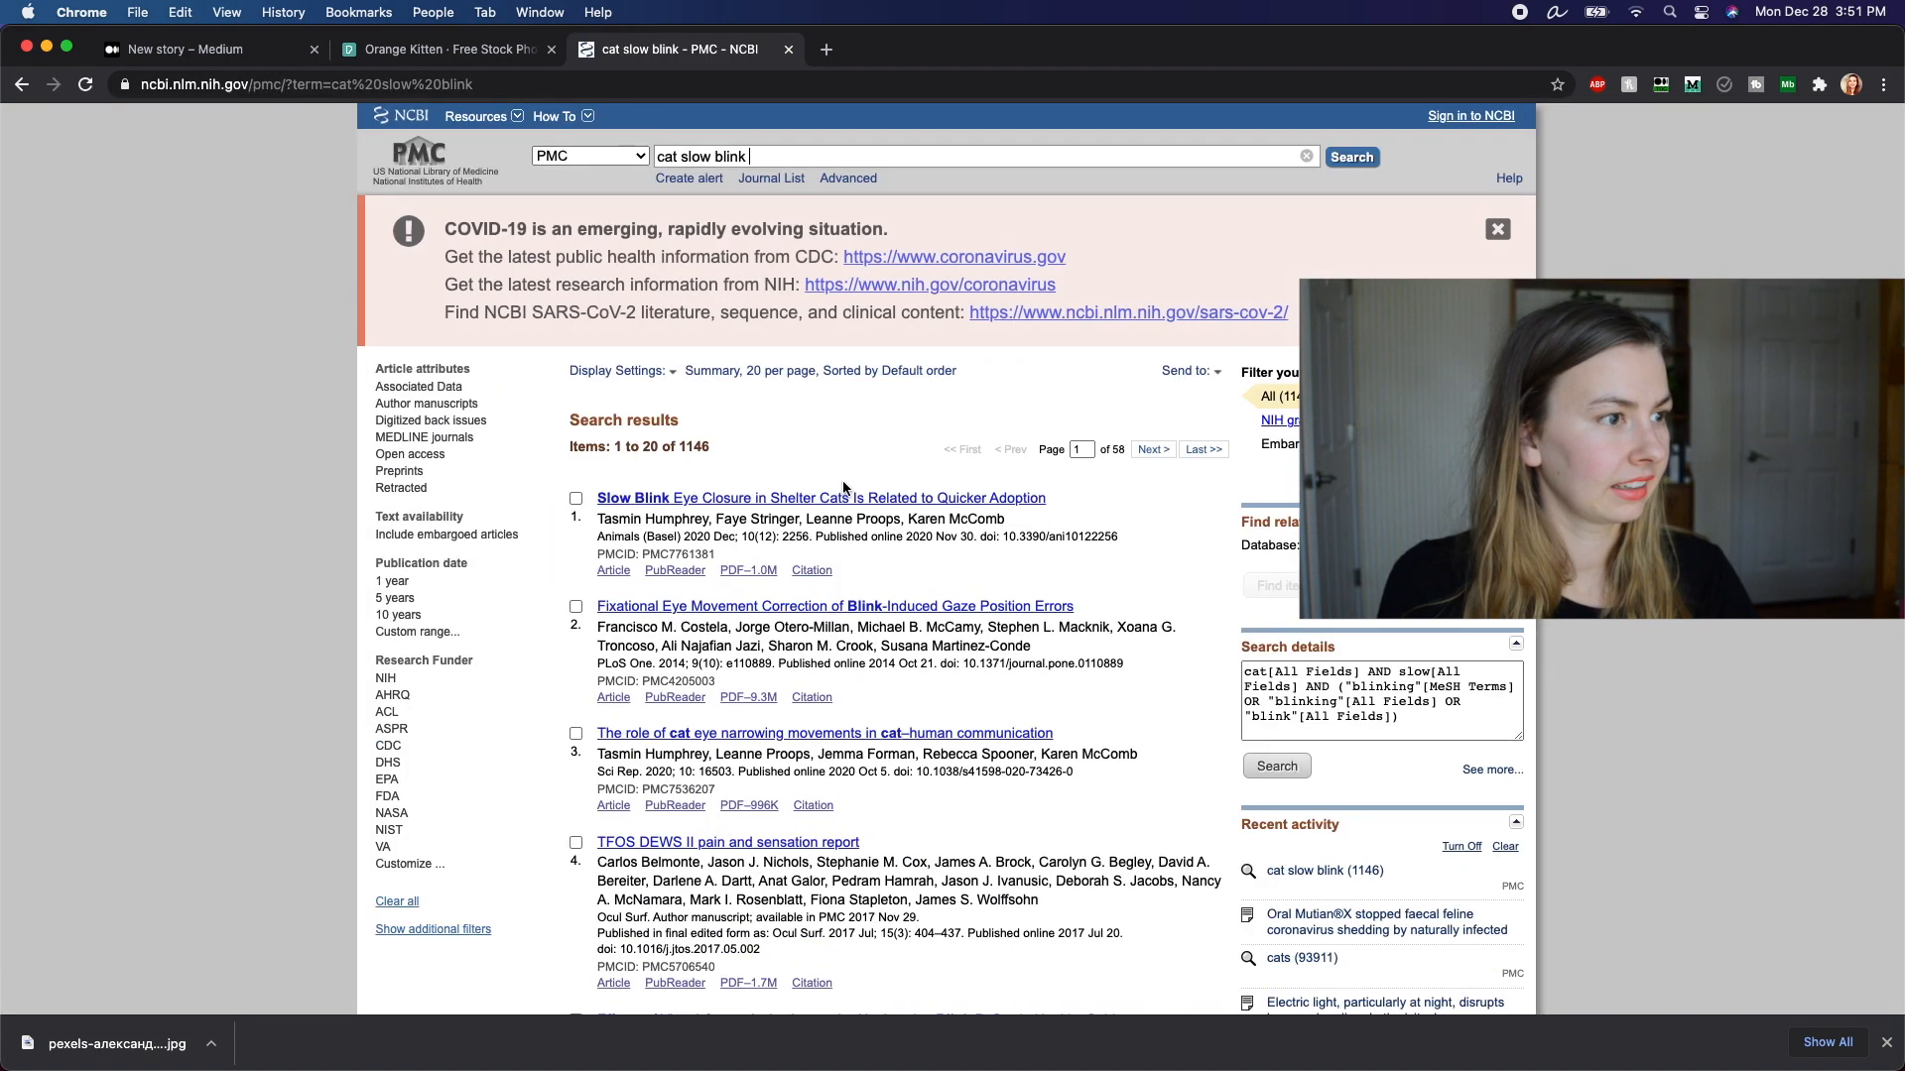
pyautogui.click(819, 498)
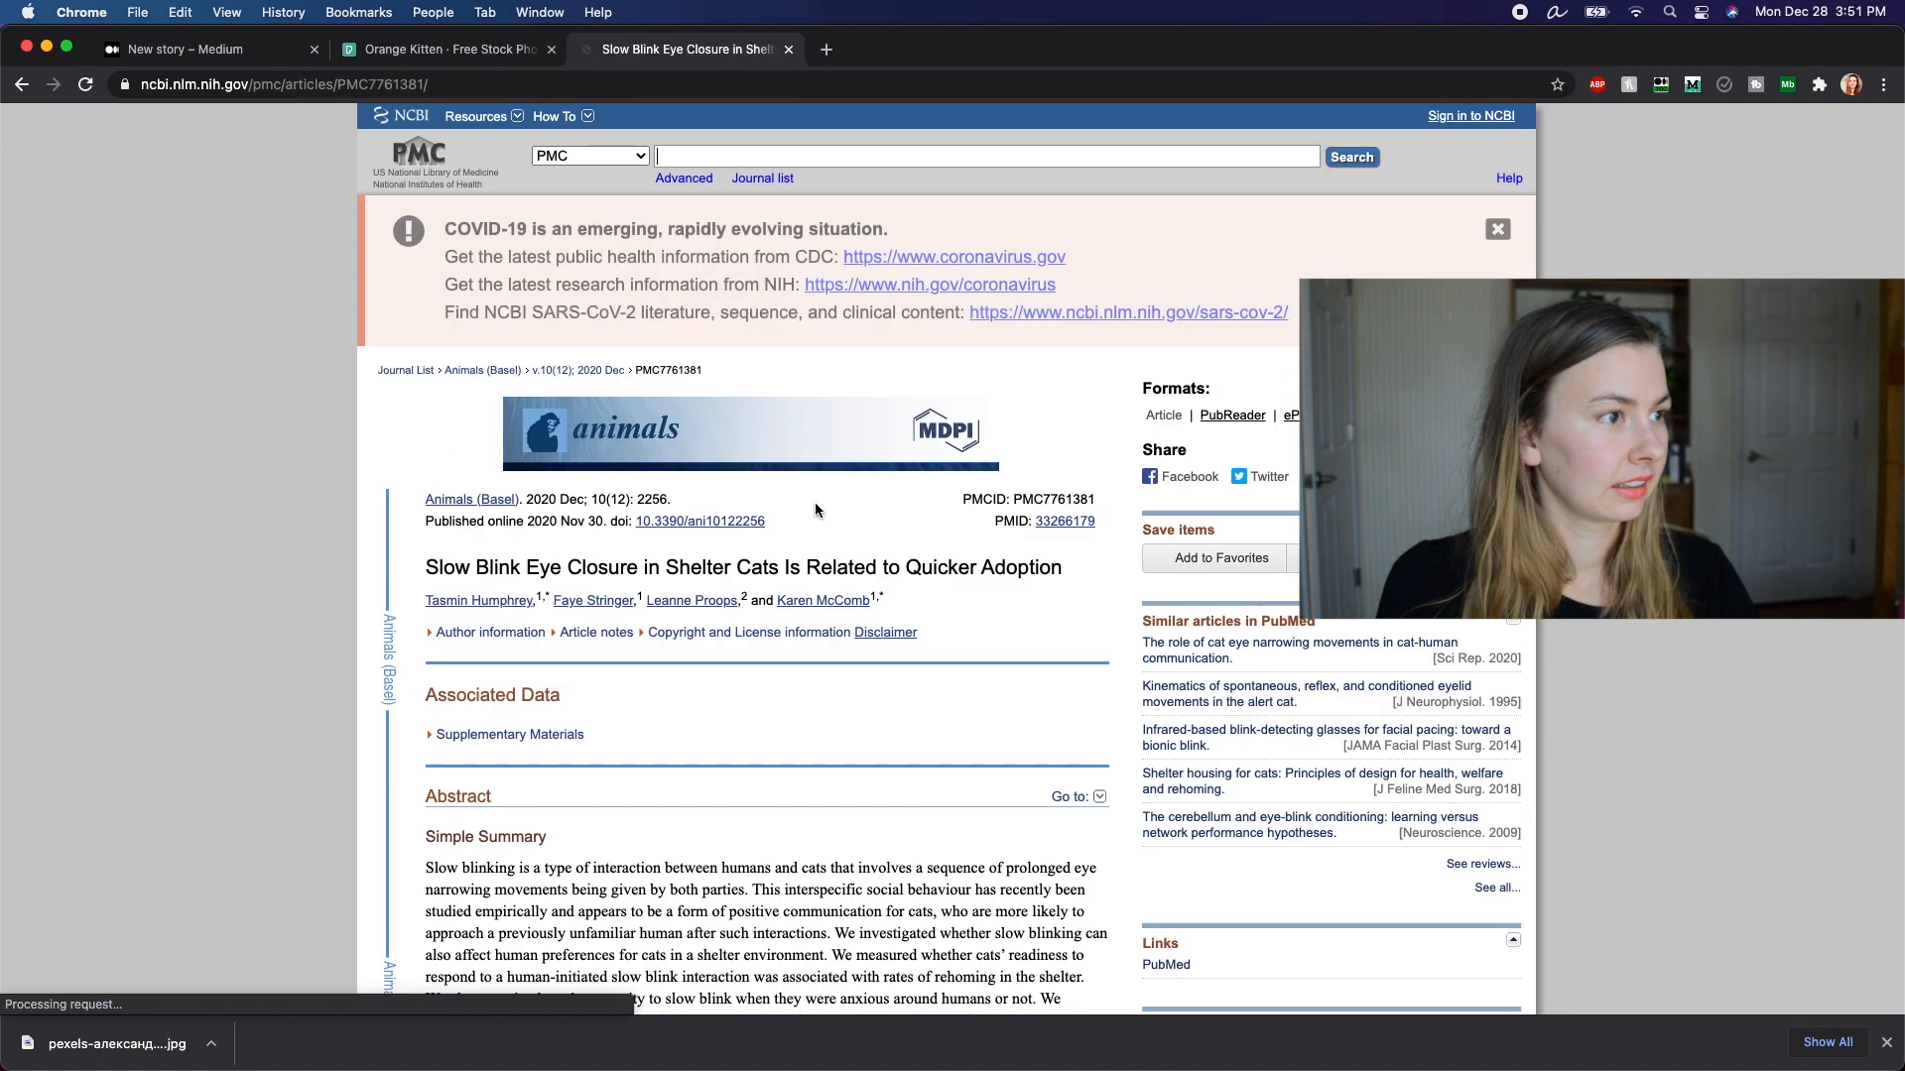
pyautogui.click(182, 49)
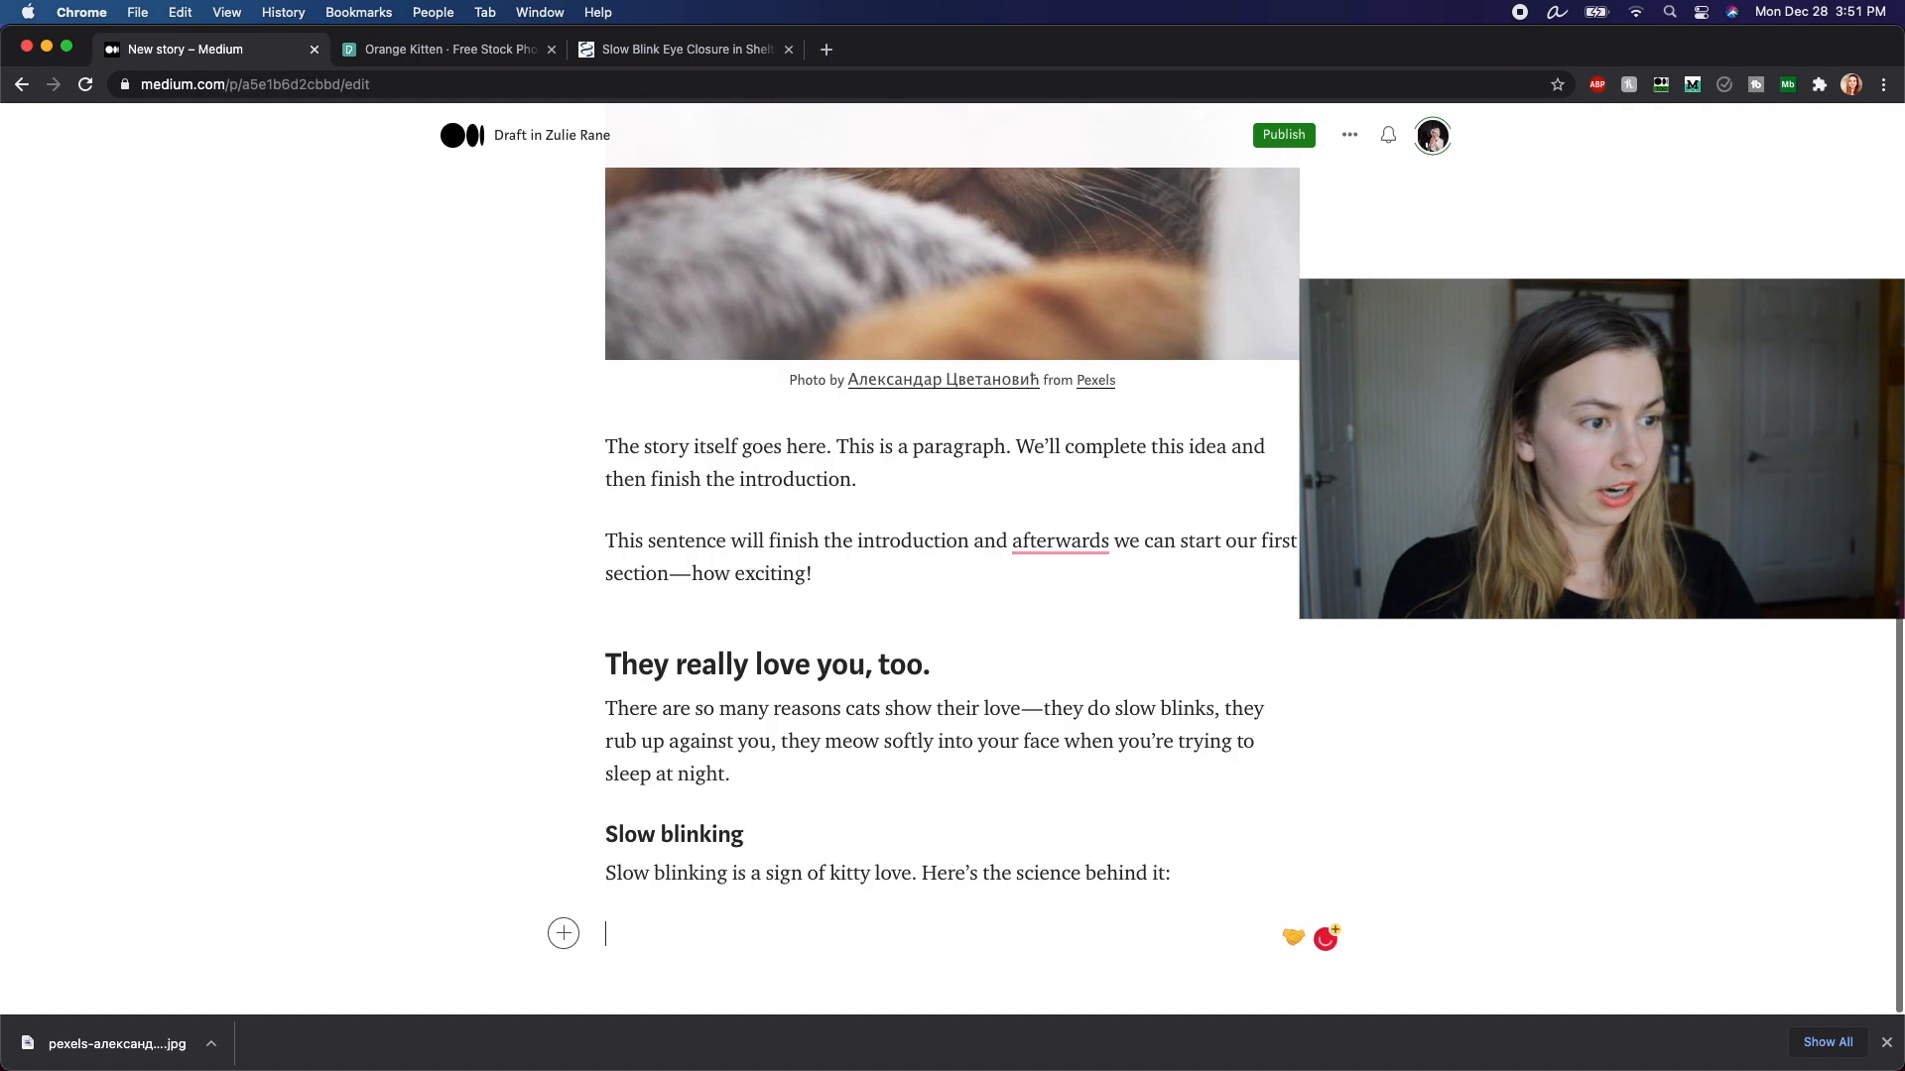
# Step: Link 'Here's the science behind it' to the PMC7761381 article and remove the embed card
pyautogui.write('https://www.ncbi.nlm.nih.gov/pmc/articles/PMC7761381/')
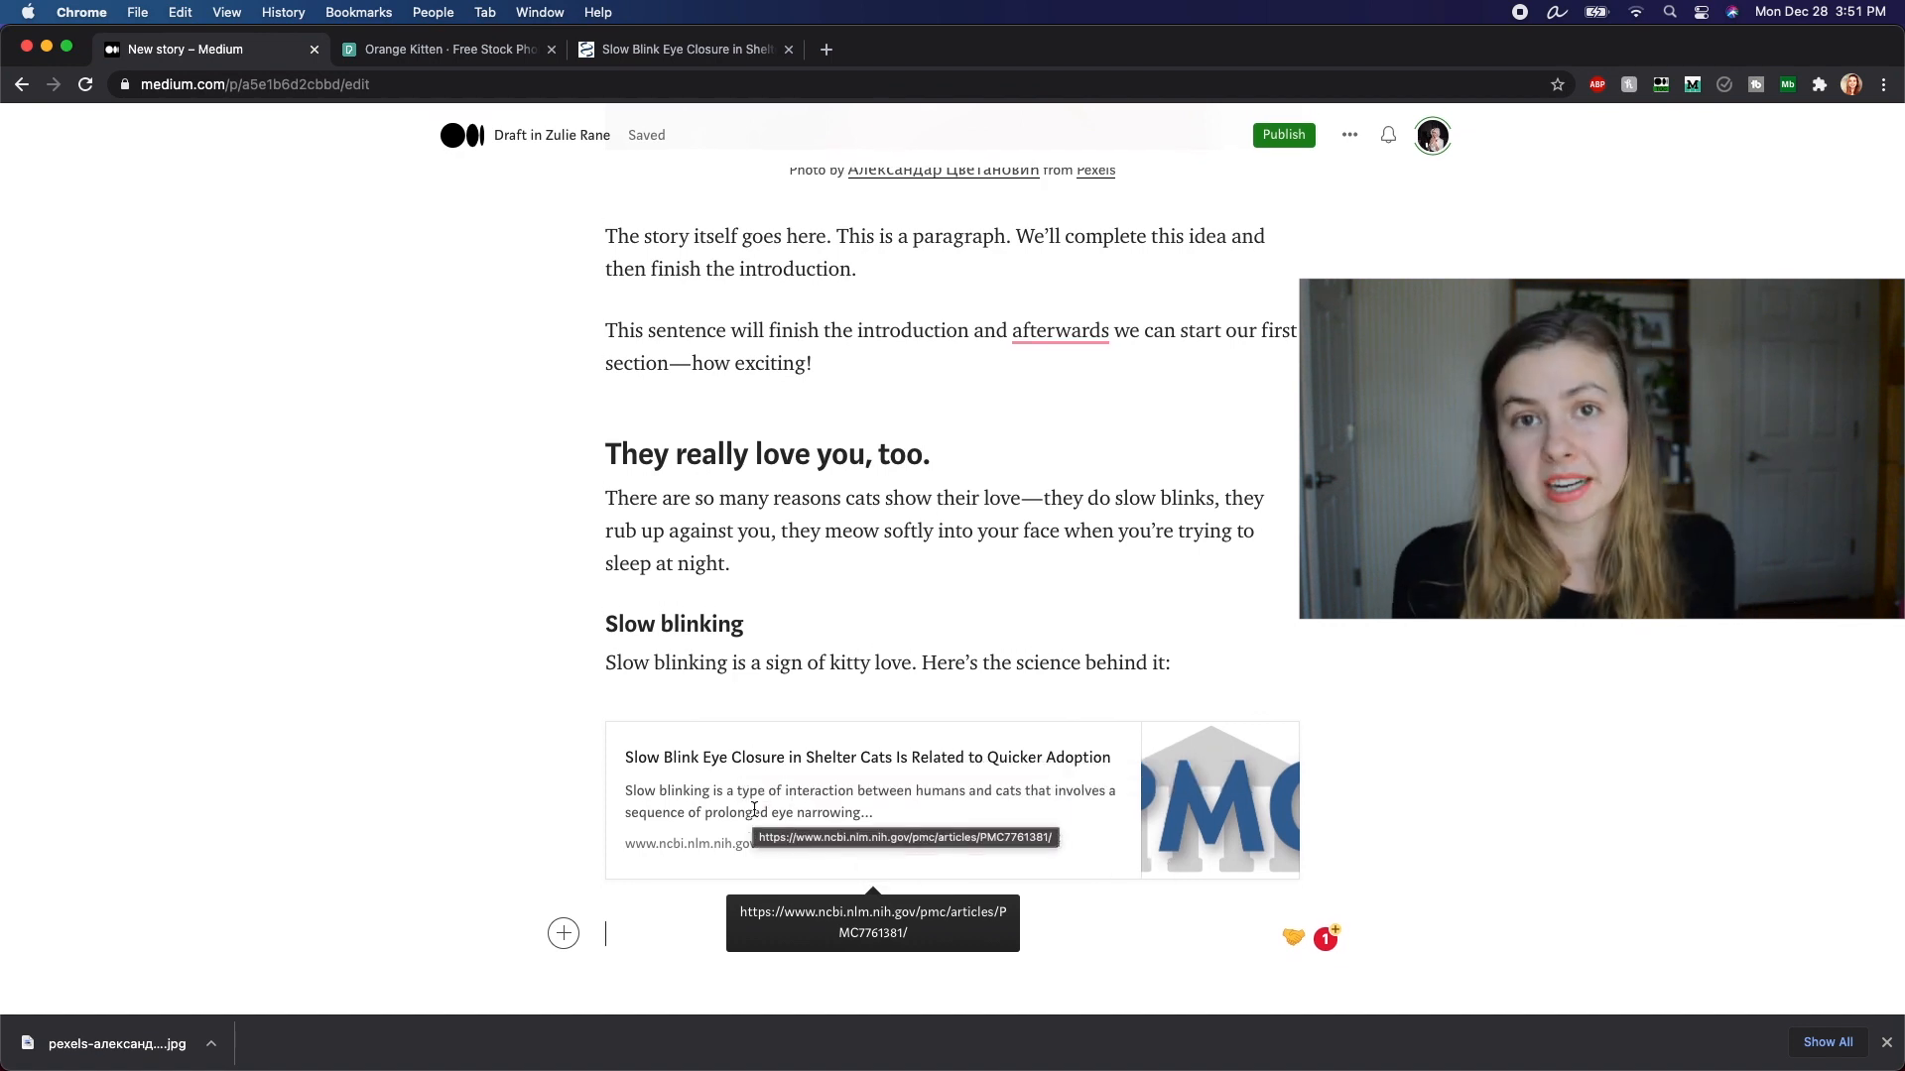
pyautogui.moveTo(922, 662); pyautogui.dragTo(1160, 661)
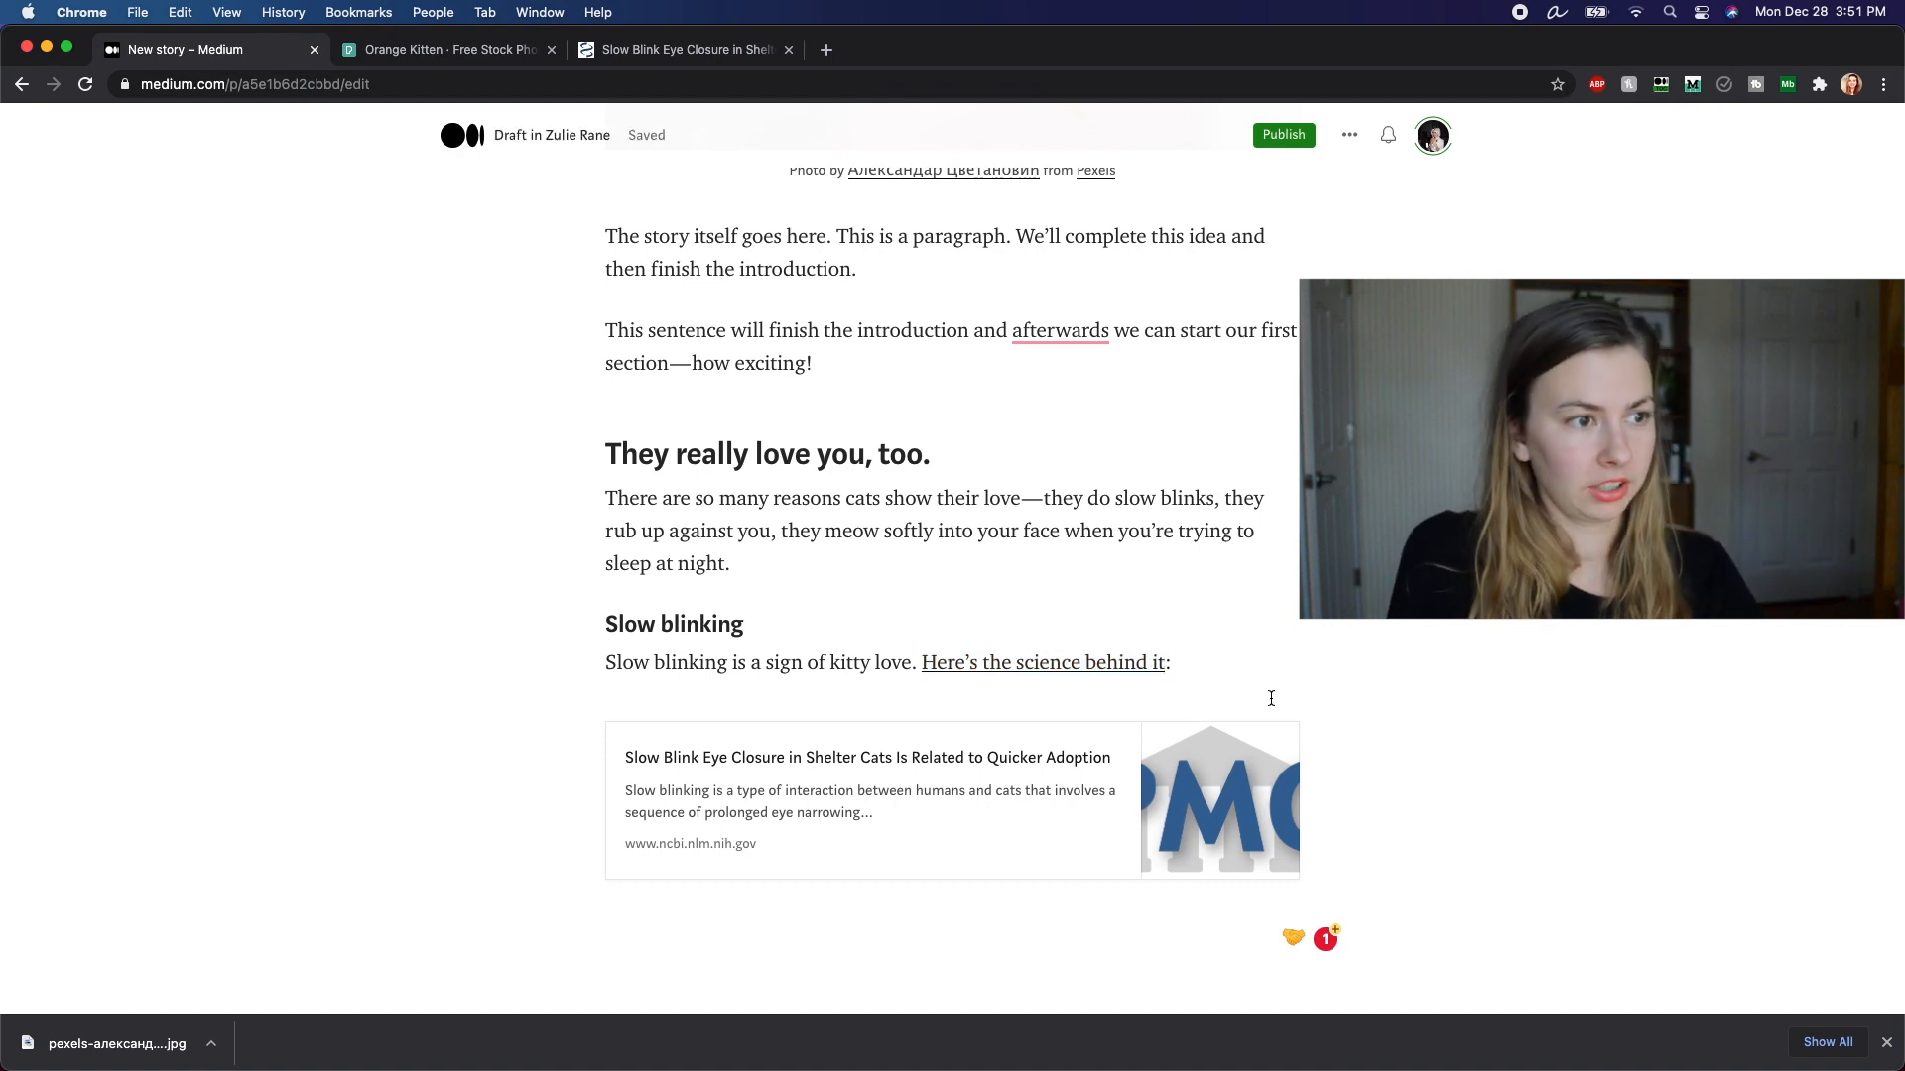
pyautogui.moveTo(626, 790); pyautogui.dragTo(757, 843)
pyautogui.write('.')
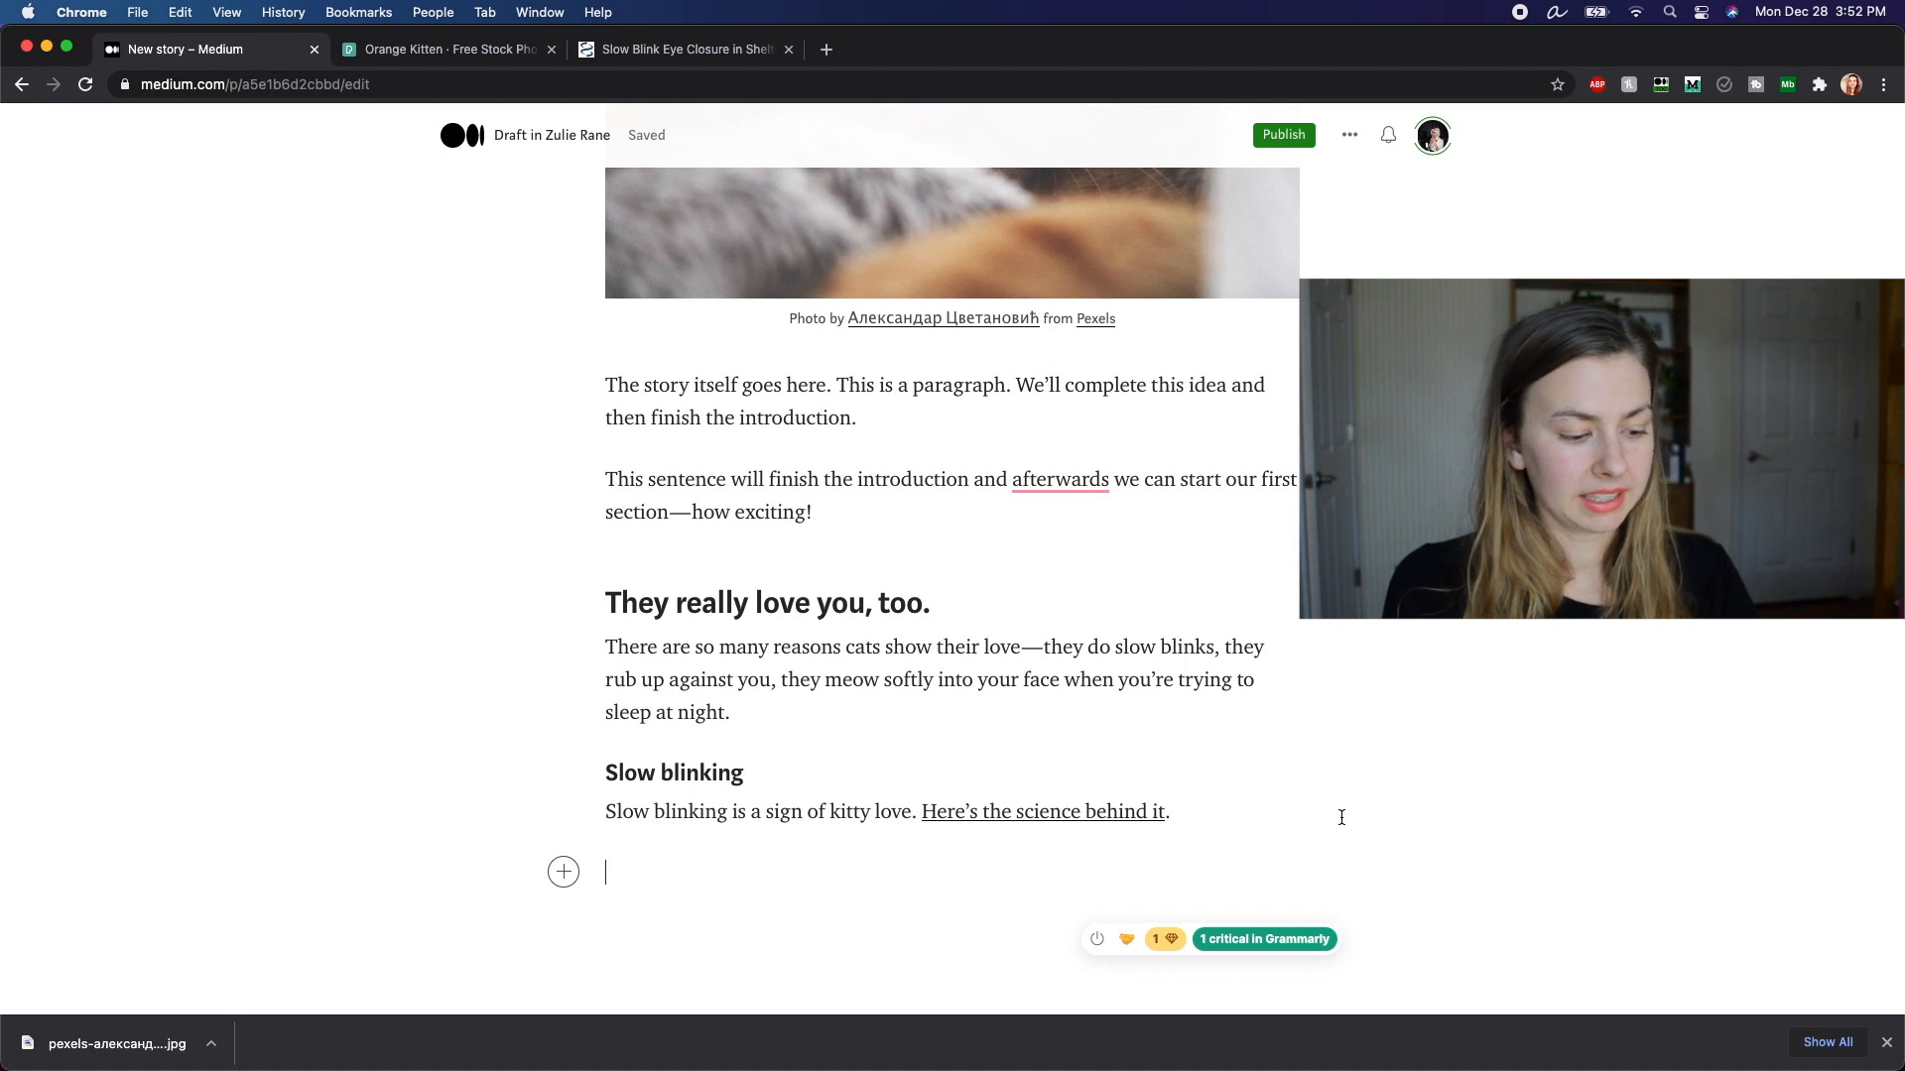
pyautogui.write('1')
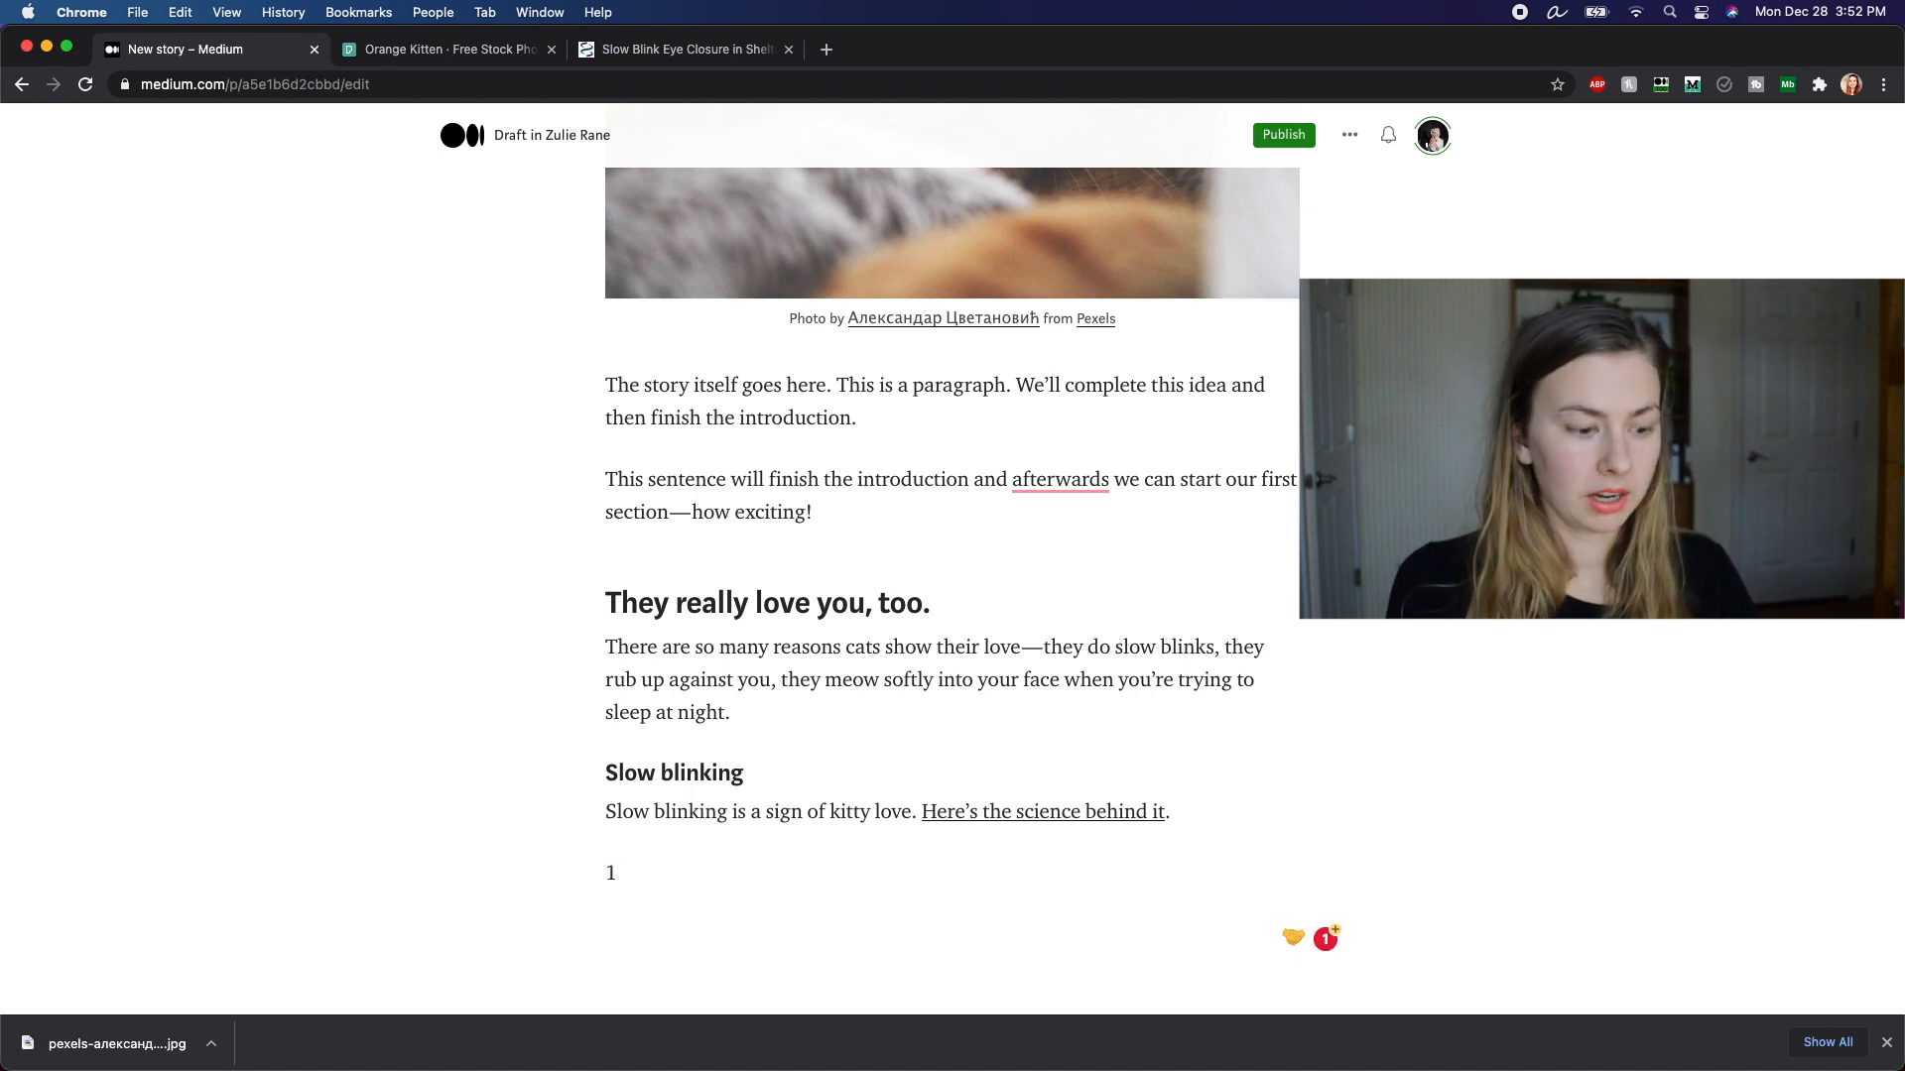
pyautogui.write('L')
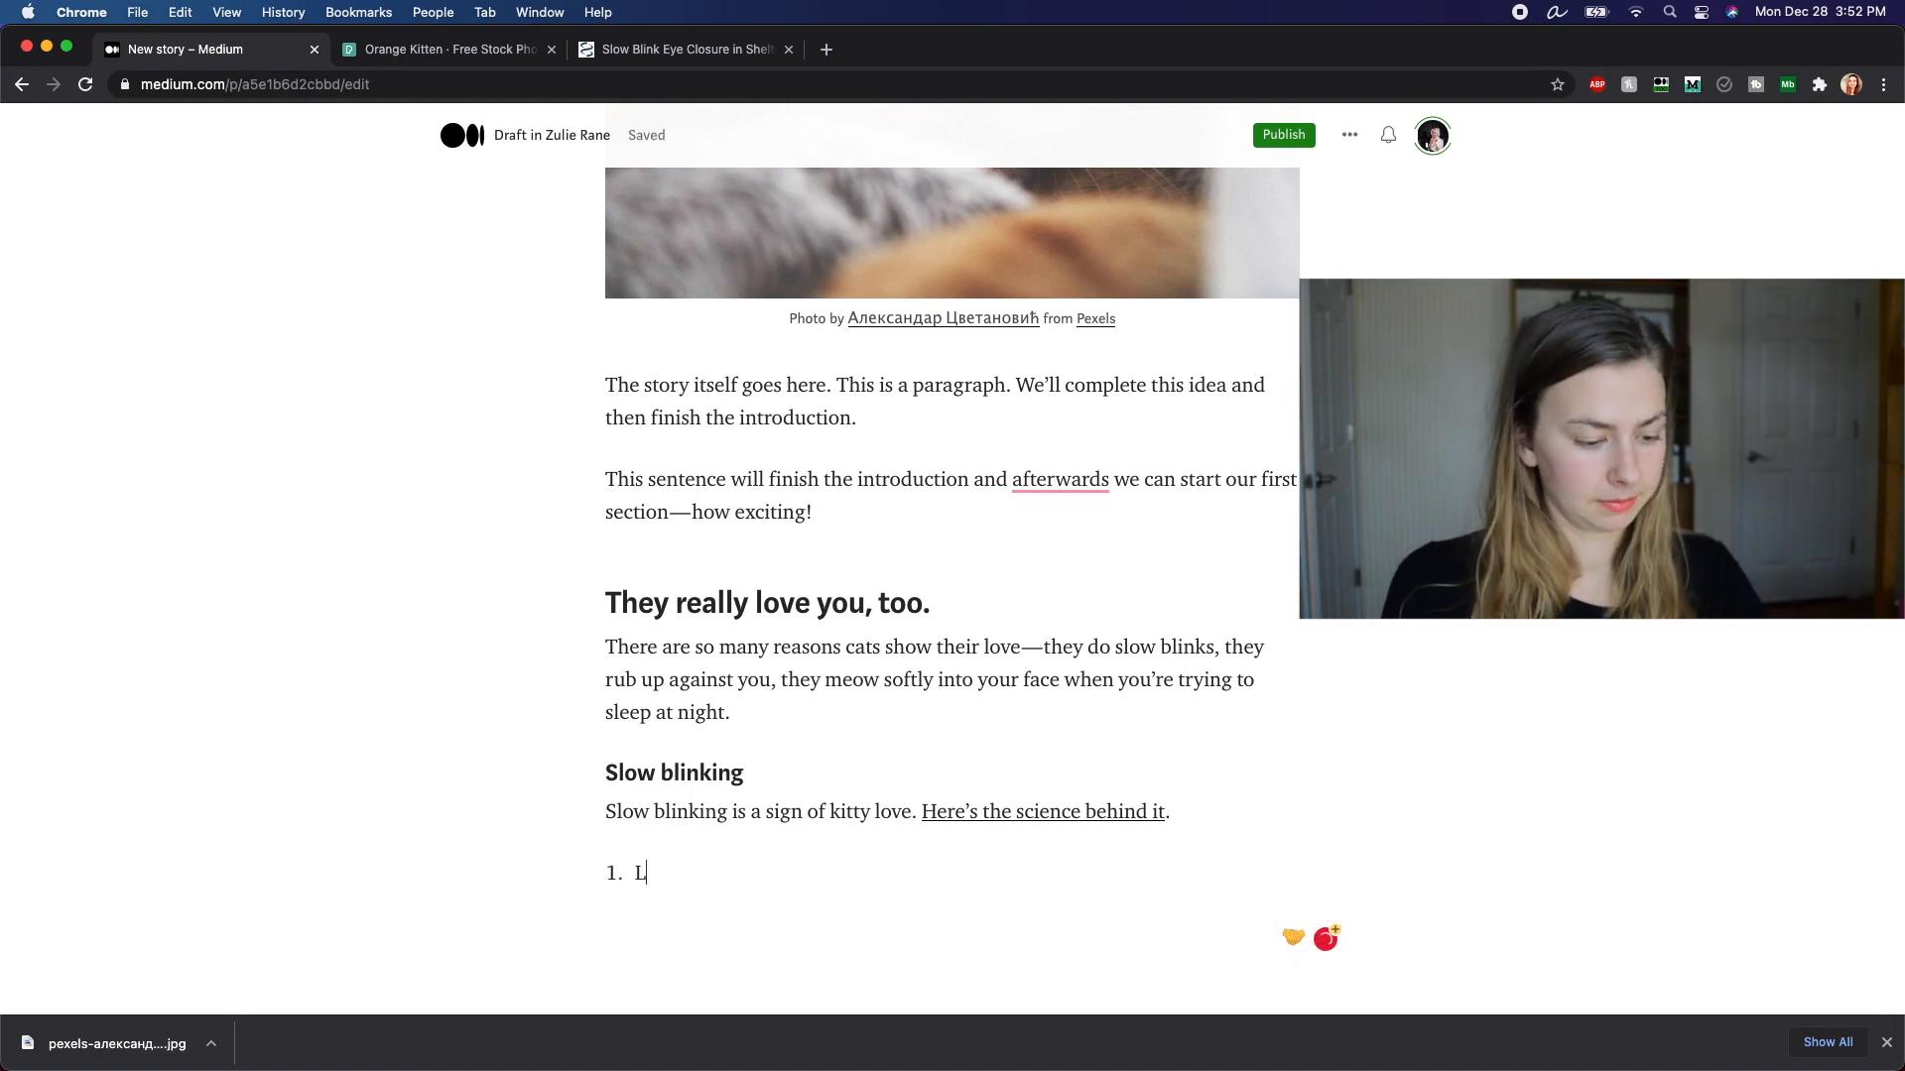
pyautogui.write('Reason num')
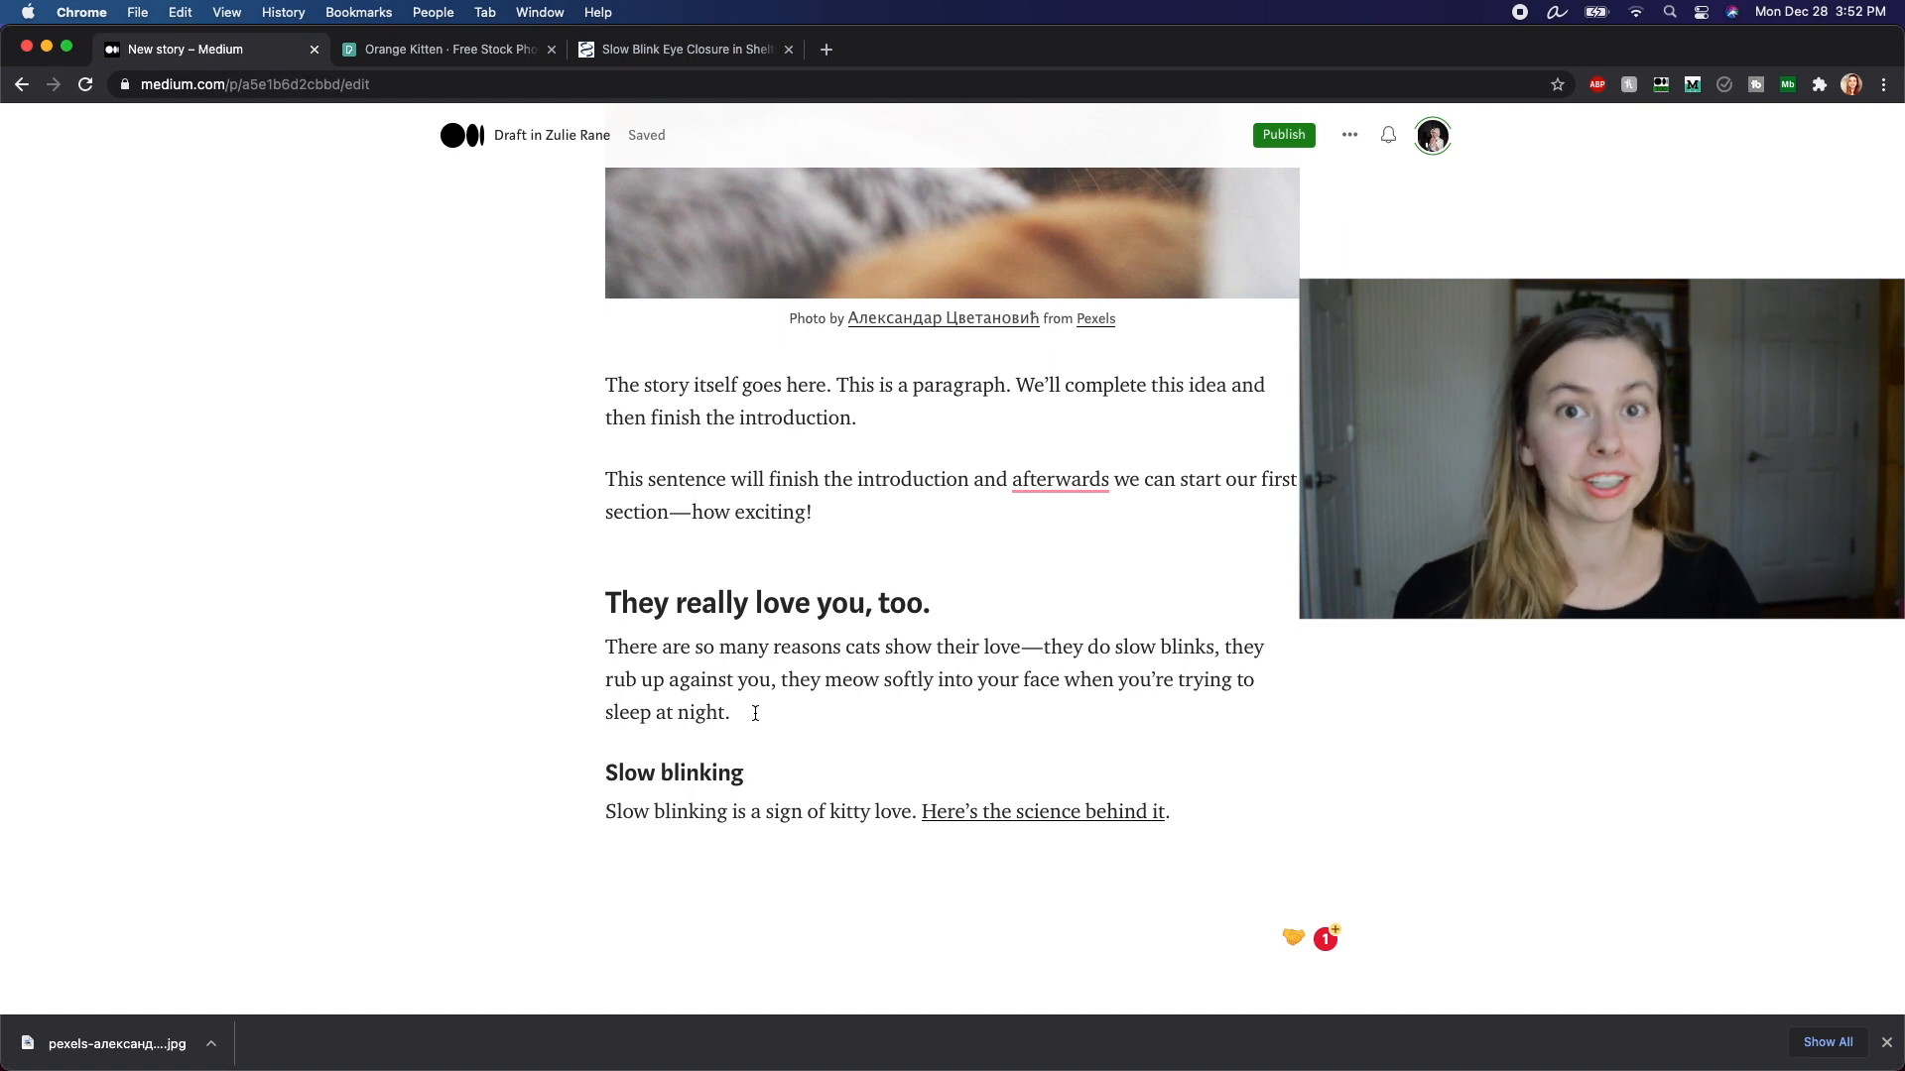
pyautogui.doubleClick(698, 712)
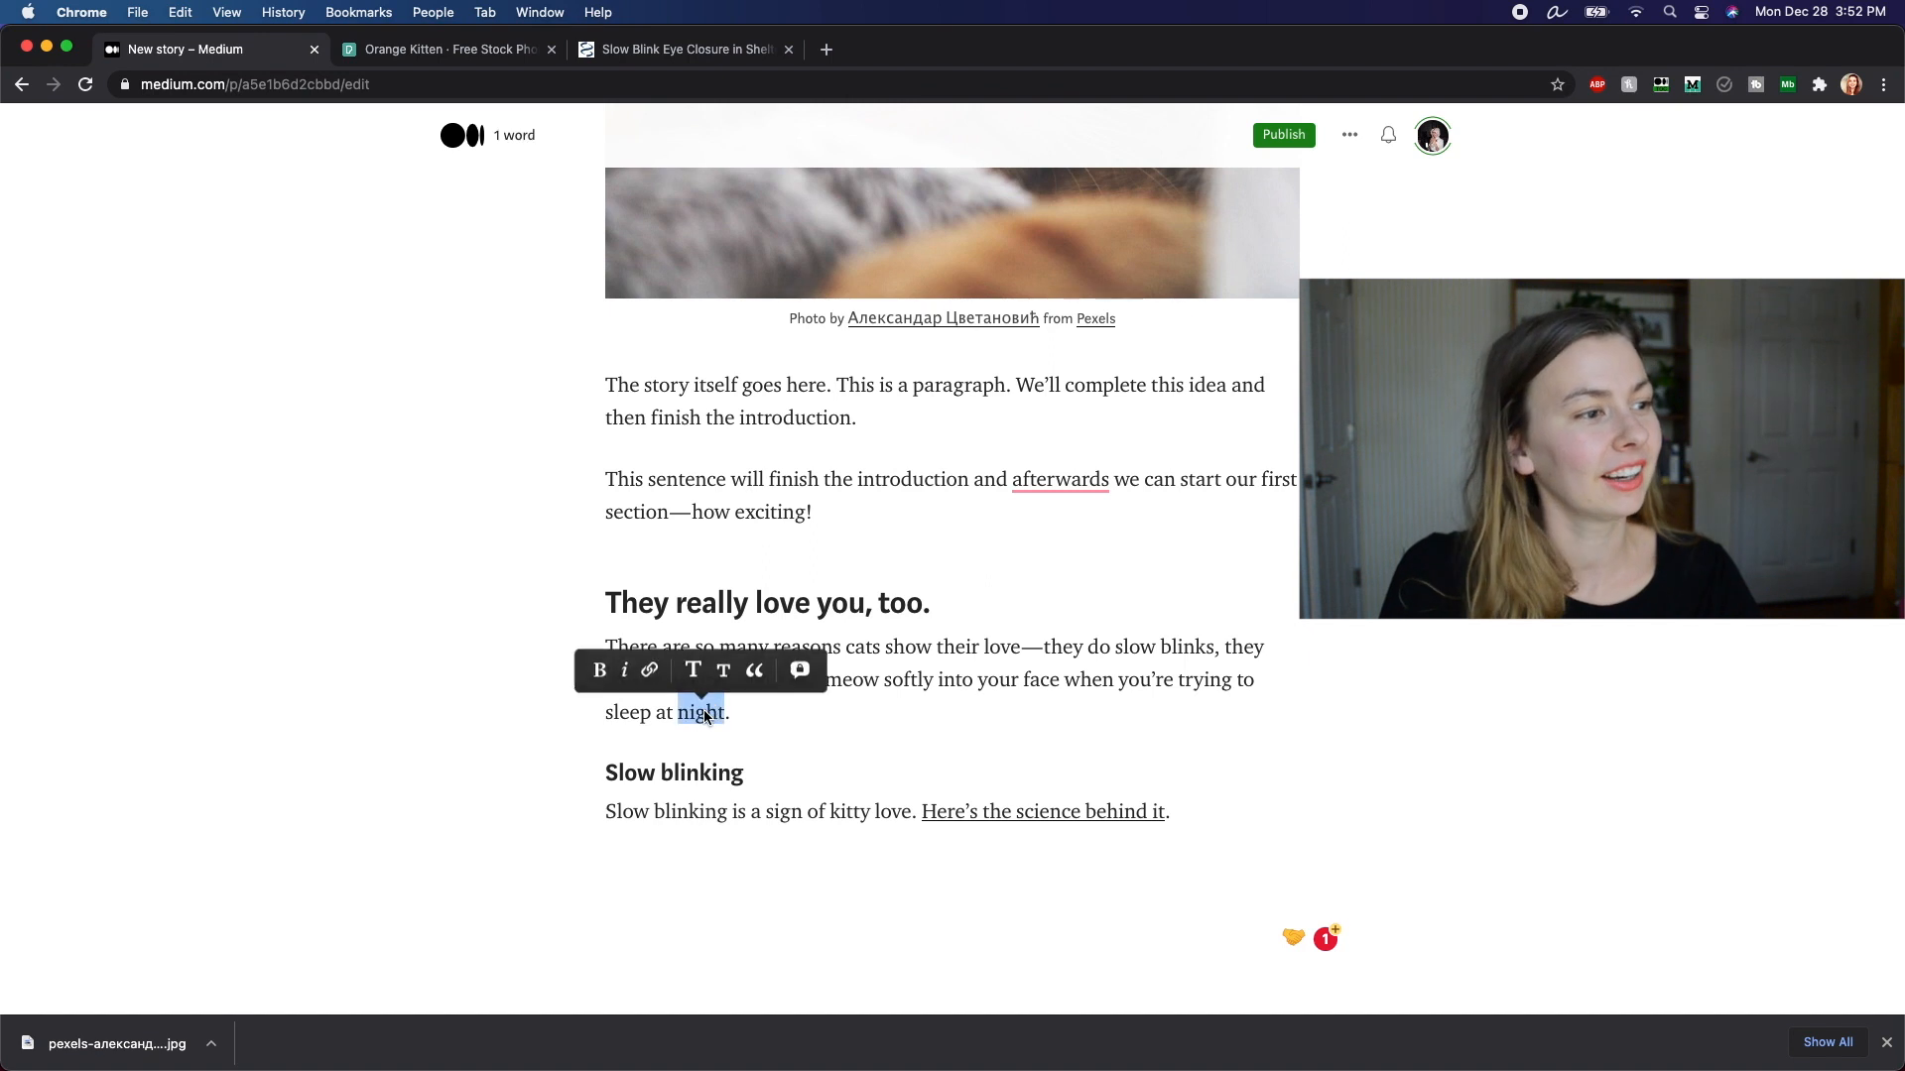
pyautogui.click(597, 670)
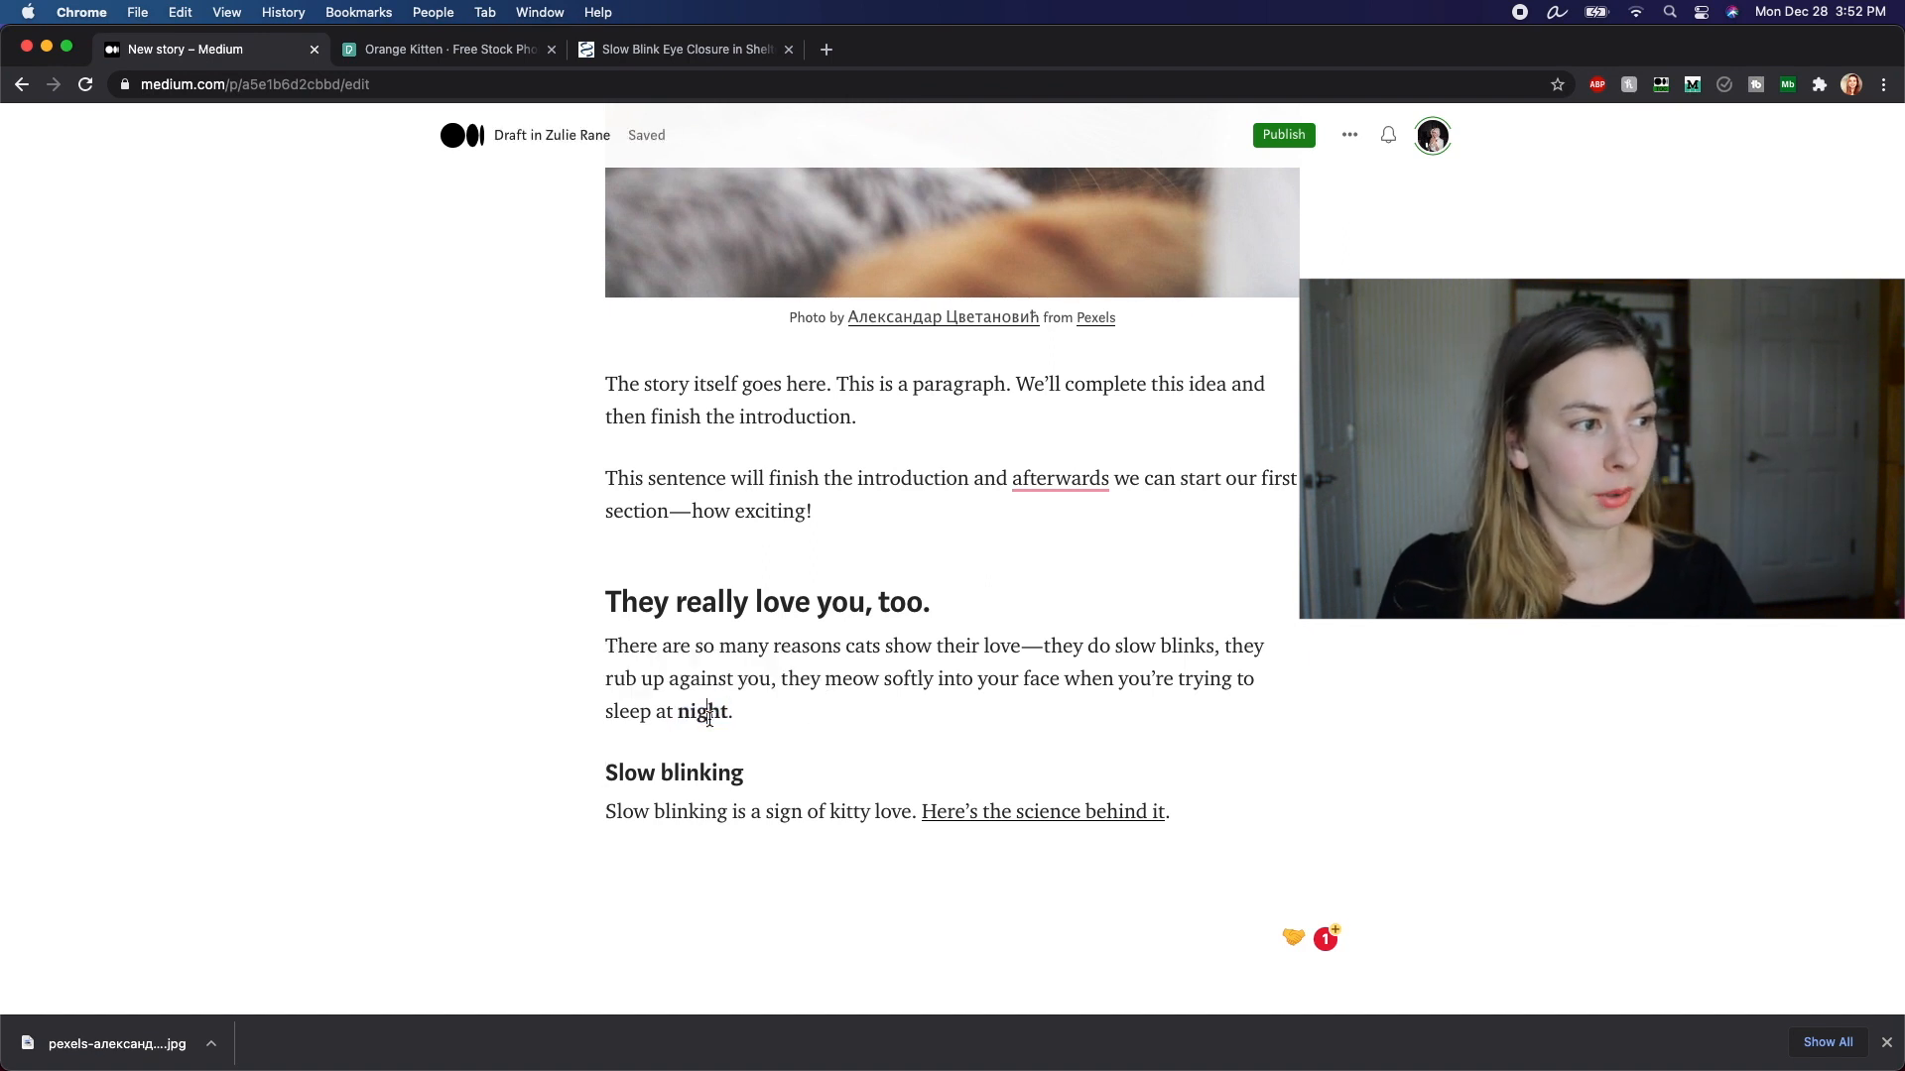
pyautogui.doubleClick(702, 711)
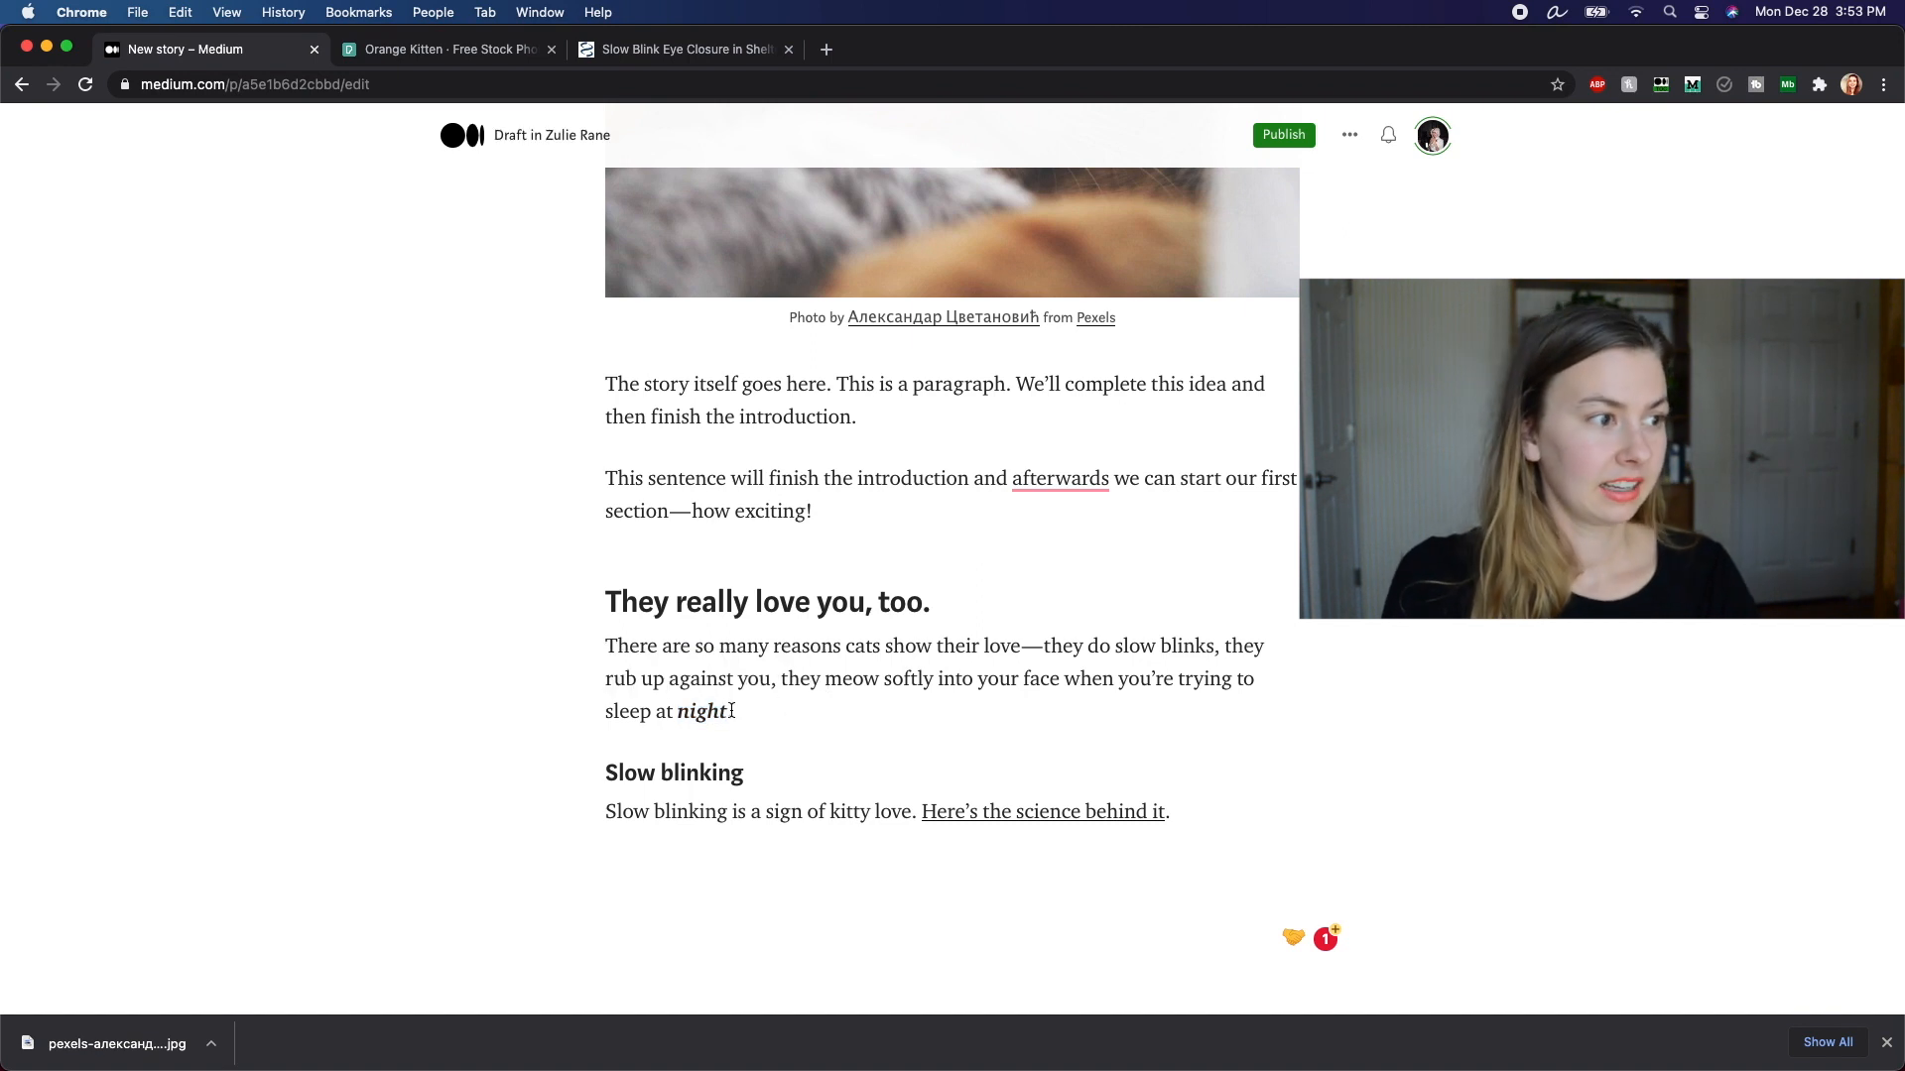
pyautogui.doubleClick(700, 710)
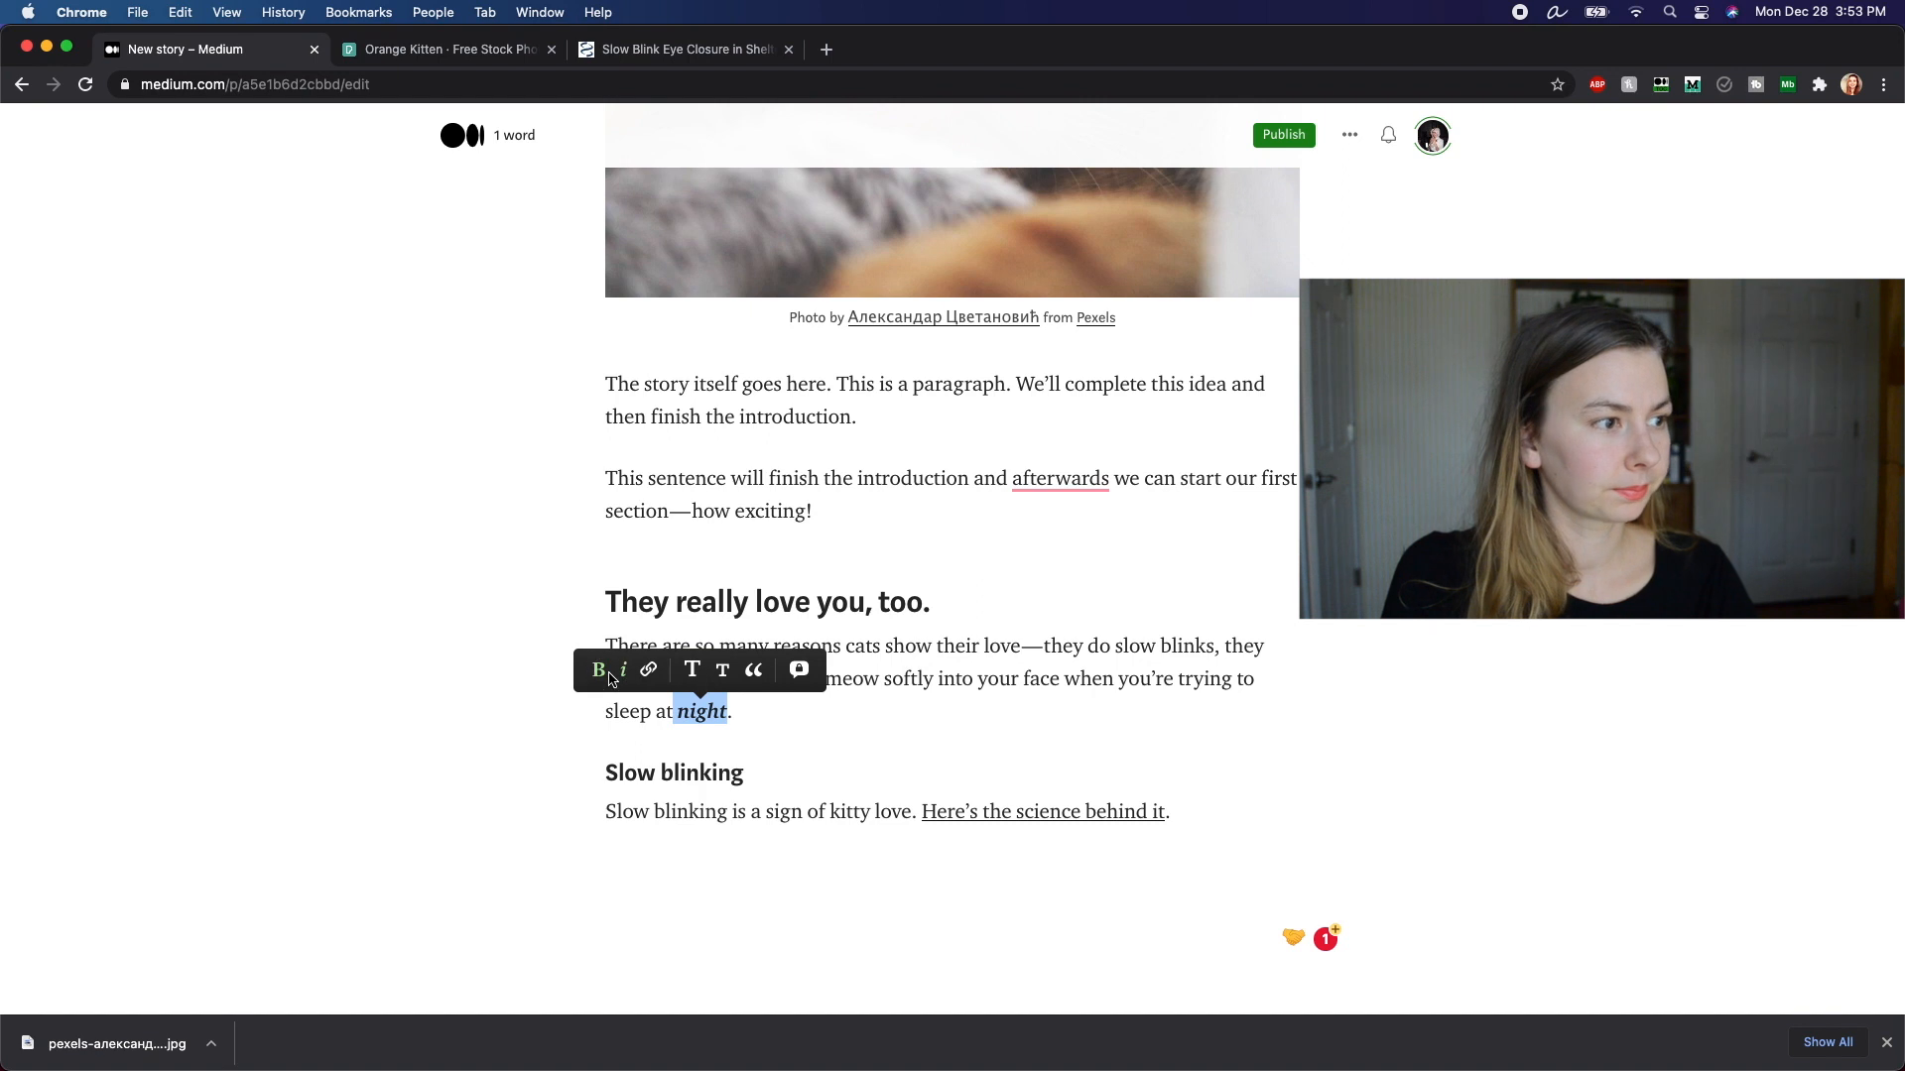
pyautogui.click(1104, 838)
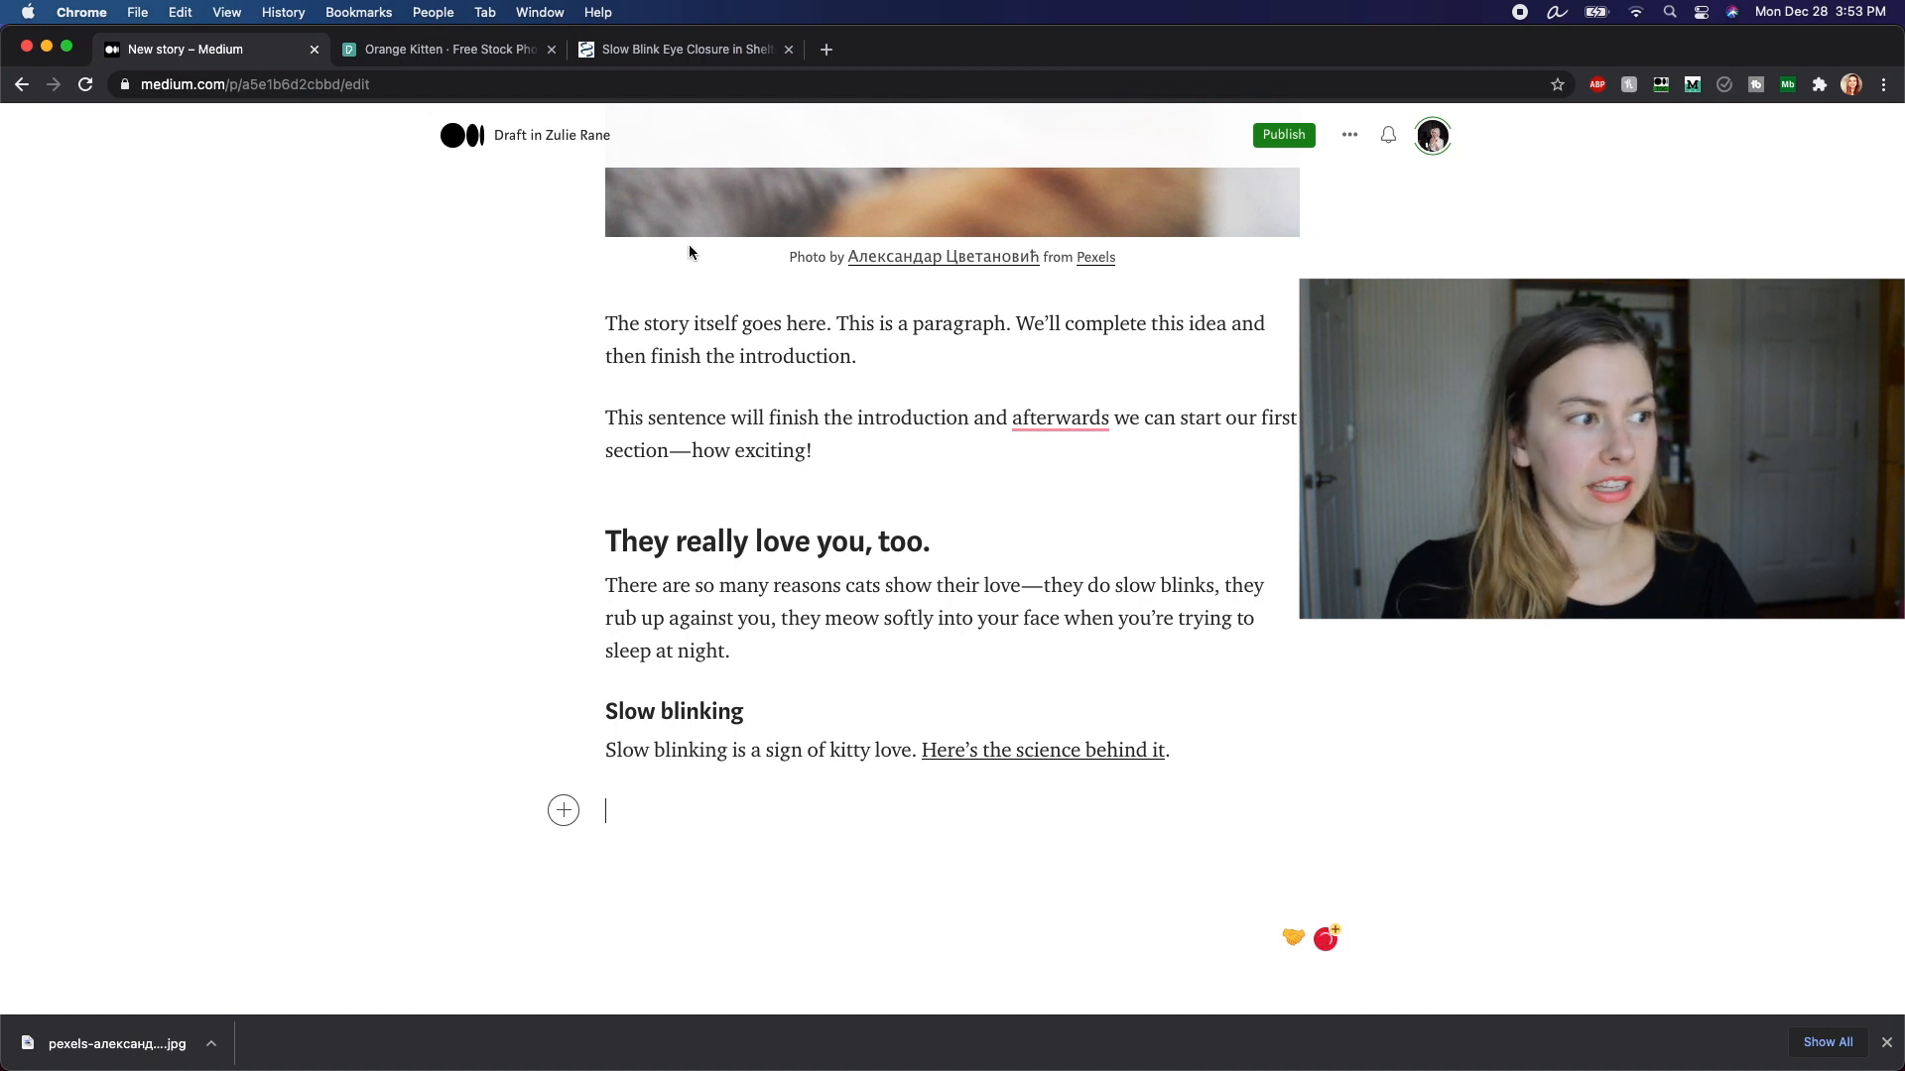
# Step: Paste the PMC Simple Summary's slow-blinking sentence, attributed 'write the authors', as a block quote
pyautogui.click(681, 48)
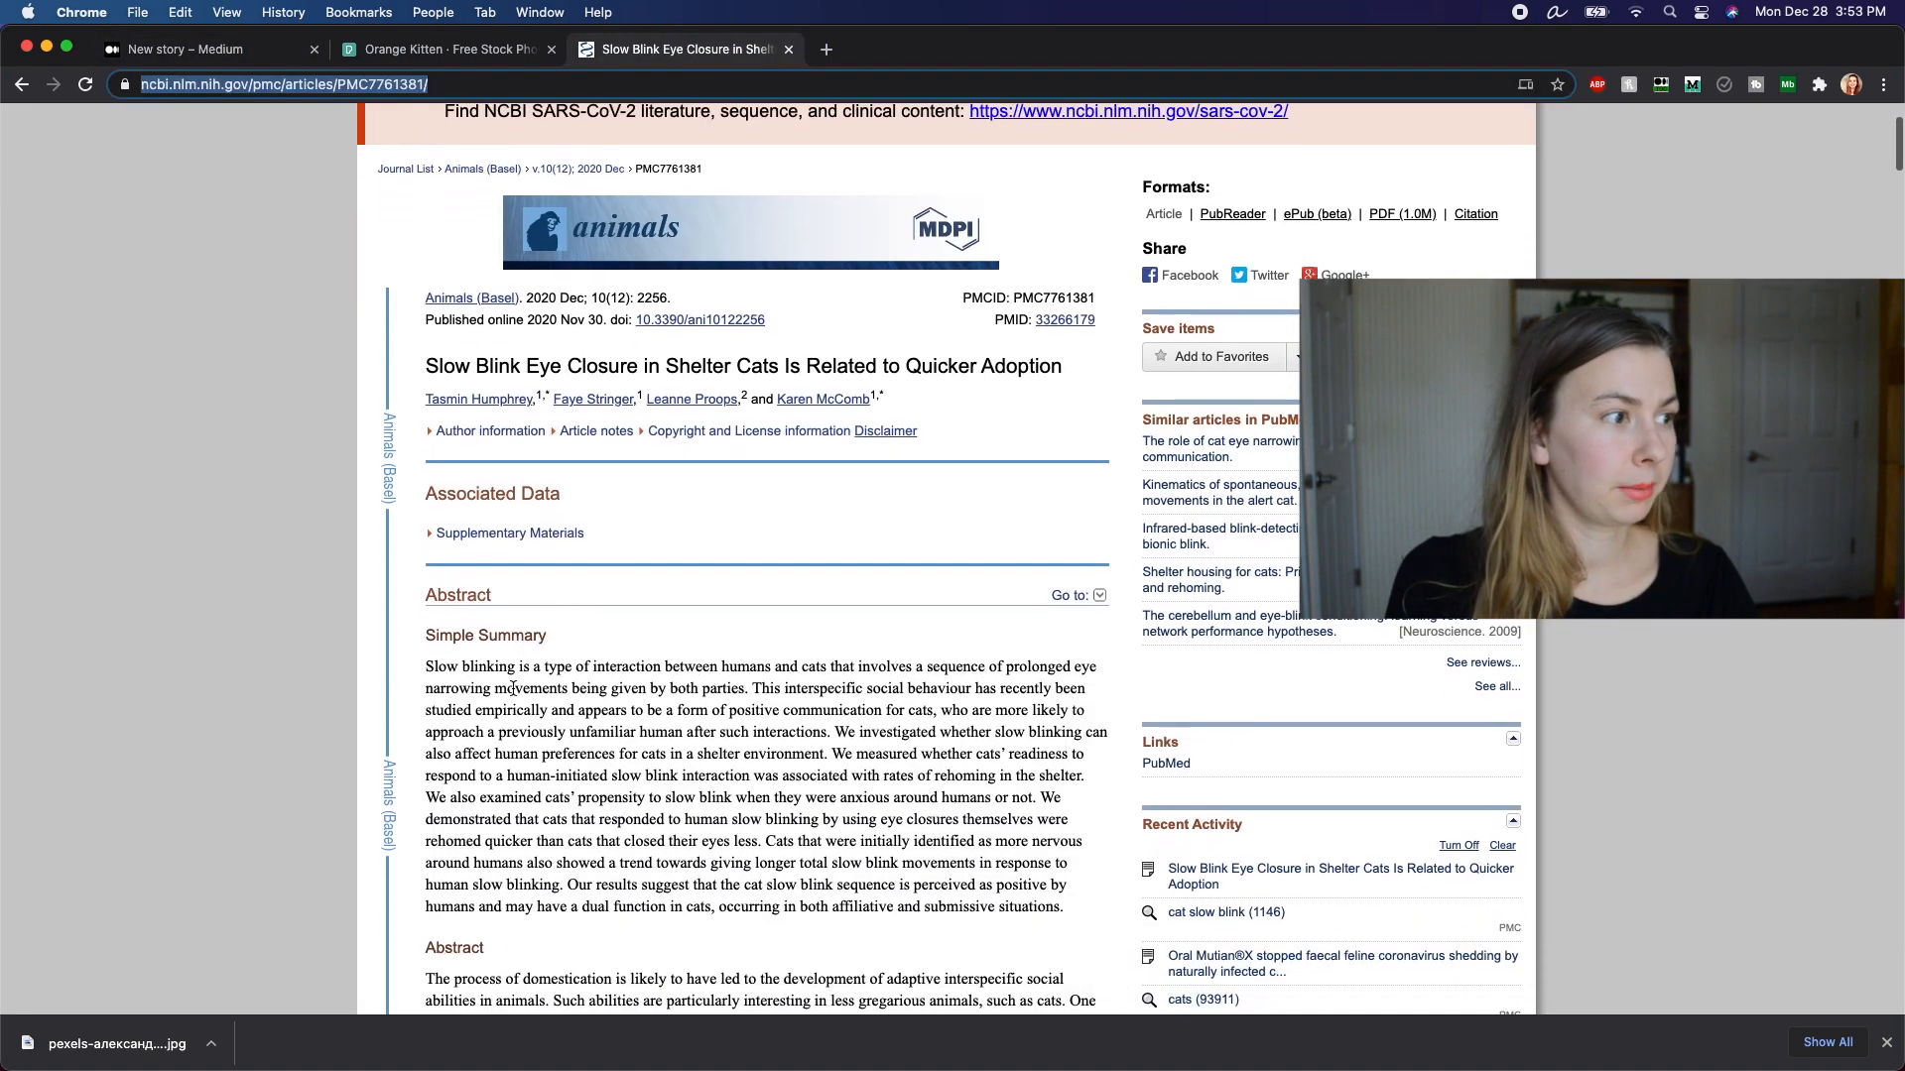
pyautogui.moveTo(425, 665); pyautogui.dragTo(747, 688)
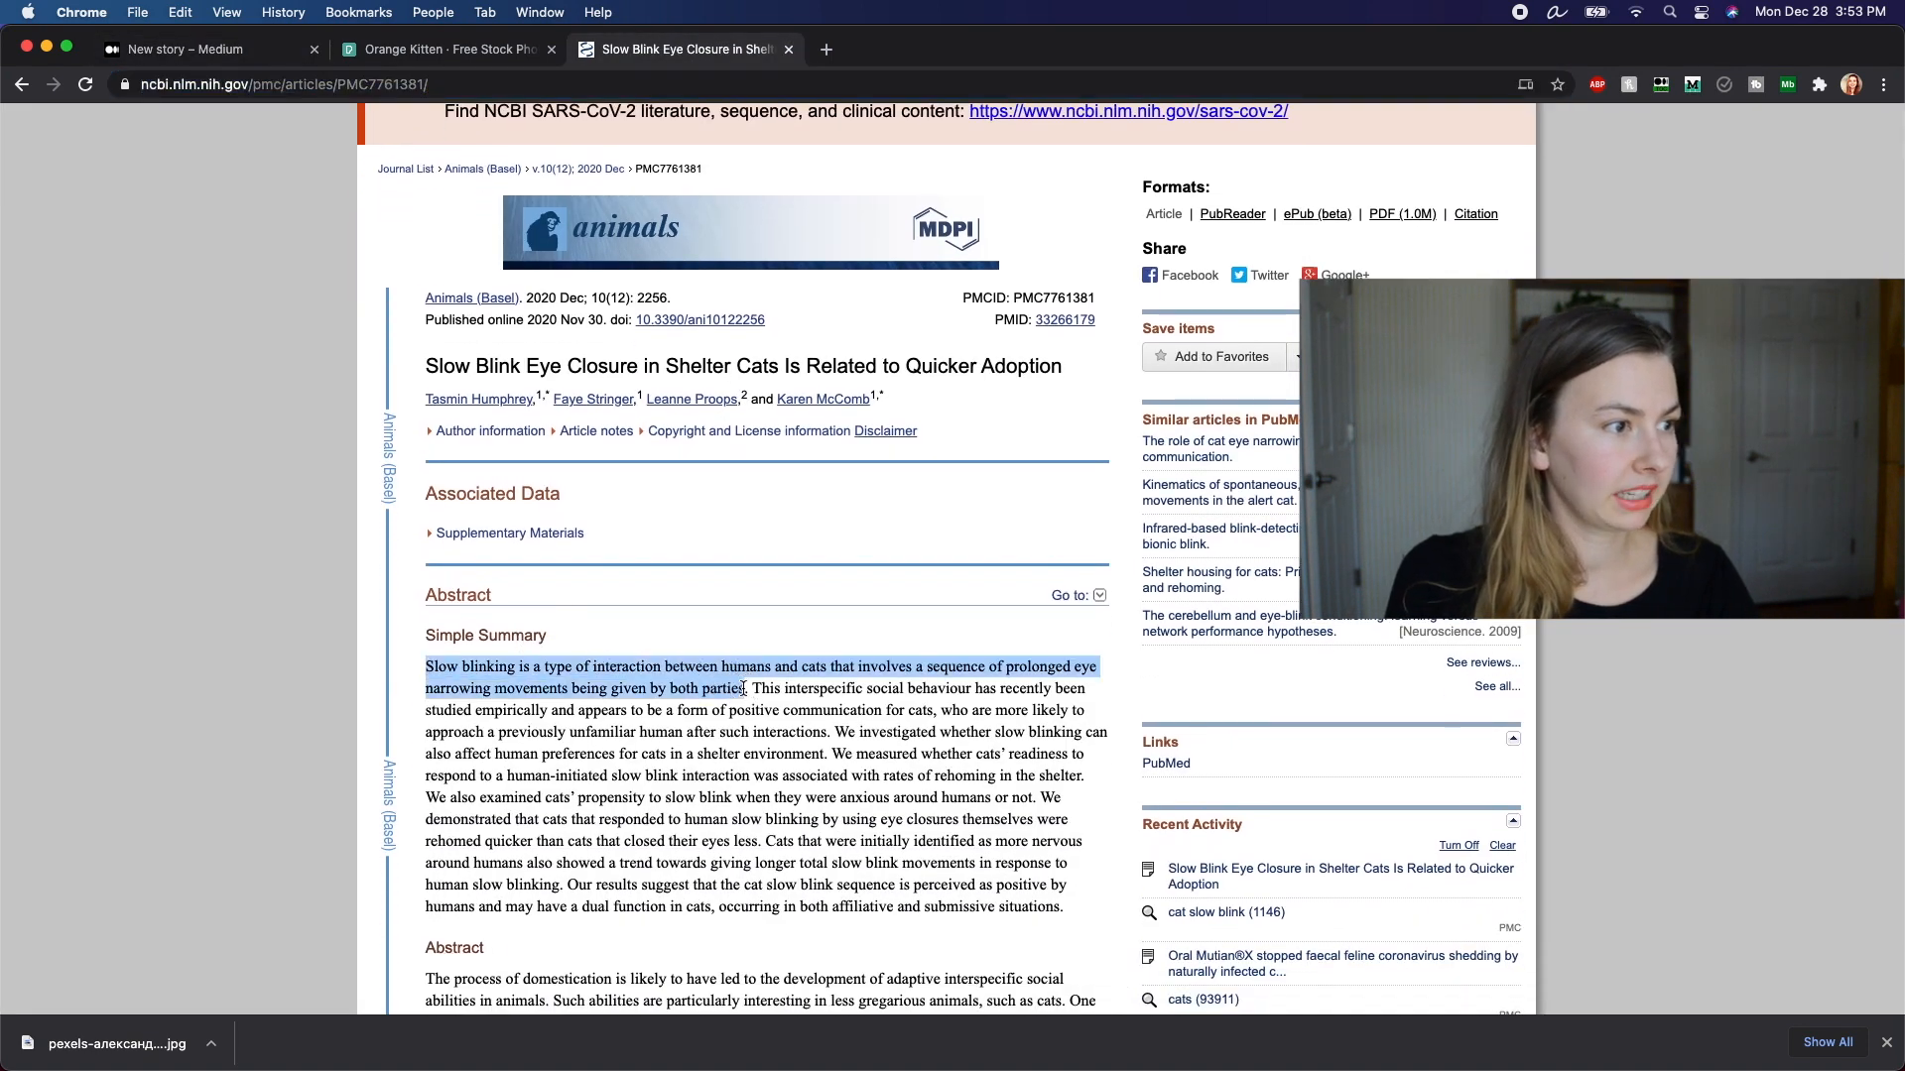
pyautogui.click(182, 49)
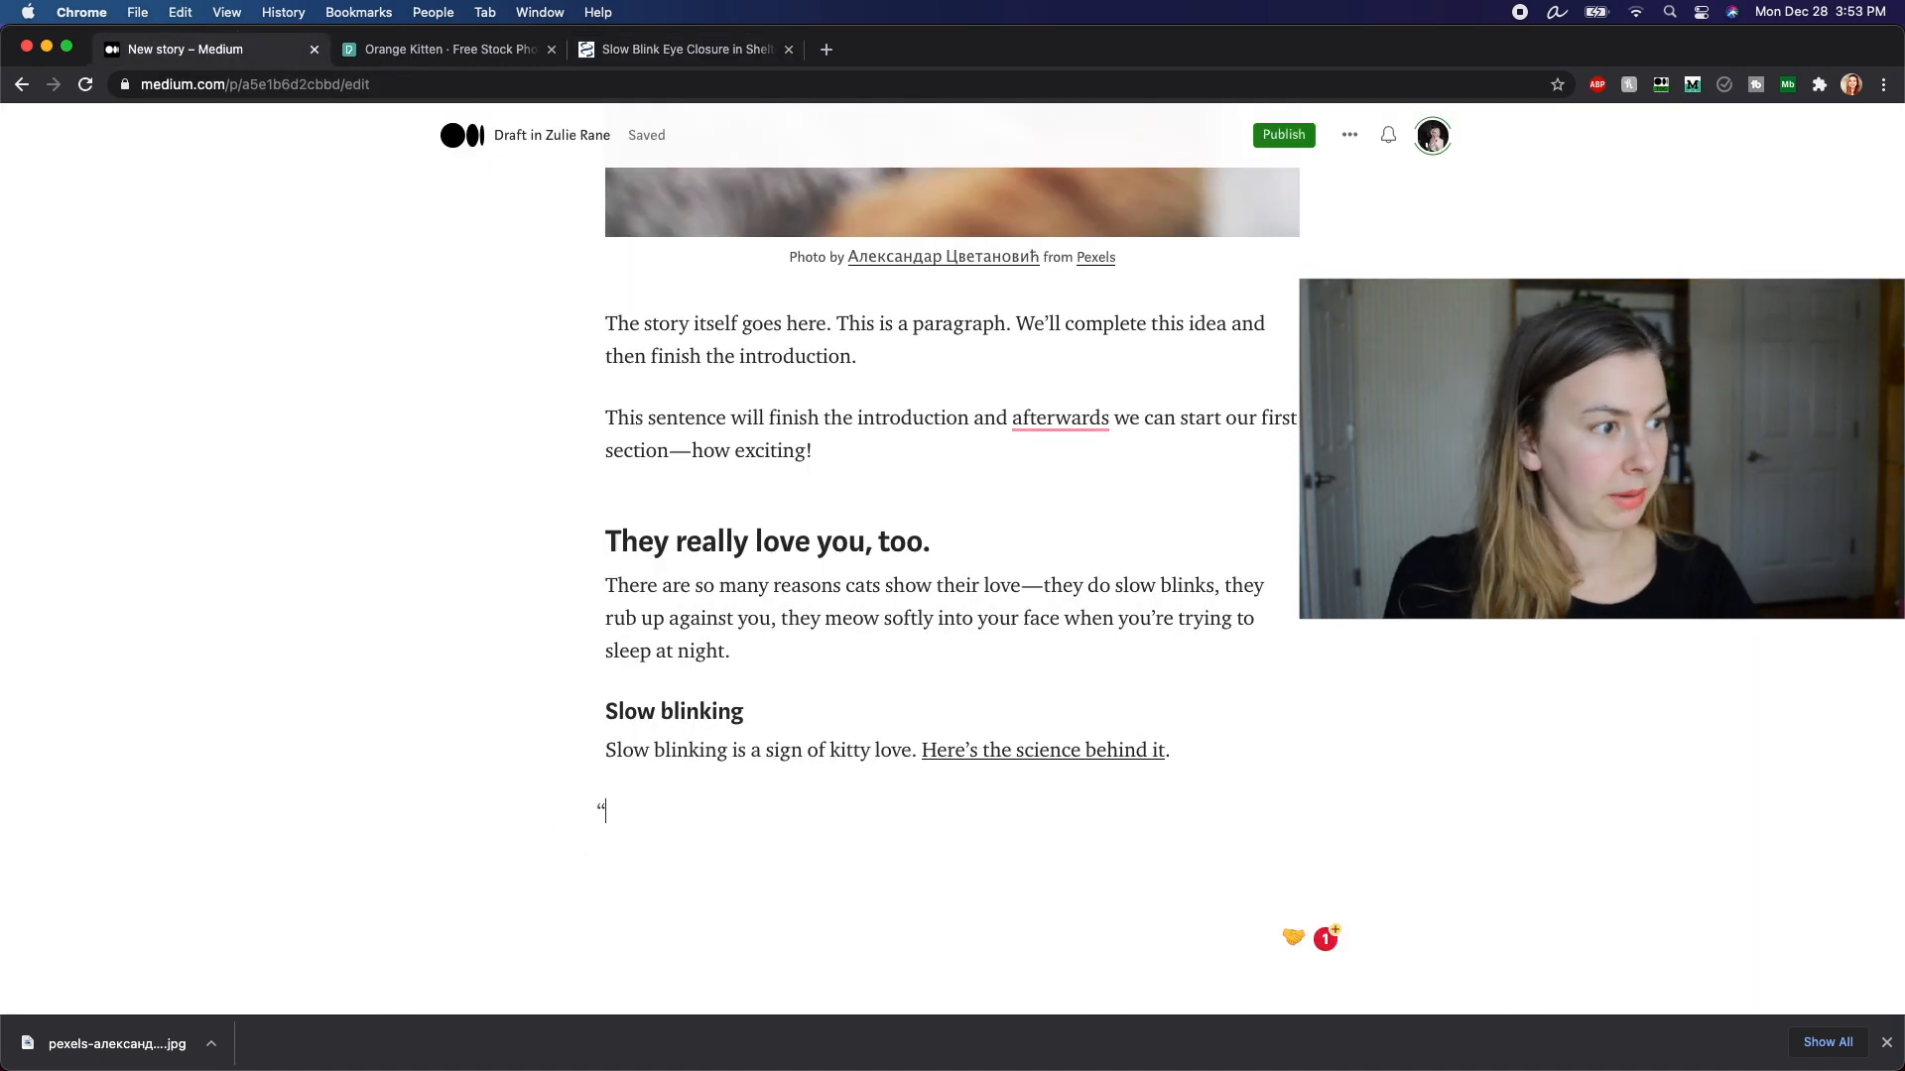
pyautogui.write('Slow blinking is a type of interaction between humans and cats that involves a sequence of prolonged eye narrowing movements being given by both parties')
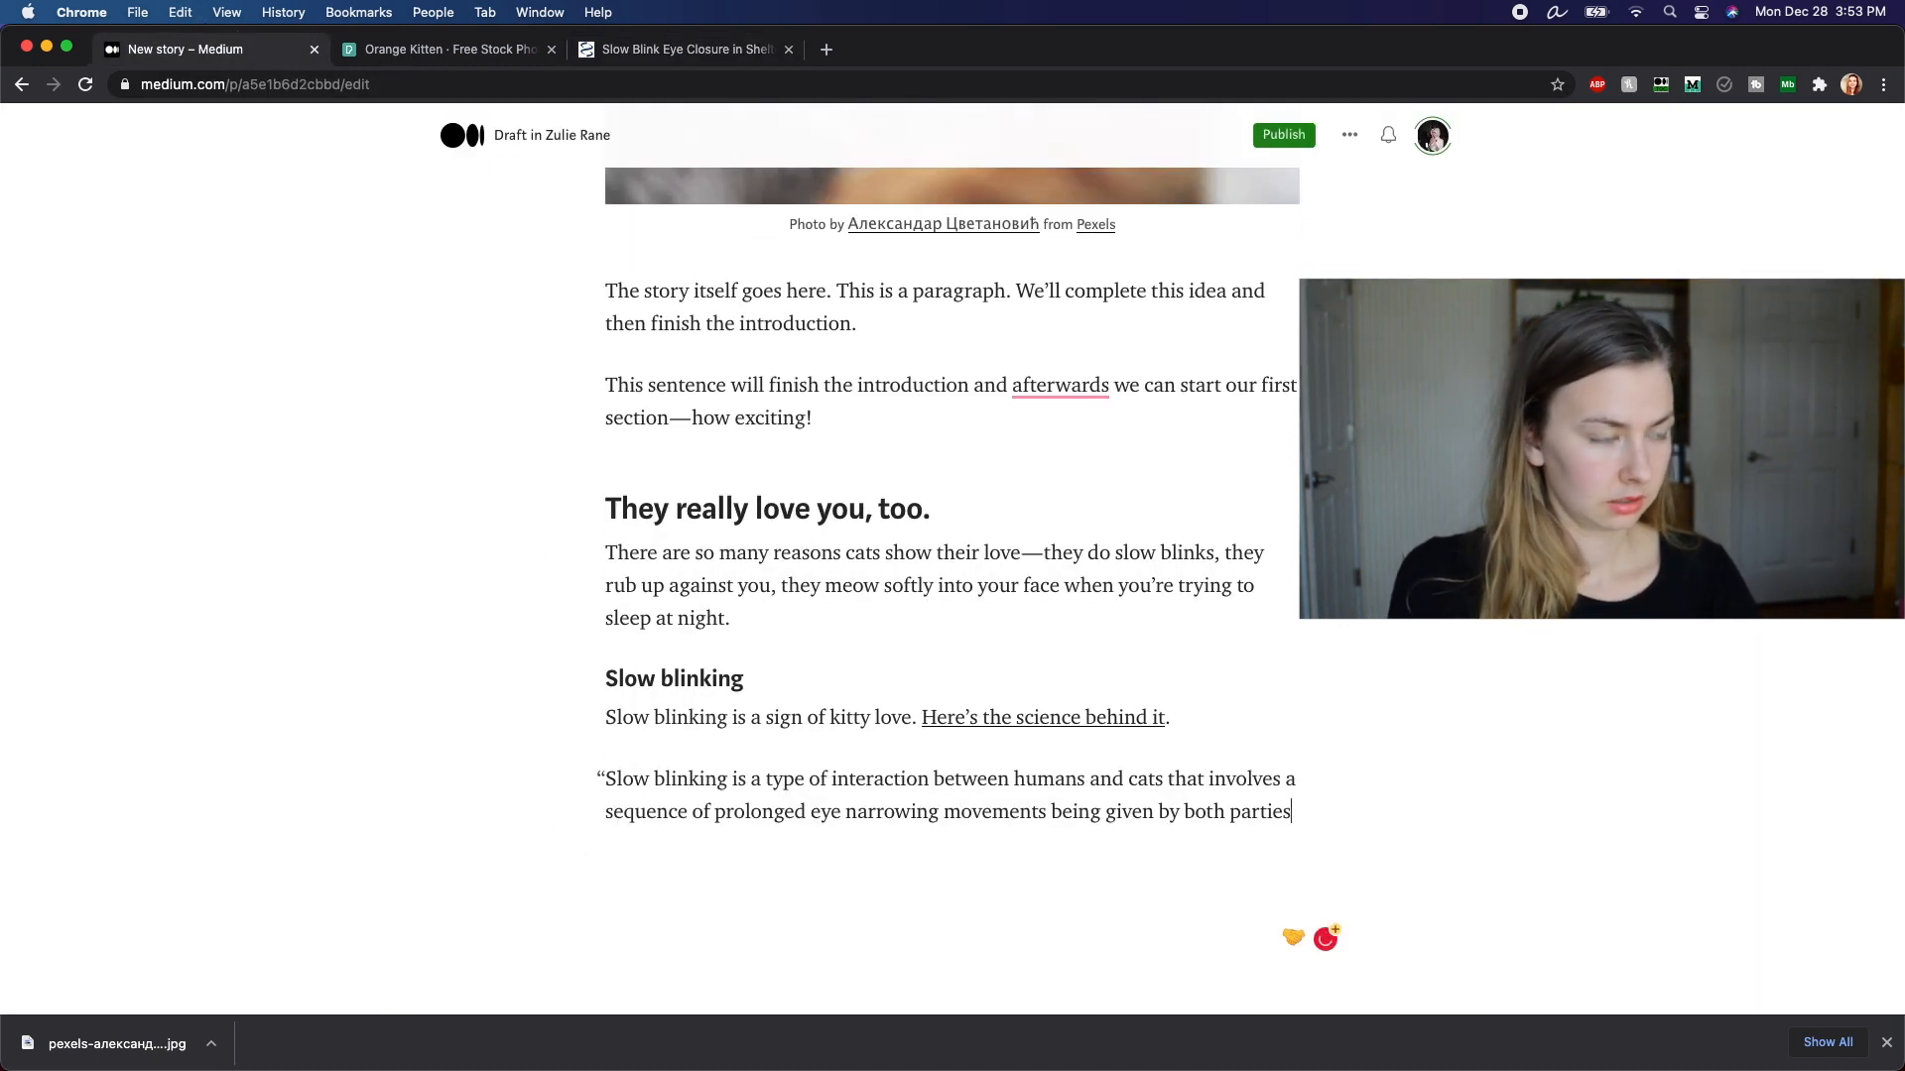
pyautogui.write('," write t')
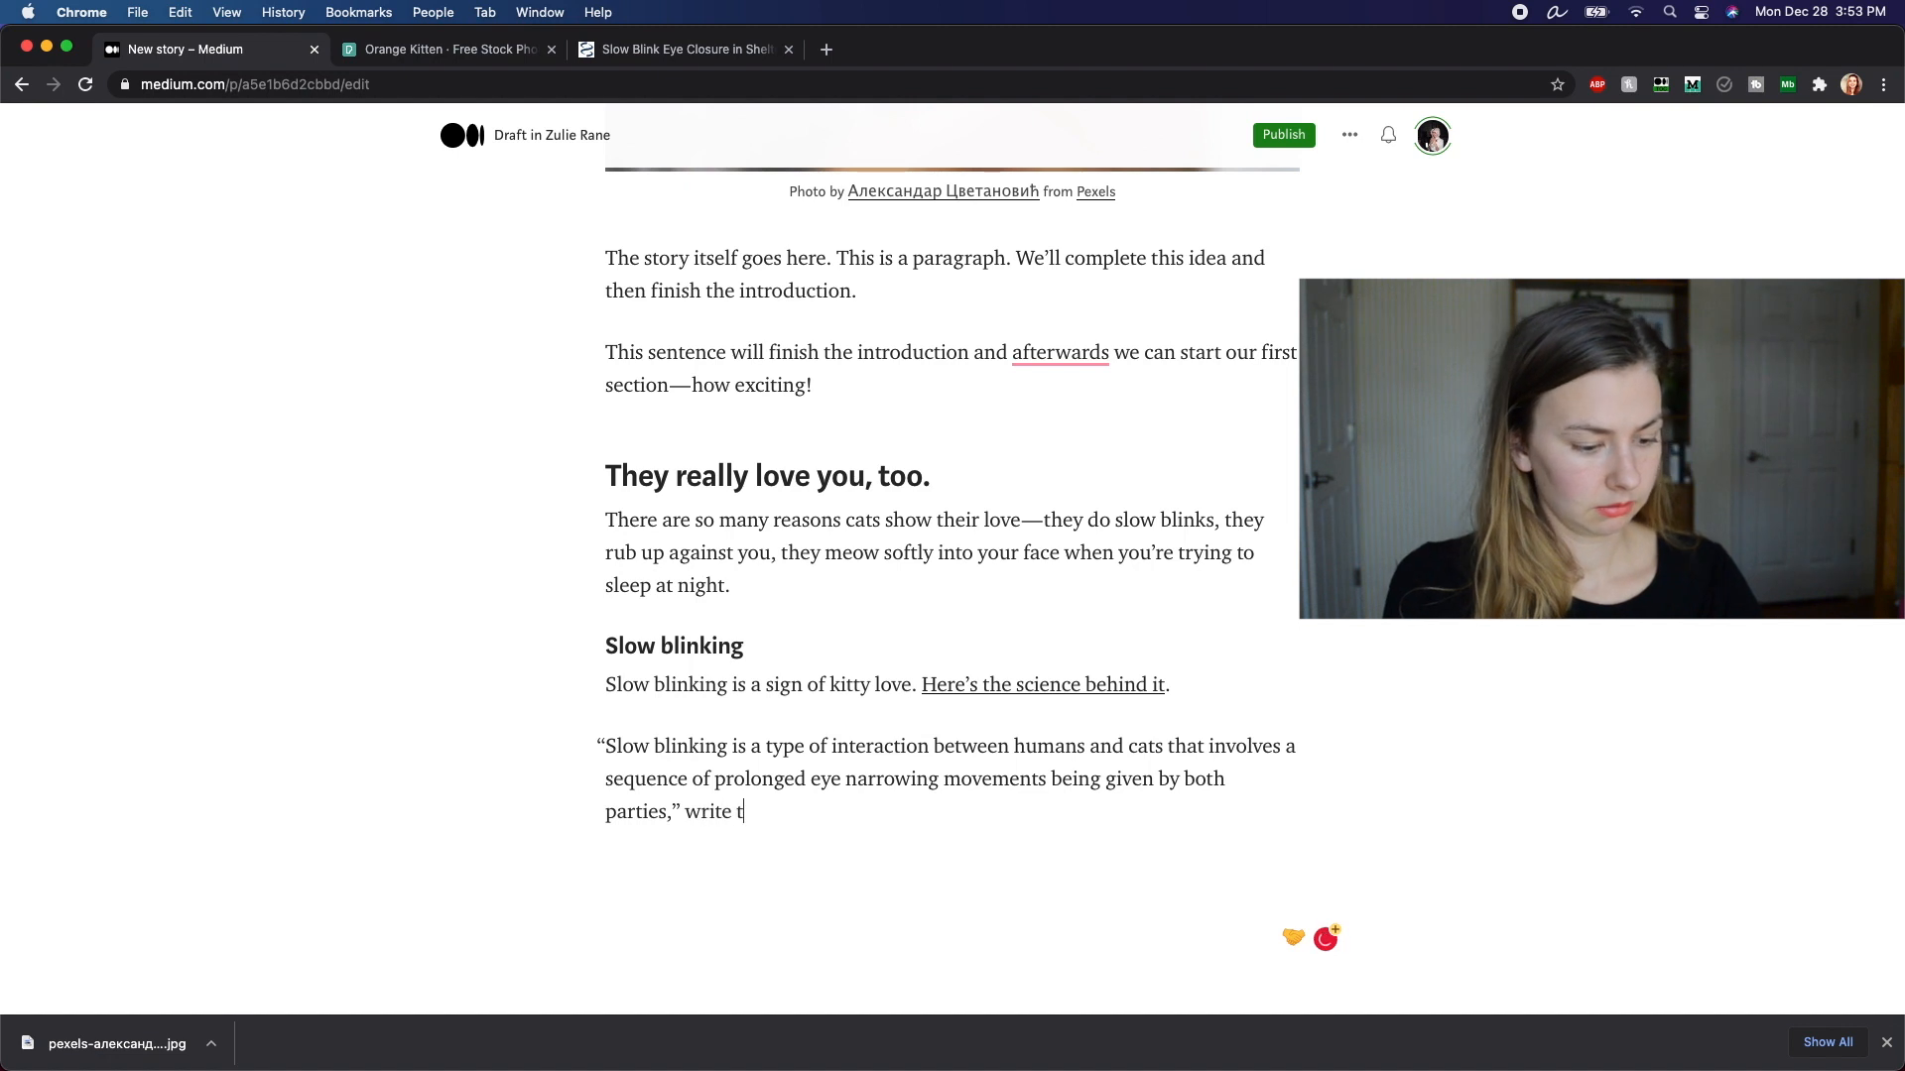
pyautogui.write('he authors.')
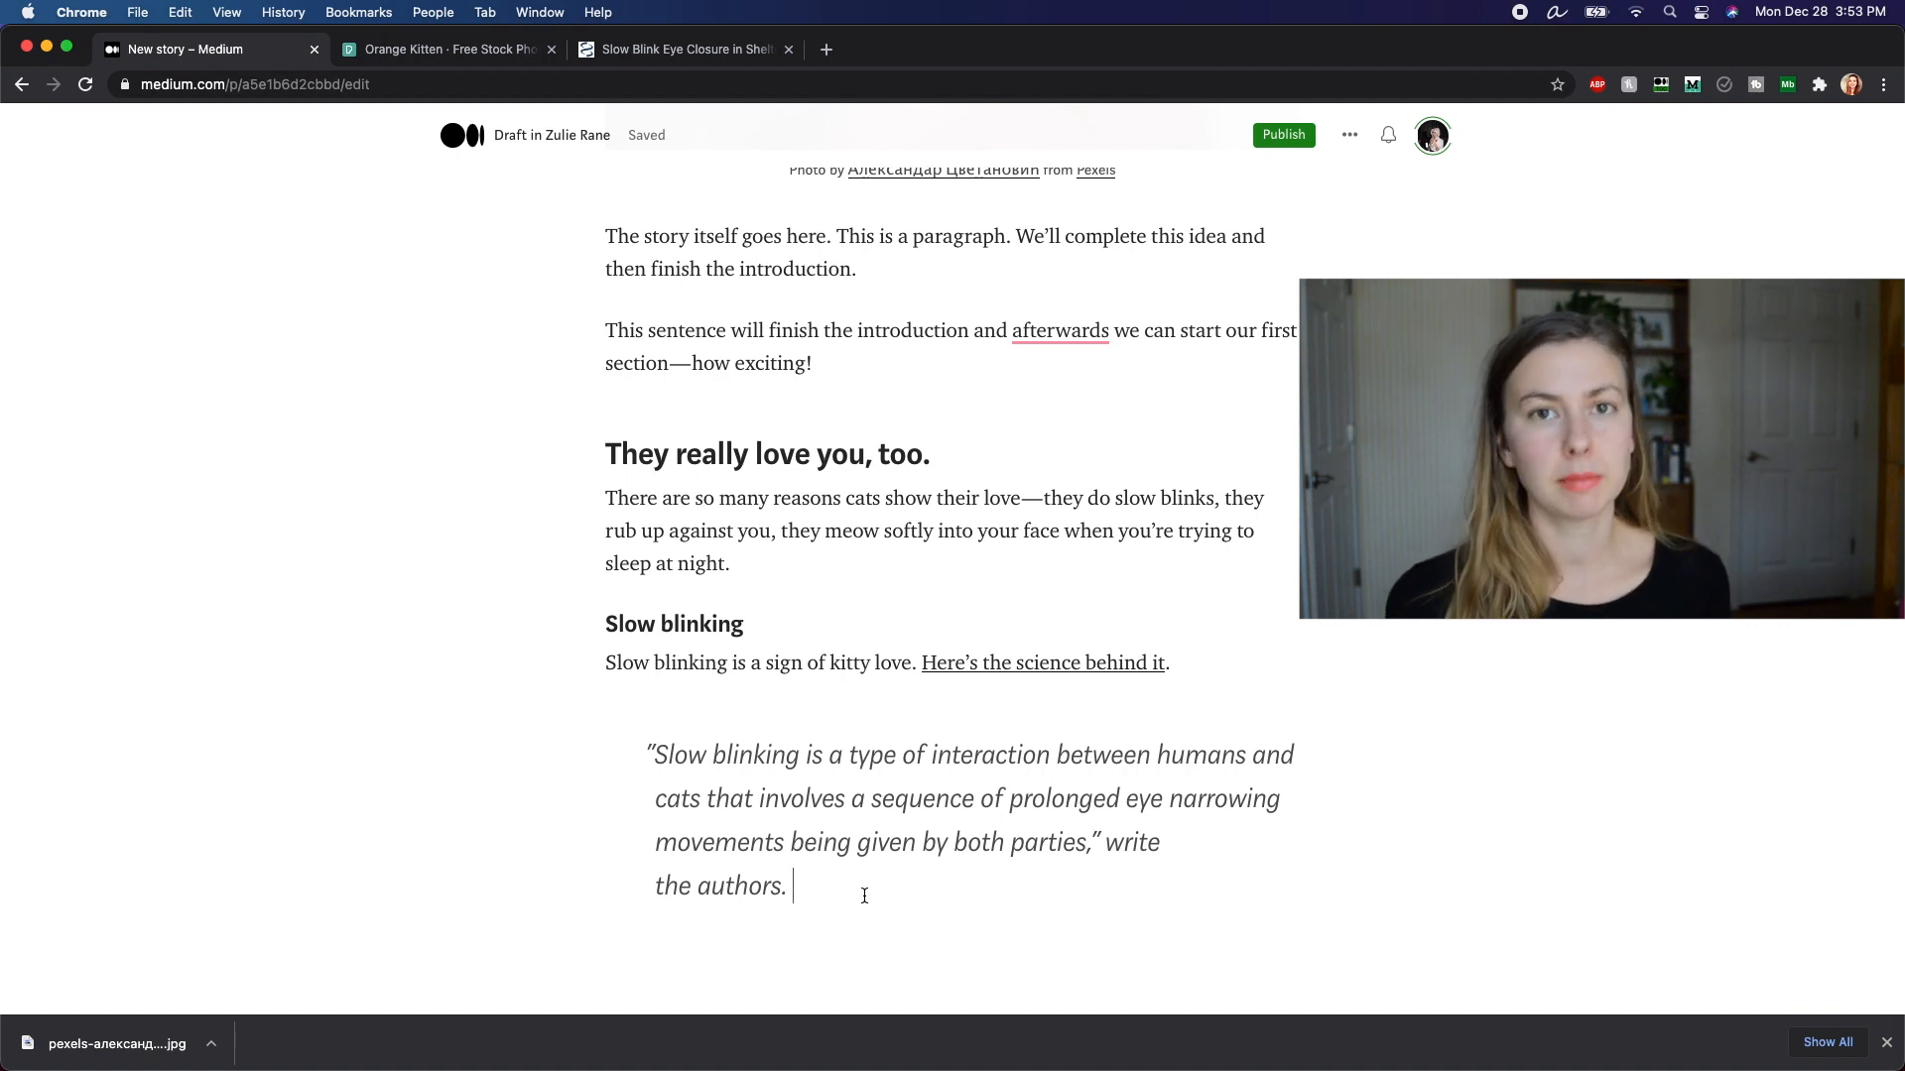
pyautogui.scroll(-3)
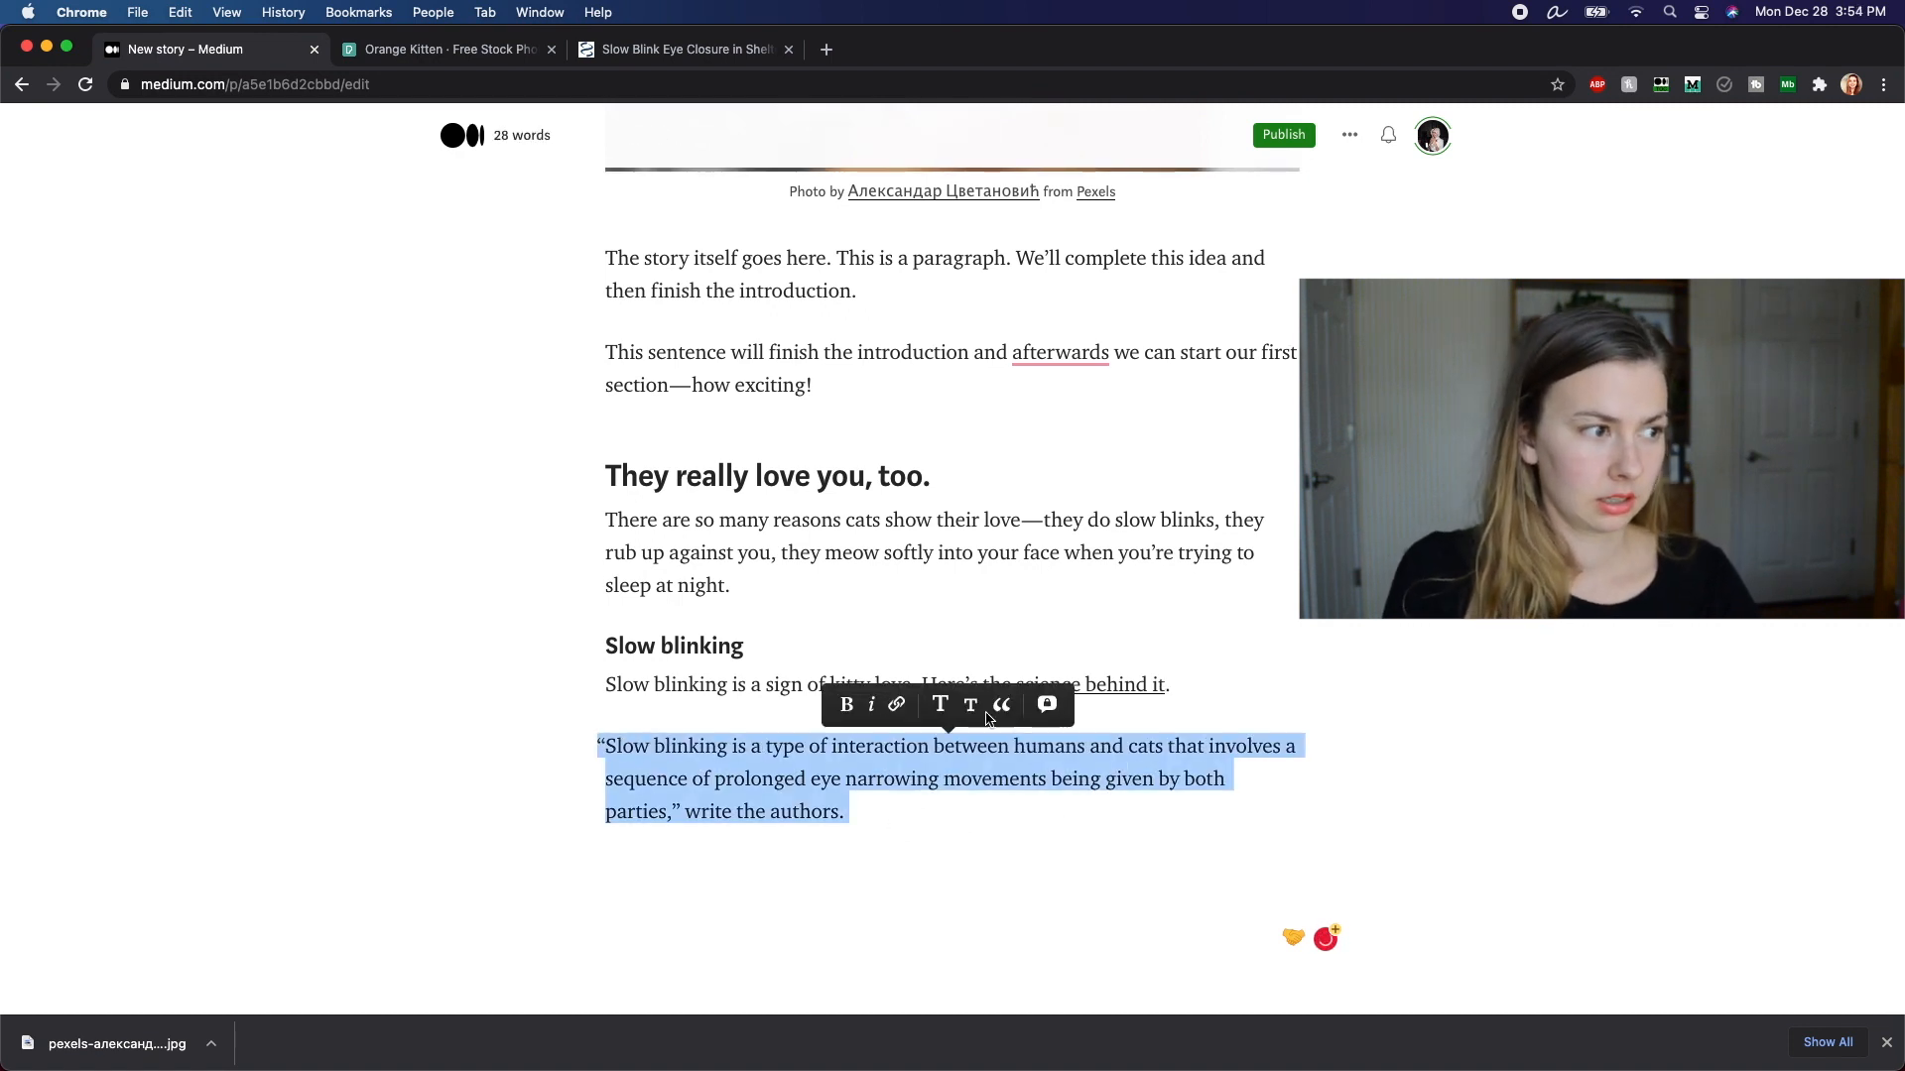
pyautogui.click(1001, 704)
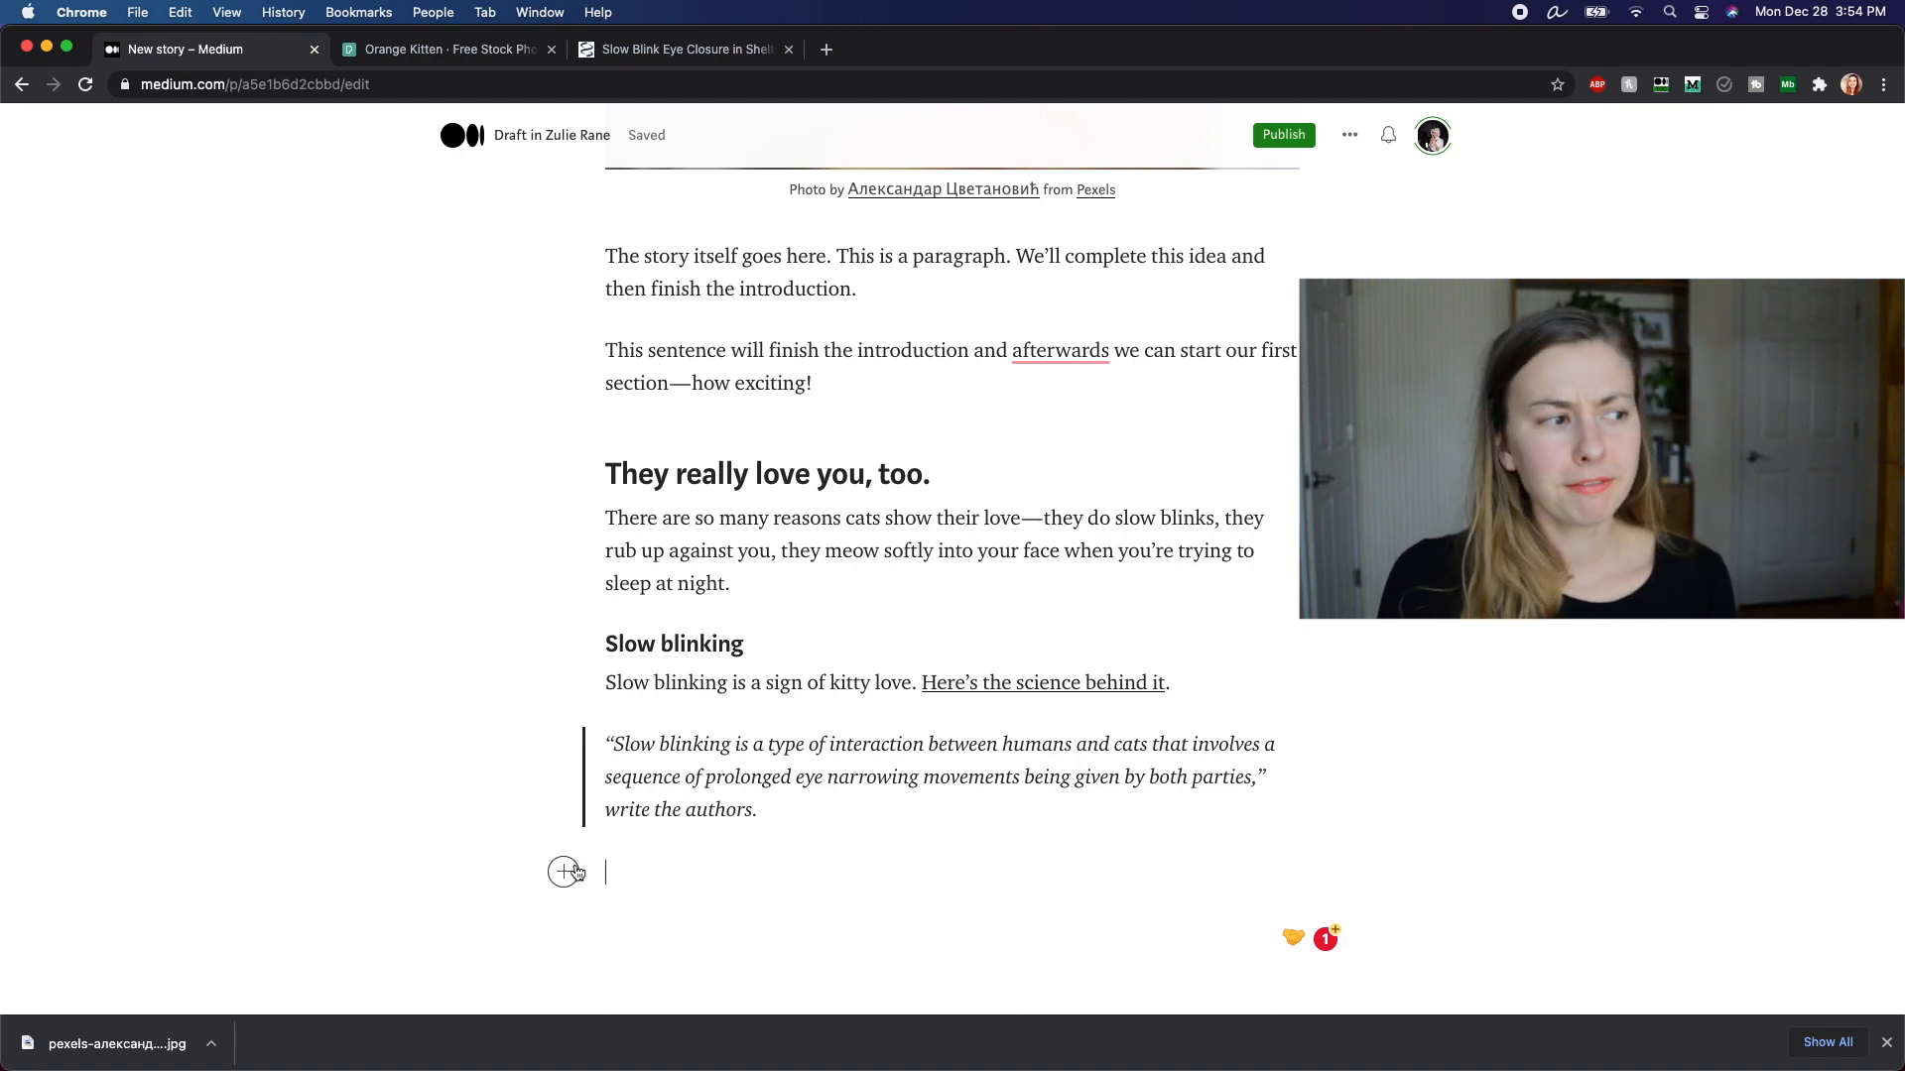
# Step: Insert a separator and start the conclusion: 'I love cats so much. They're the best. I have two…'
pyautogui.click(563, 872)
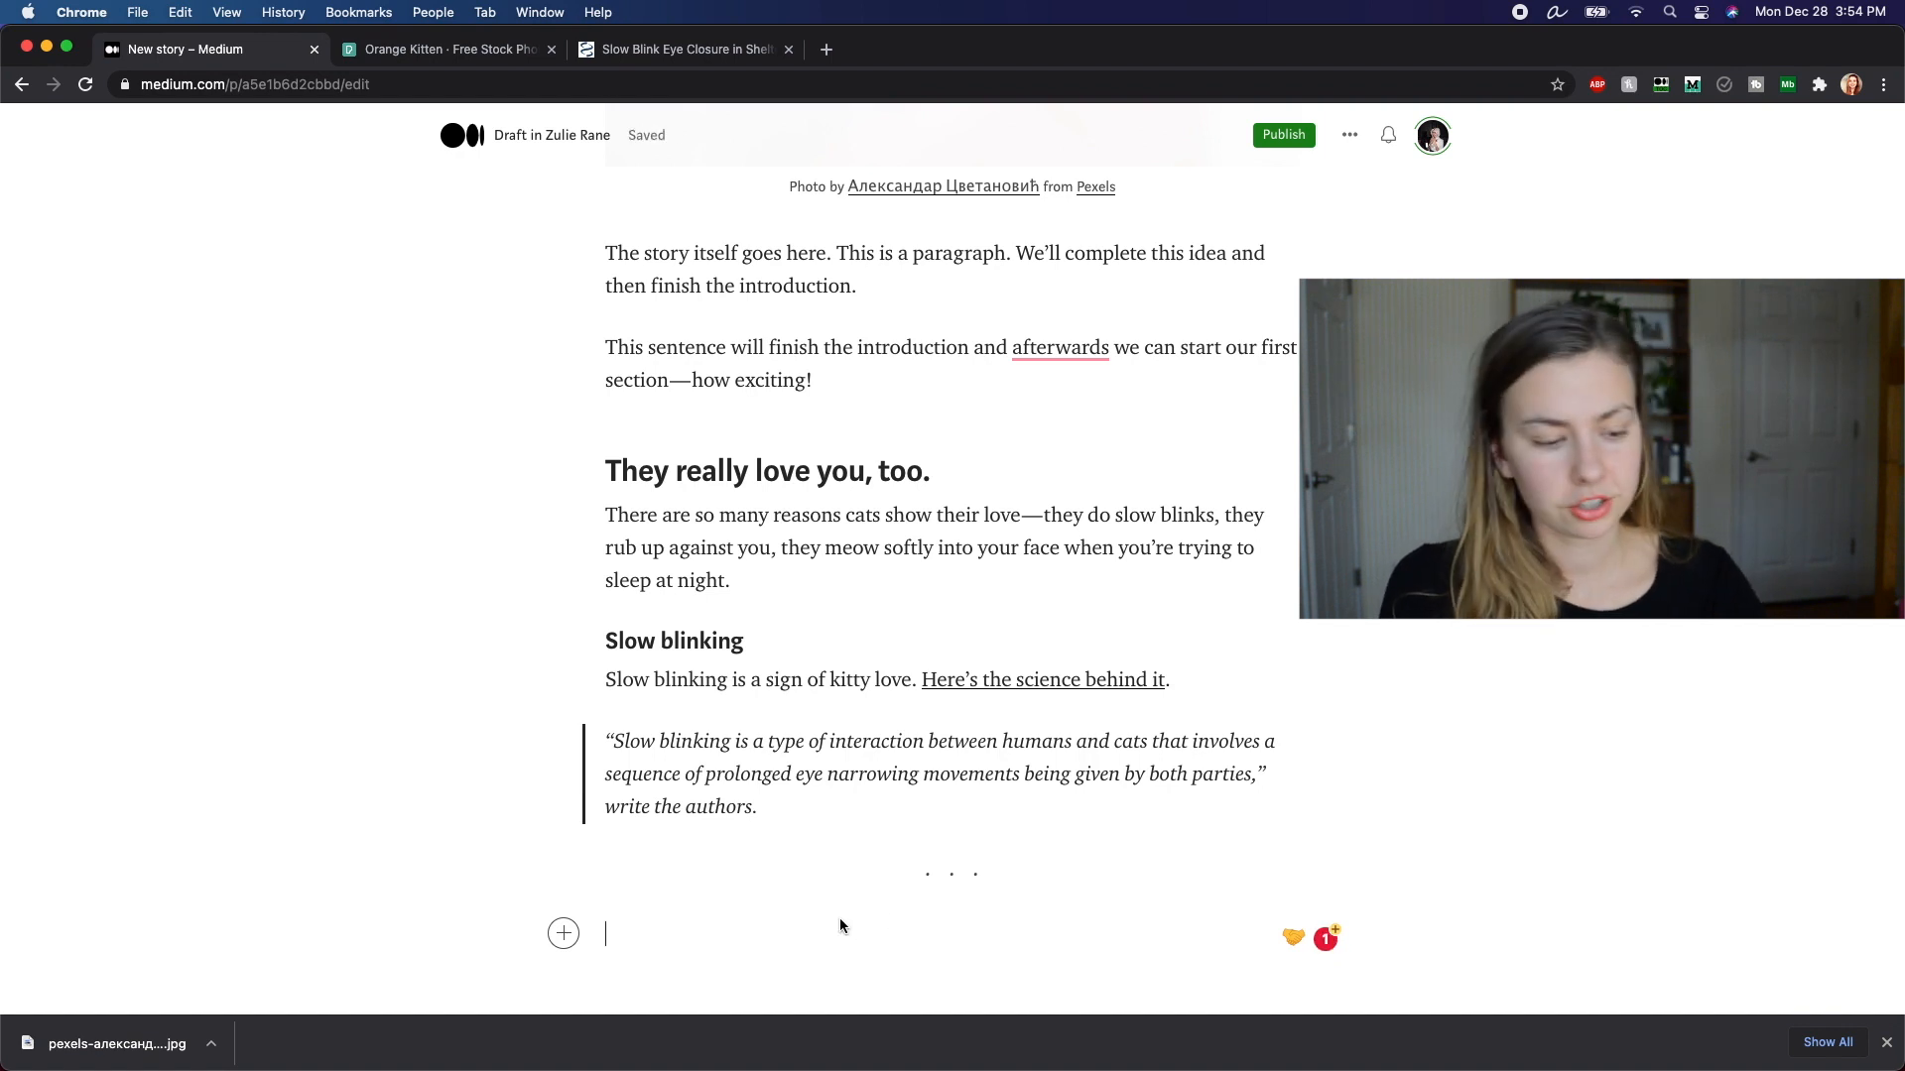
pyautogui.write('I love cats so m')
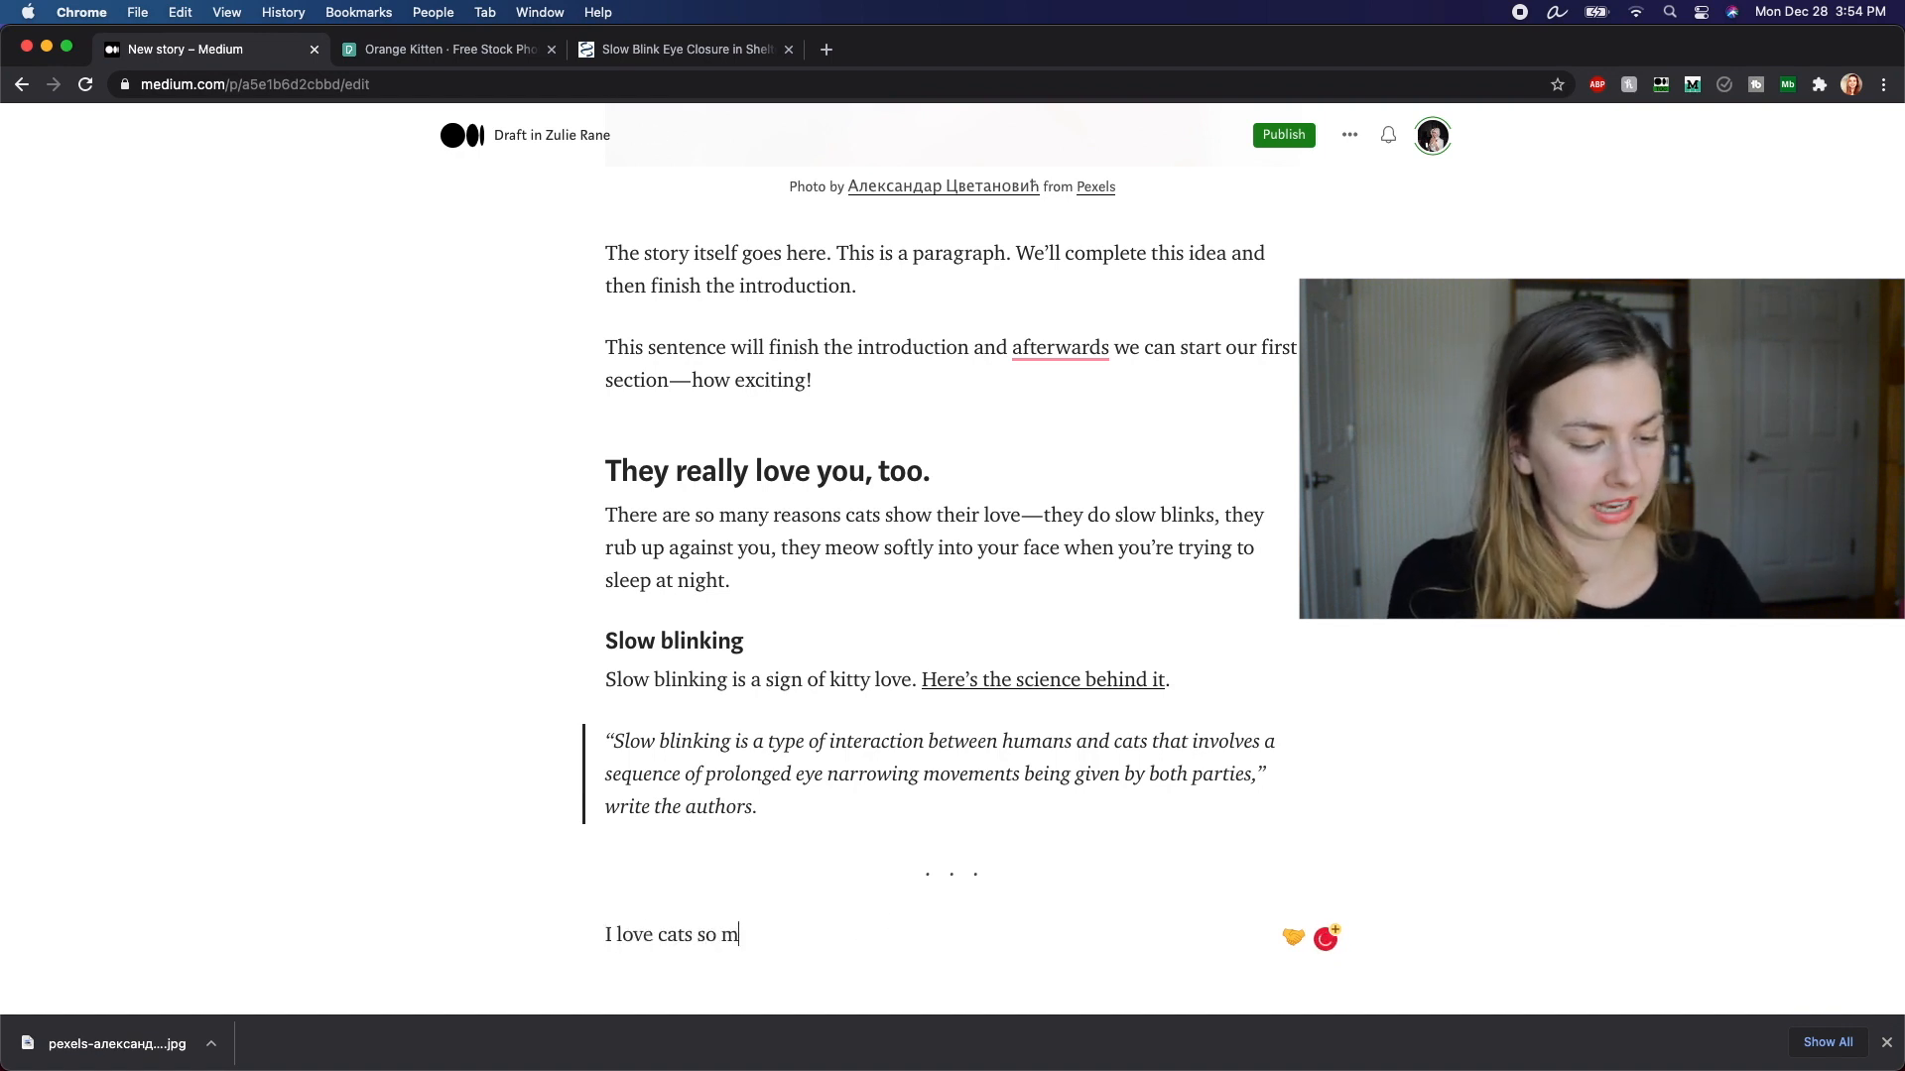
pyautogui.write("uch. Thye're the best. I have two, and I would lay down my very life for them.")
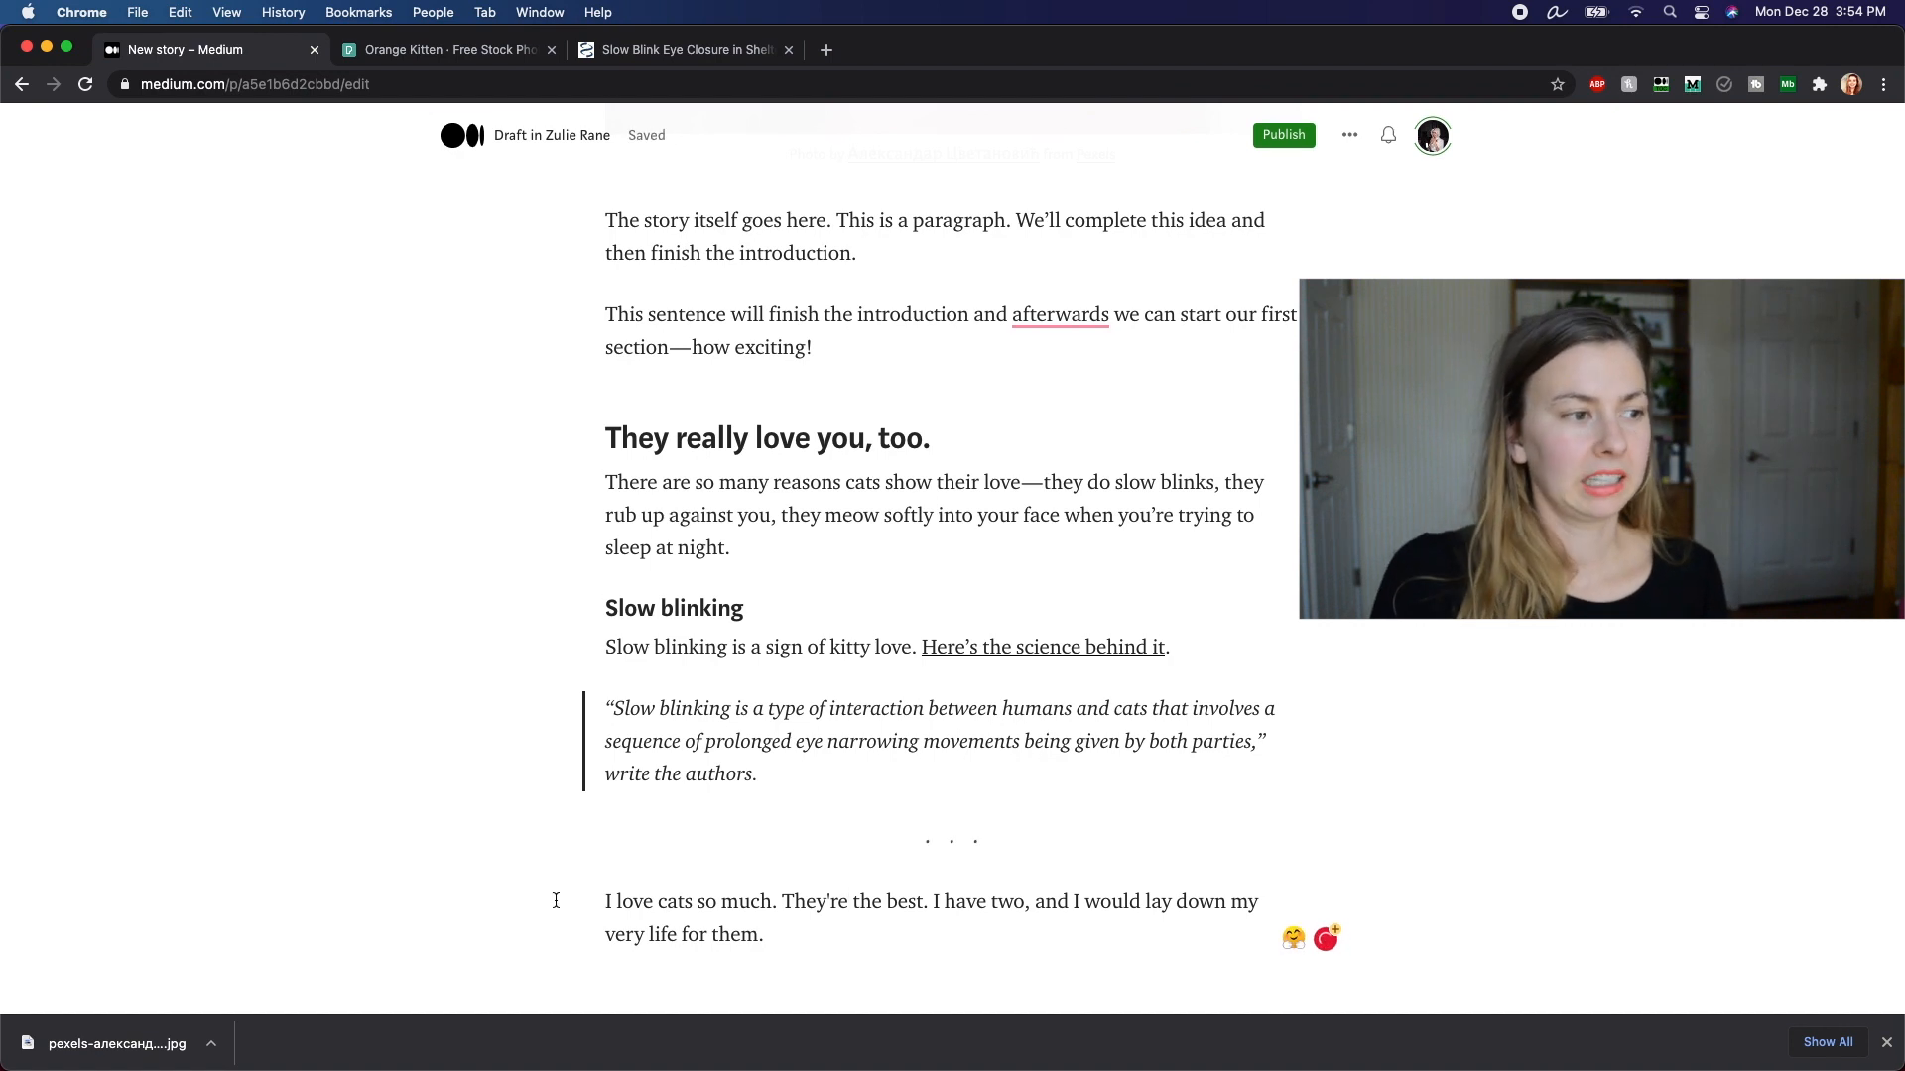
# Step: Apply a drop cap to the conclusion paragraph and remove it from the second intro paragraph
pyautogui.moveTo(605, 900); pyautogui.dragTo(635, 900)
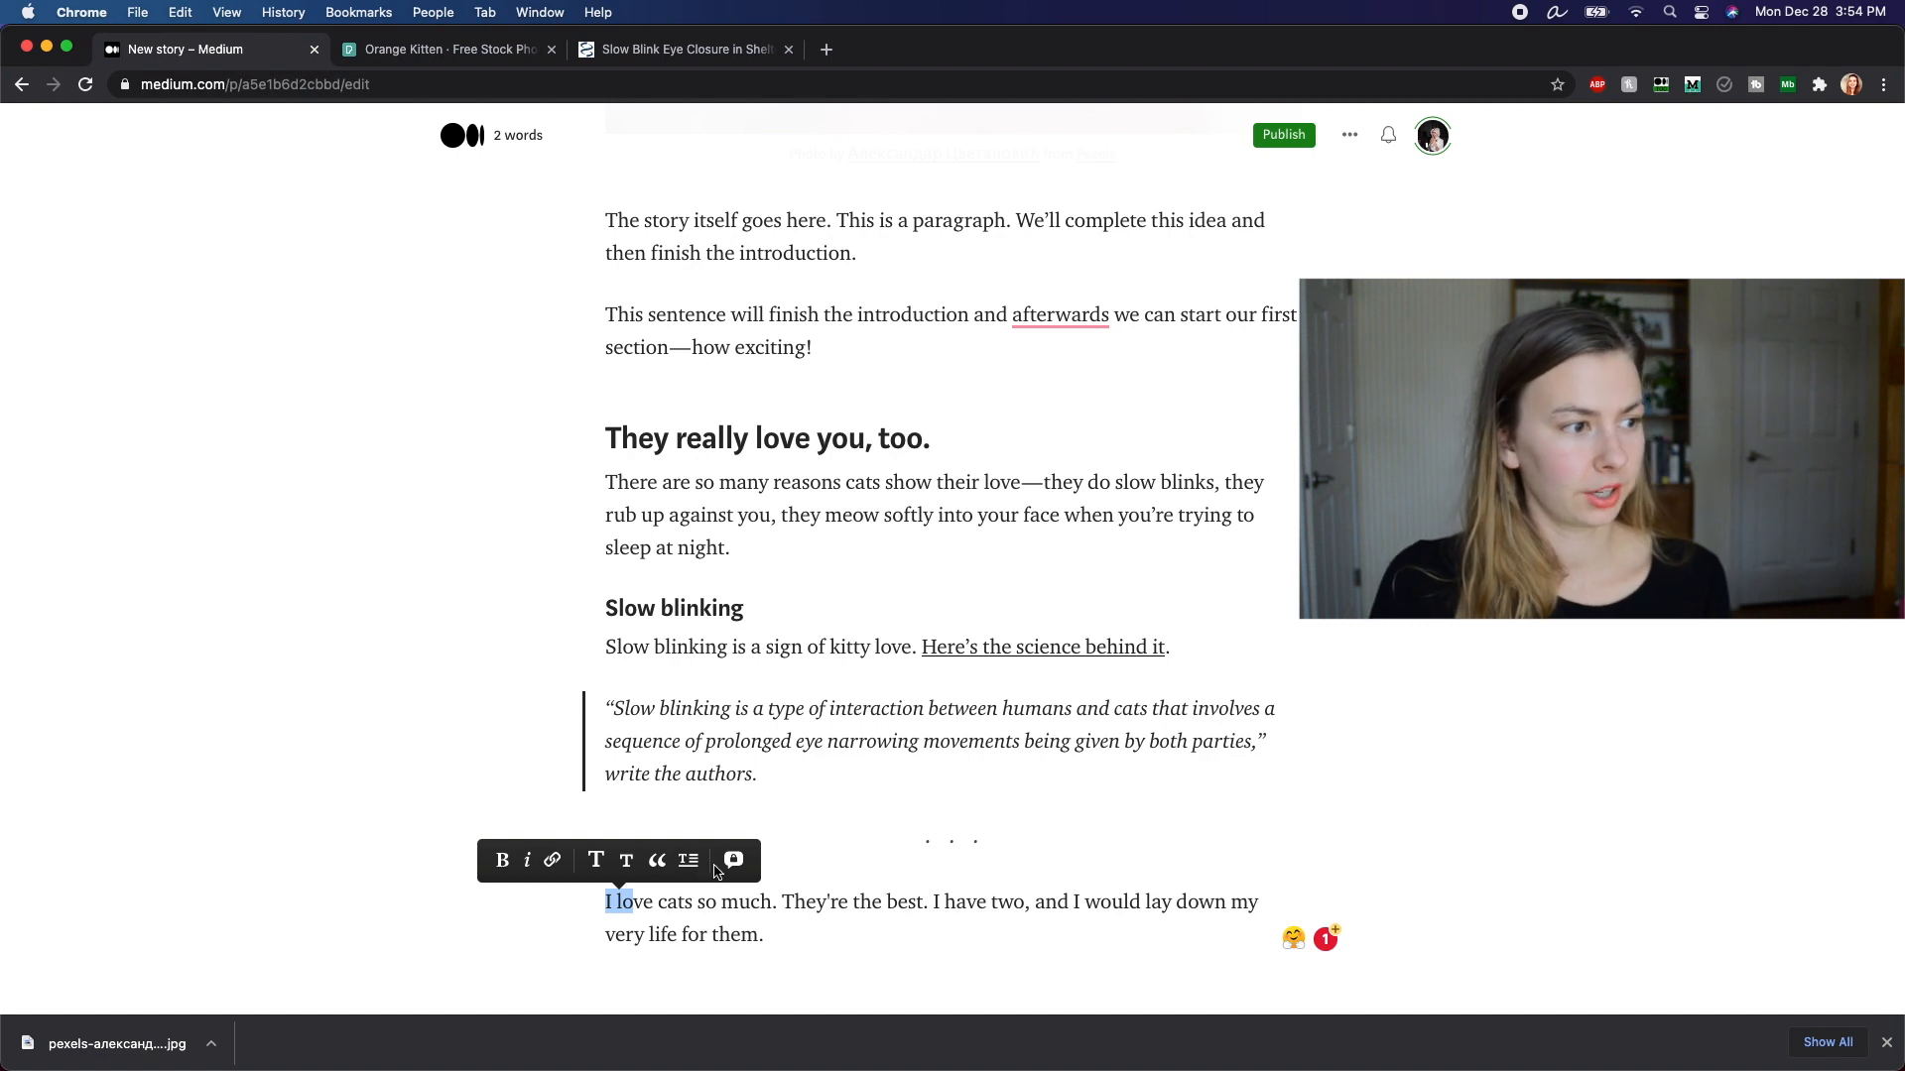
pyautogui.moveTo(606, 900); pyautogui.dragTo(786, 934)
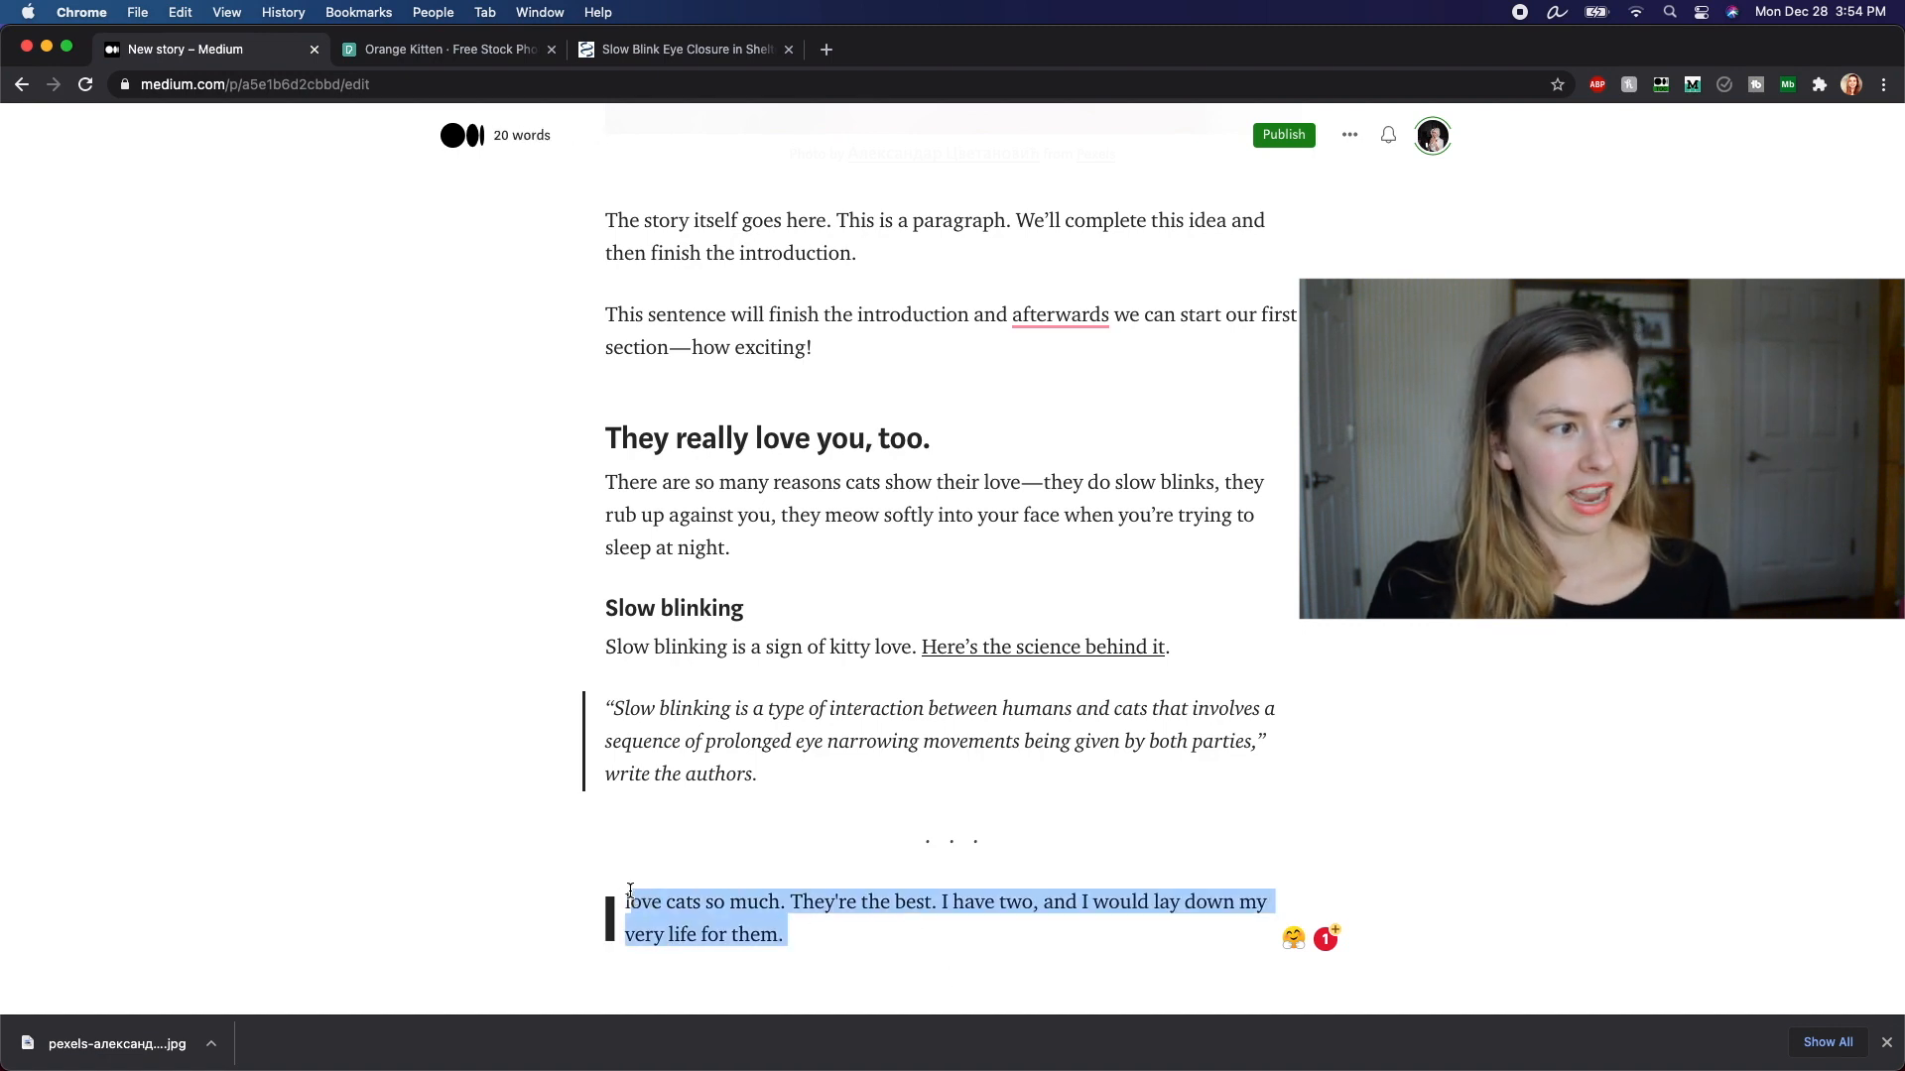
pyautogui.click(750, 891)
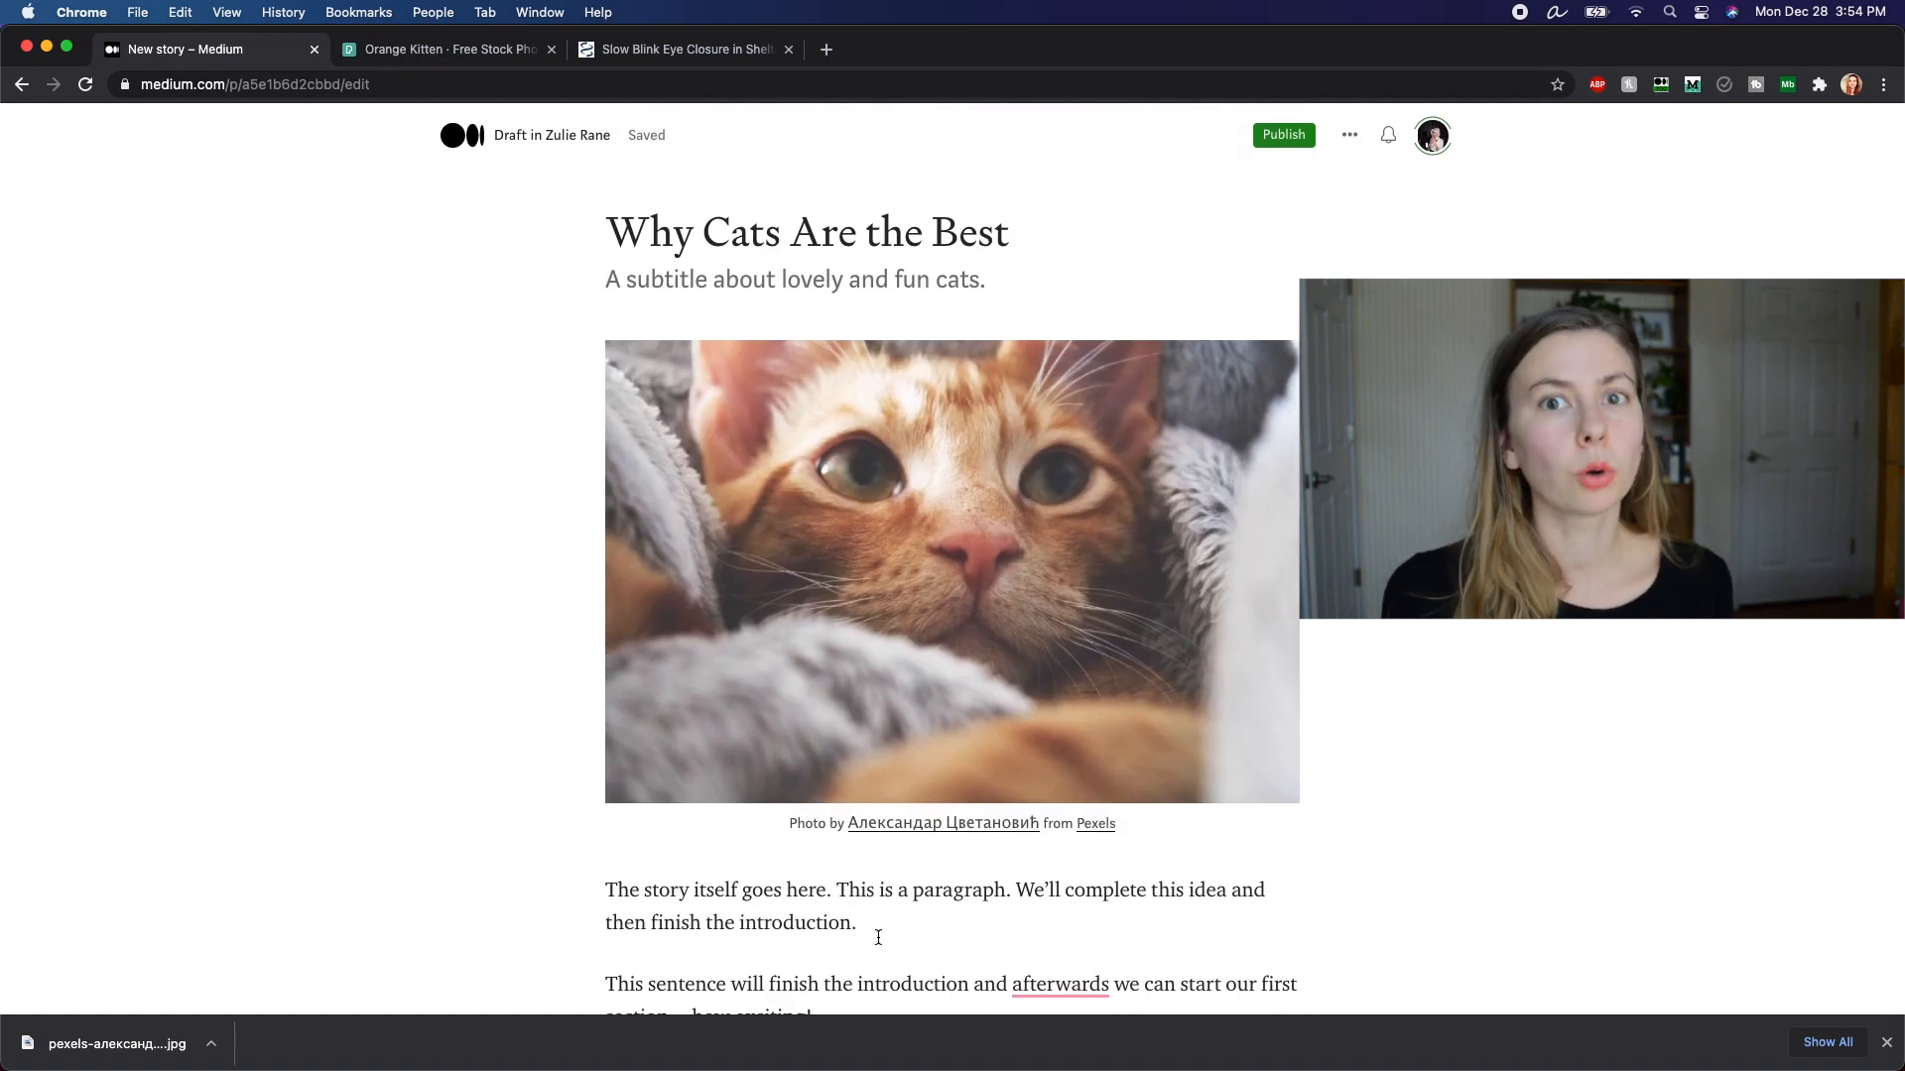
pyautogui.scroll(-3)
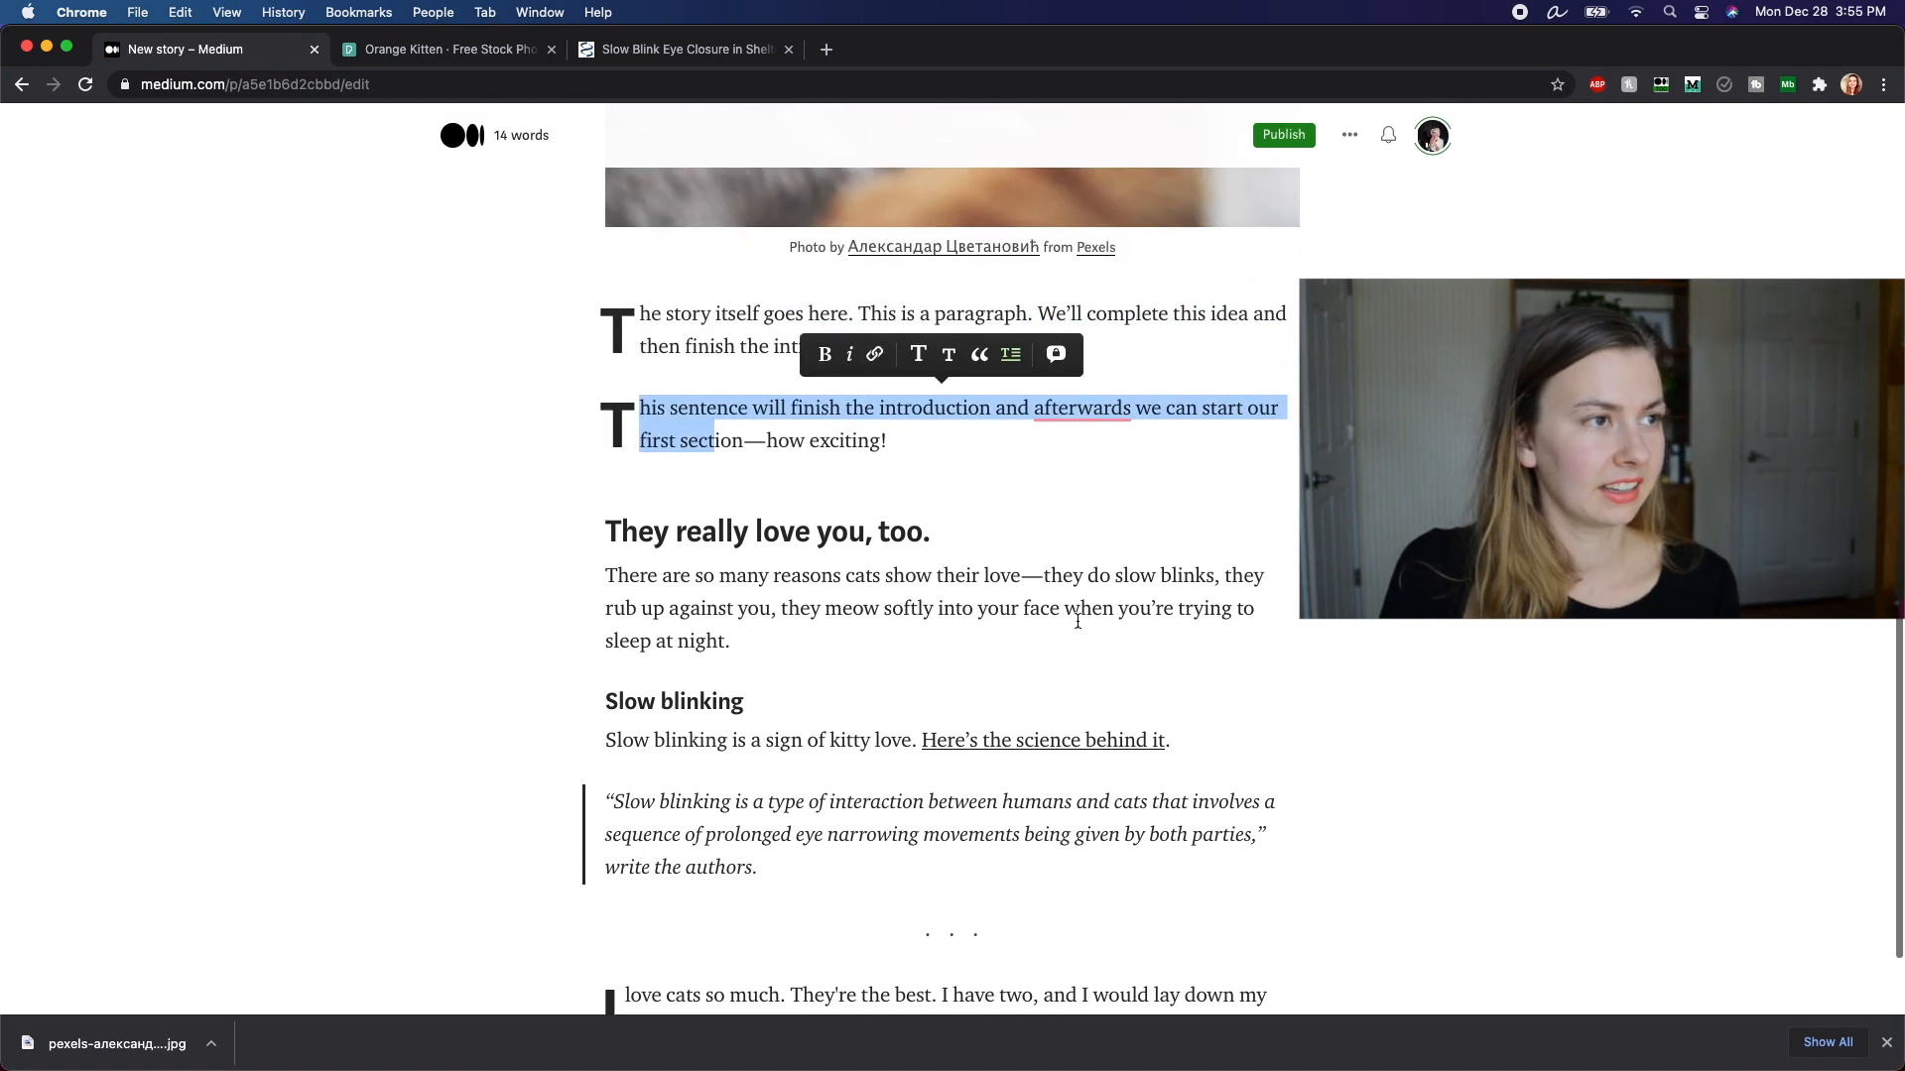
pyautogui.click(931, 487)
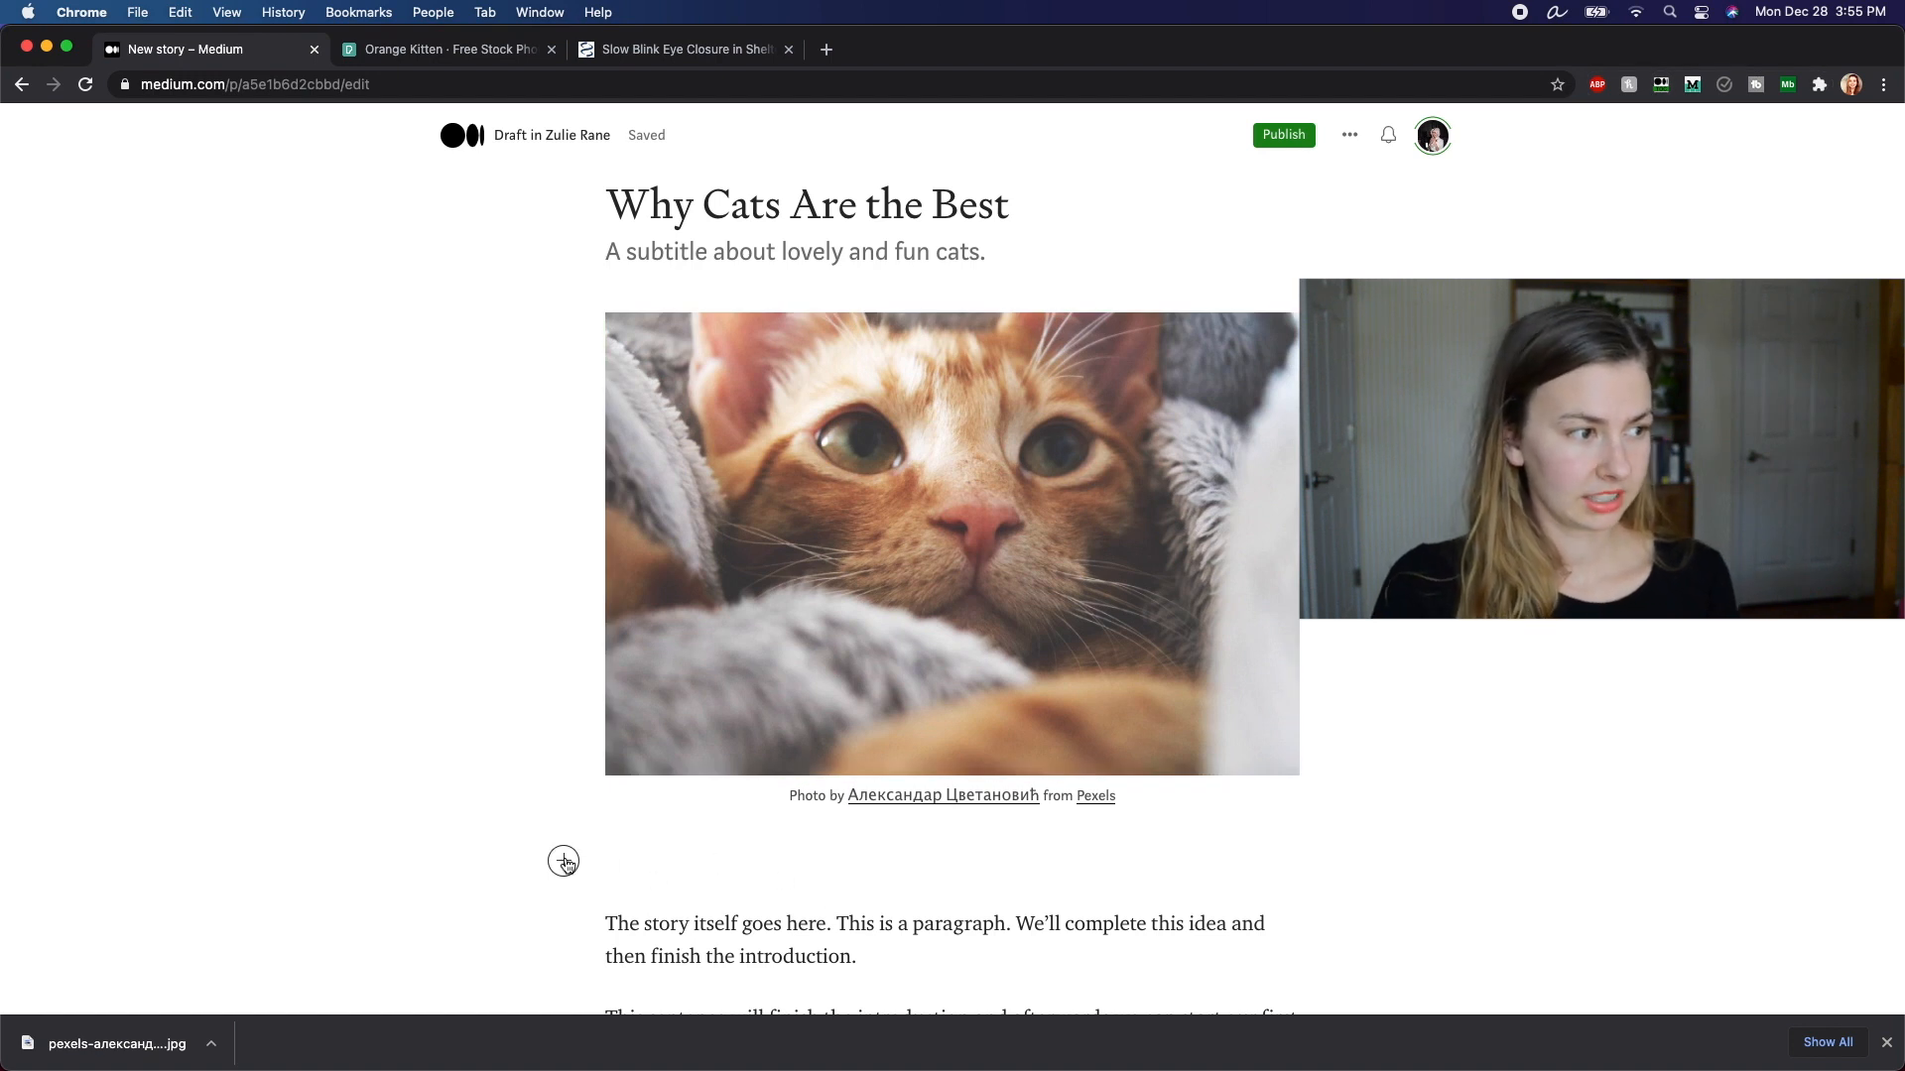
pyautogui.click(563, 860)
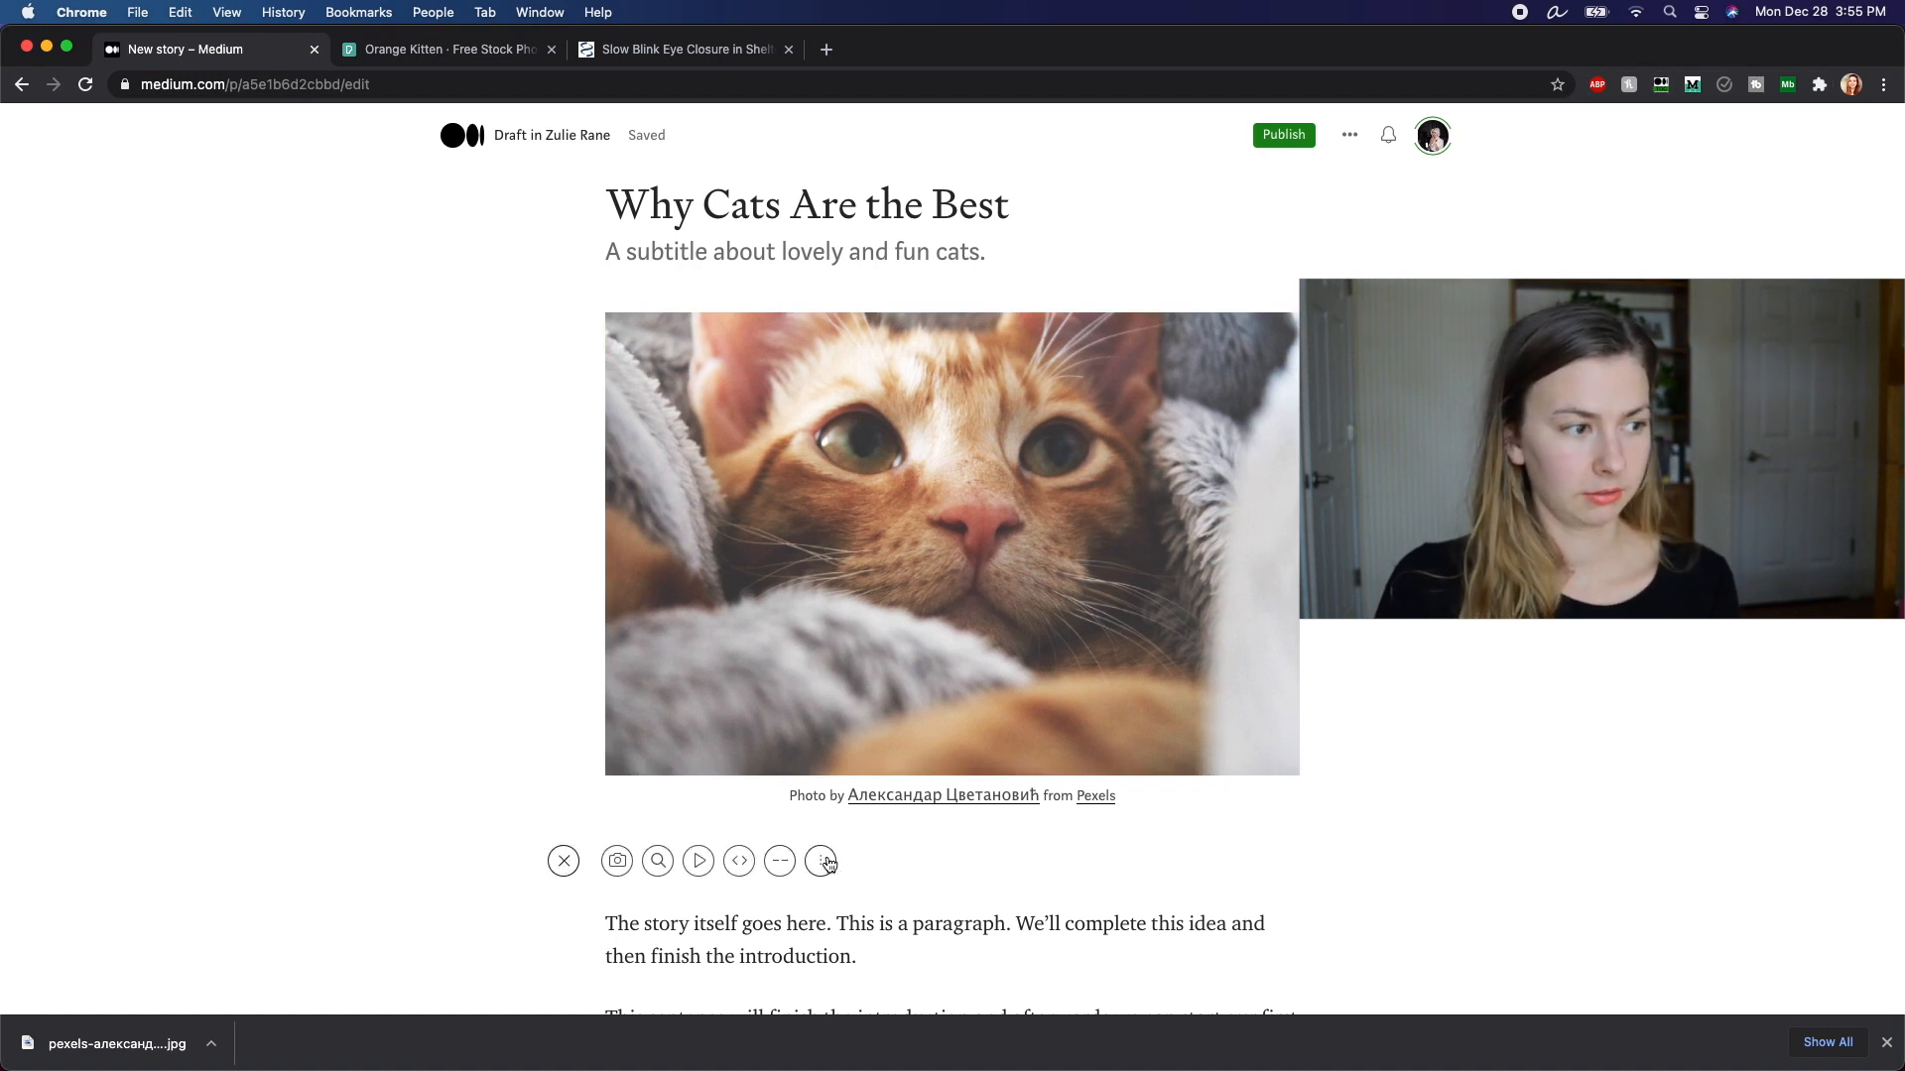
pyautogui.scroll(-3)
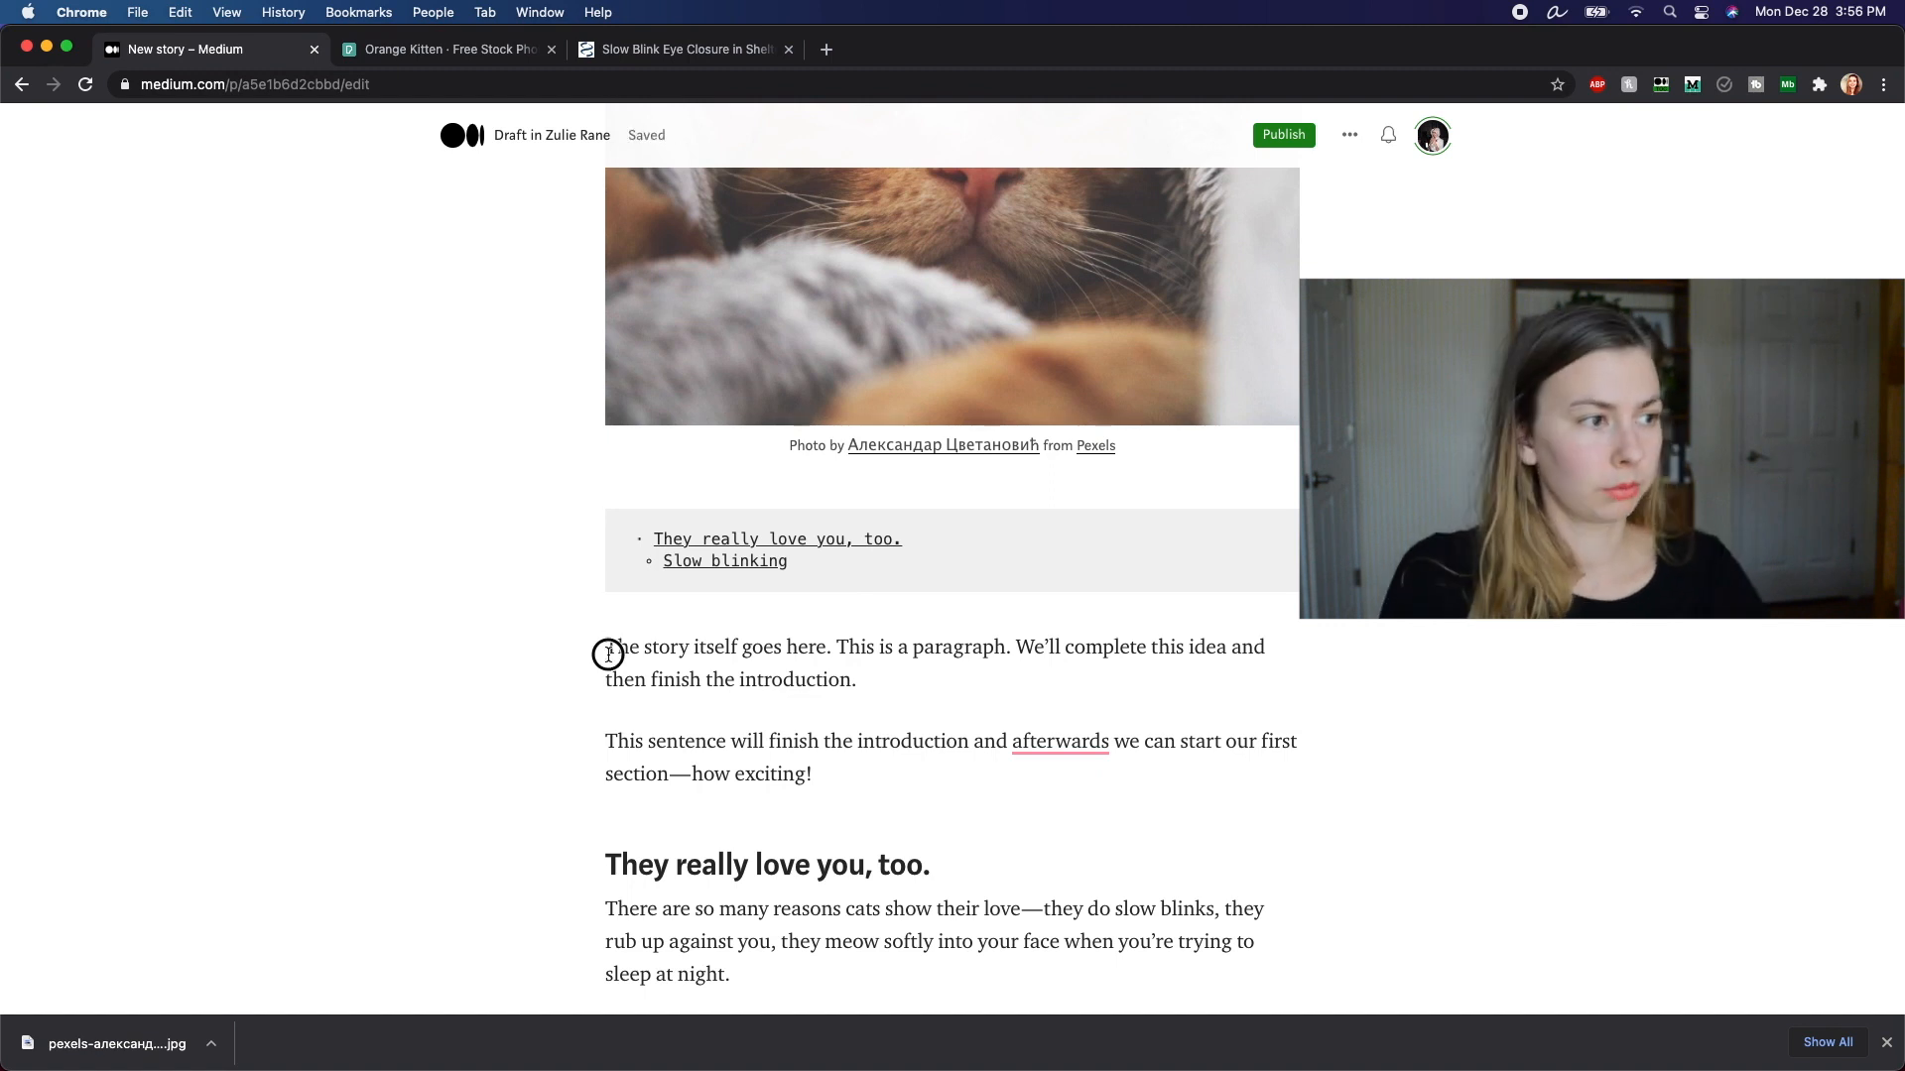
pyautogui.scroll(-3)
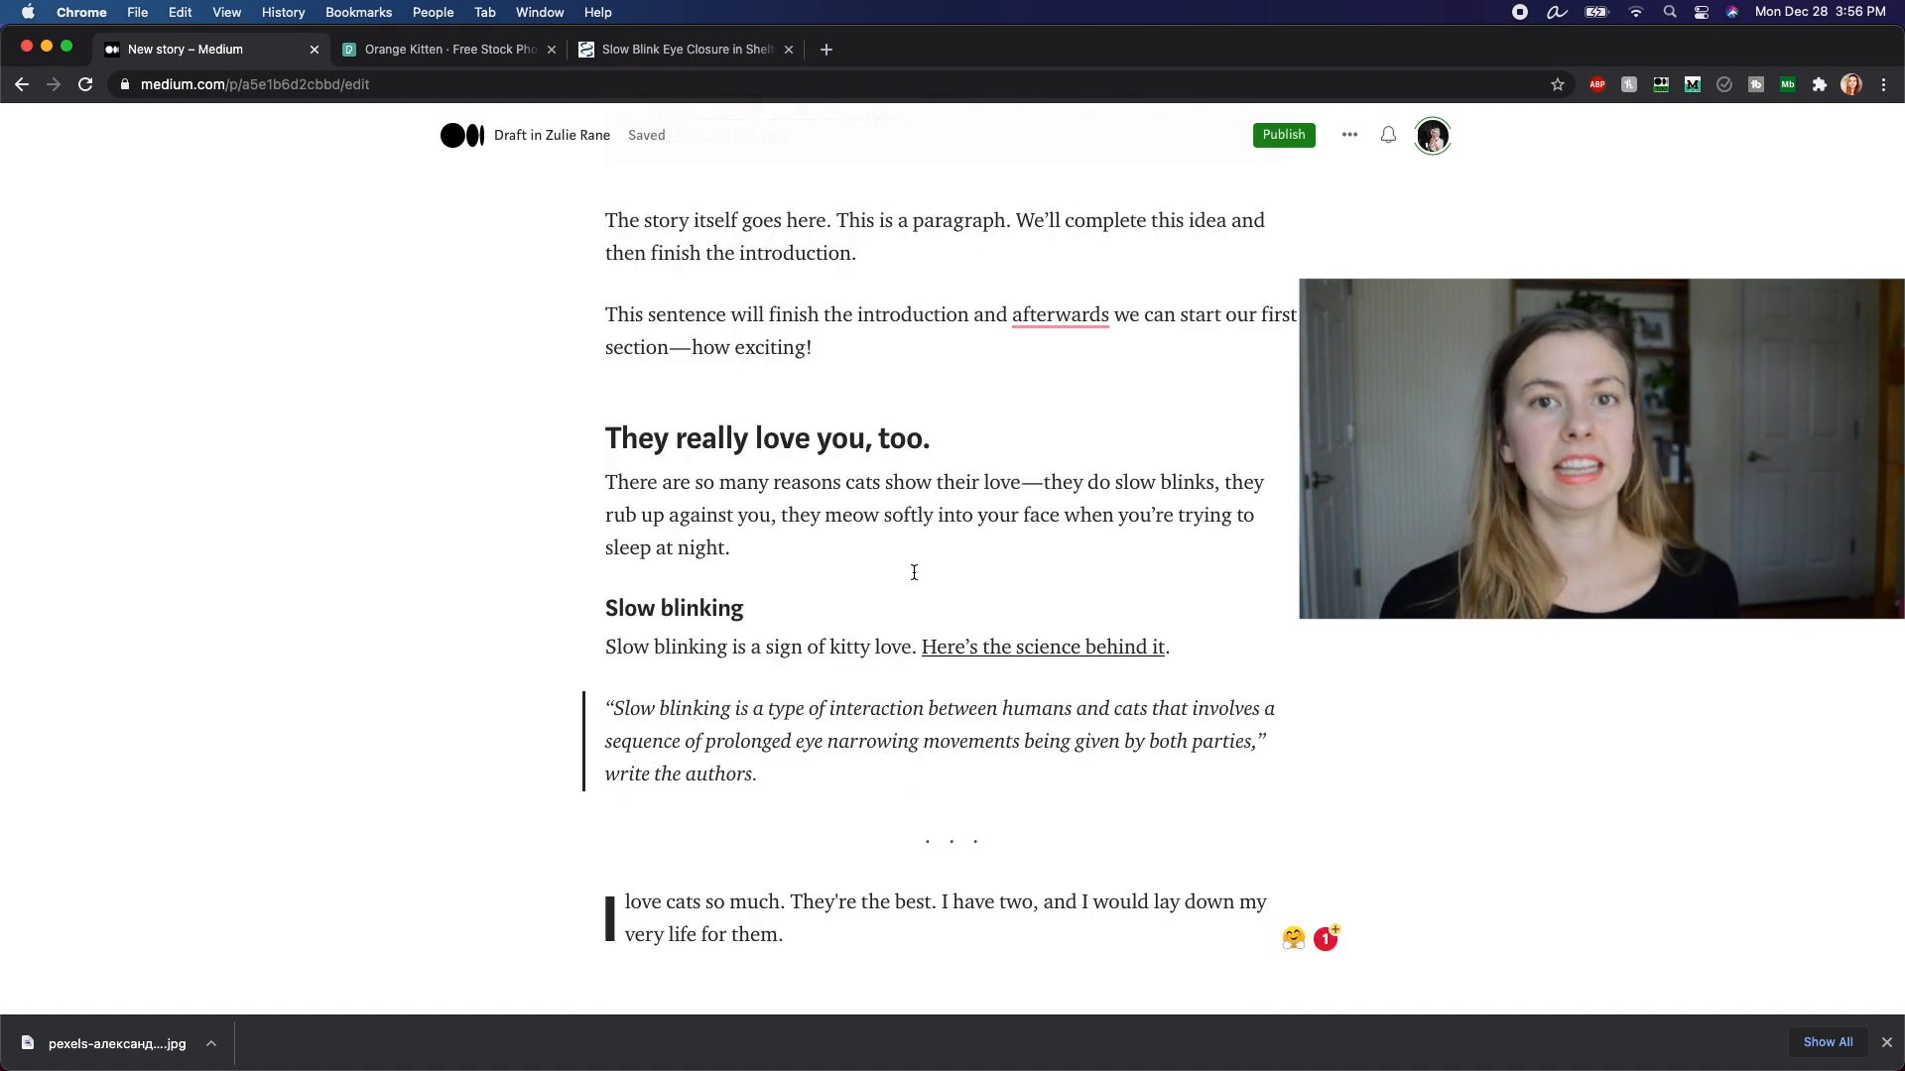
pyautogui.scroll(3)
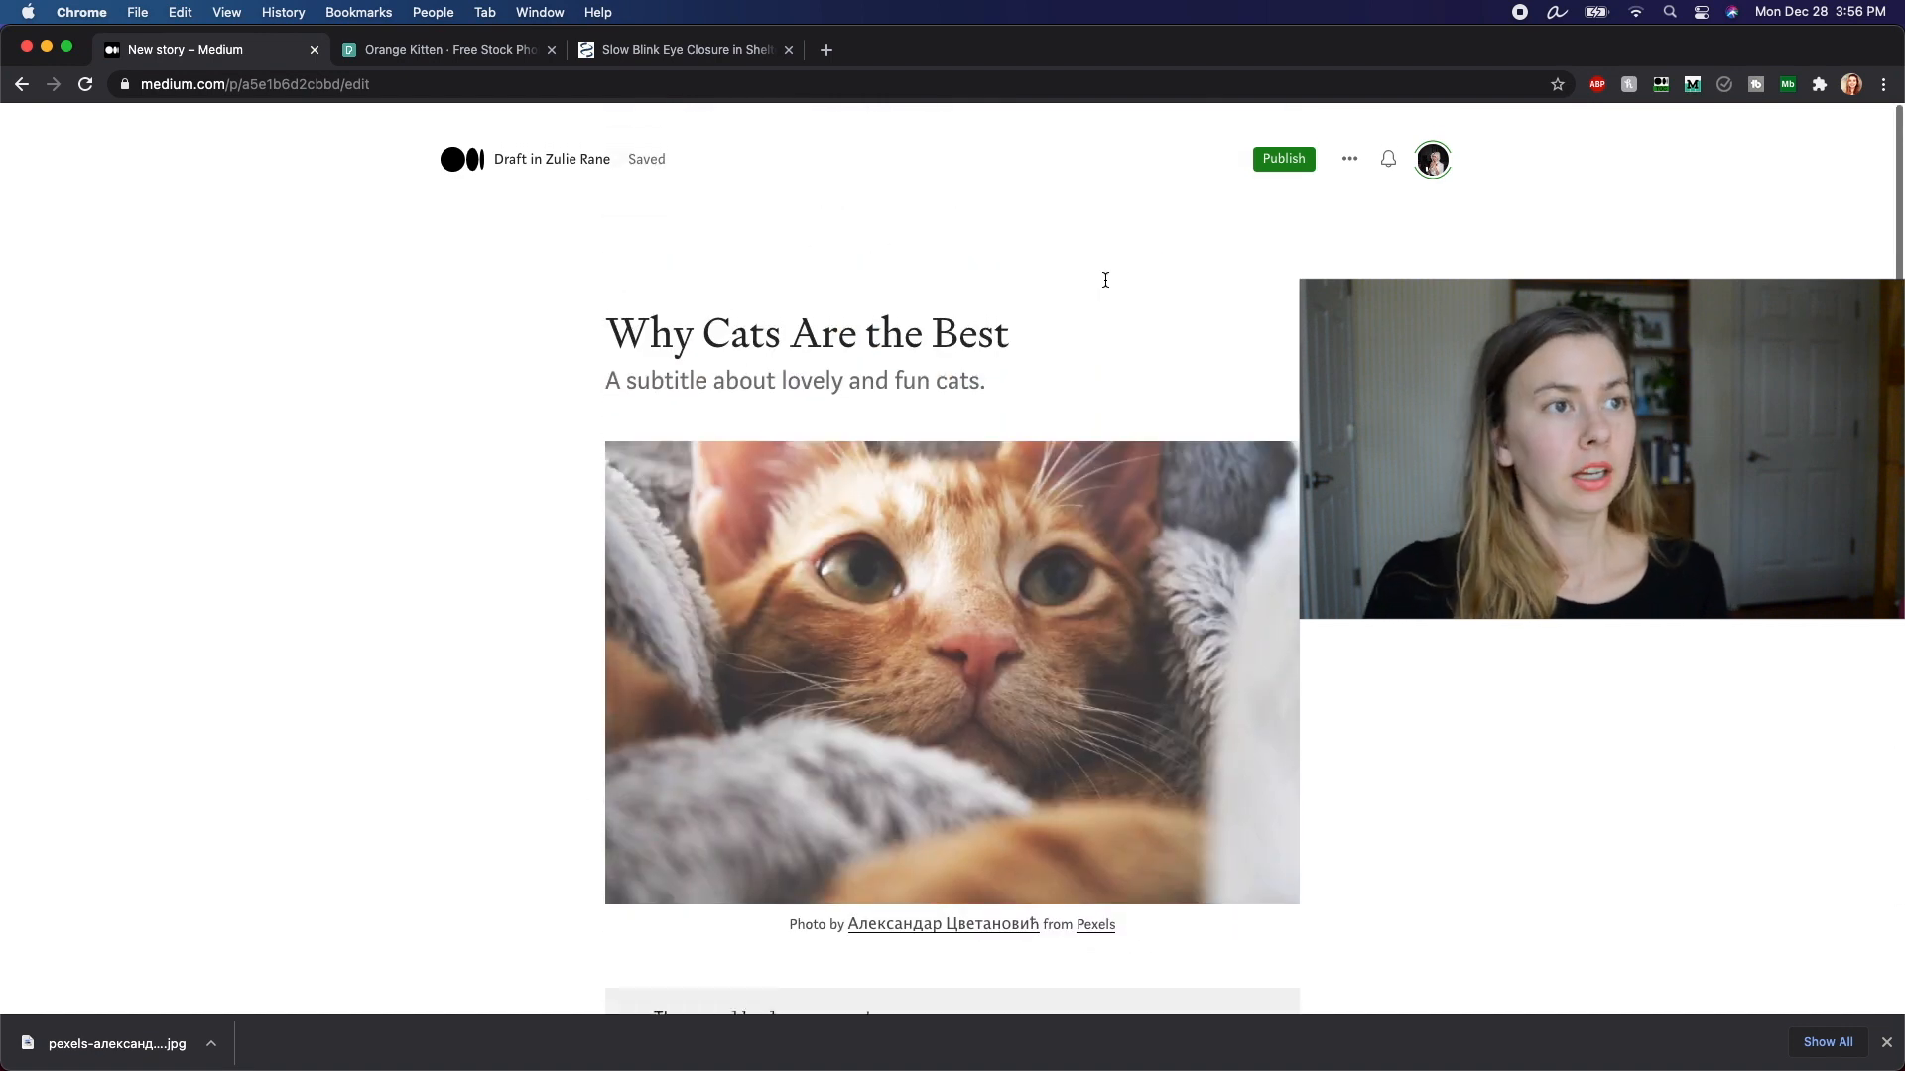
pyautogui.click(805, 310)
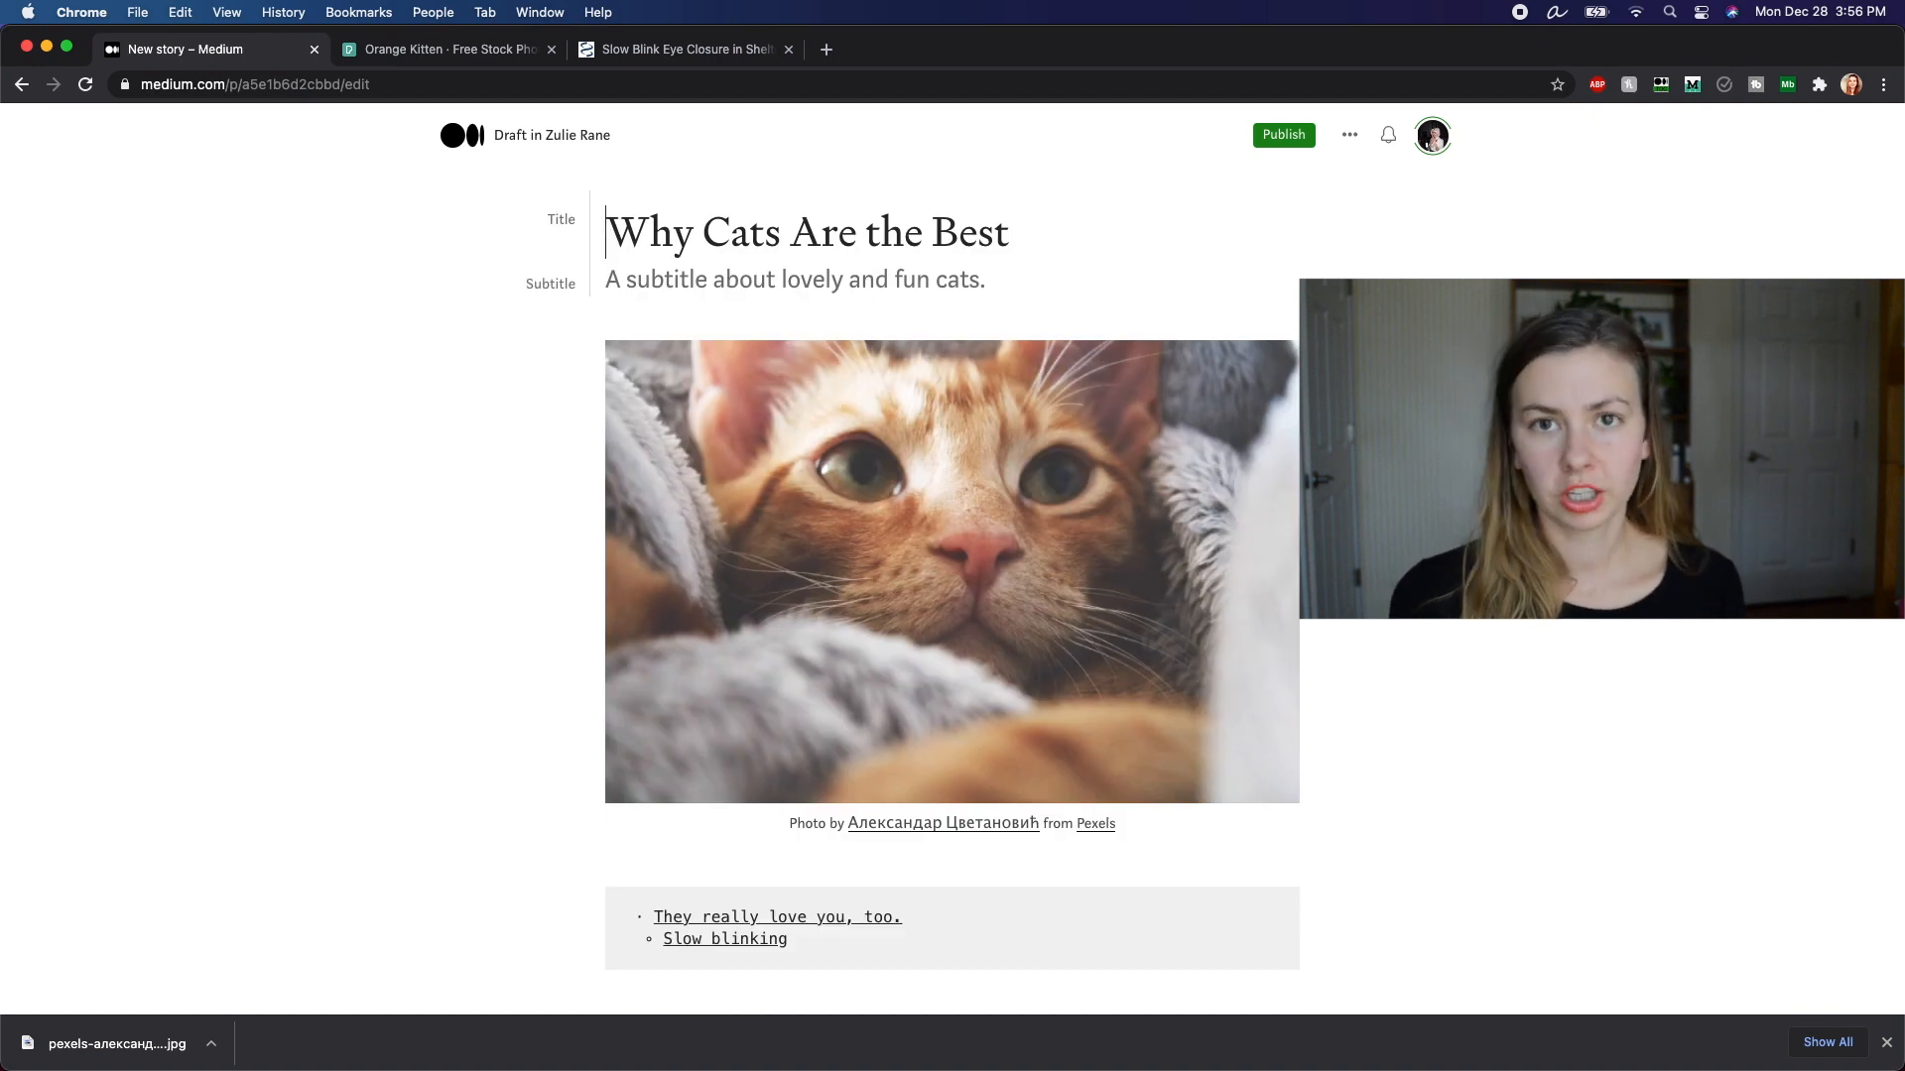
pyautogui.click(1348, 135)
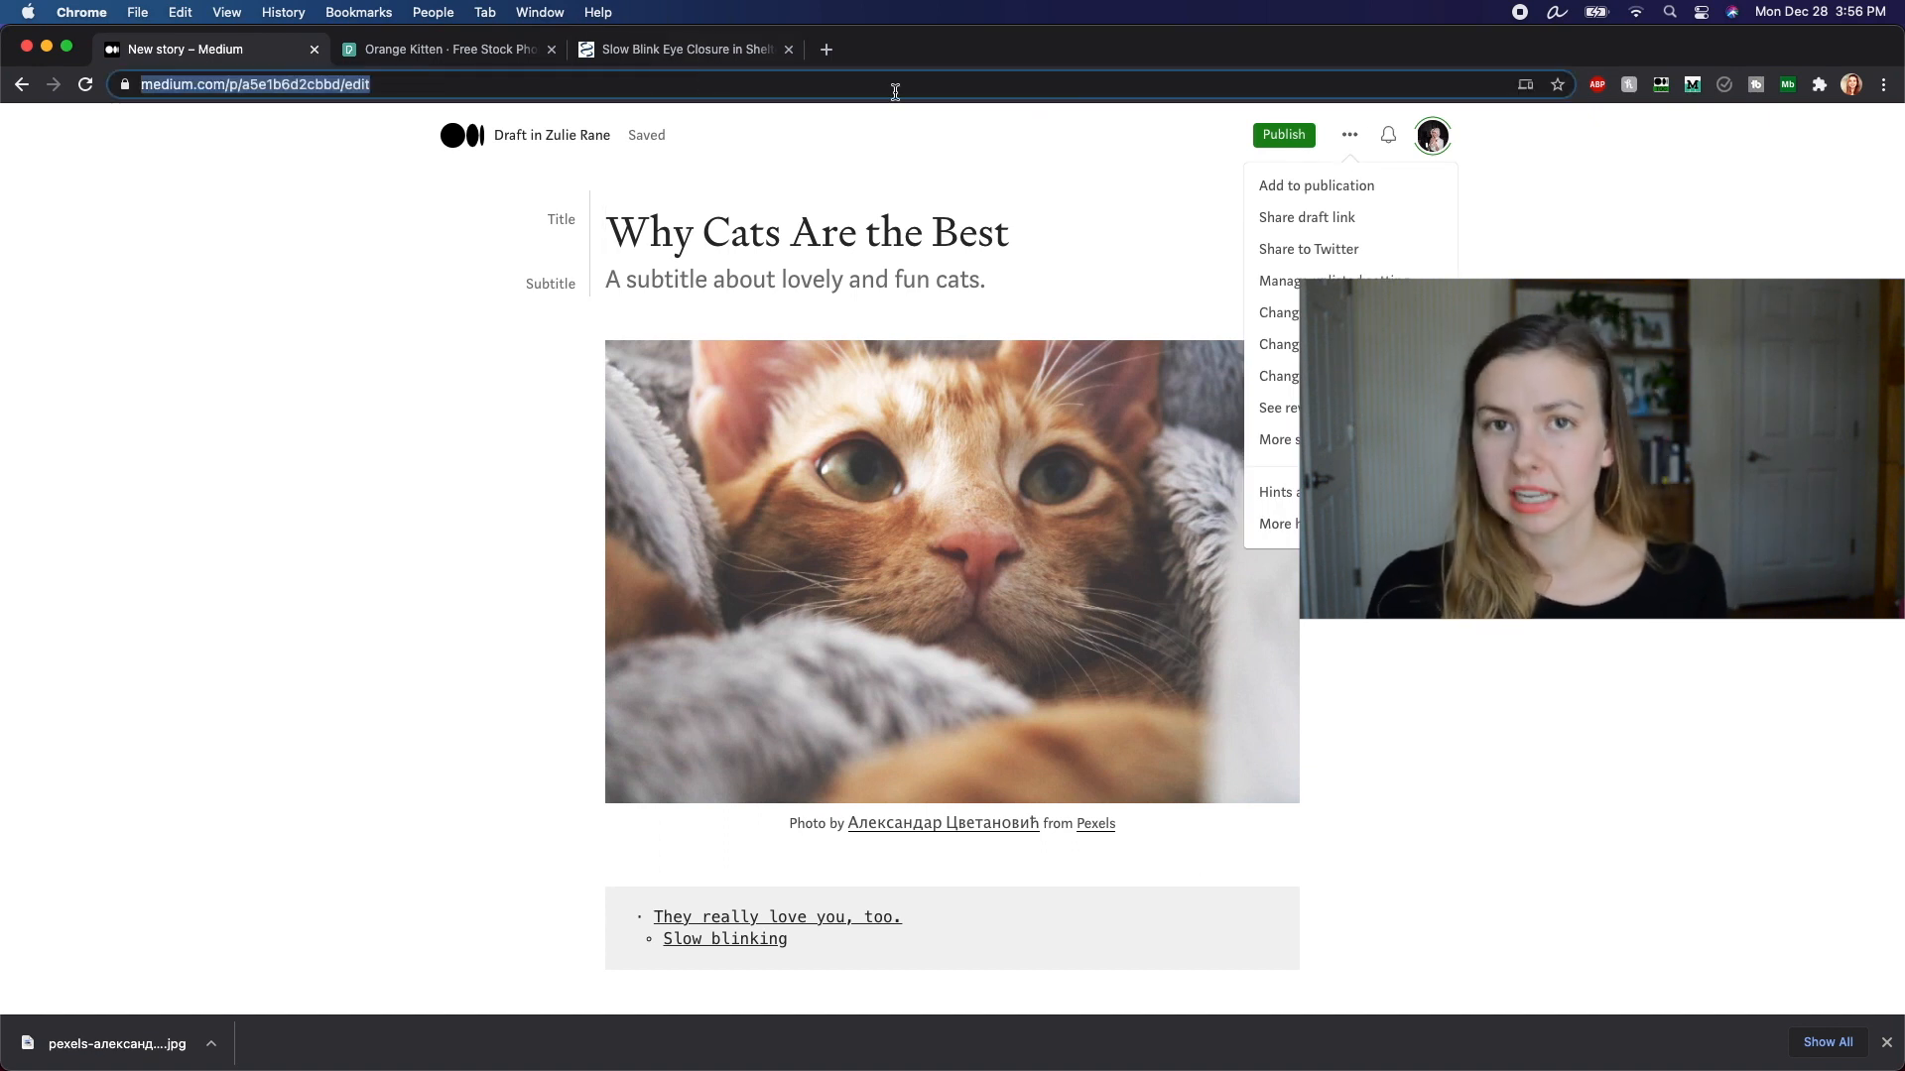
pyautogui.click(1305, 216)
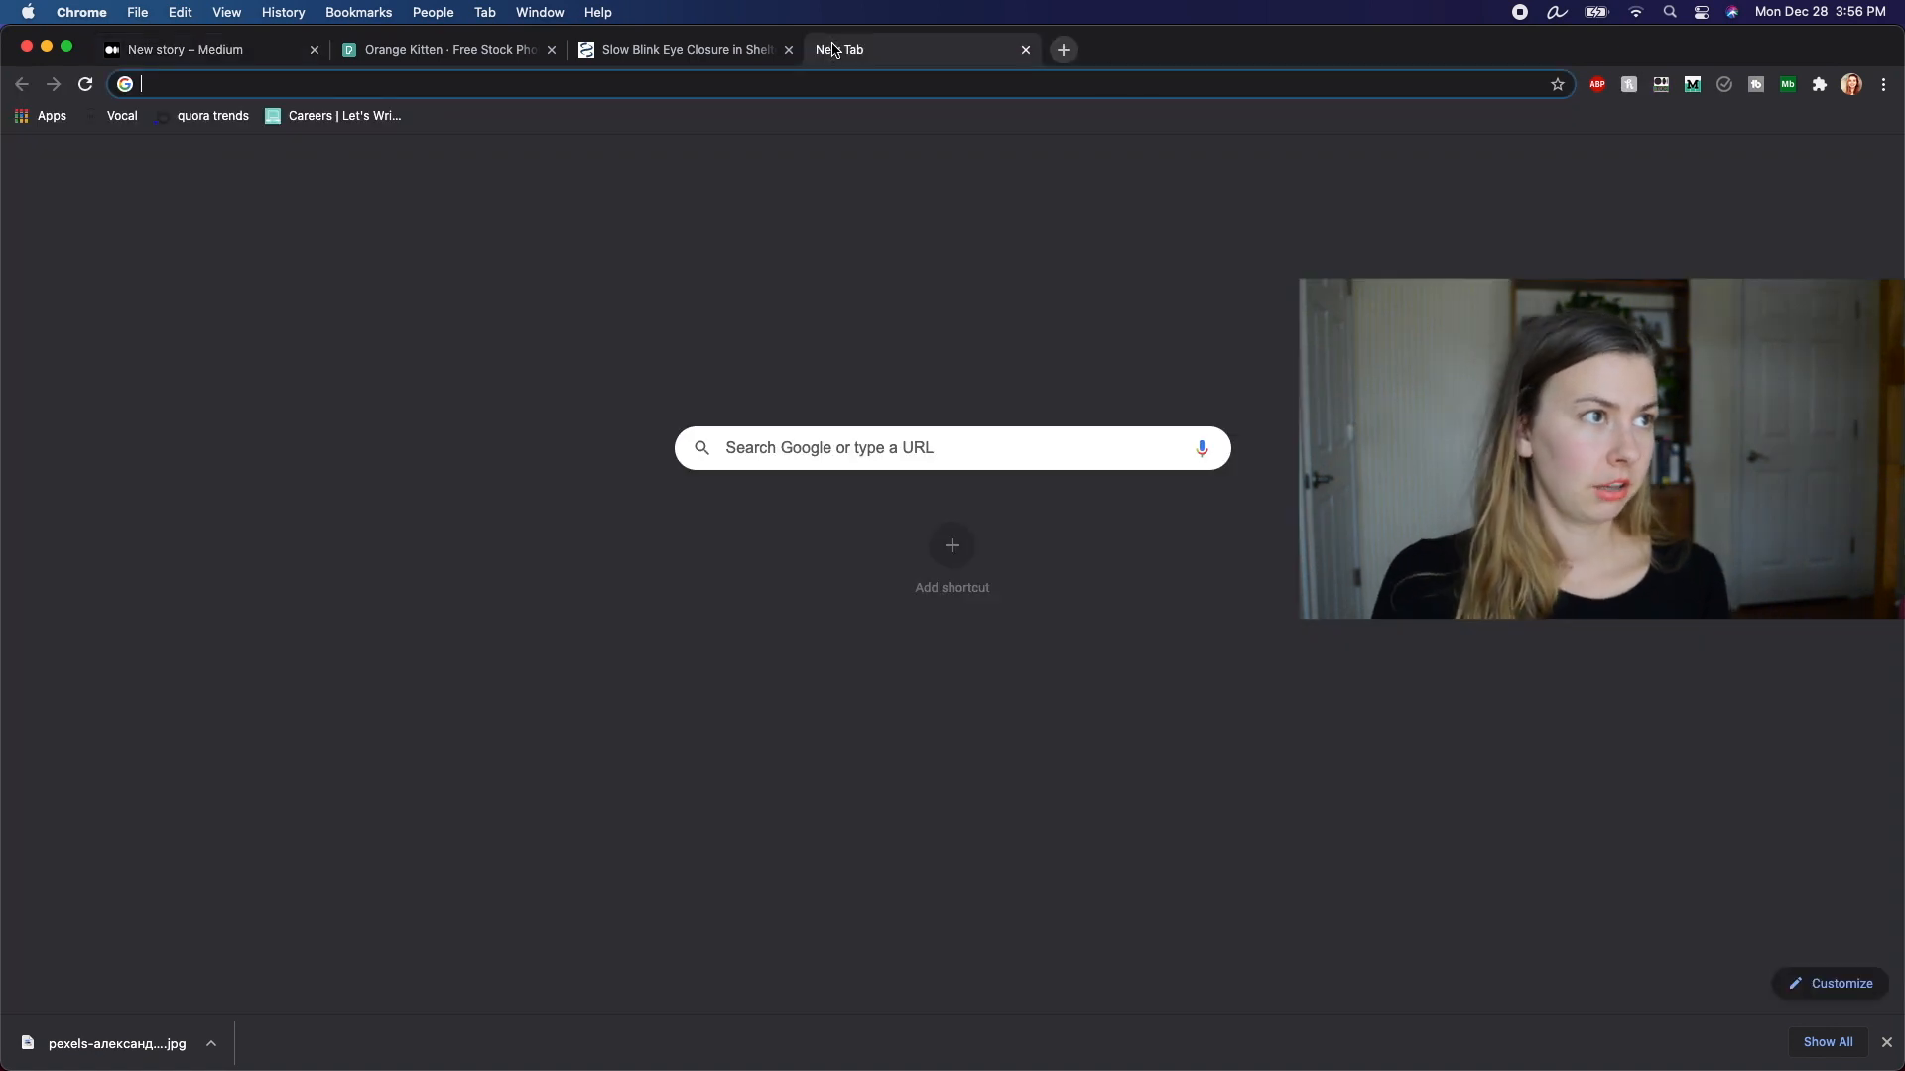
pyautogui.write('medium.com/@zulie/why-cats-are-the-best-a5e1b6d2cbbd')
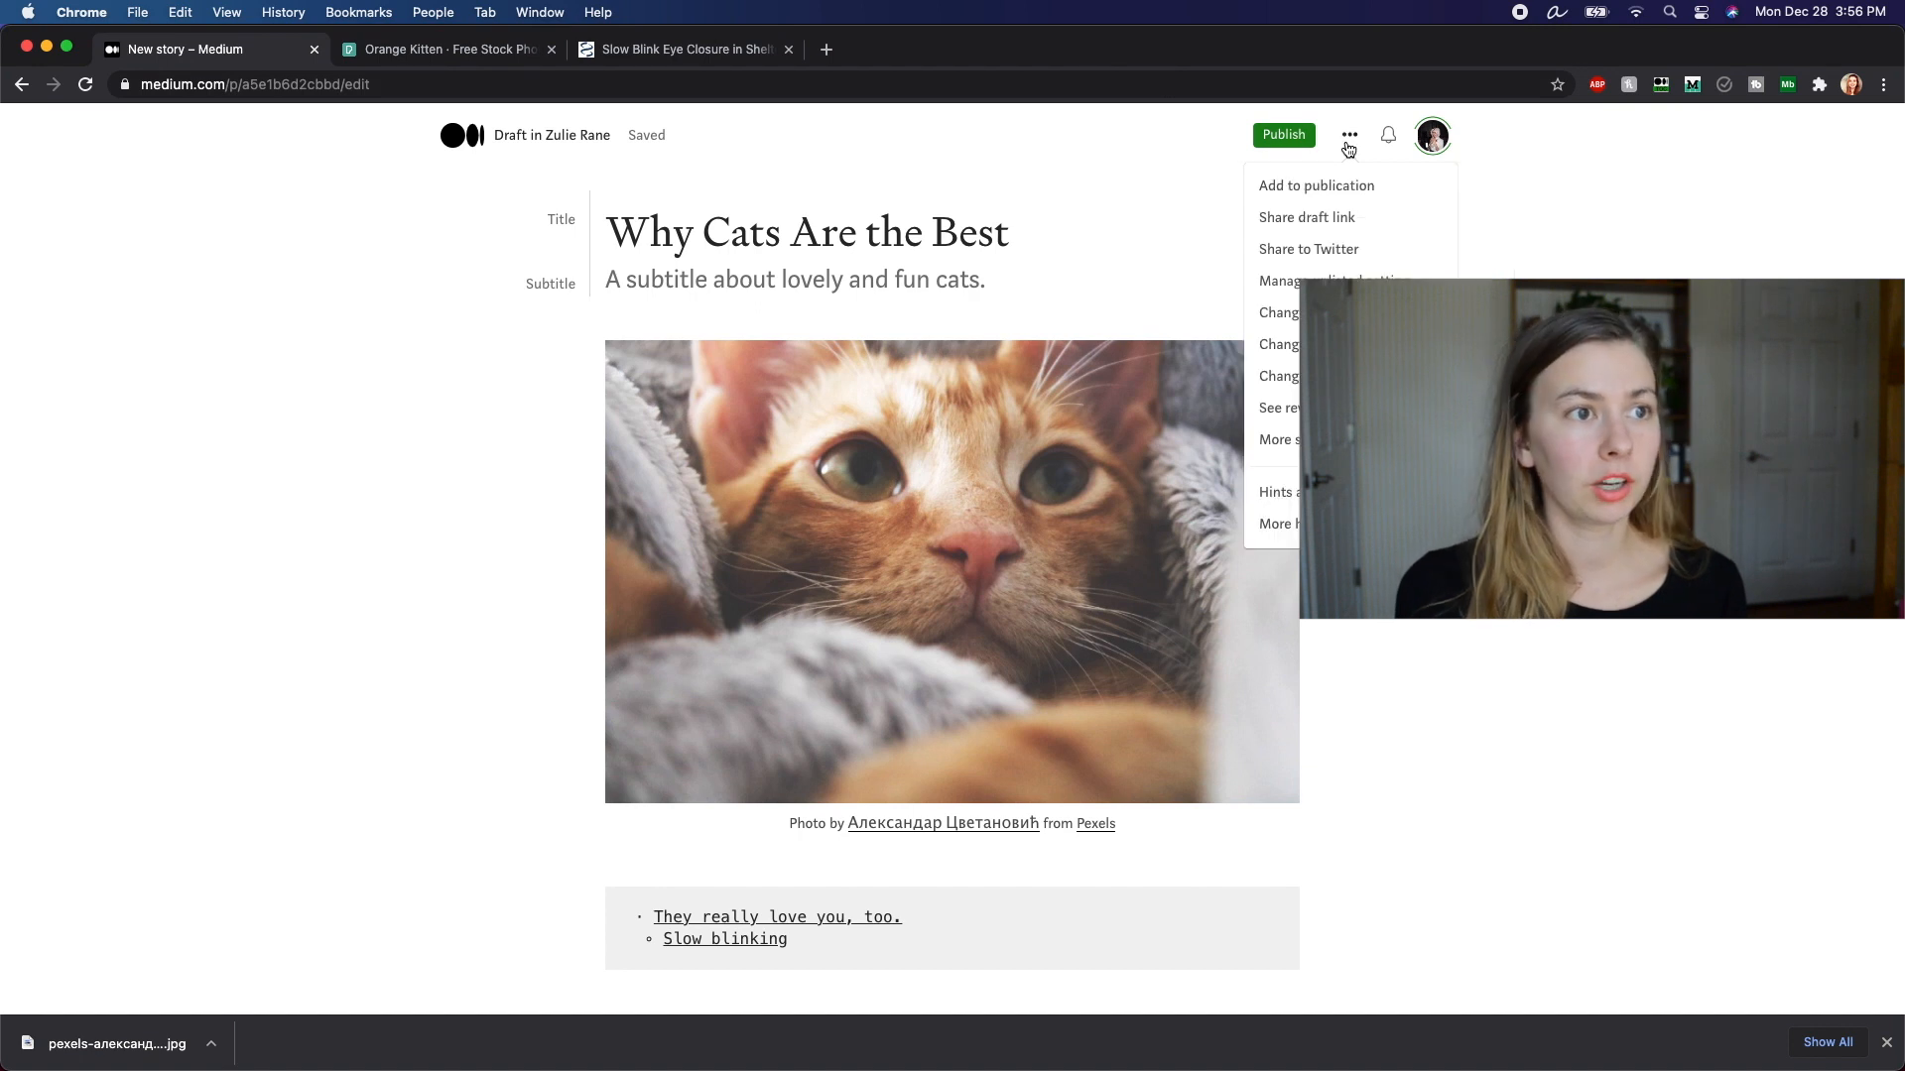
pyautogui.click(1309, 249)
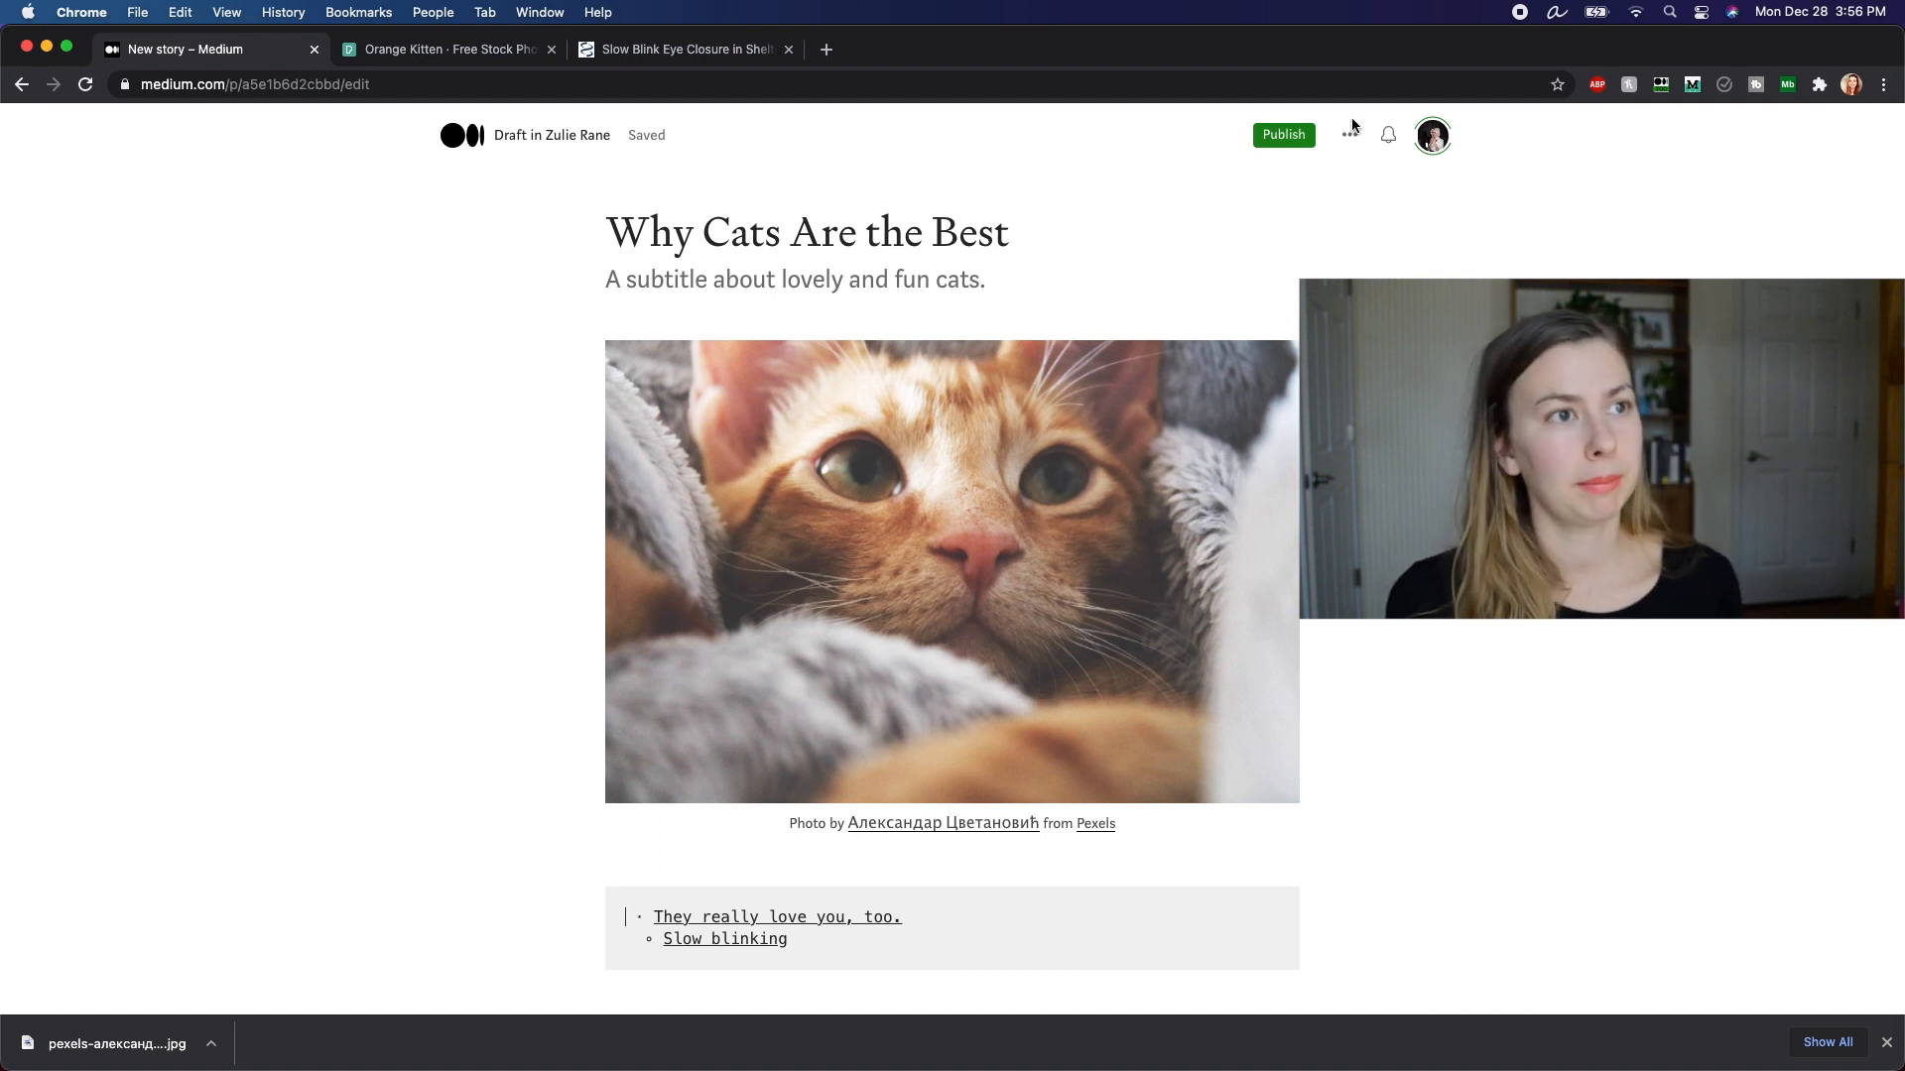
pyautogui.click(1348, 135)
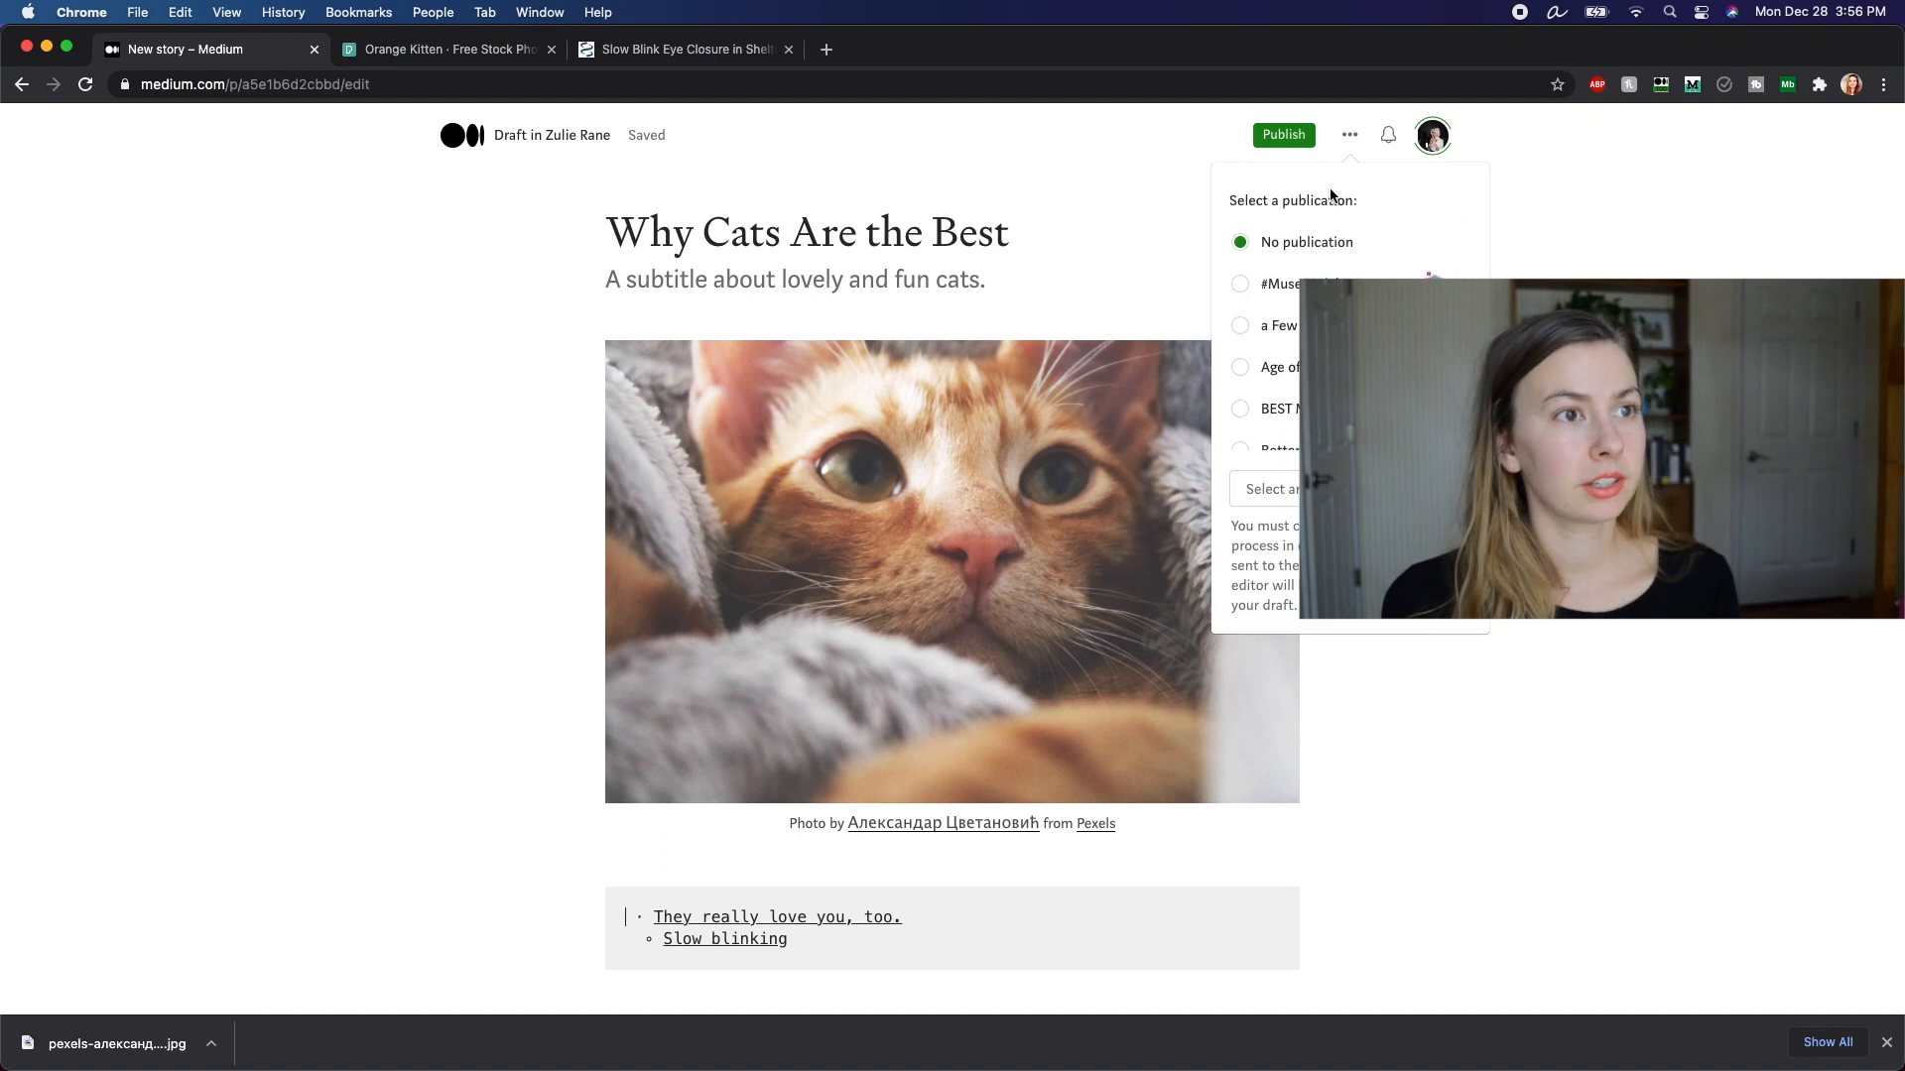
pyautogui.click(1349, 135)
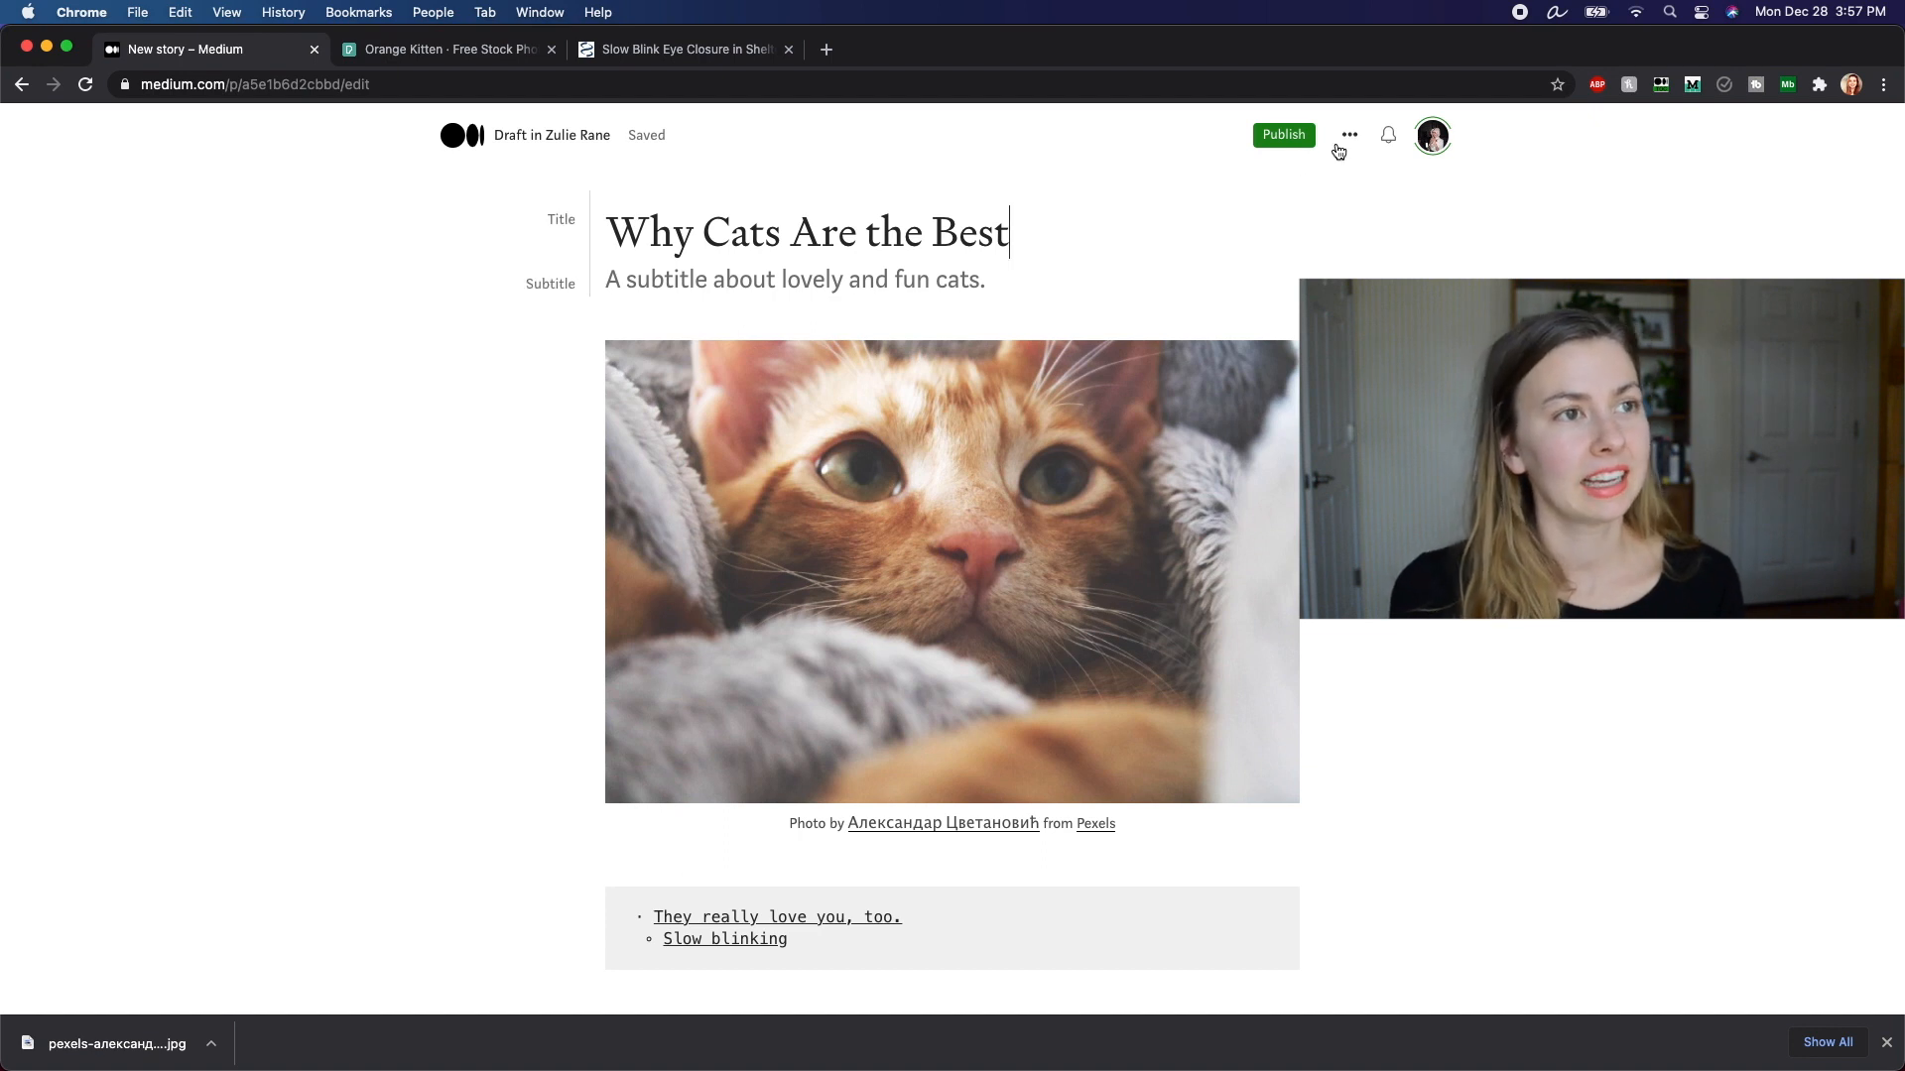
pyautogui.click(1348, 135)
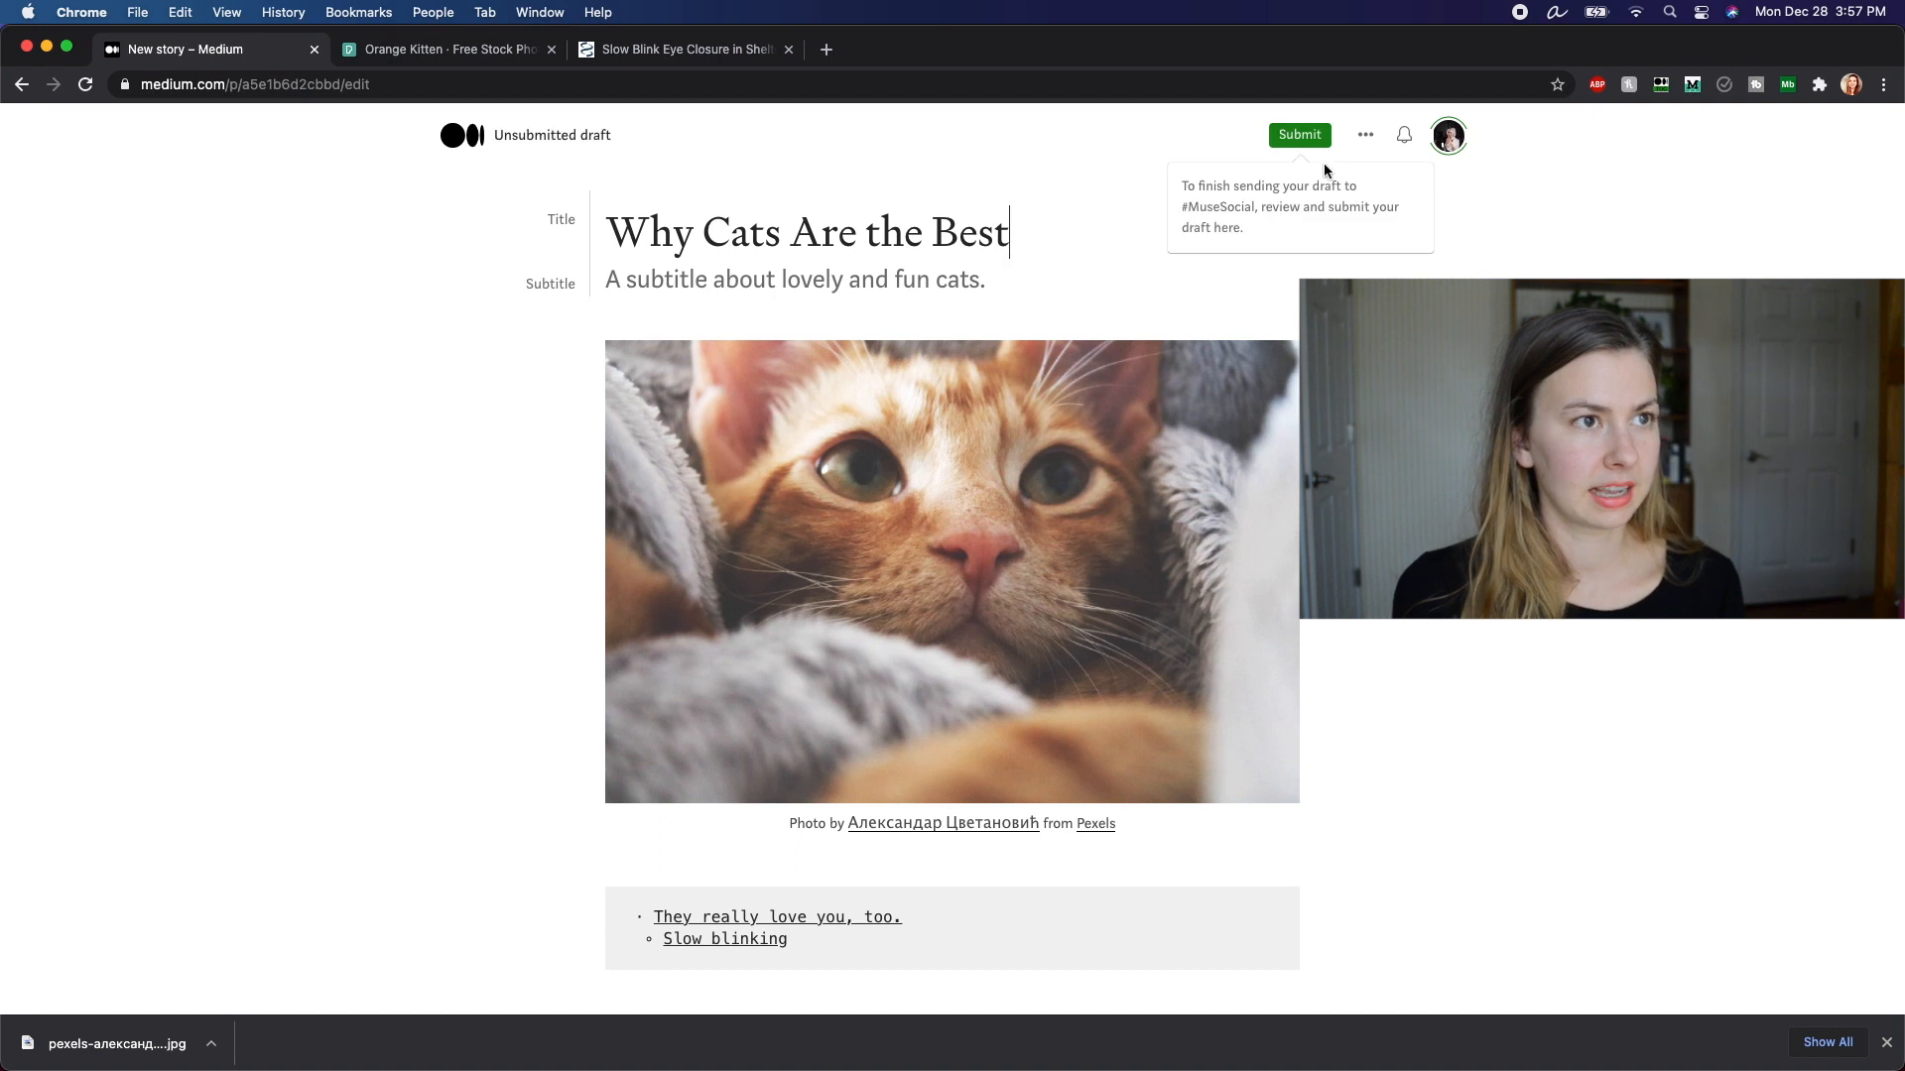
pyautogui.click(1364, 135)
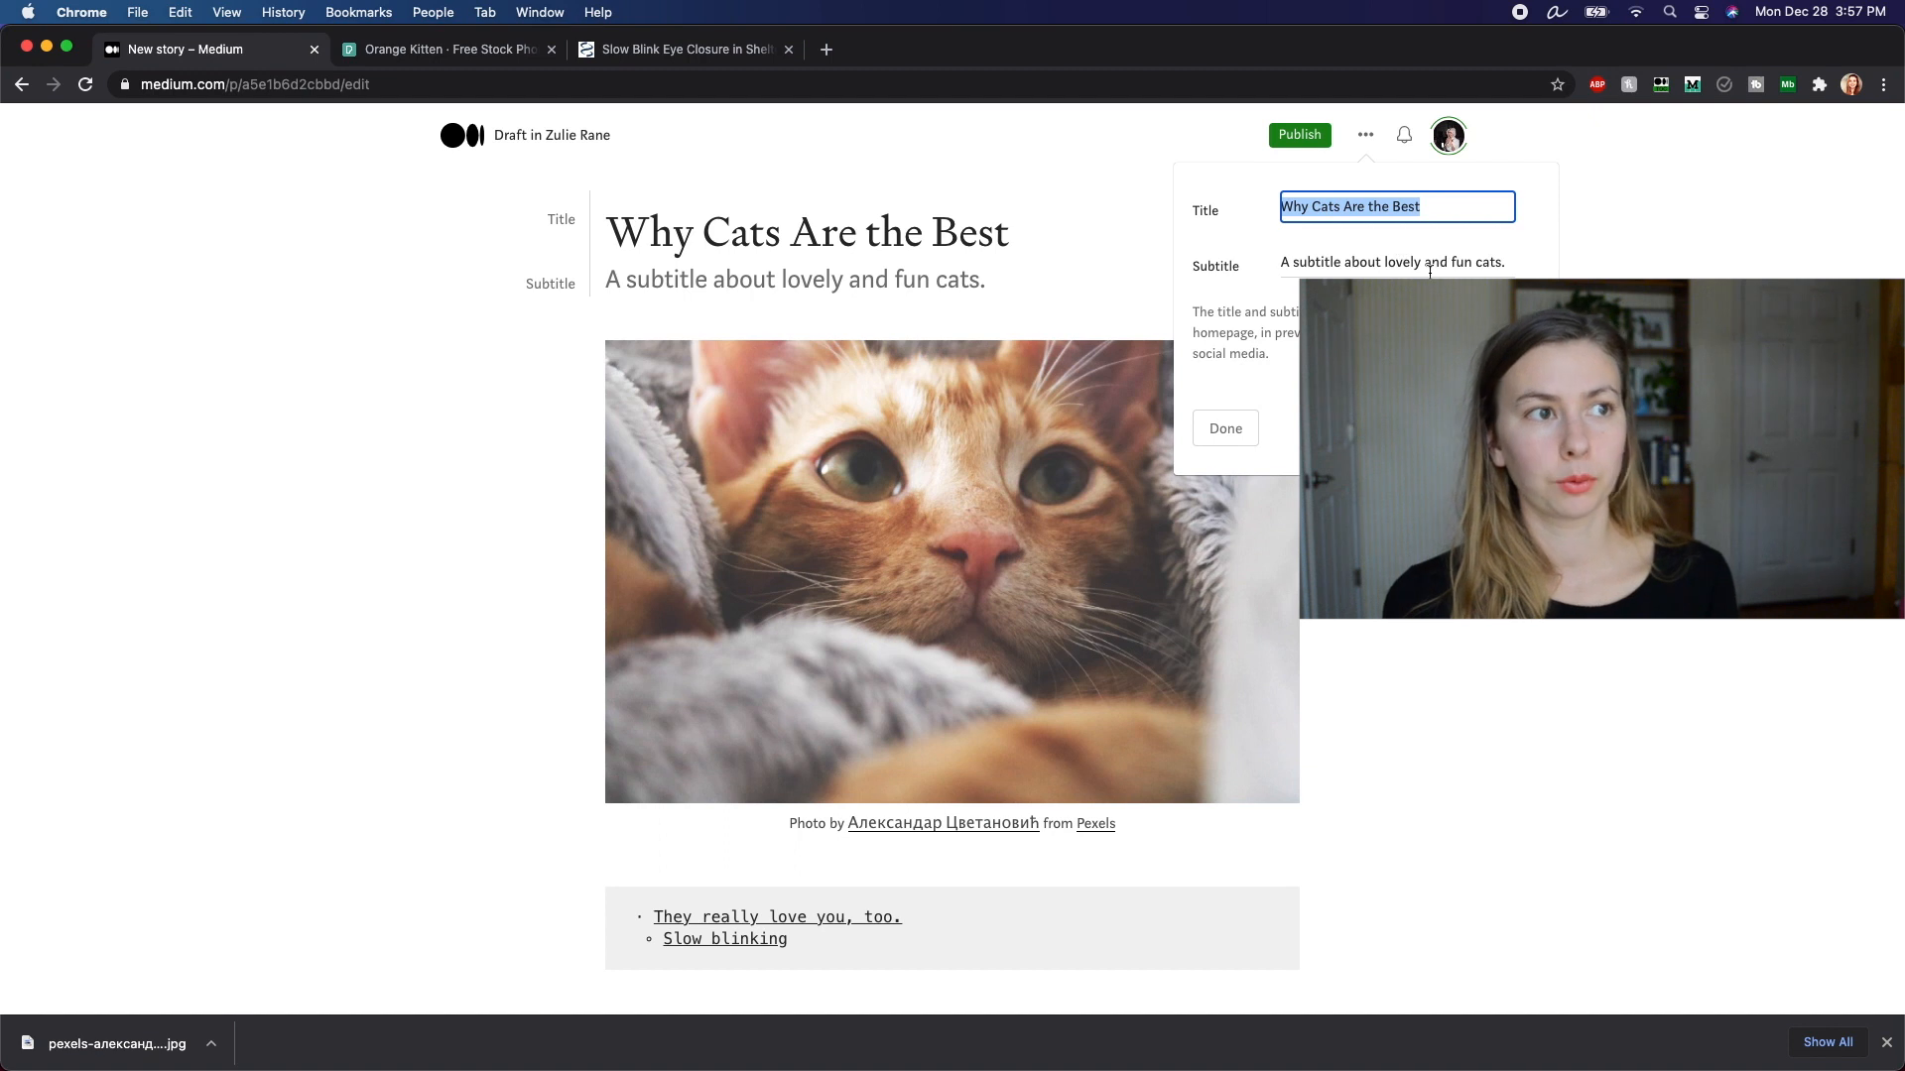
pyautogui.moveTo(769, 209)
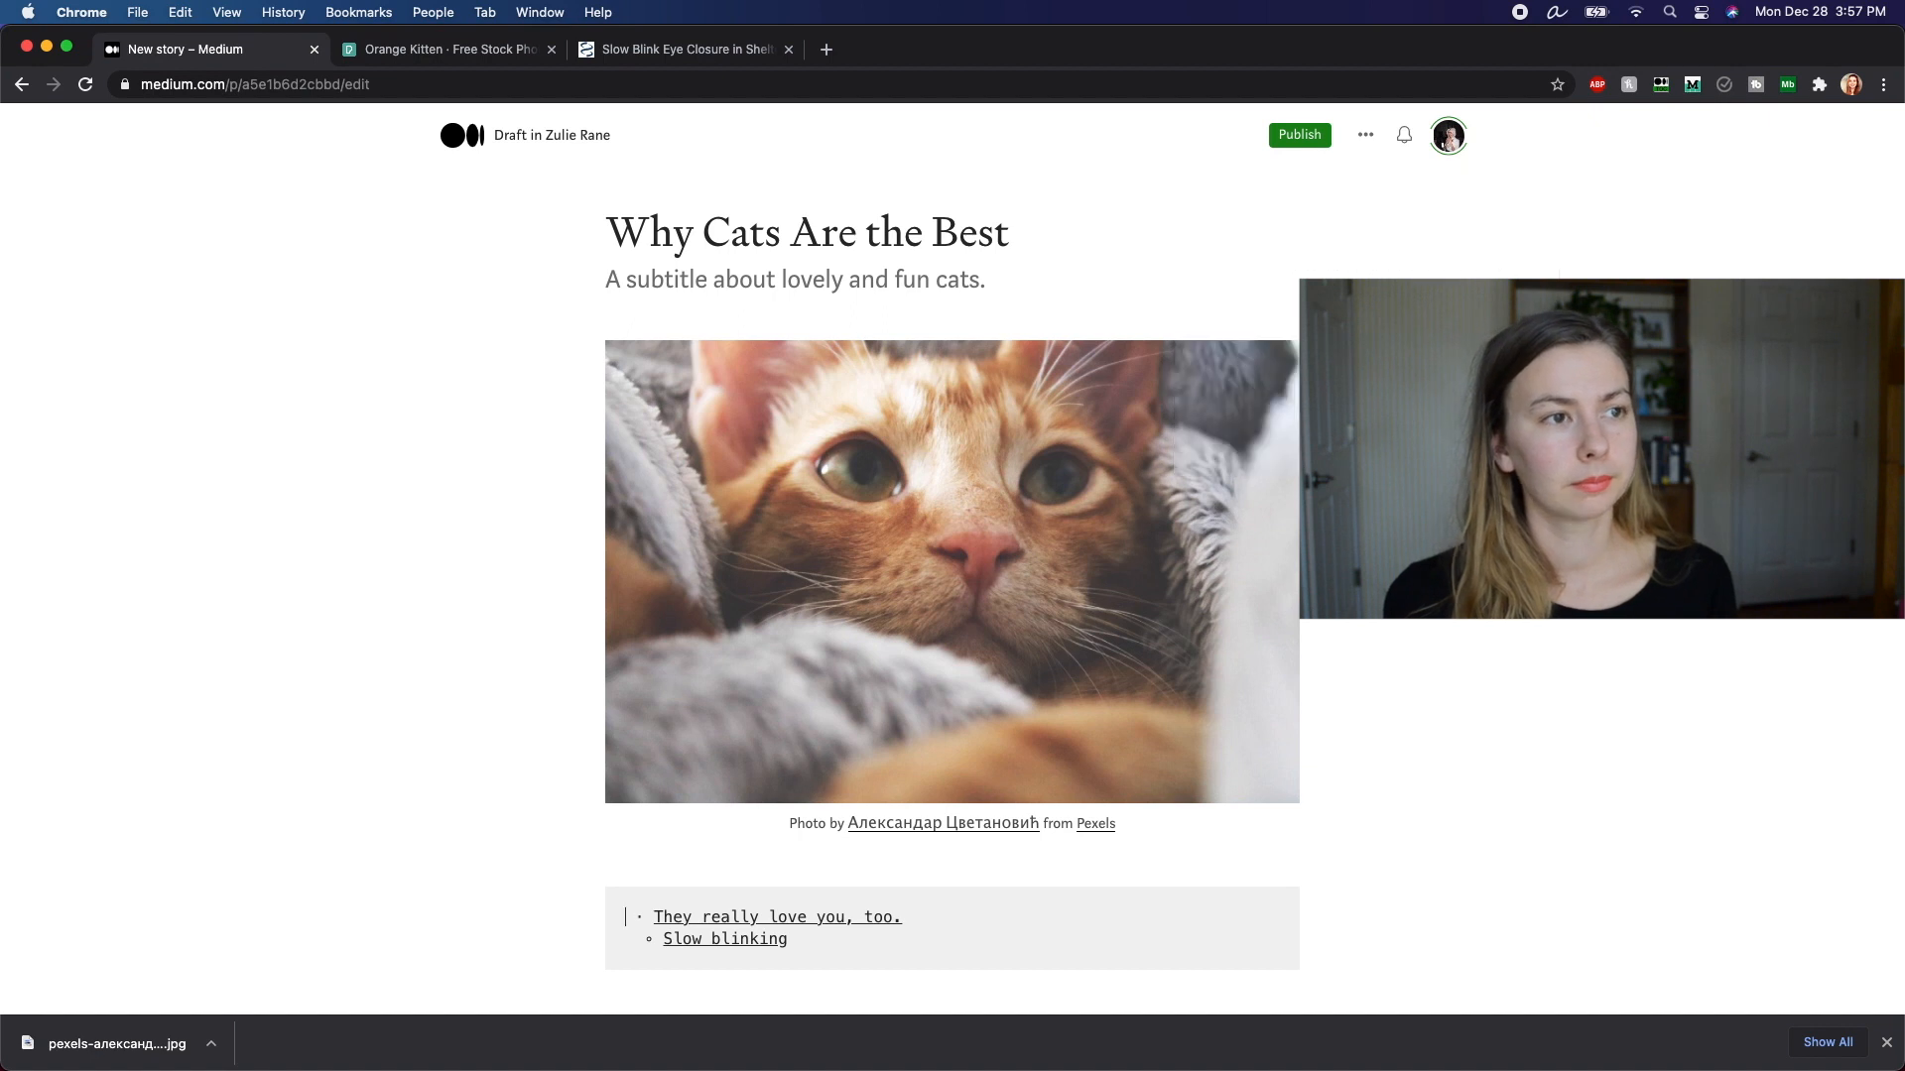
pyautogui.click(1364, 135)
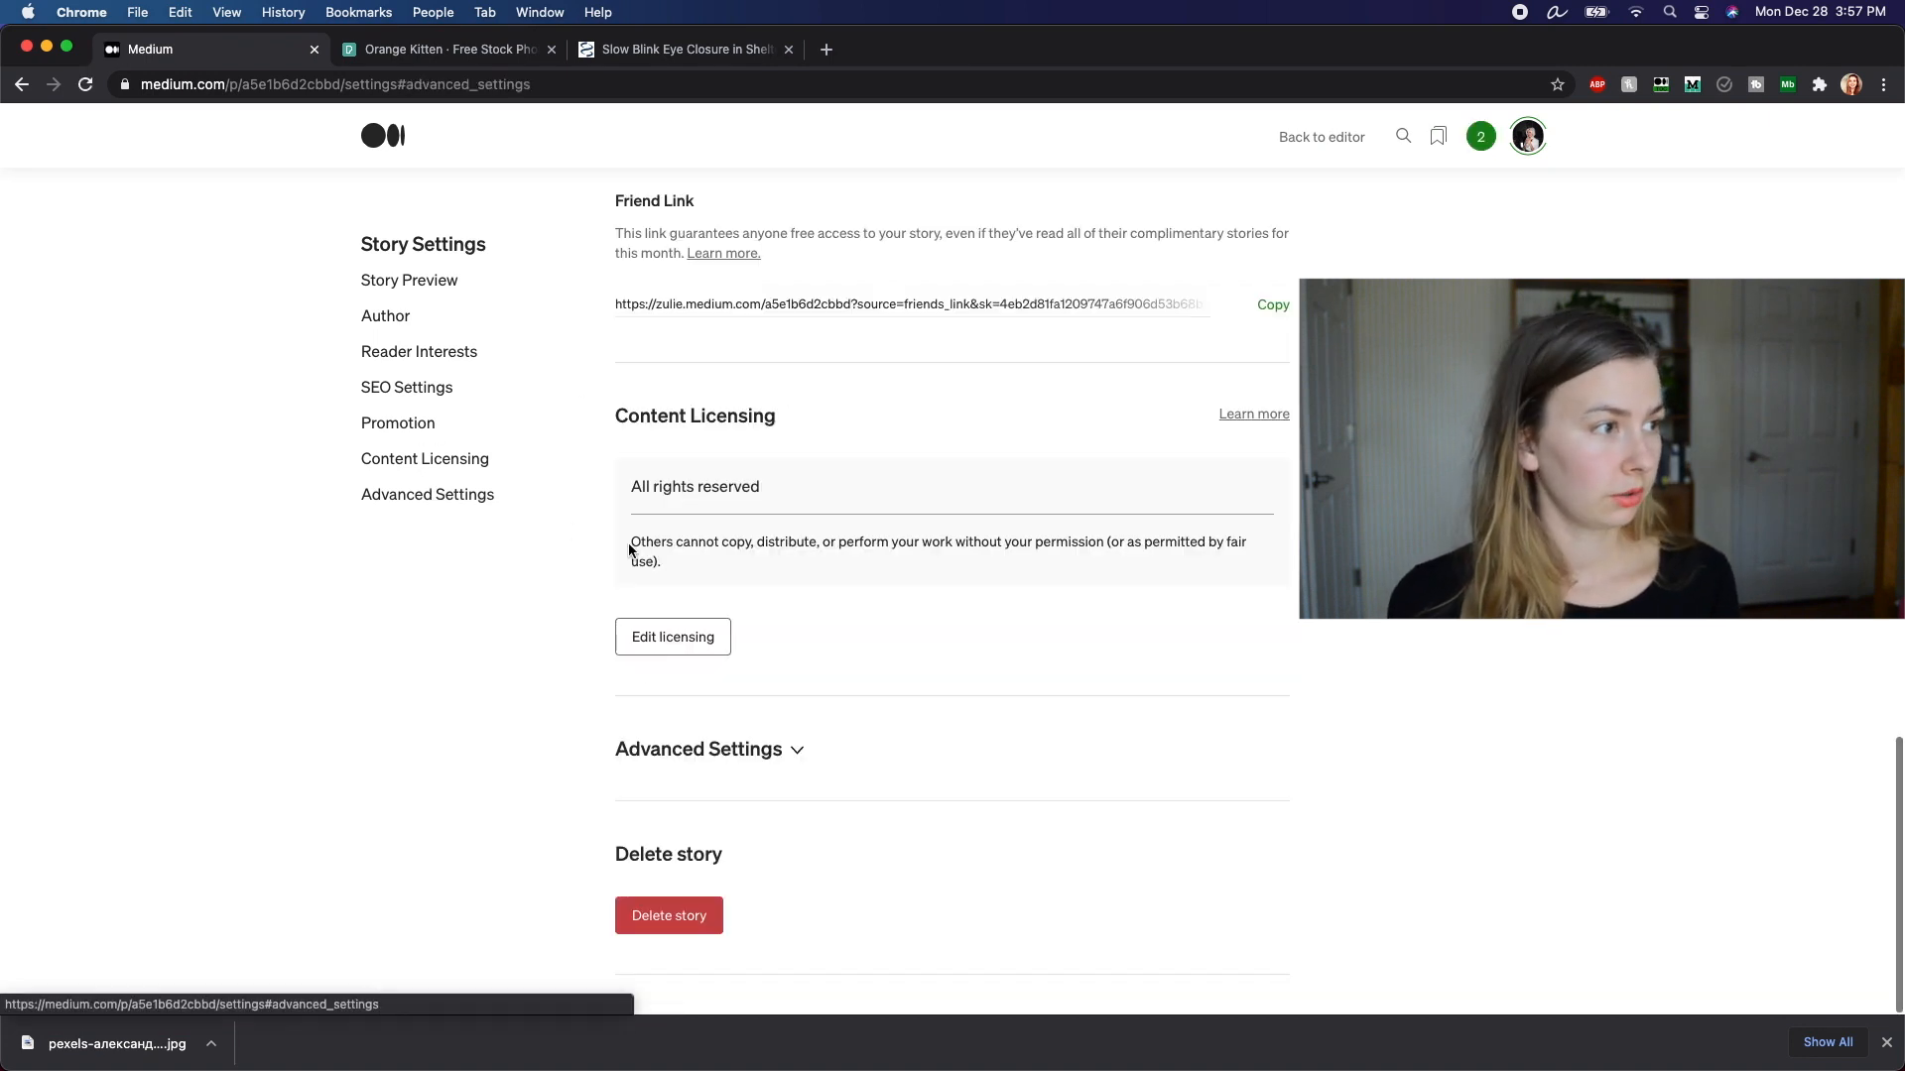
# Step: Expand Advanced Settings, view the Story Preview card, then return to the editor
pyautogui.click(709, 748)
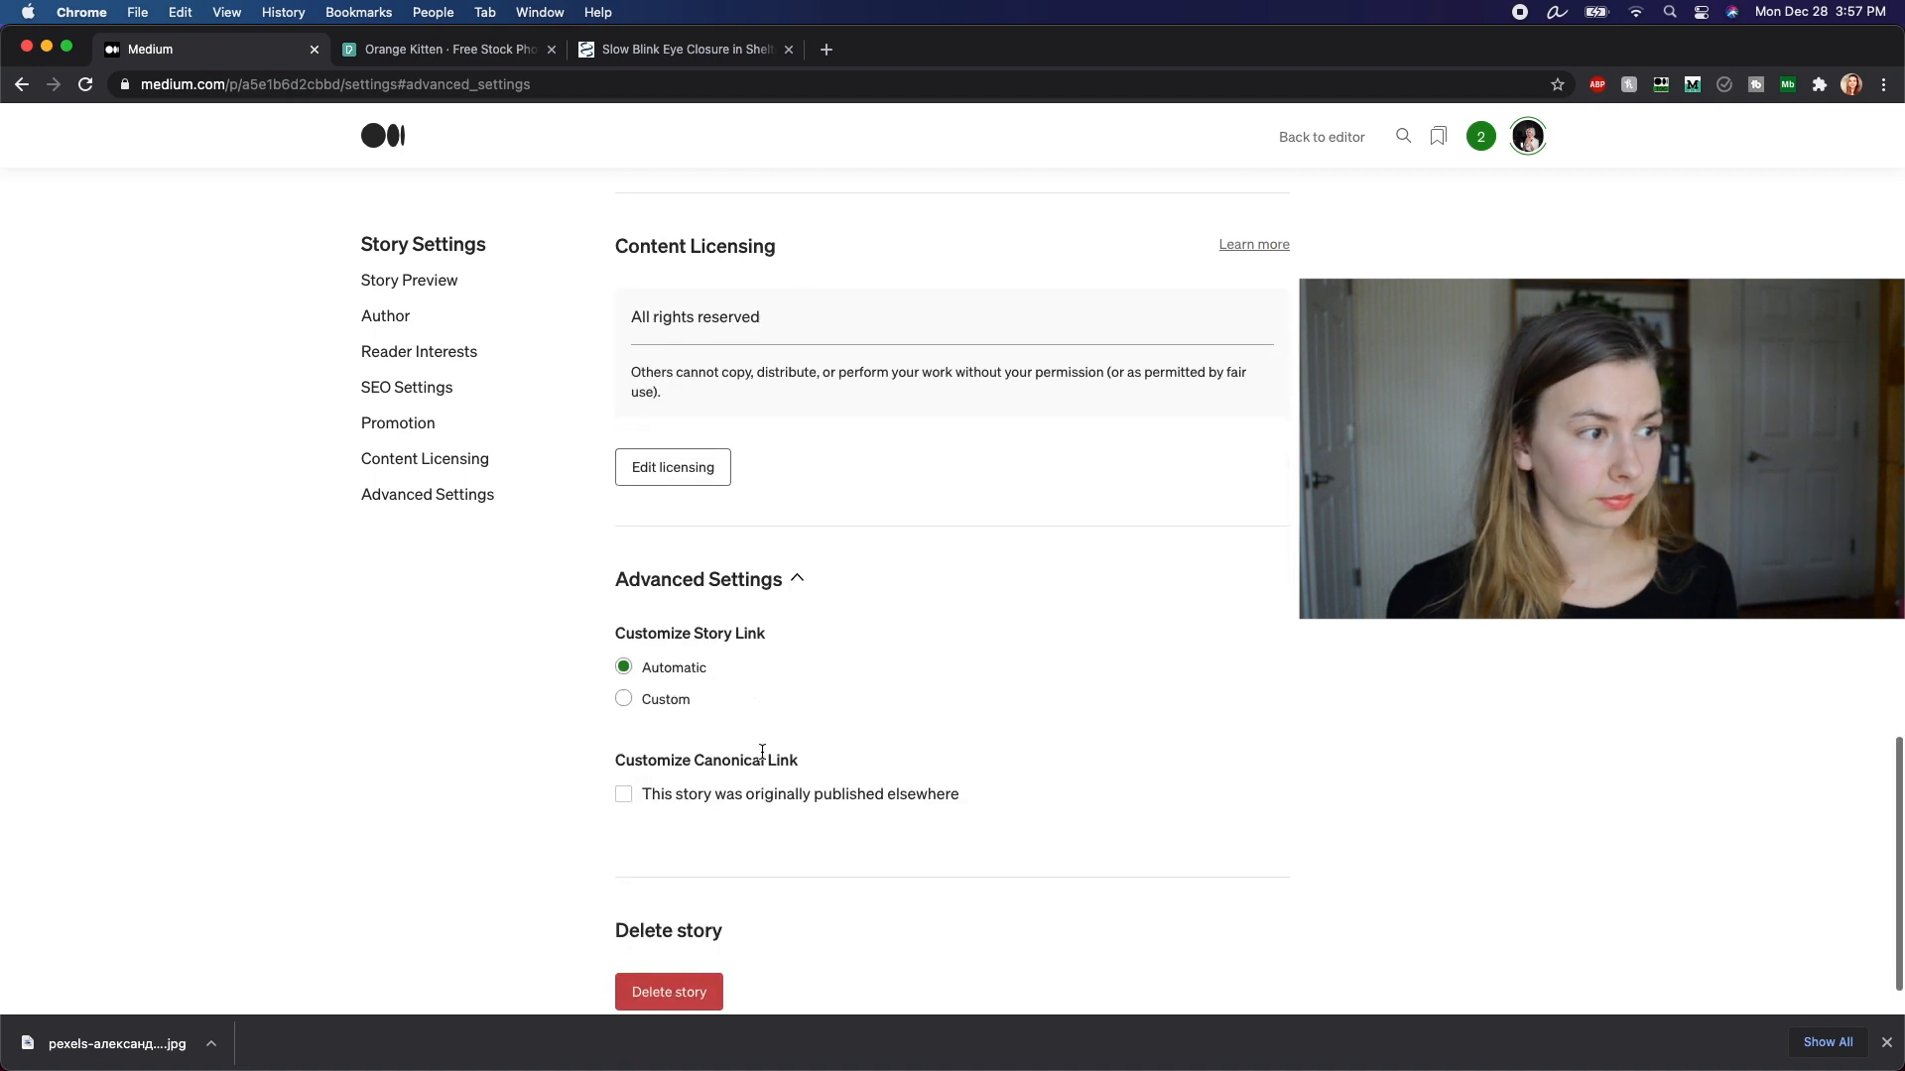
pyautogui.click(623, 794)
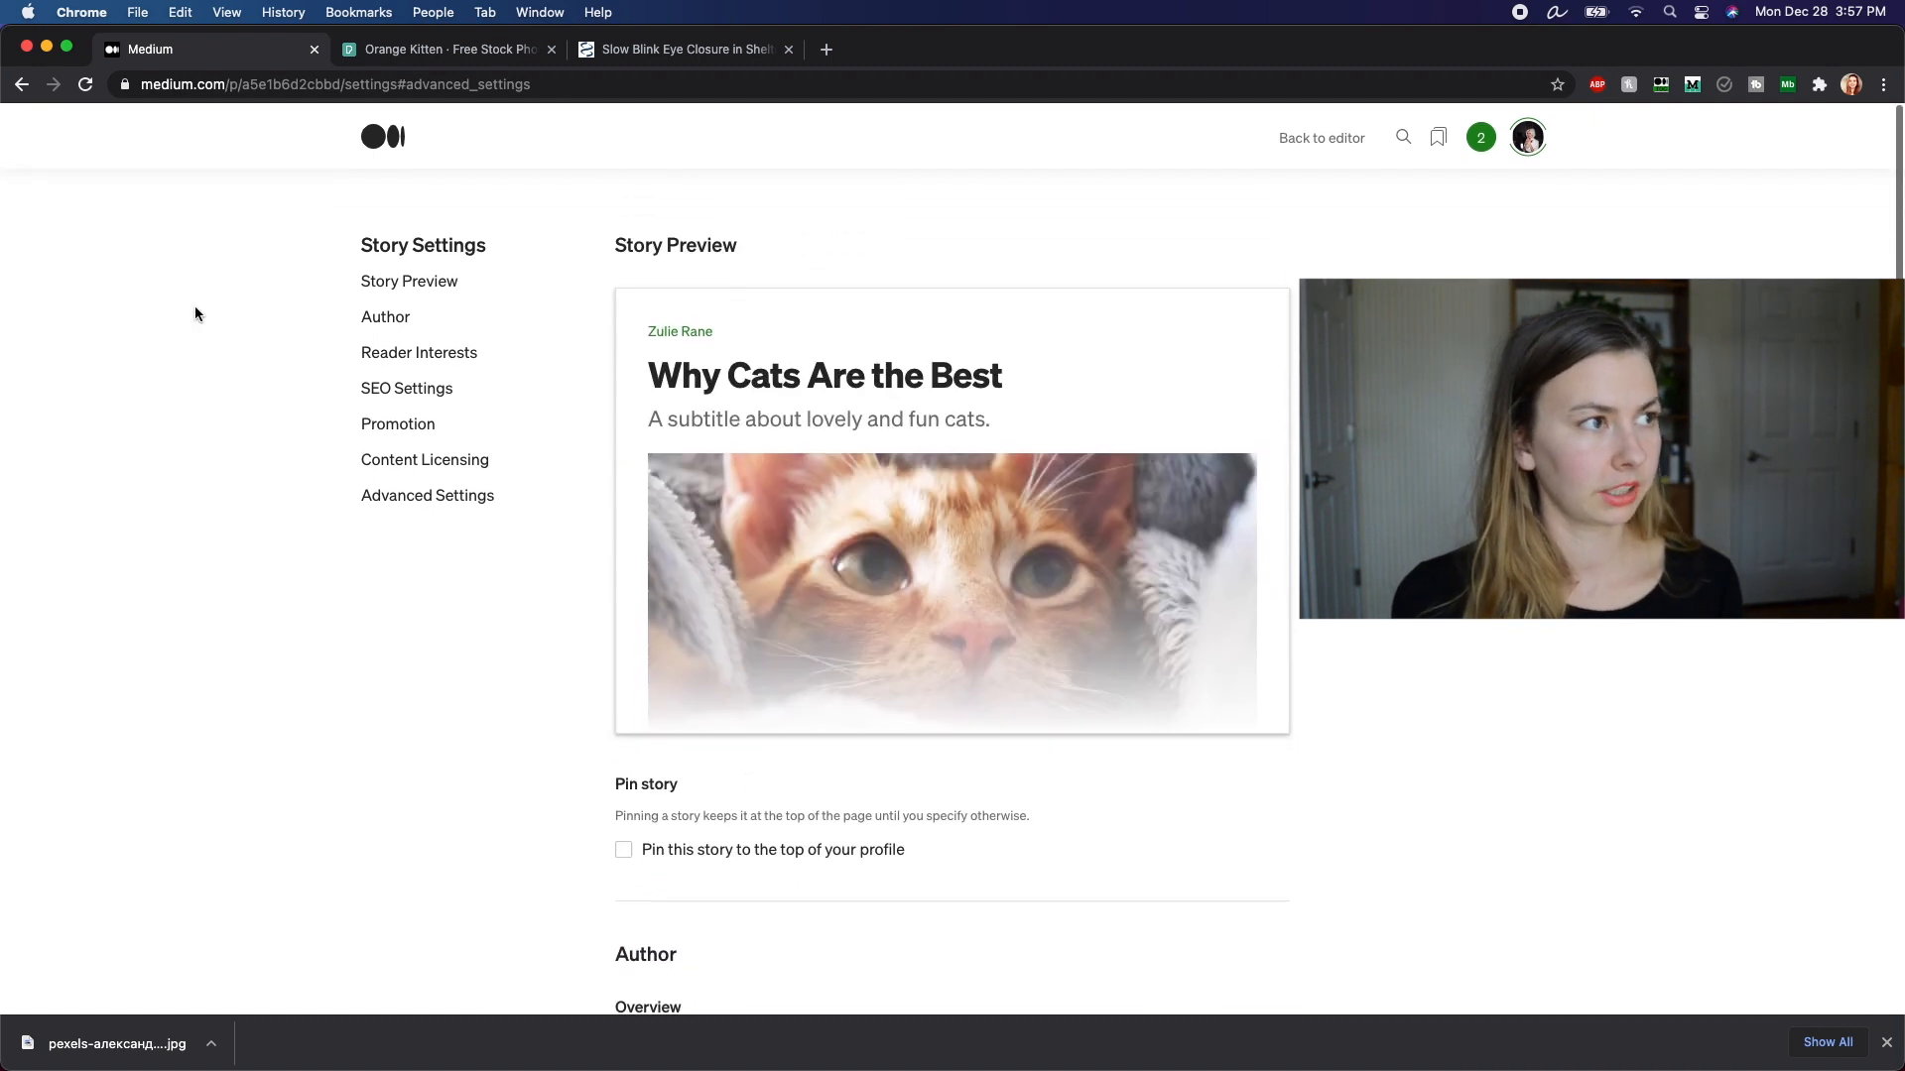
pyautogui.click(1321, 137)
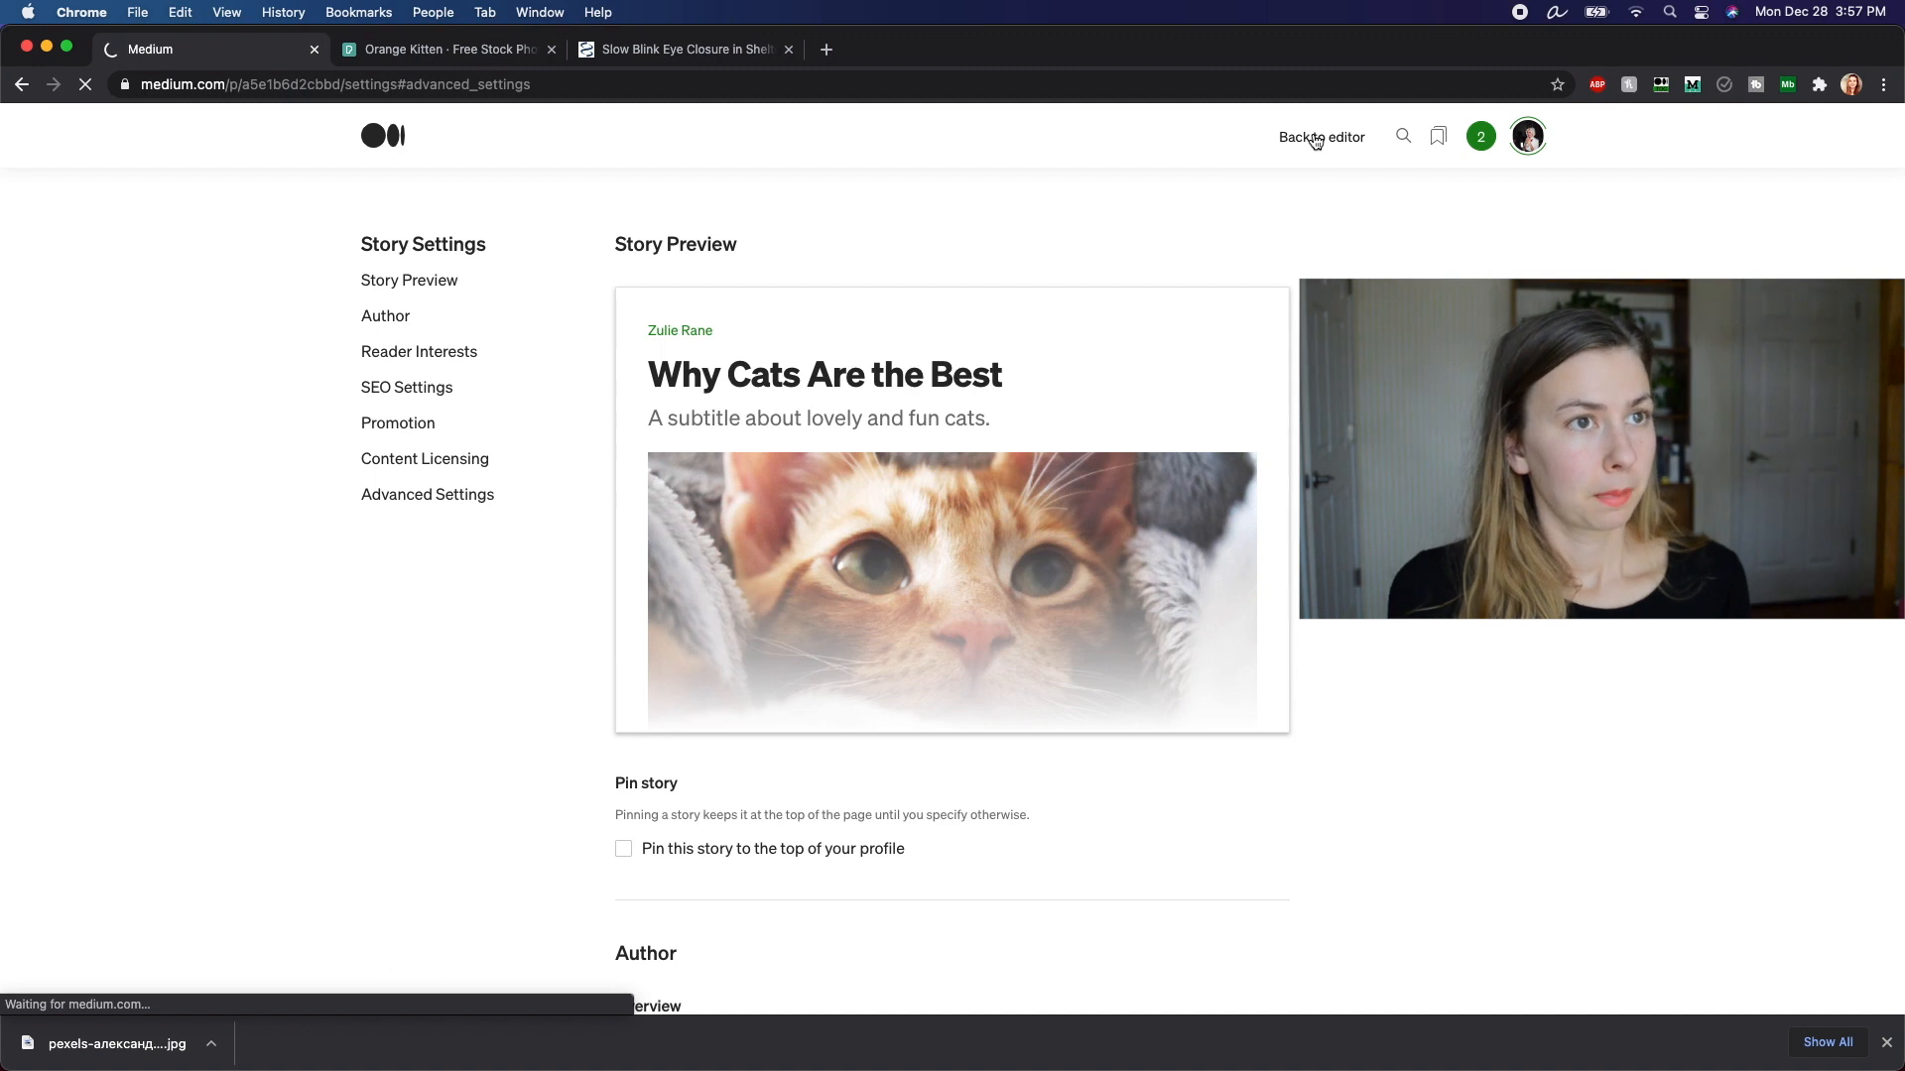
# Step: Open the Publish dialog for the cat story, then Medium's Explore topics page in a new tab
pyautogui.click(1320, 136)
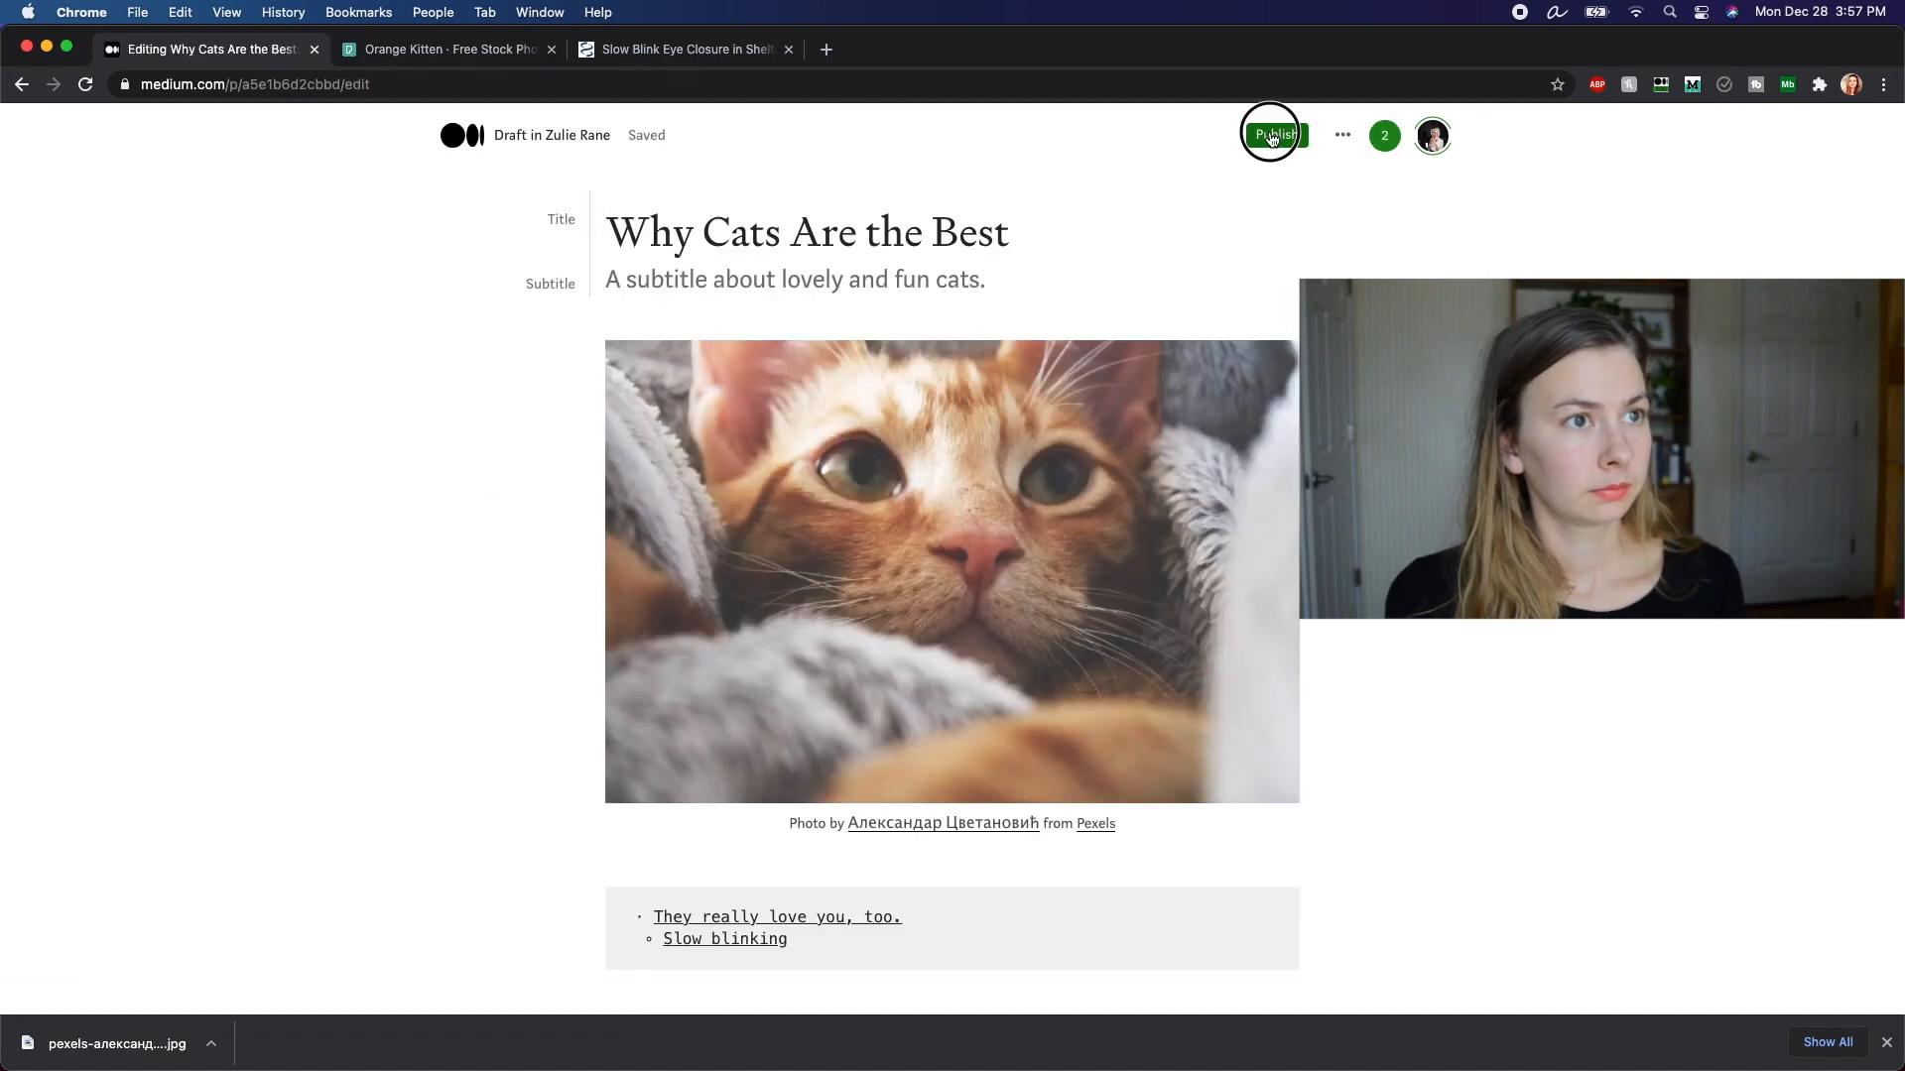
pyautogui.click(1271, 135)
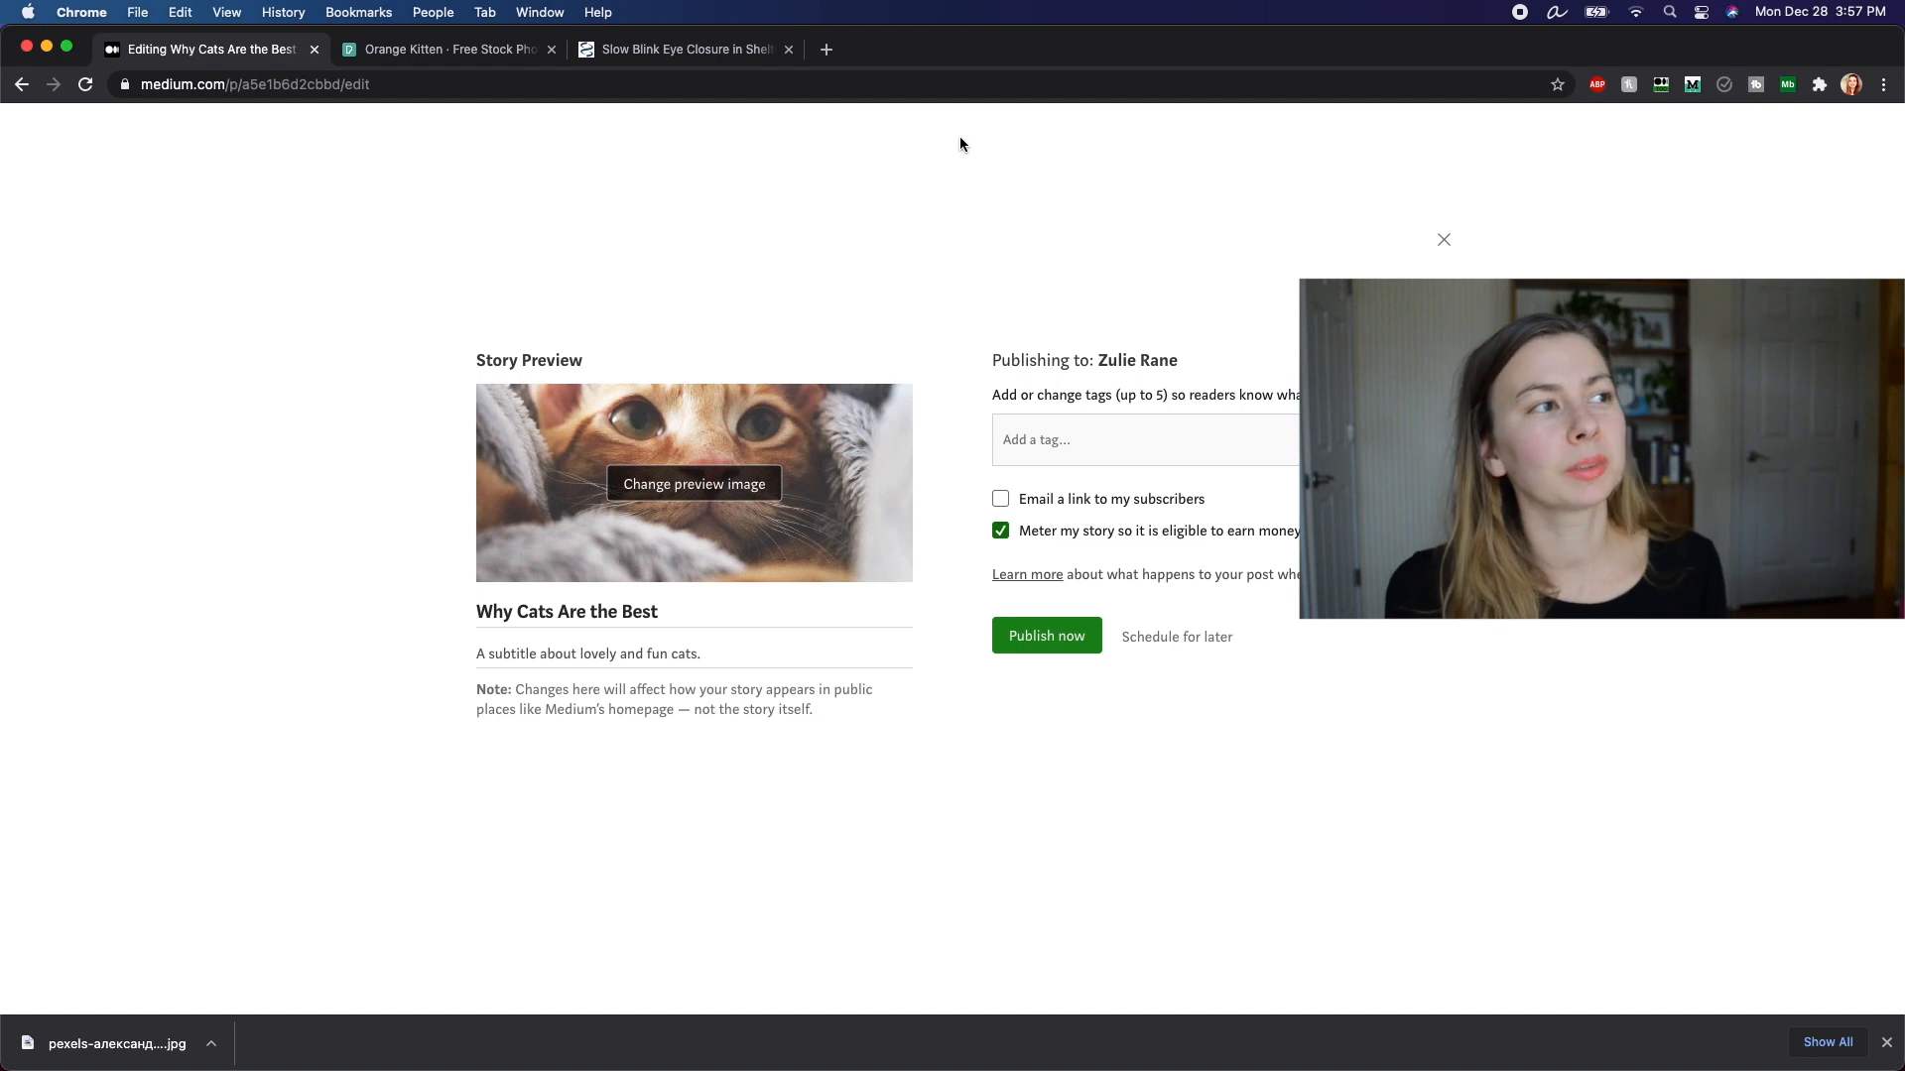
pyautogui.click(827, 50)
pyautogui.write('medium.com/topics')
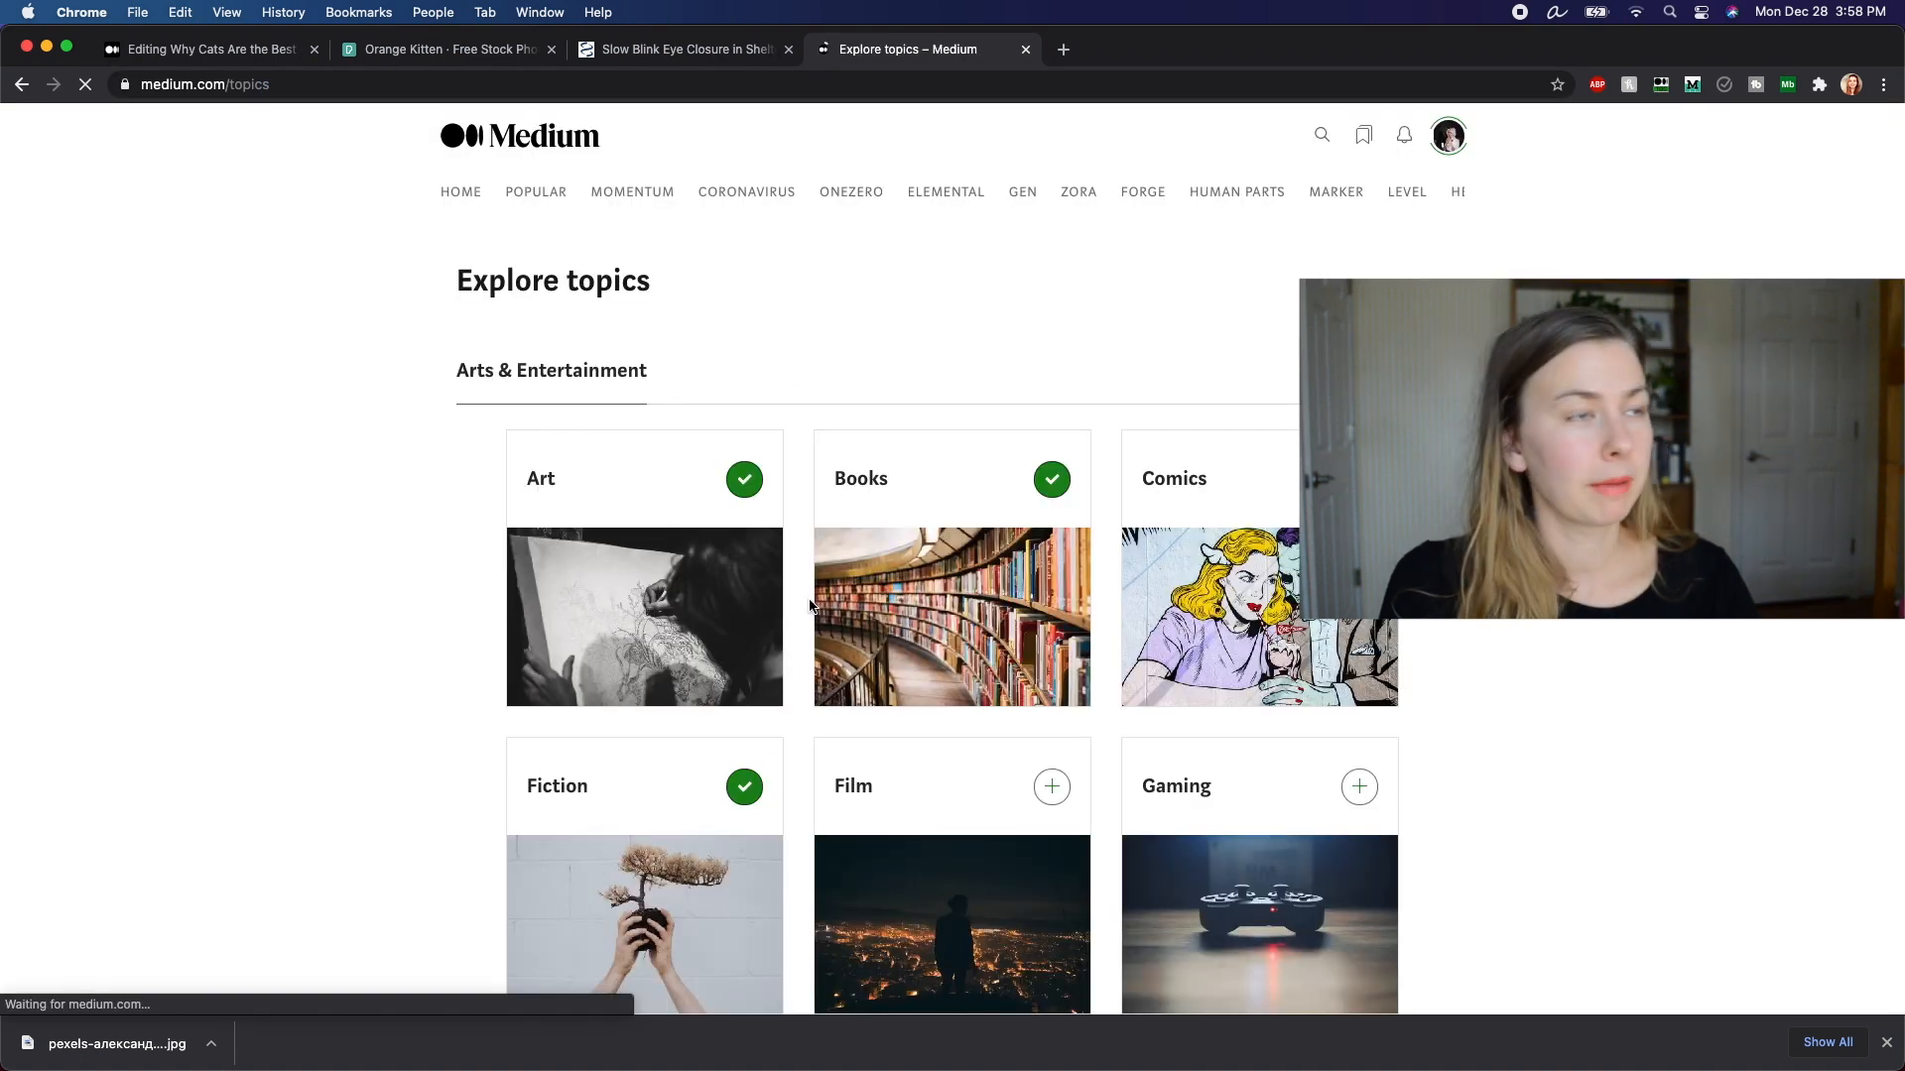
# Step: Browse medium.com/tag/ for cat stories, then close that tab to reveal the PMC article
pyautogui.scroll(-3)
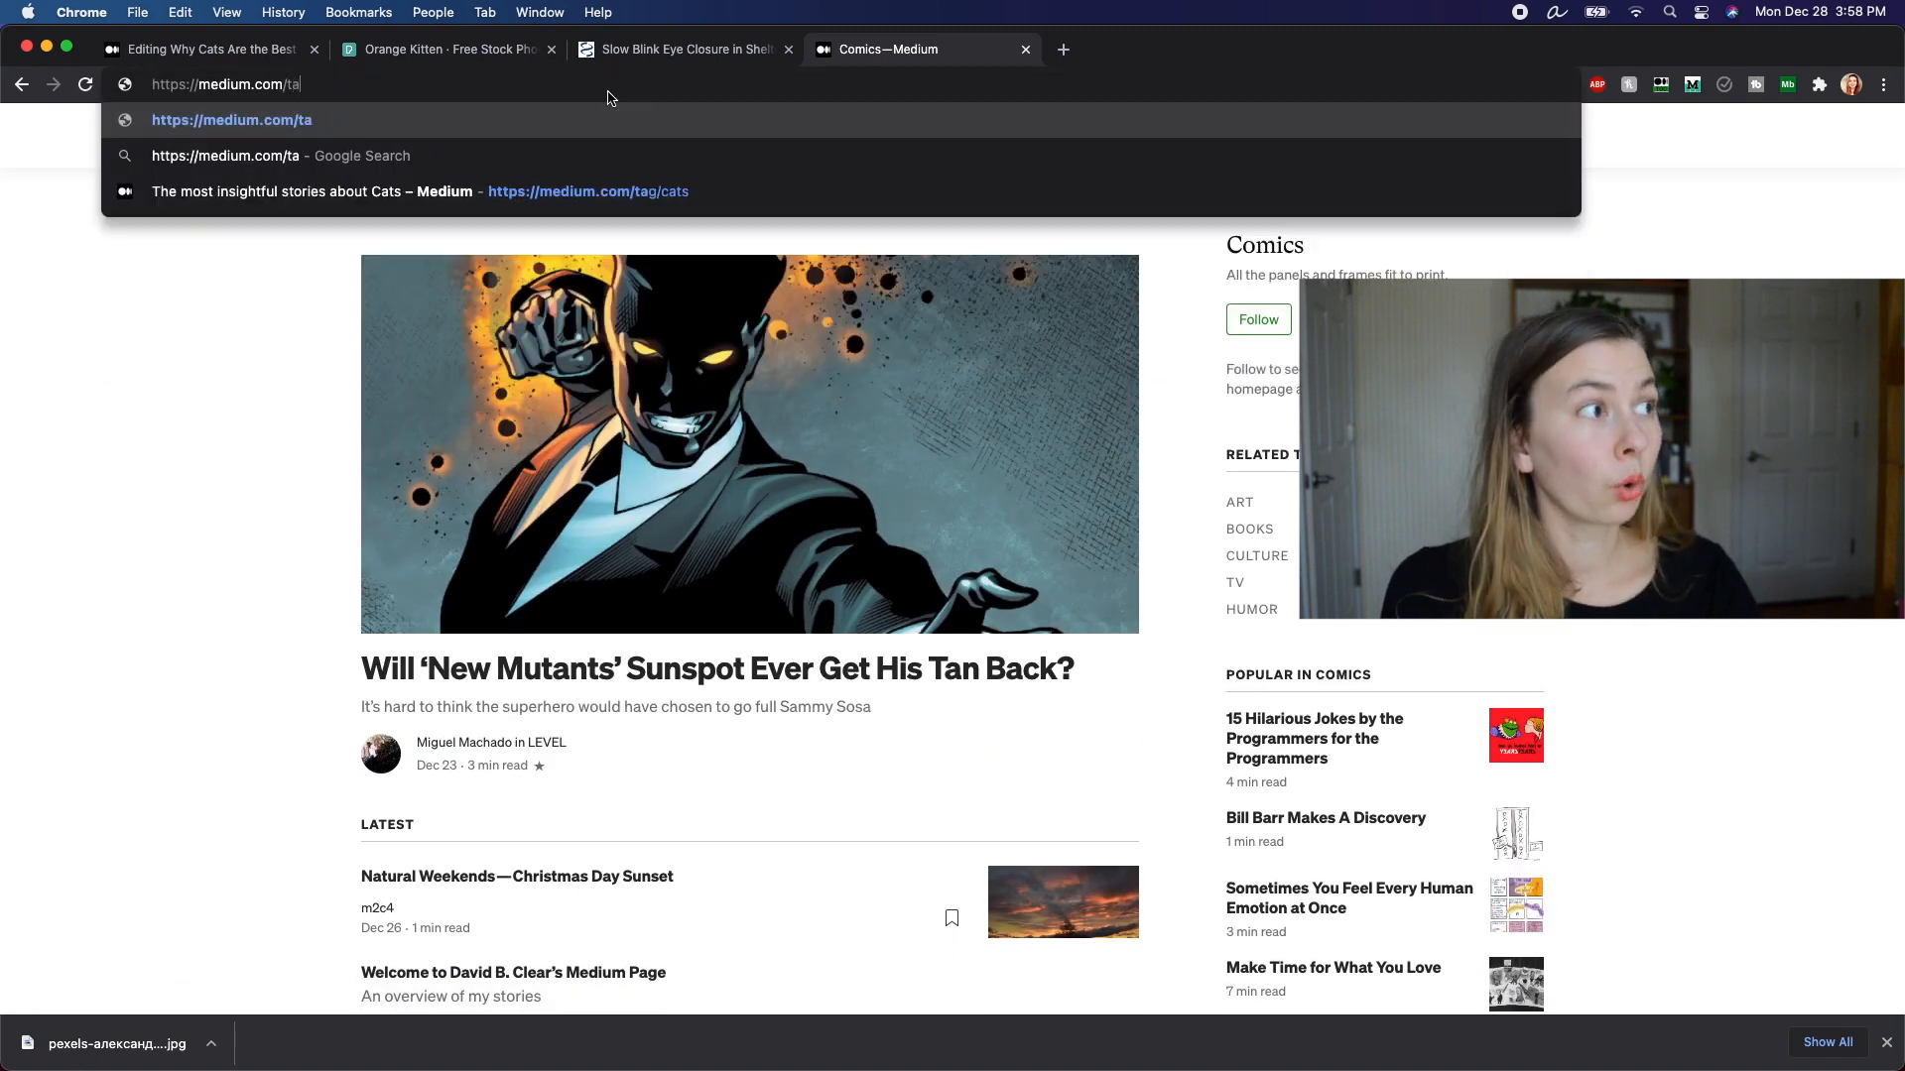
pyautogui.write('g/')
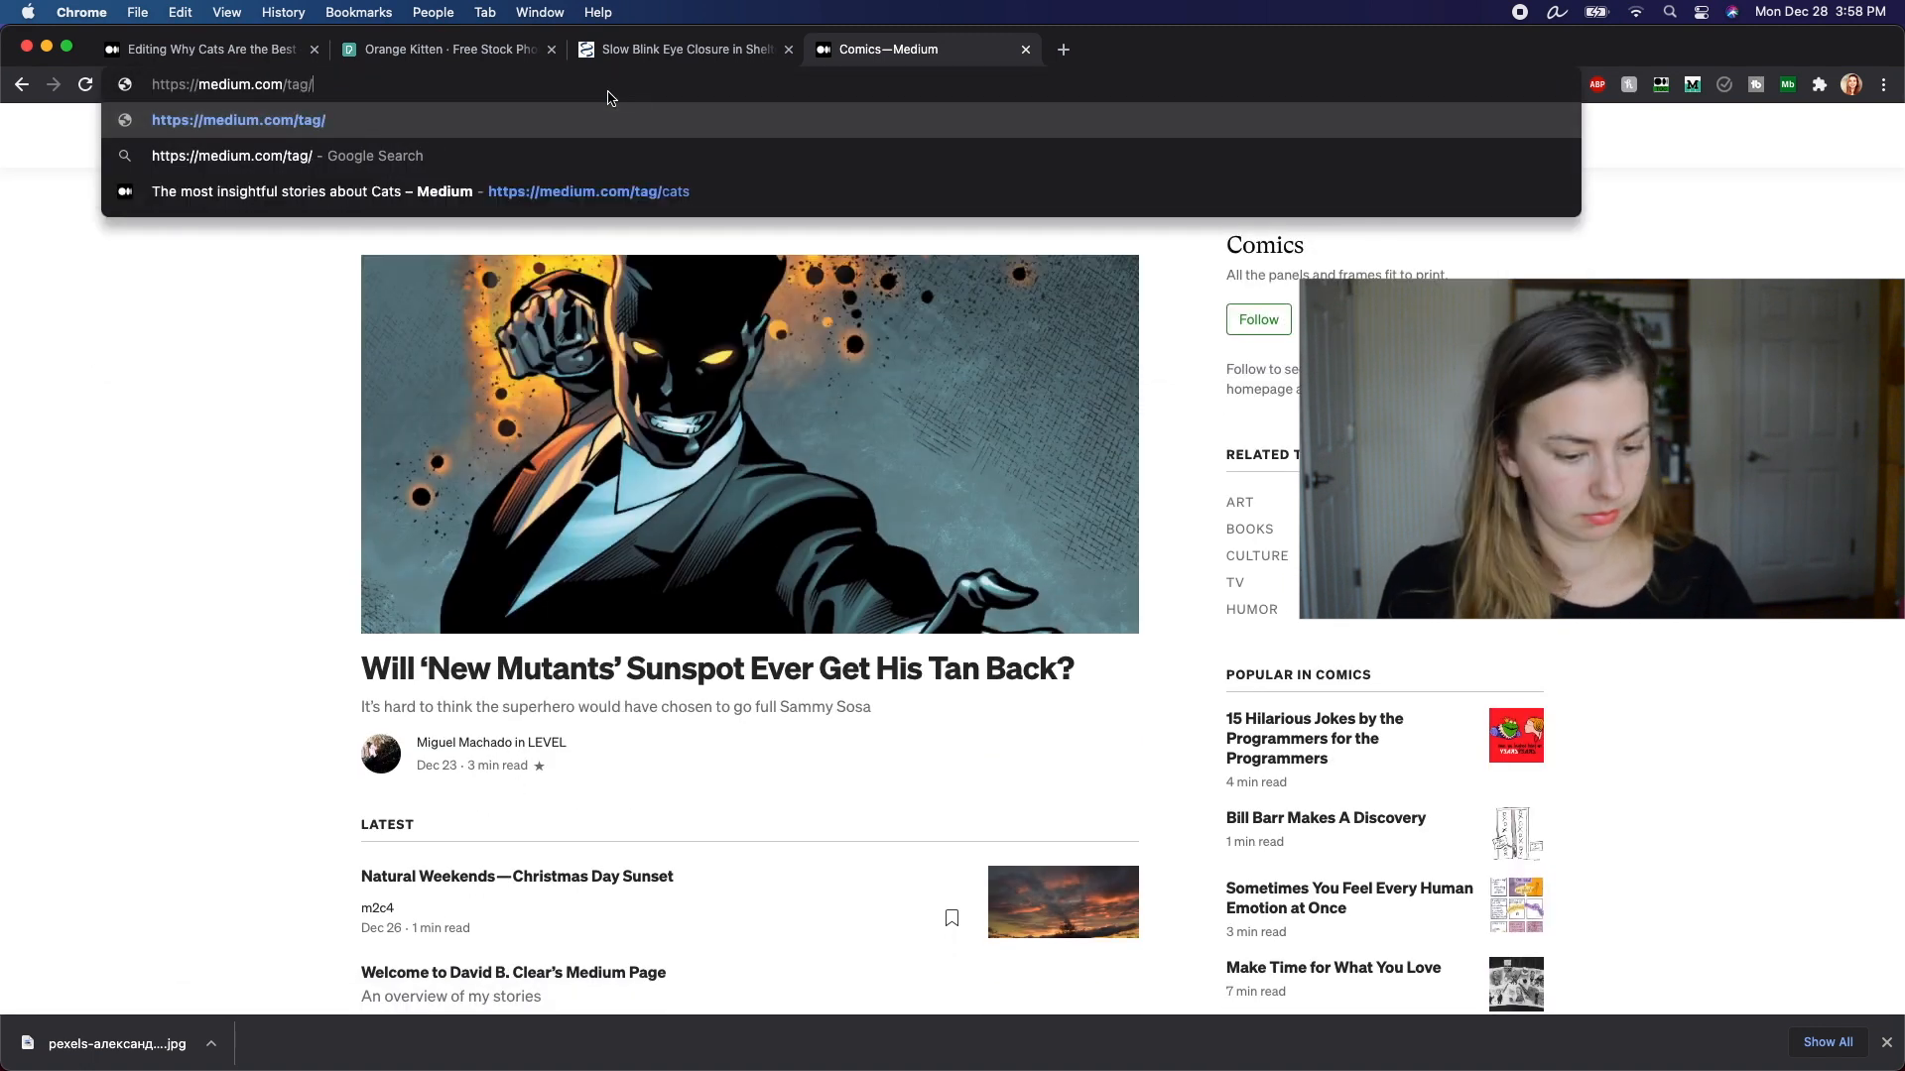
pyautogui.click(312, 190)
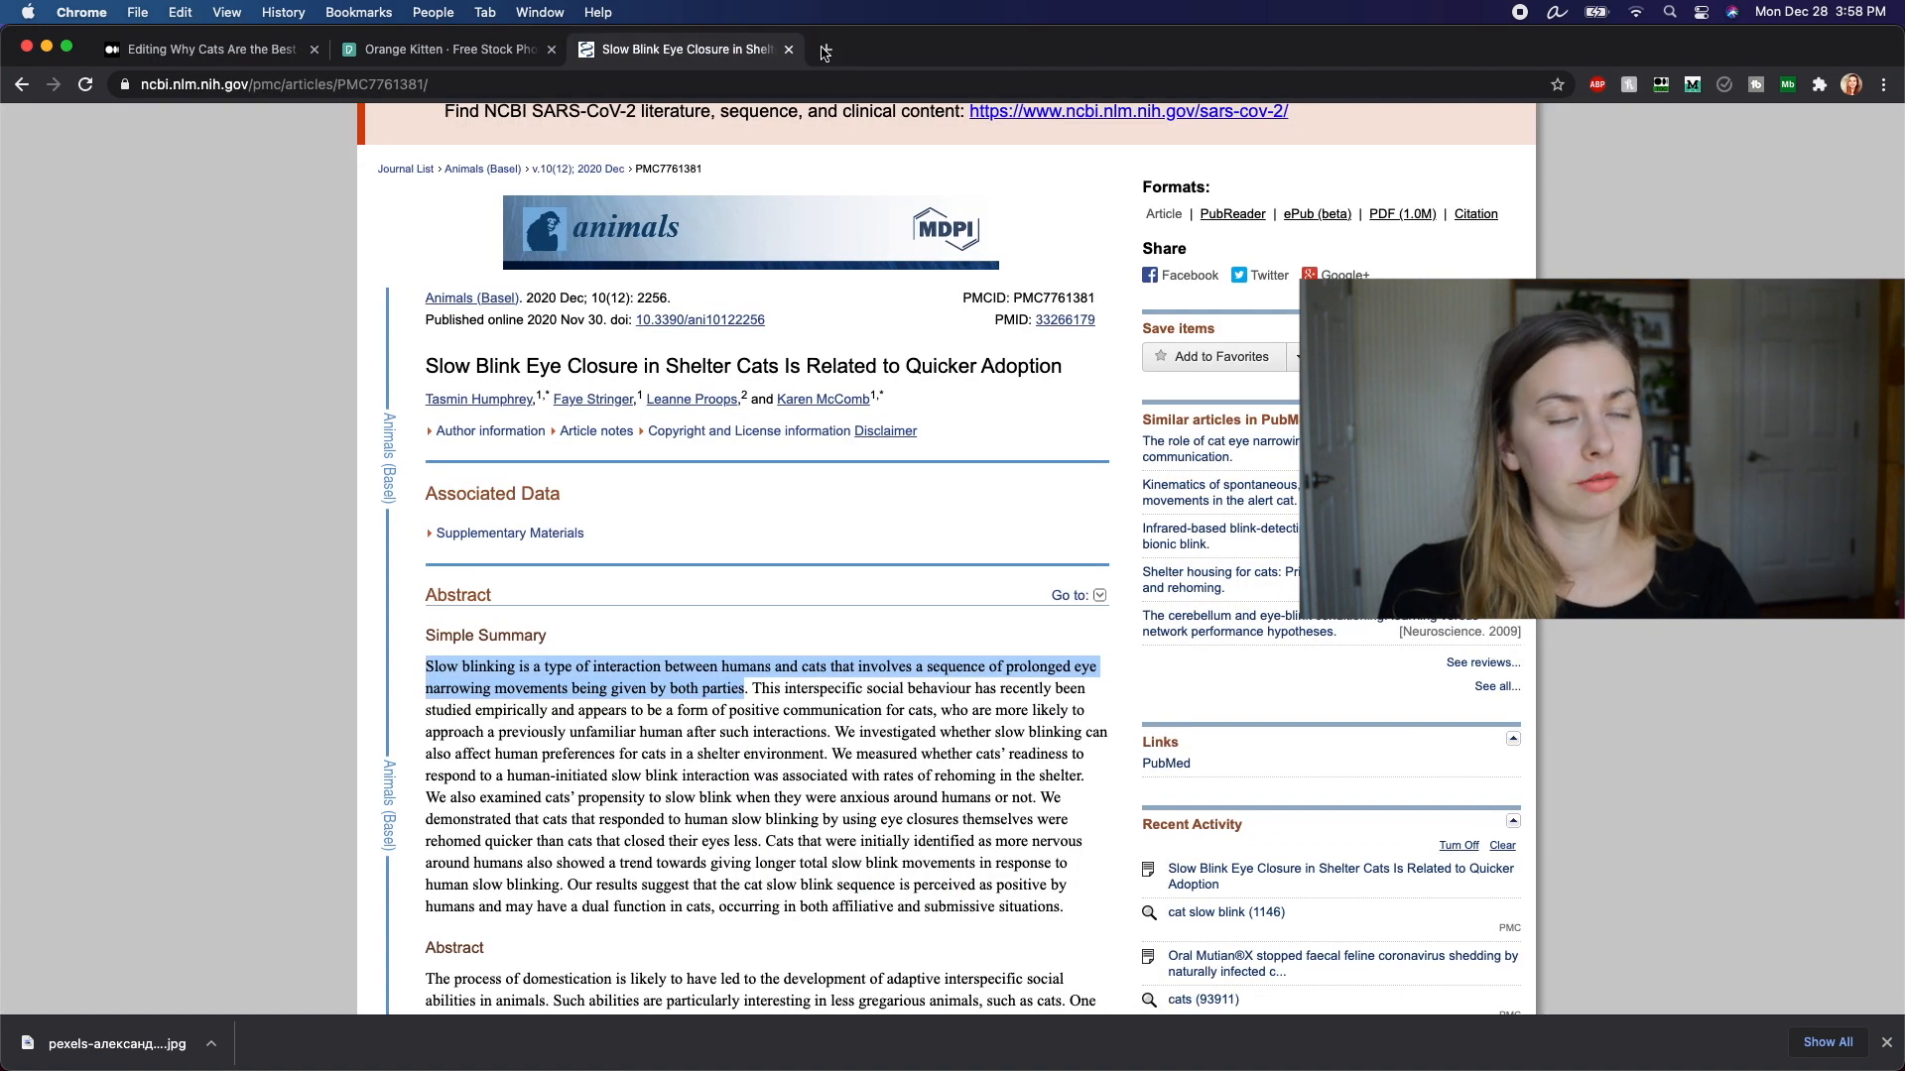
# Step: Close extra tabs, check account Settings, and enable 'Email a link to my subscribers'
pyautogui.click(206, 49)
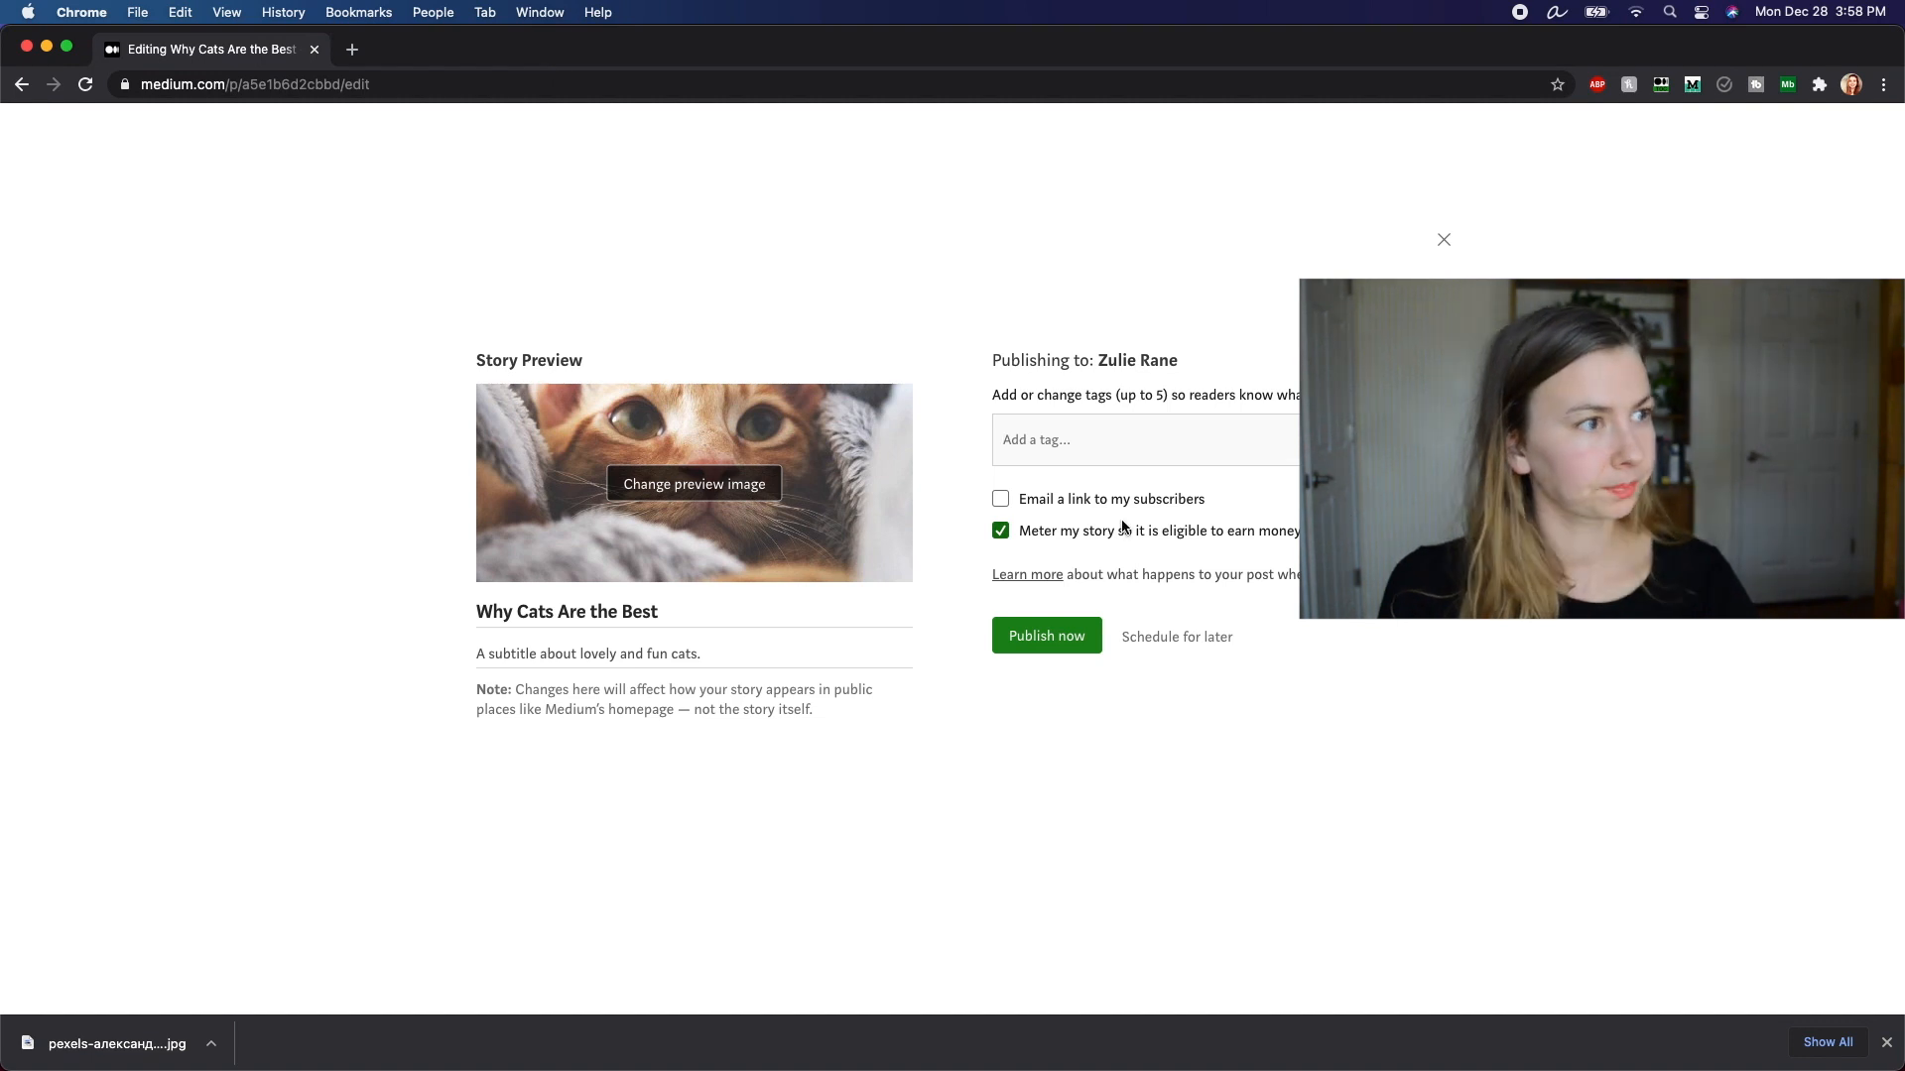
pyautogui.click(1000, 498)
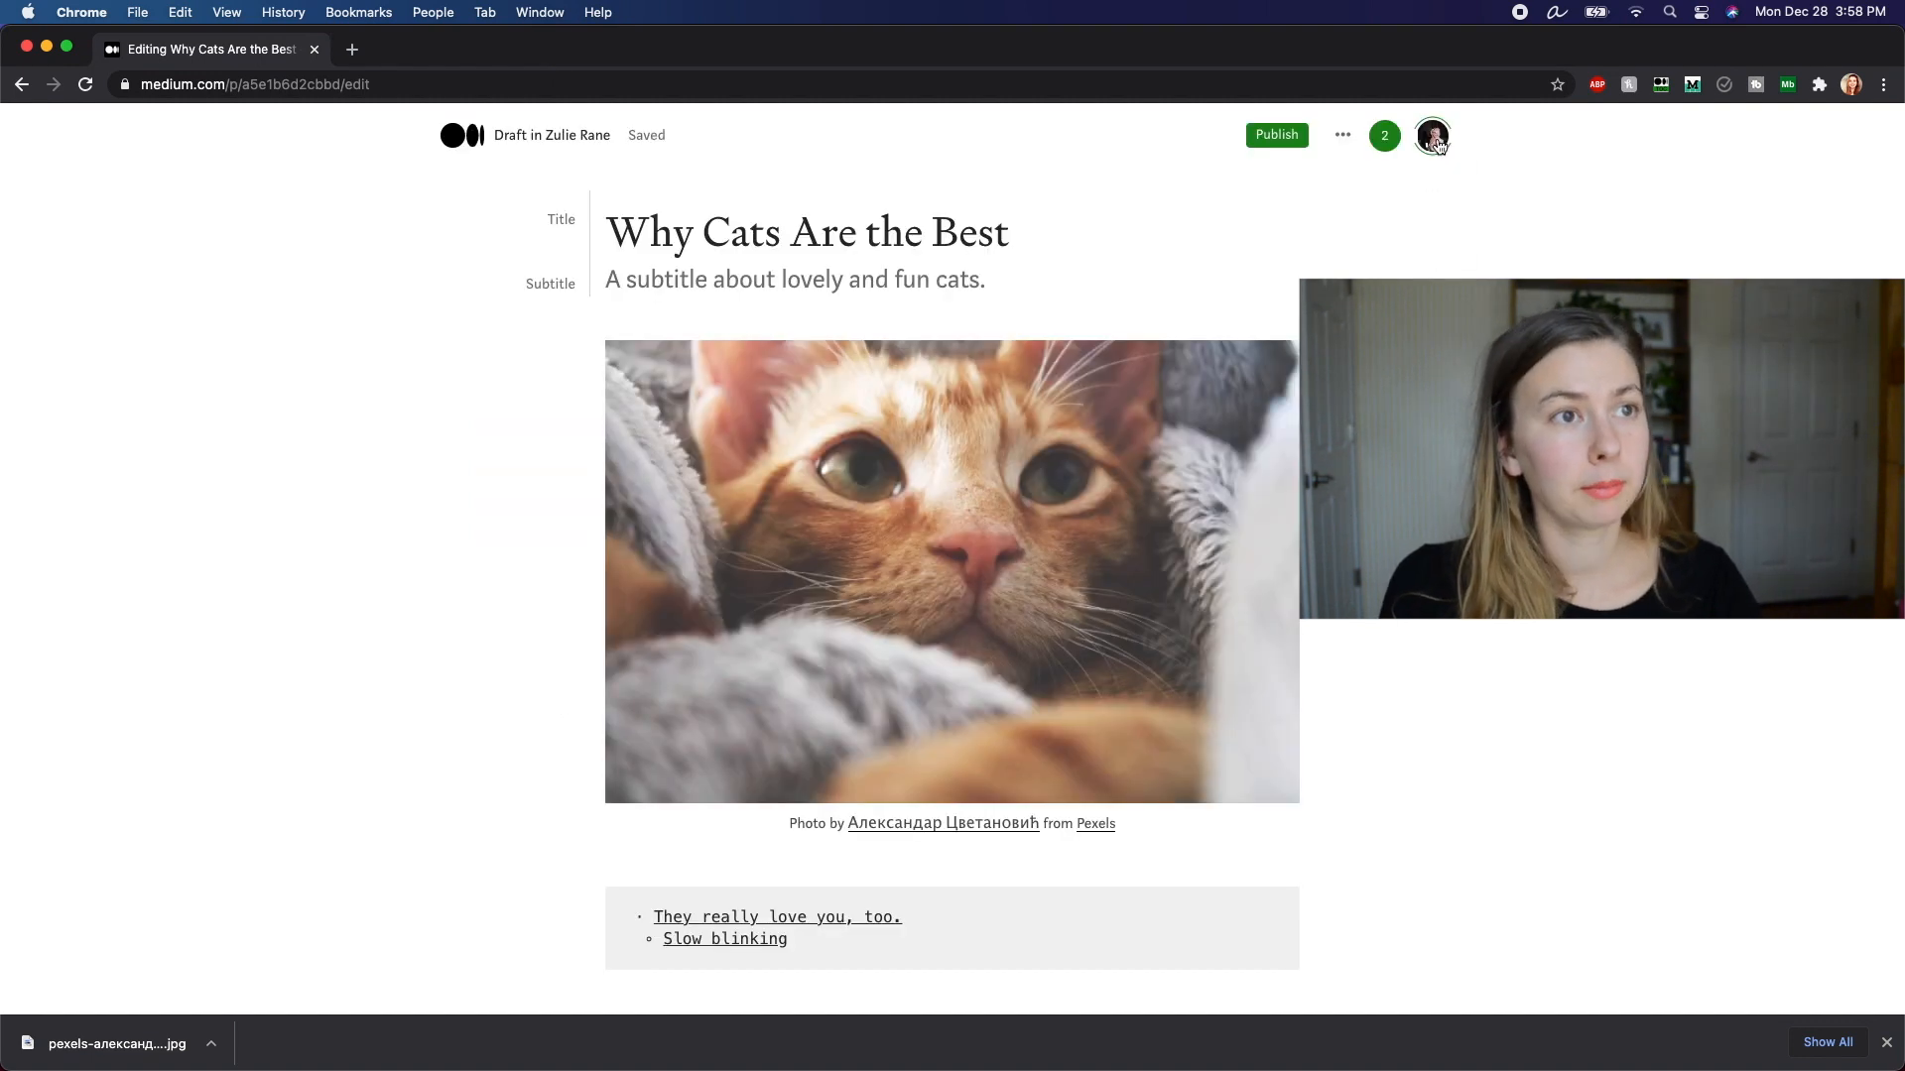
pyautogui.click(1433, 135)
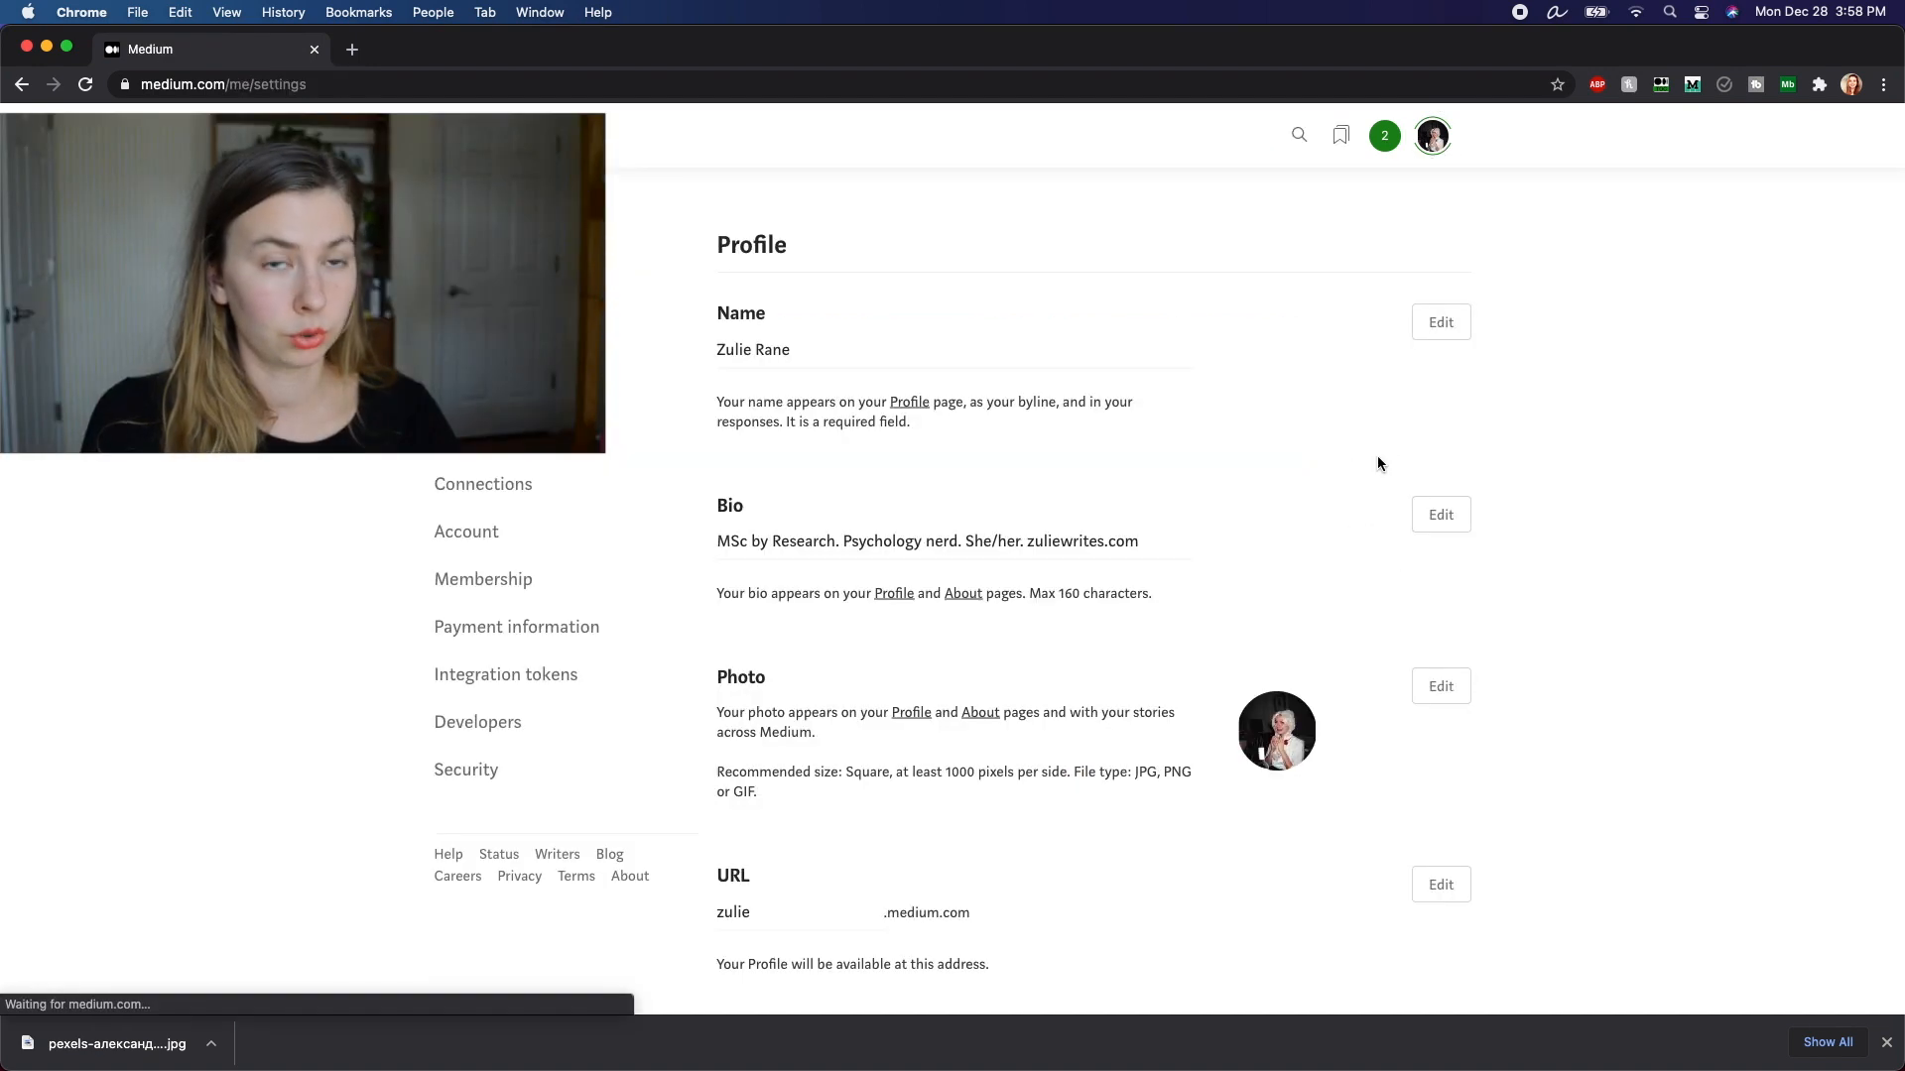
pyautogui.scroll(-3)
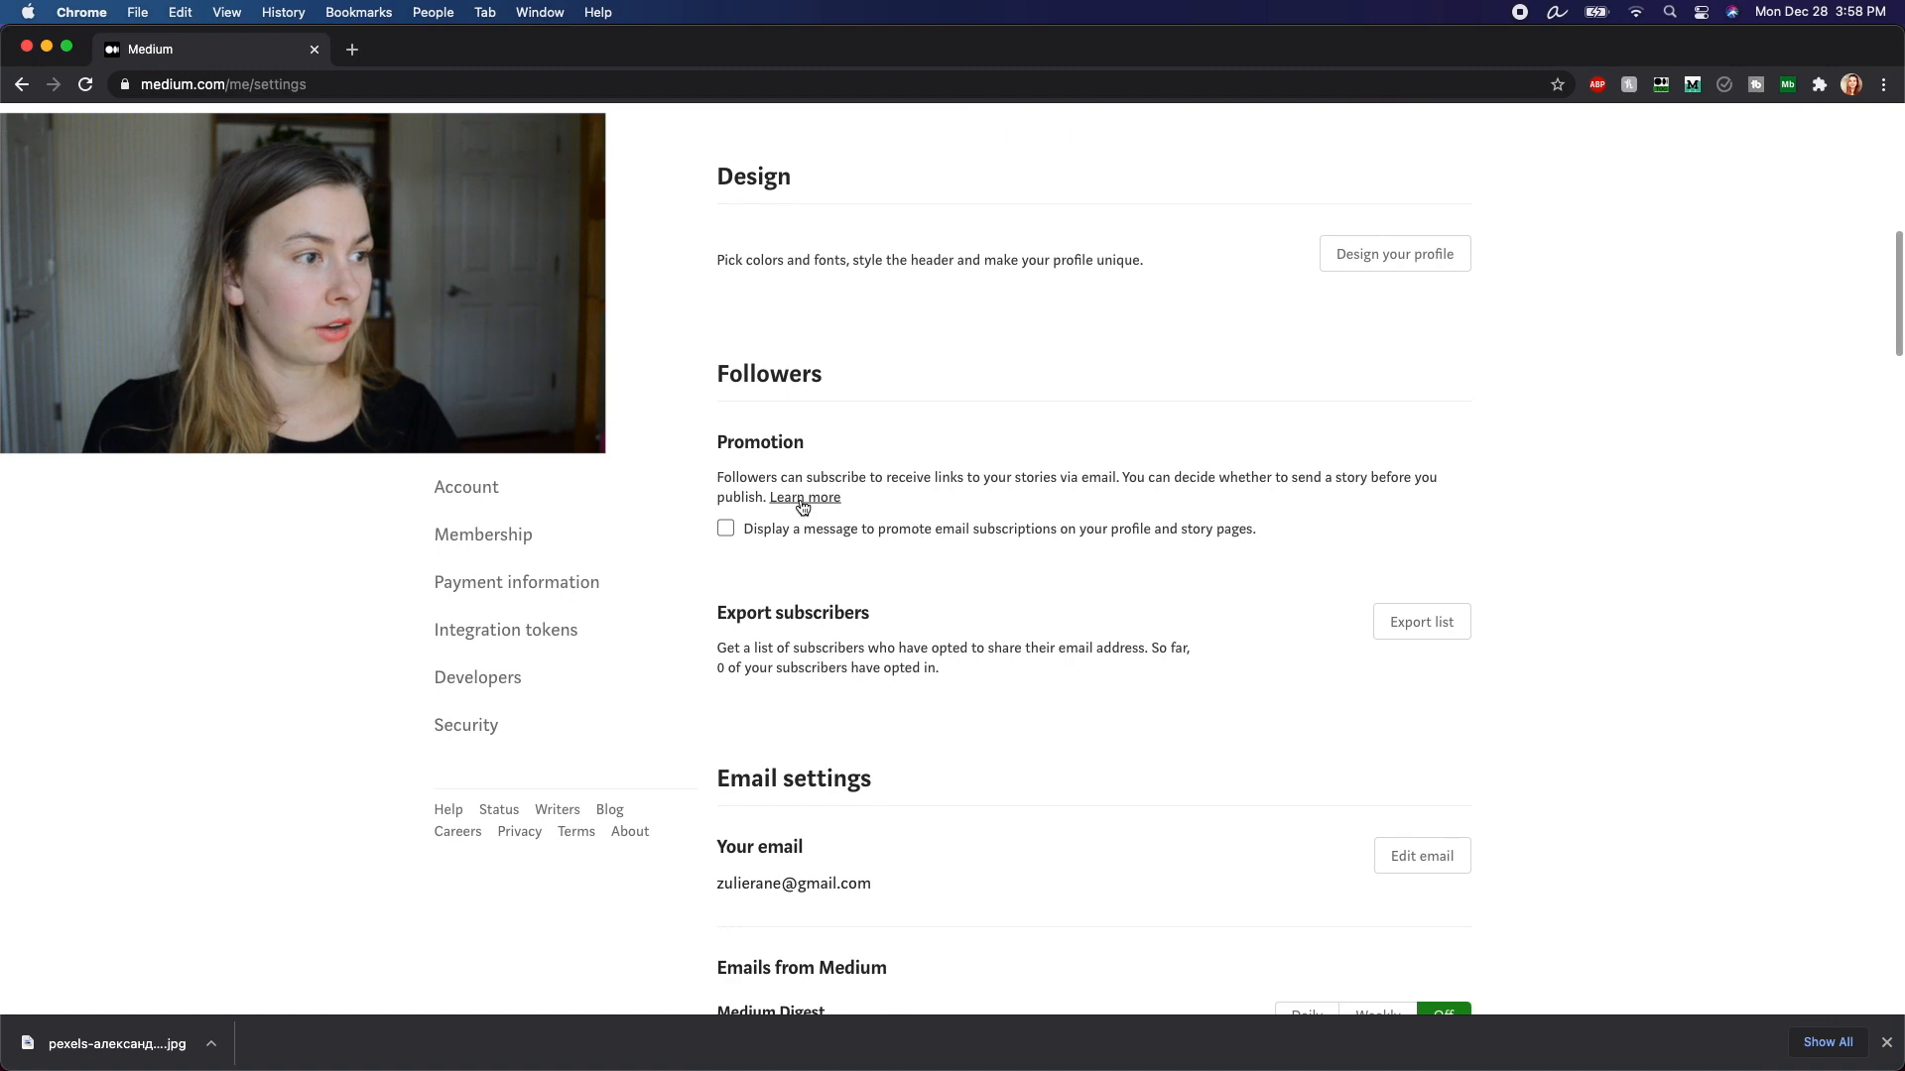
pyautogui.click(725, 529)
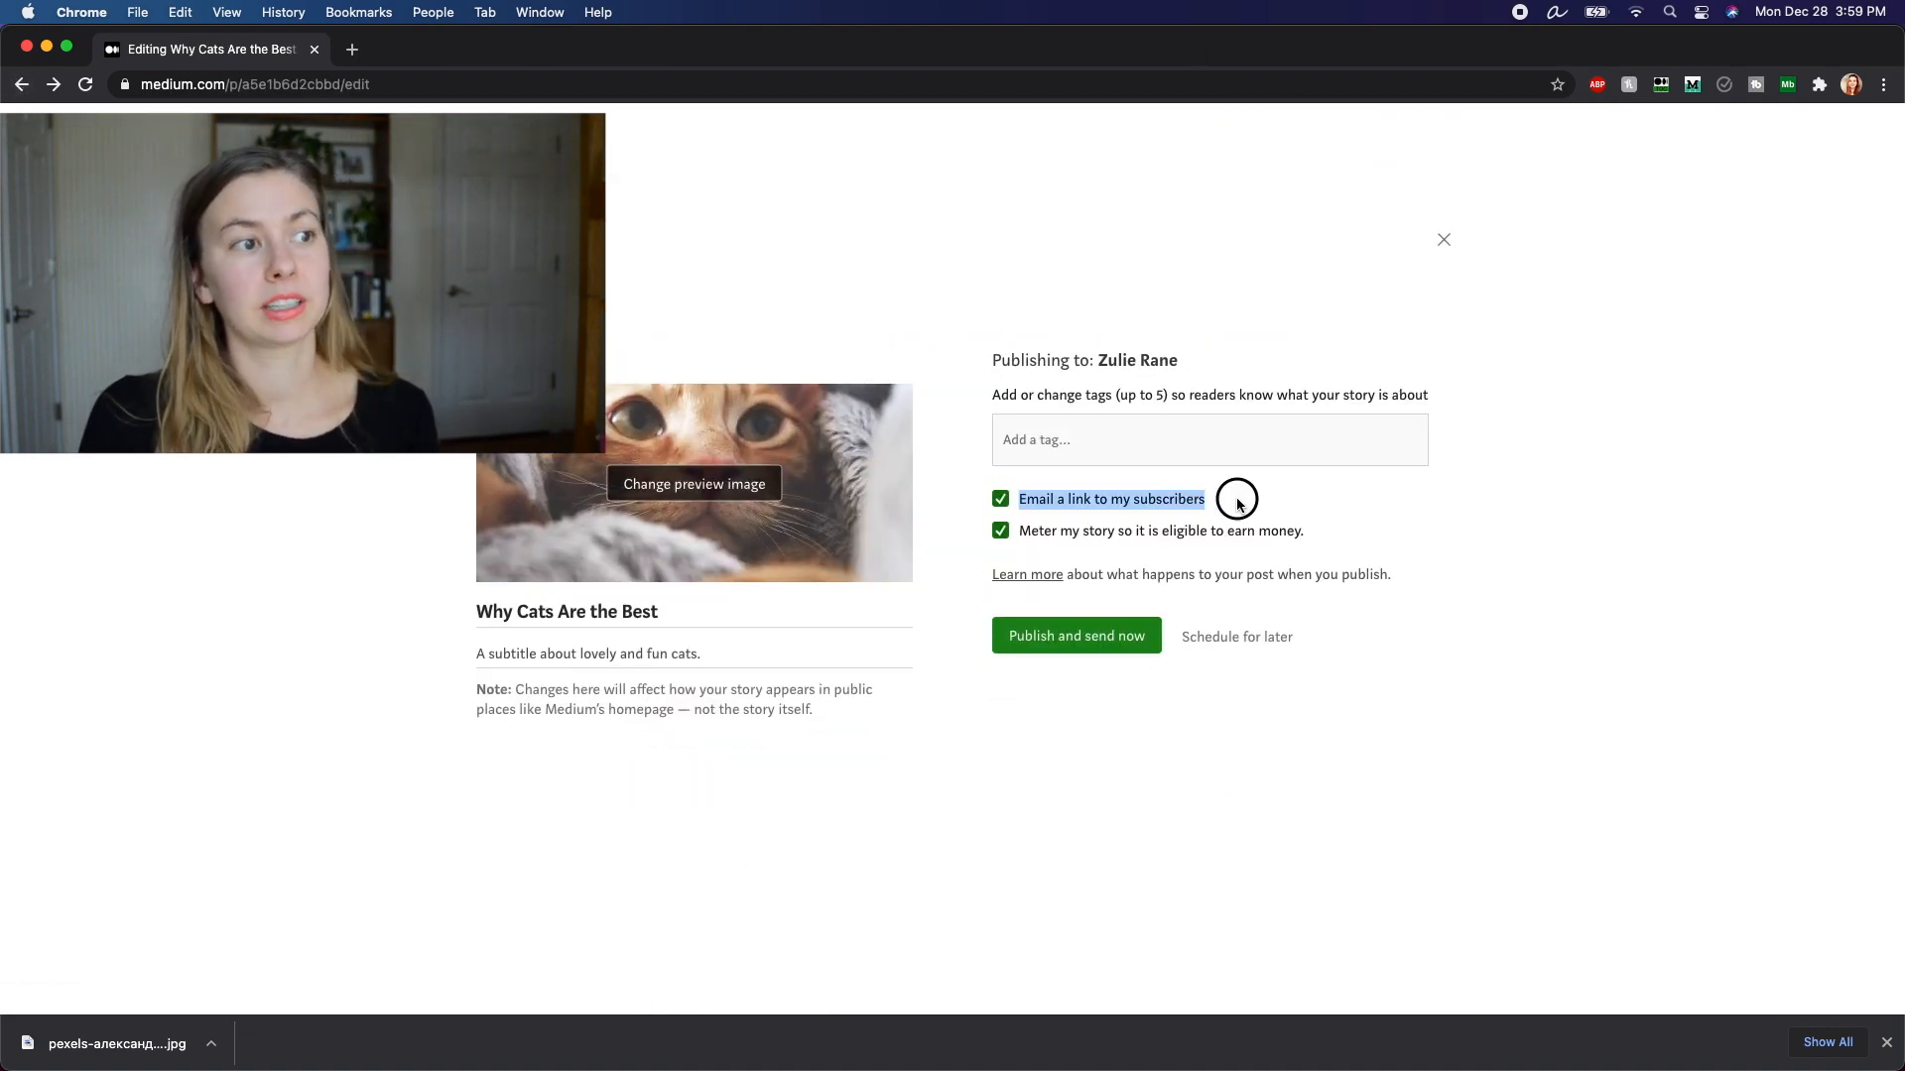
# Step: Untick subscriber emailing and switch to Schedule for later, starting at 12/28/2020 4:59 PM
pyautogui.click(1000, 498)
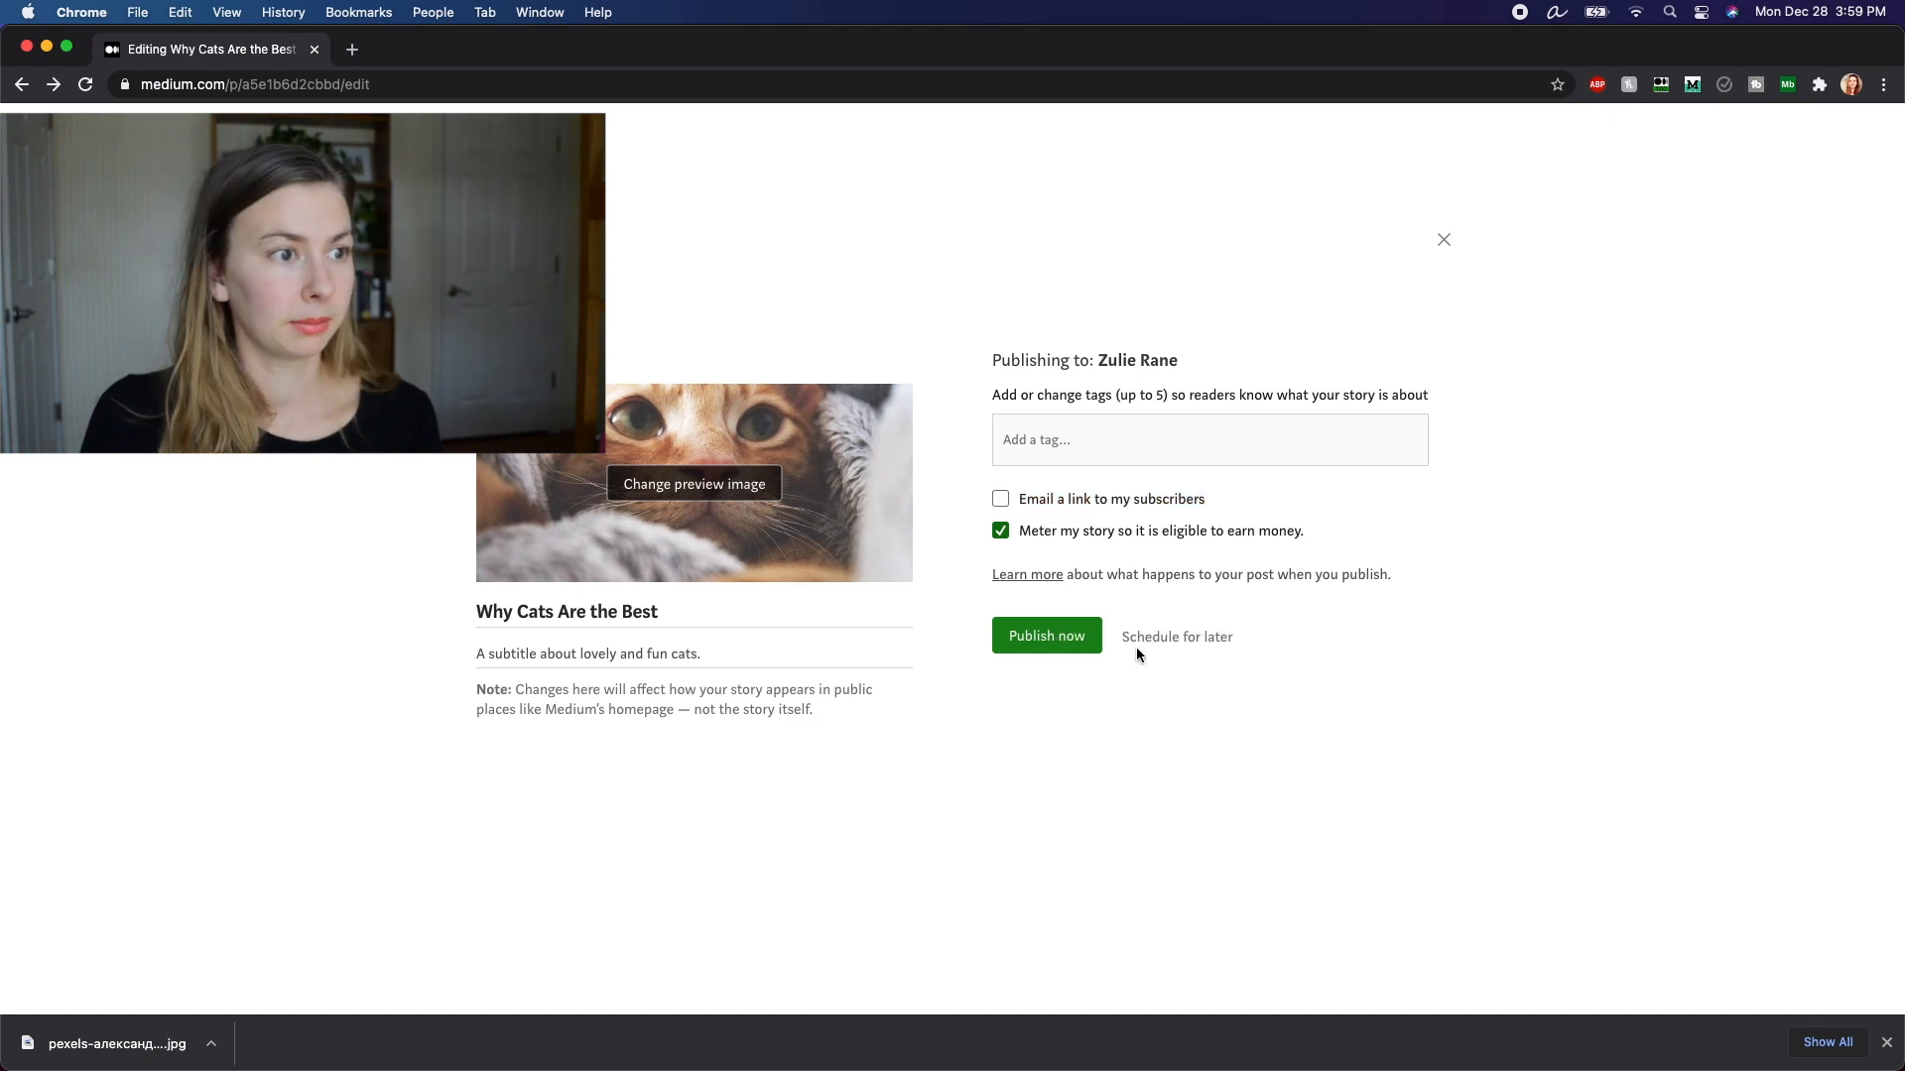
pyautogui.click(1174, 637)
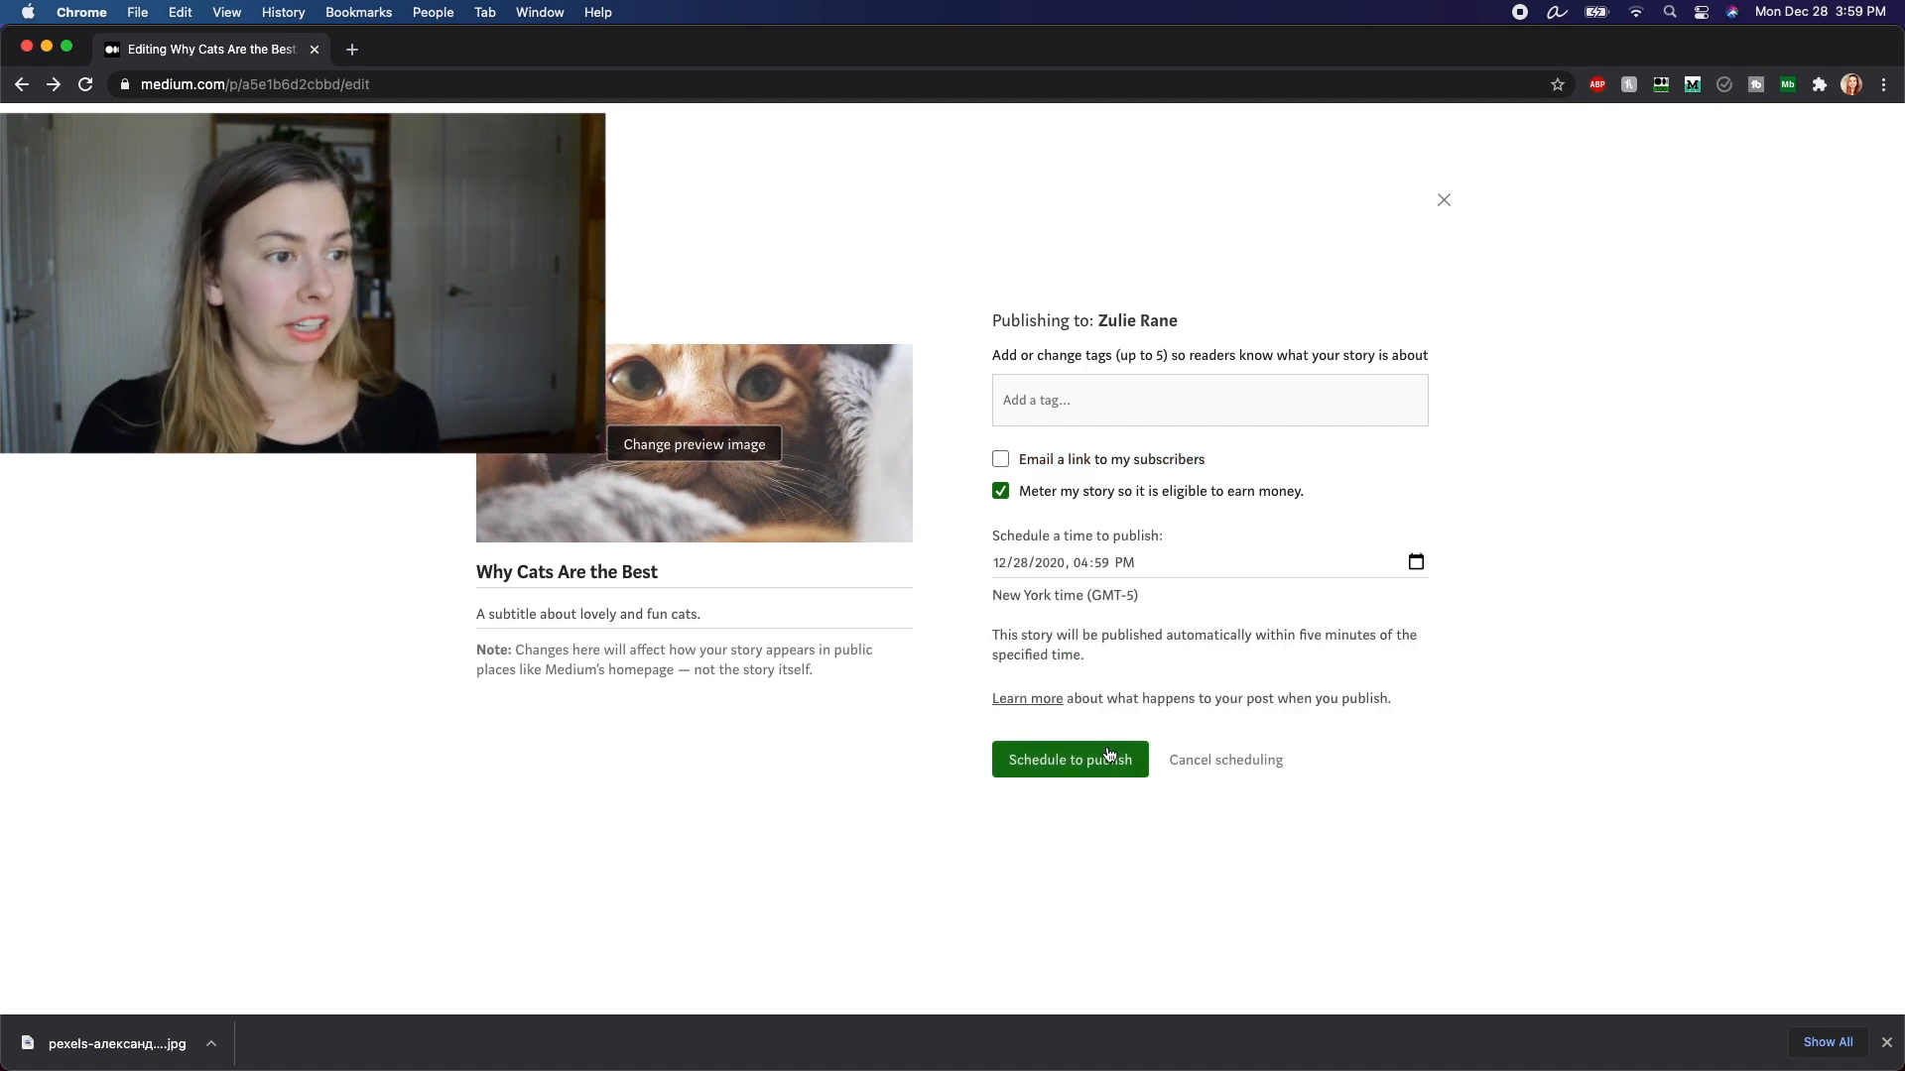
pyautogui.click(1001, 562)
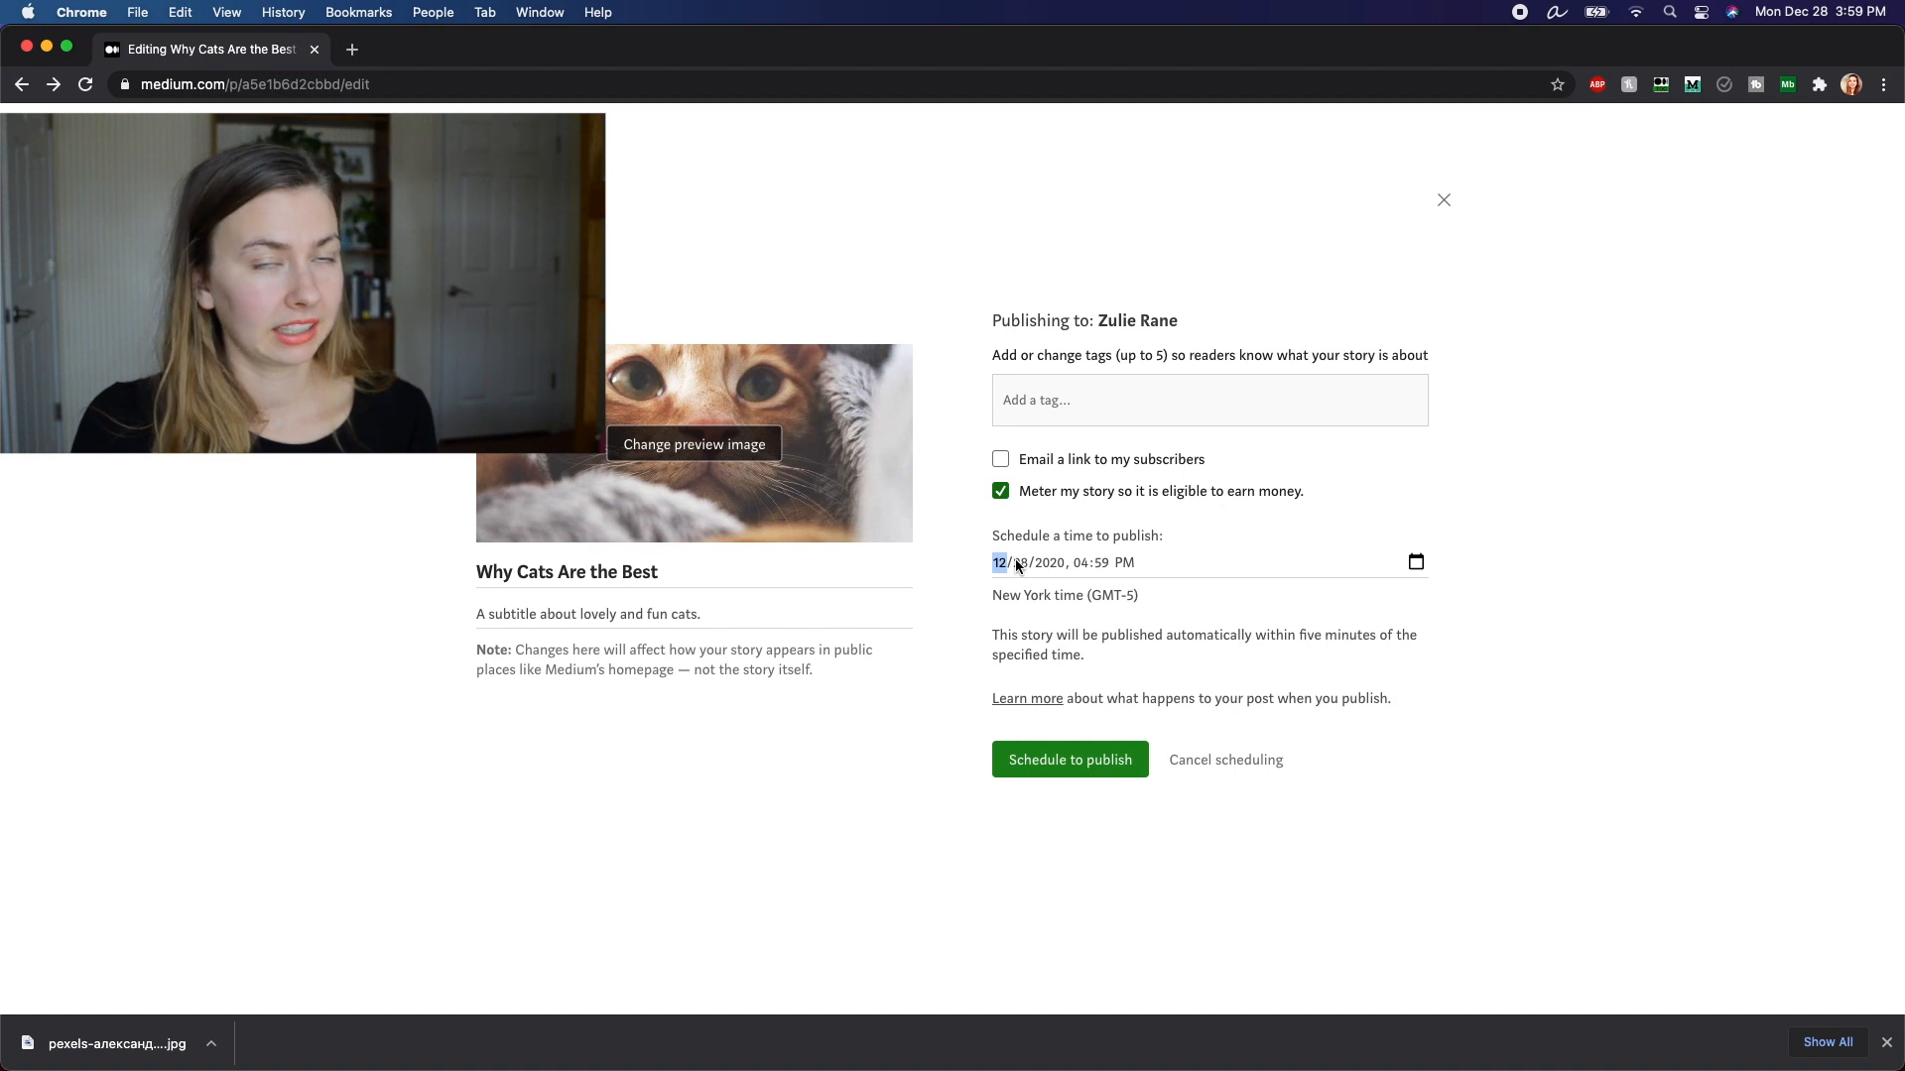